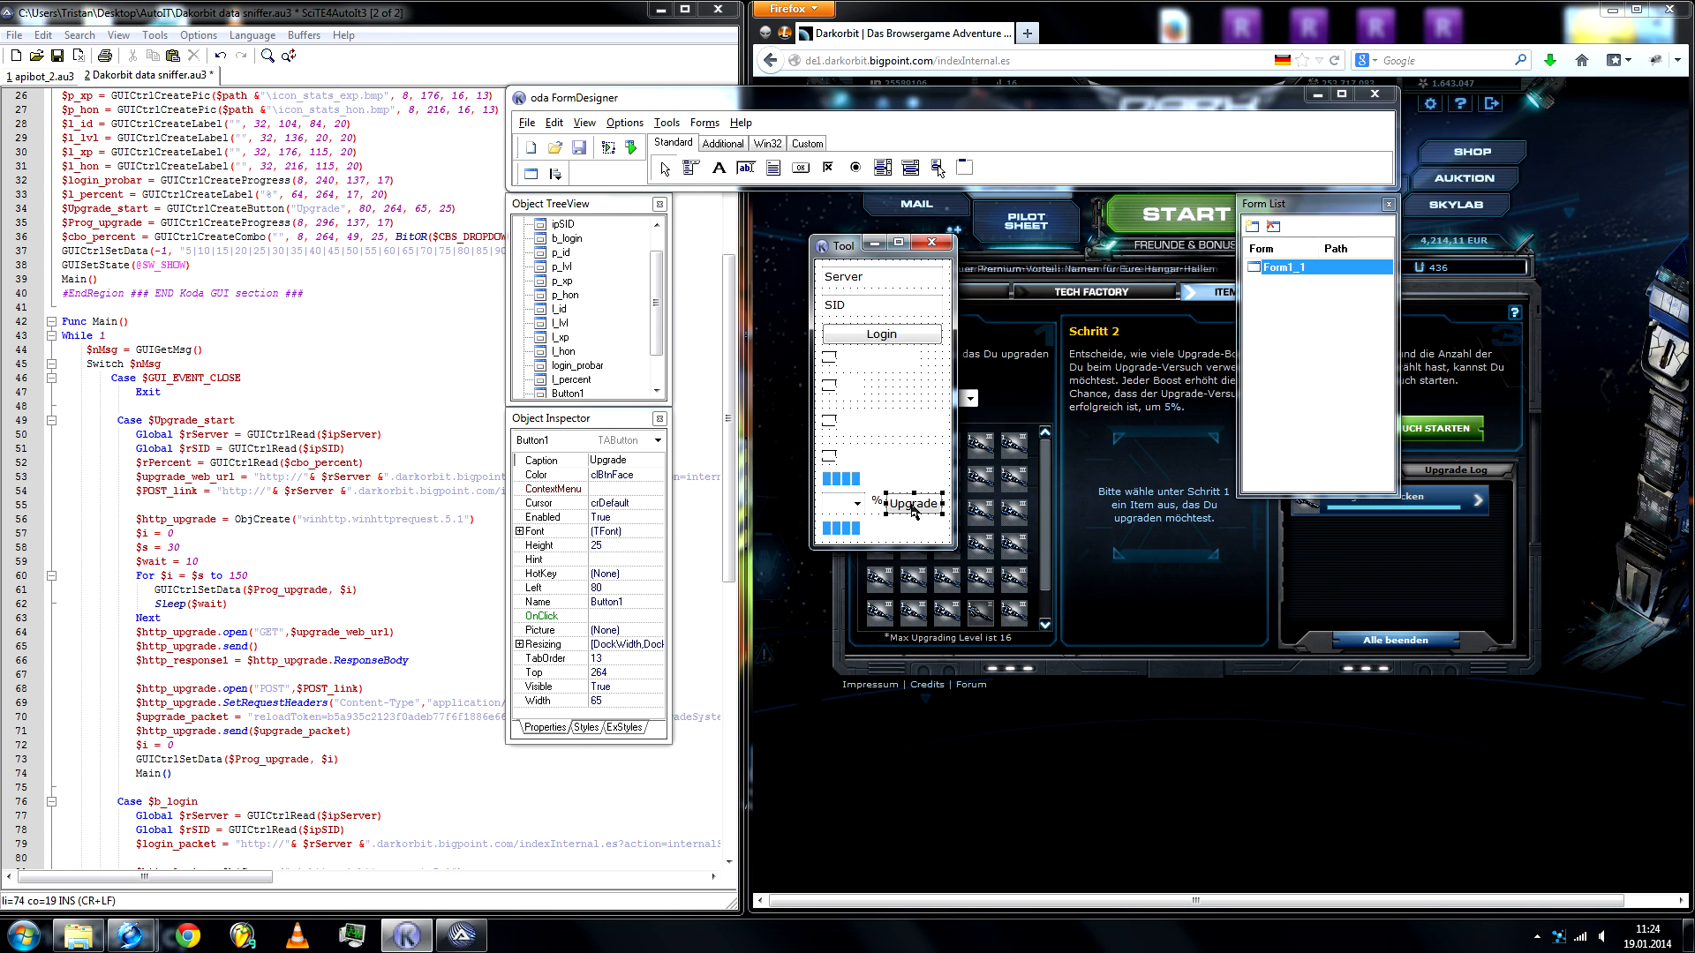
mouse_move(894, 545)
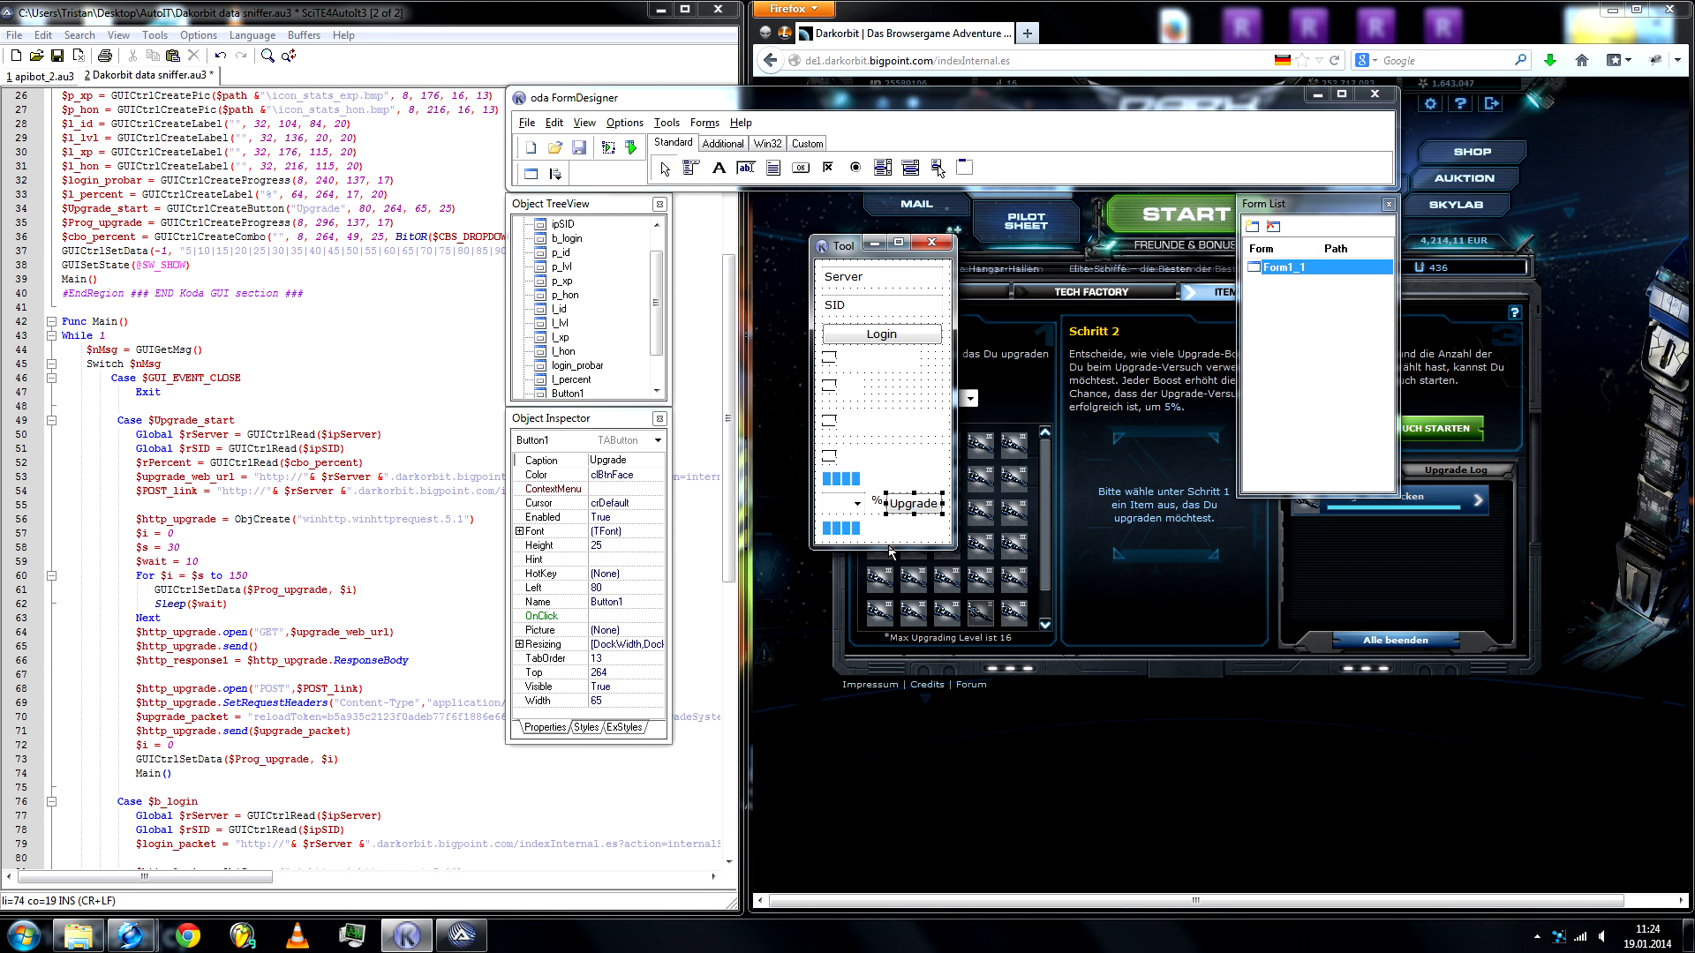
Step: Move the progress bar lower and place a new button under the Upgrade button
left_click(843, 524)
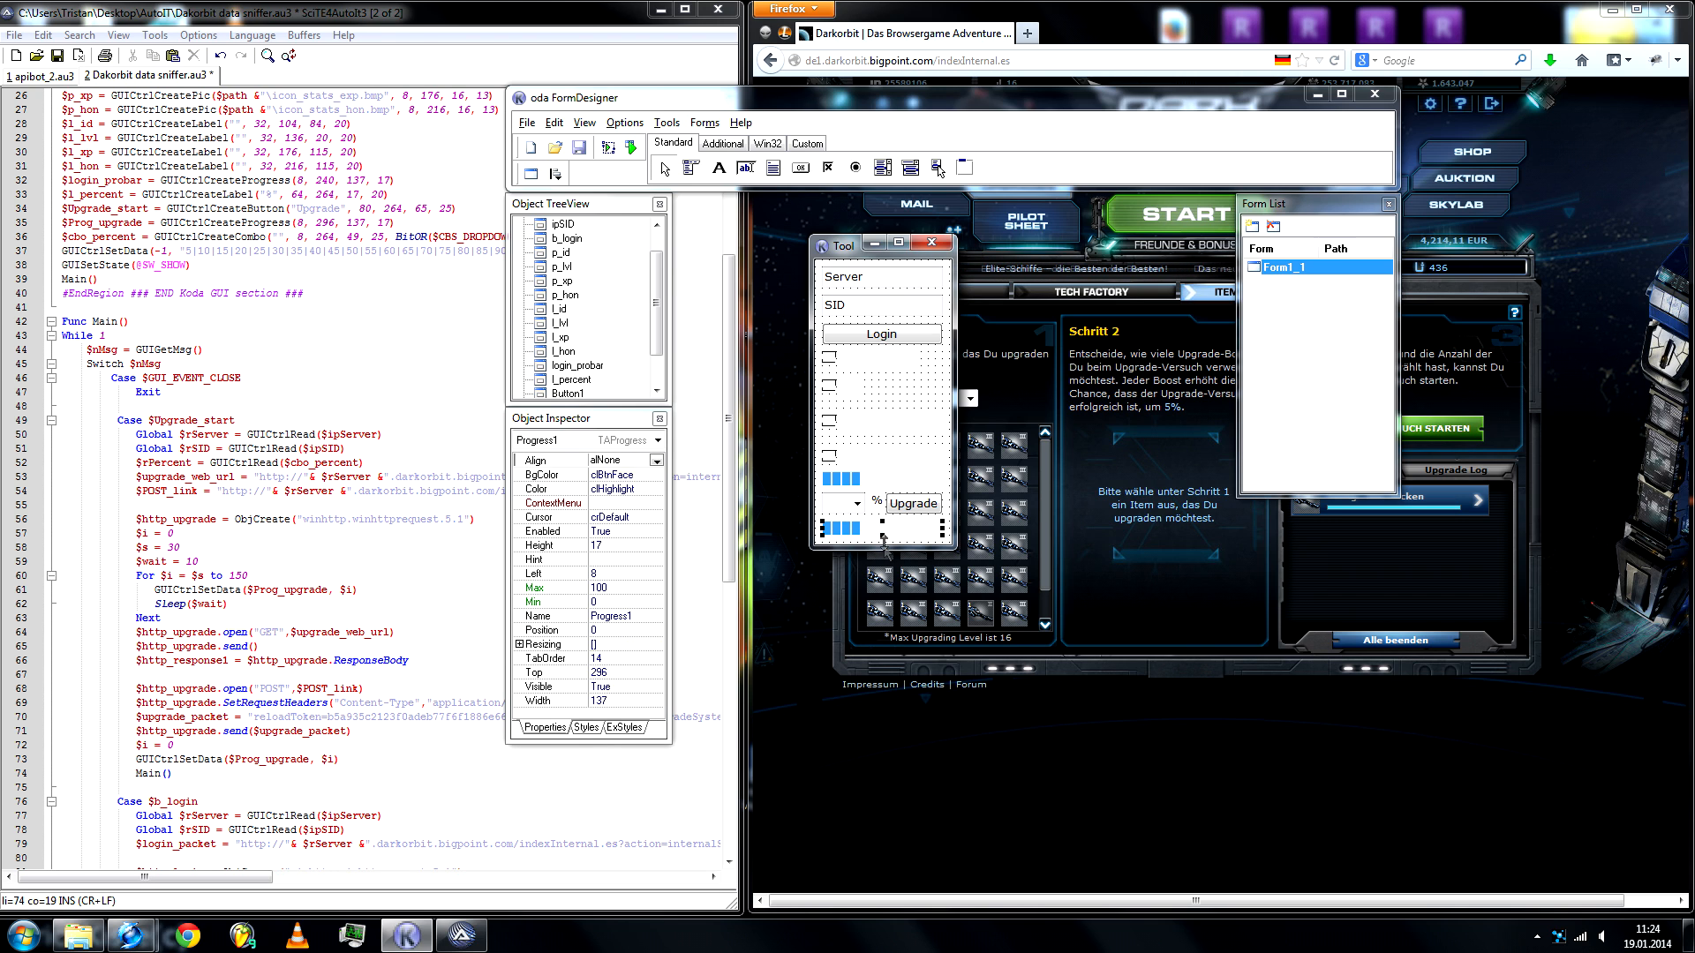
left_click(886, 556)
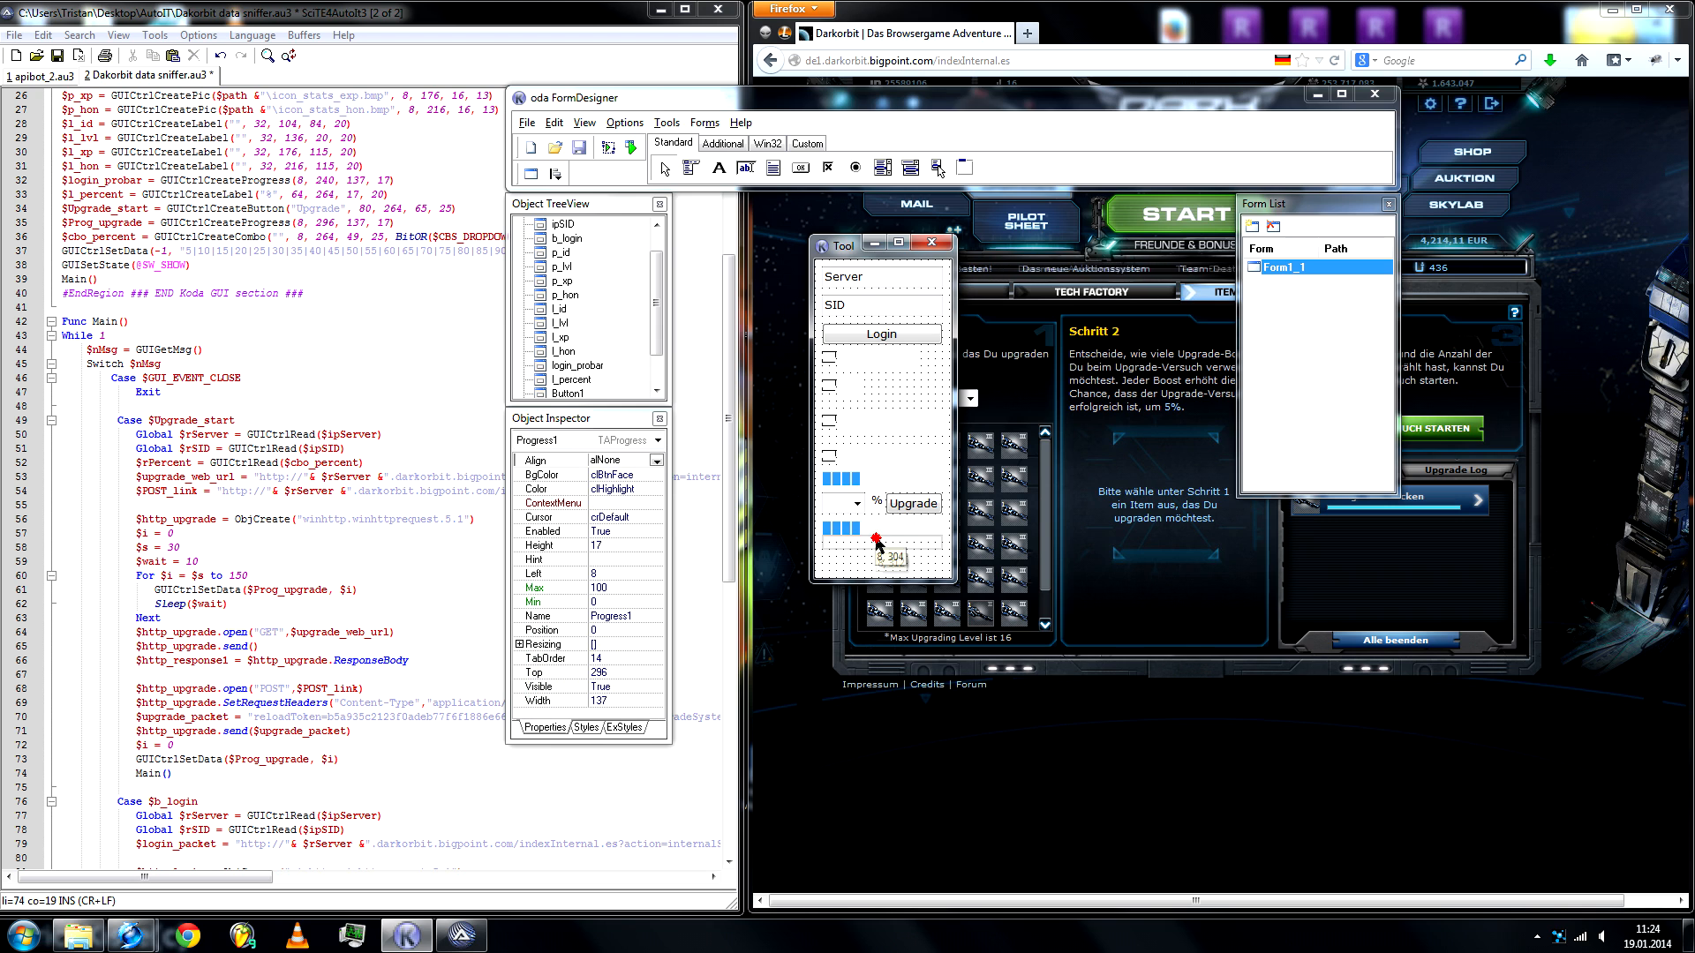
mouse_move(877, 541)
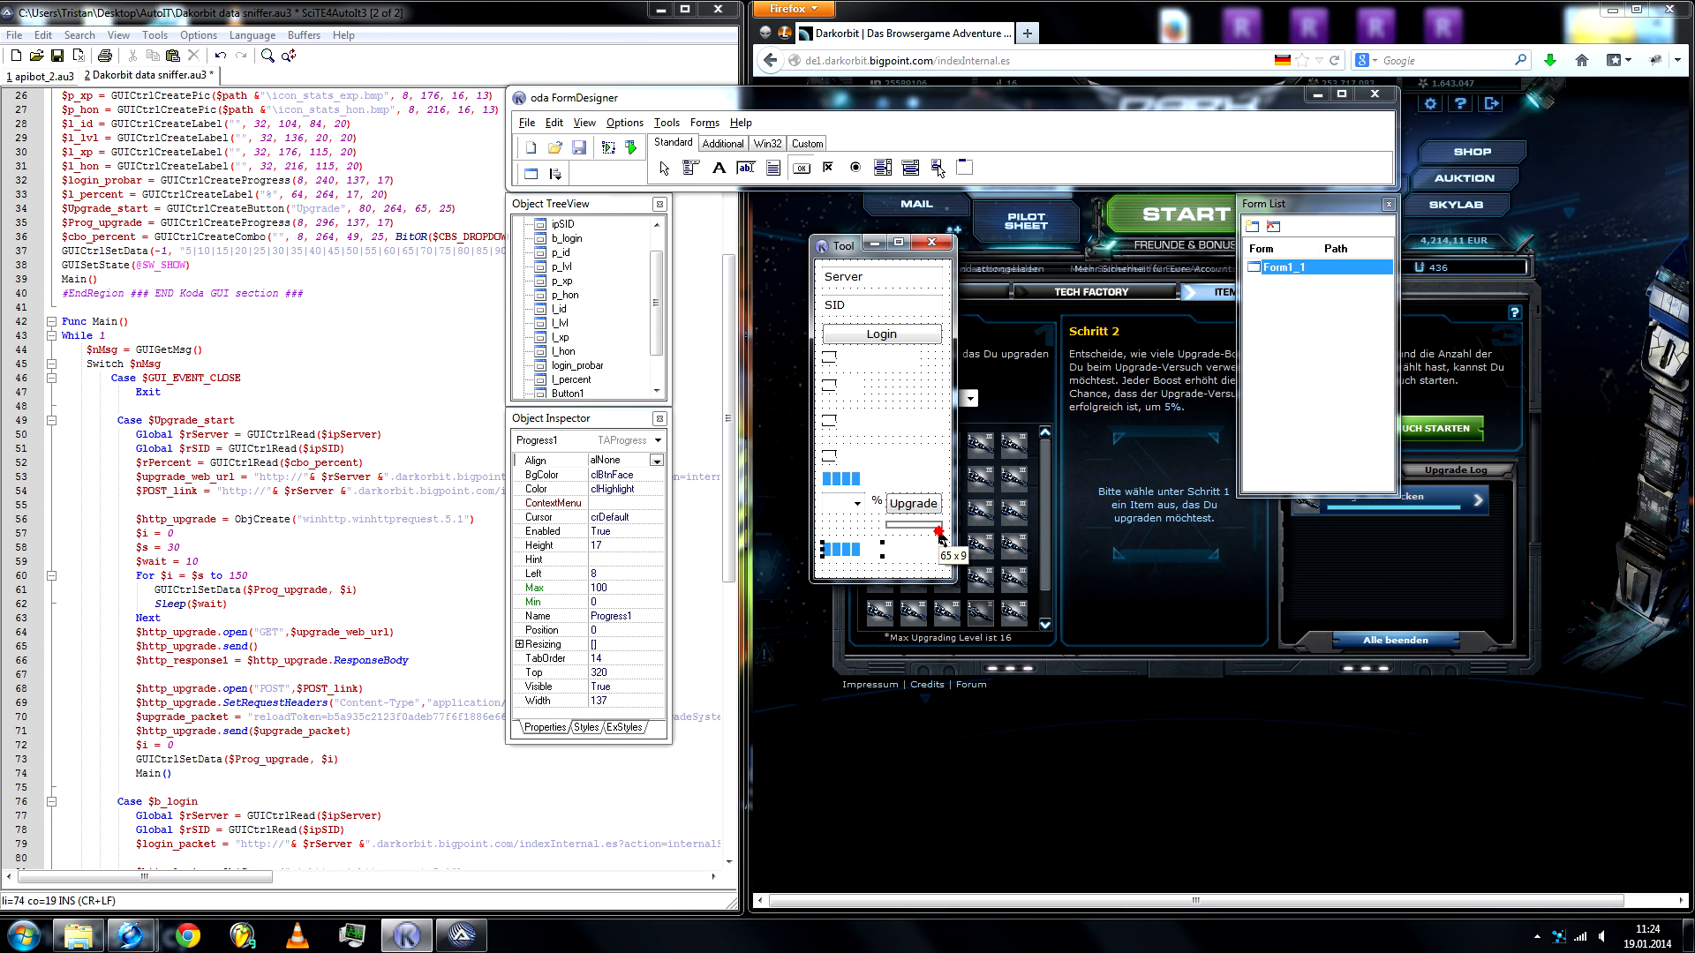
left_click(913, 528)
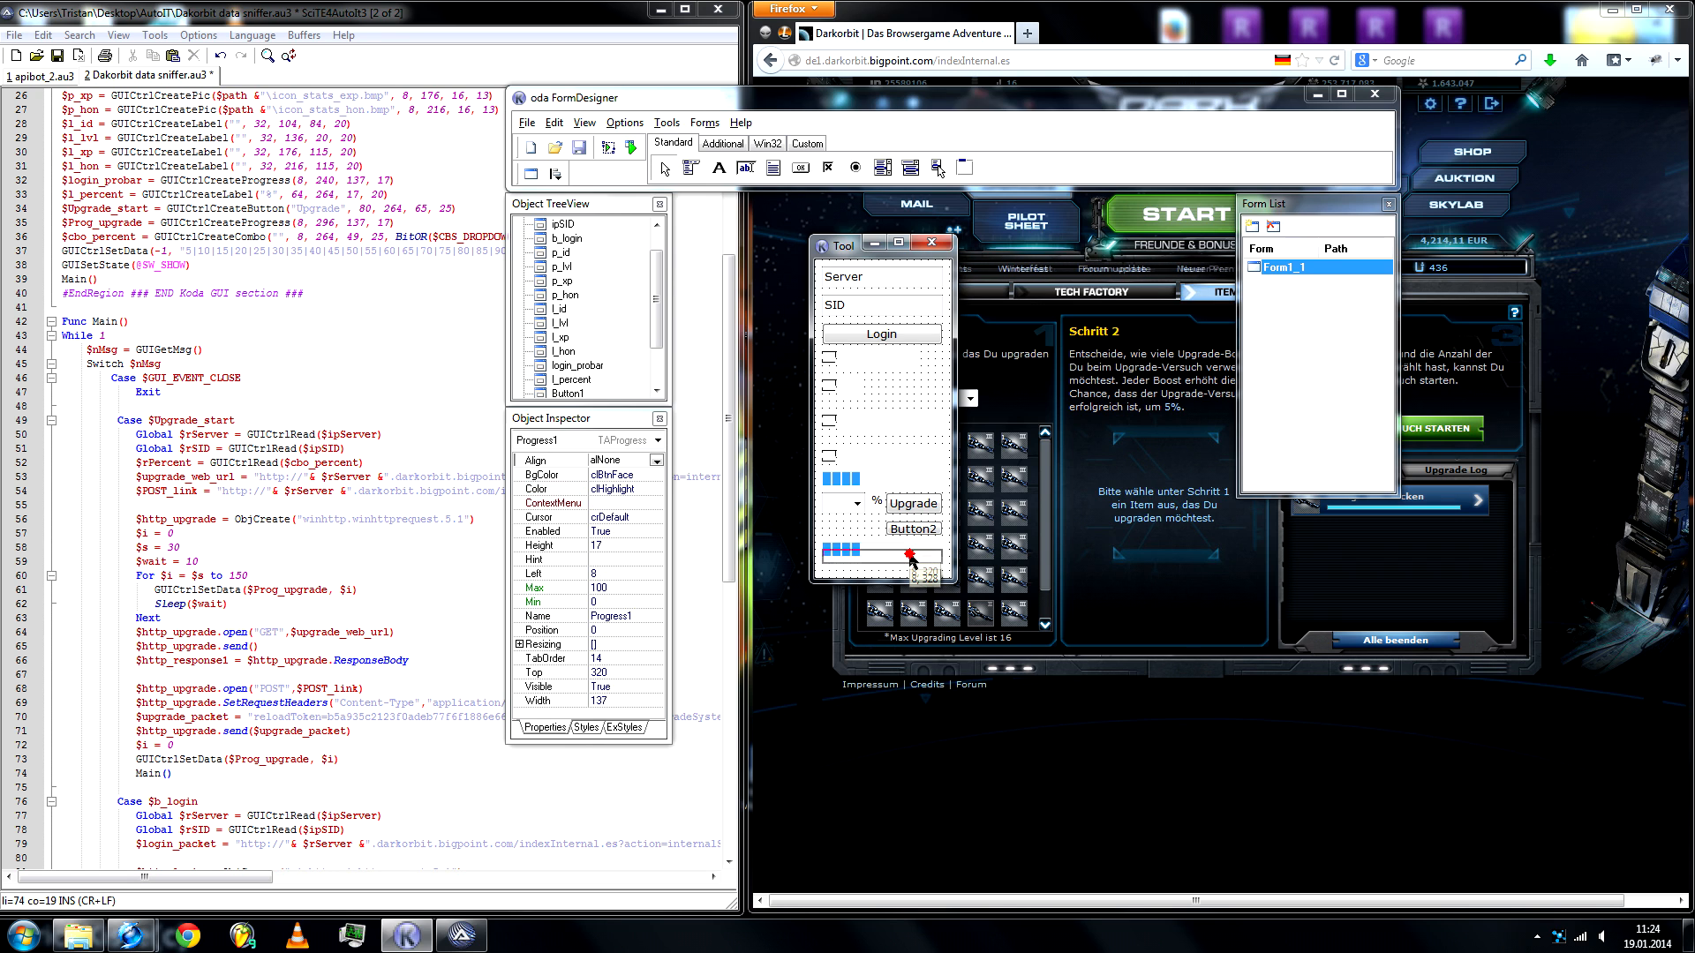
left_click(912, 530)
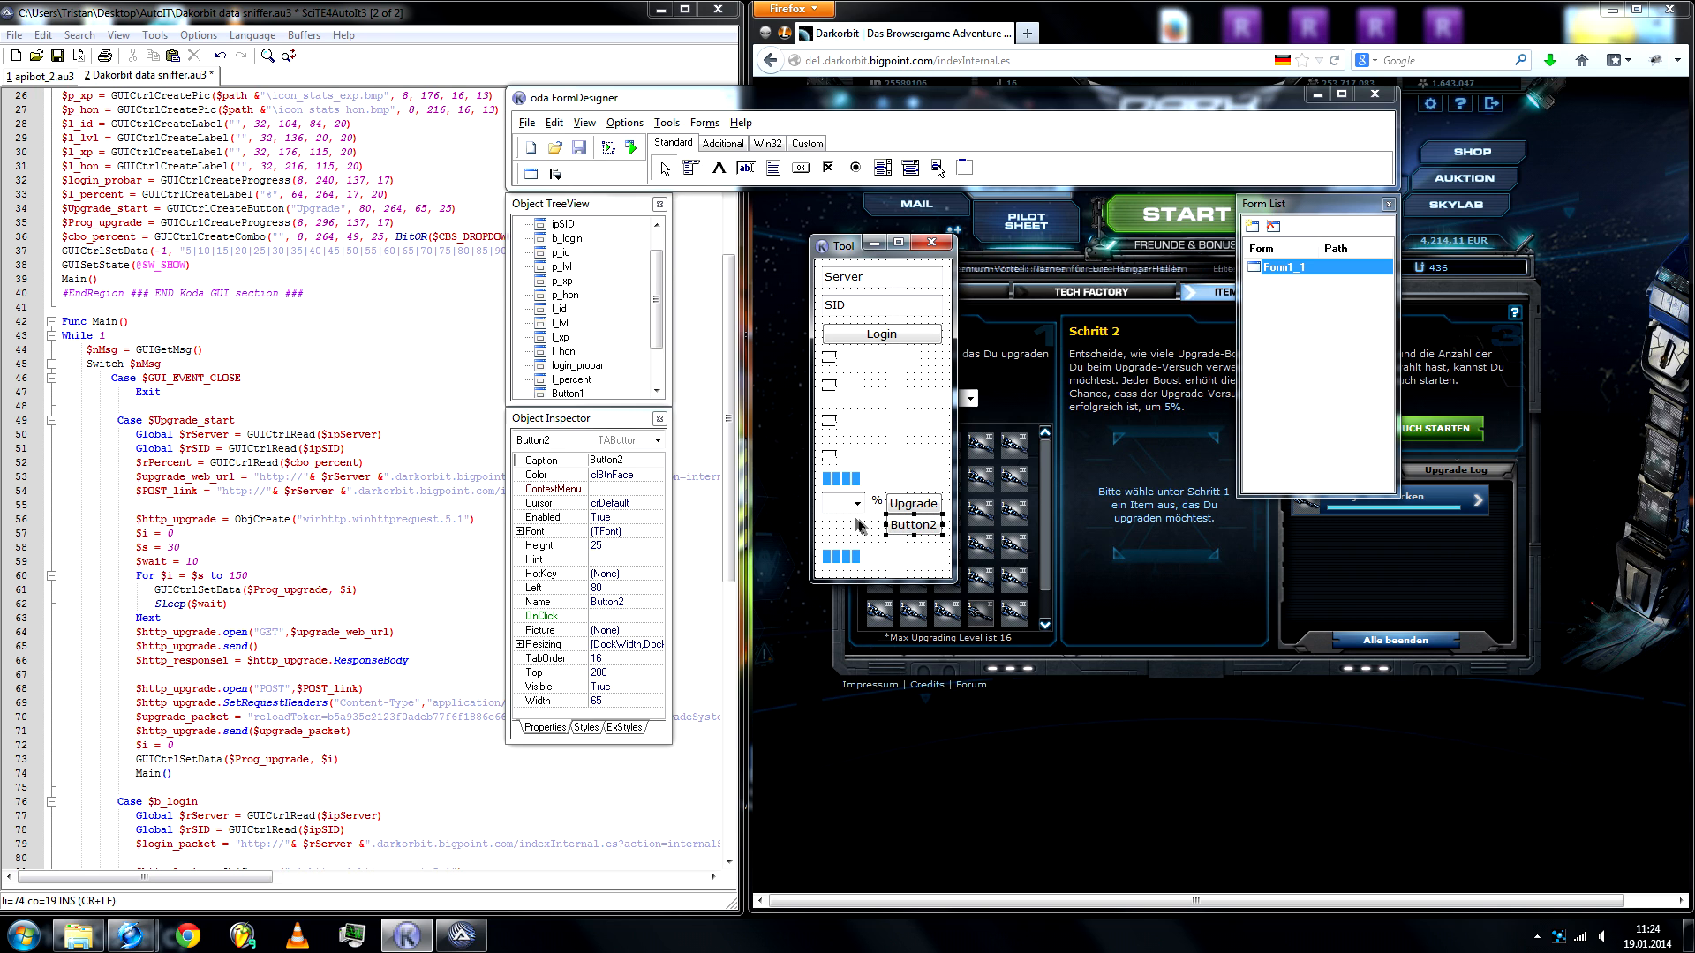
left_click(880, 540)
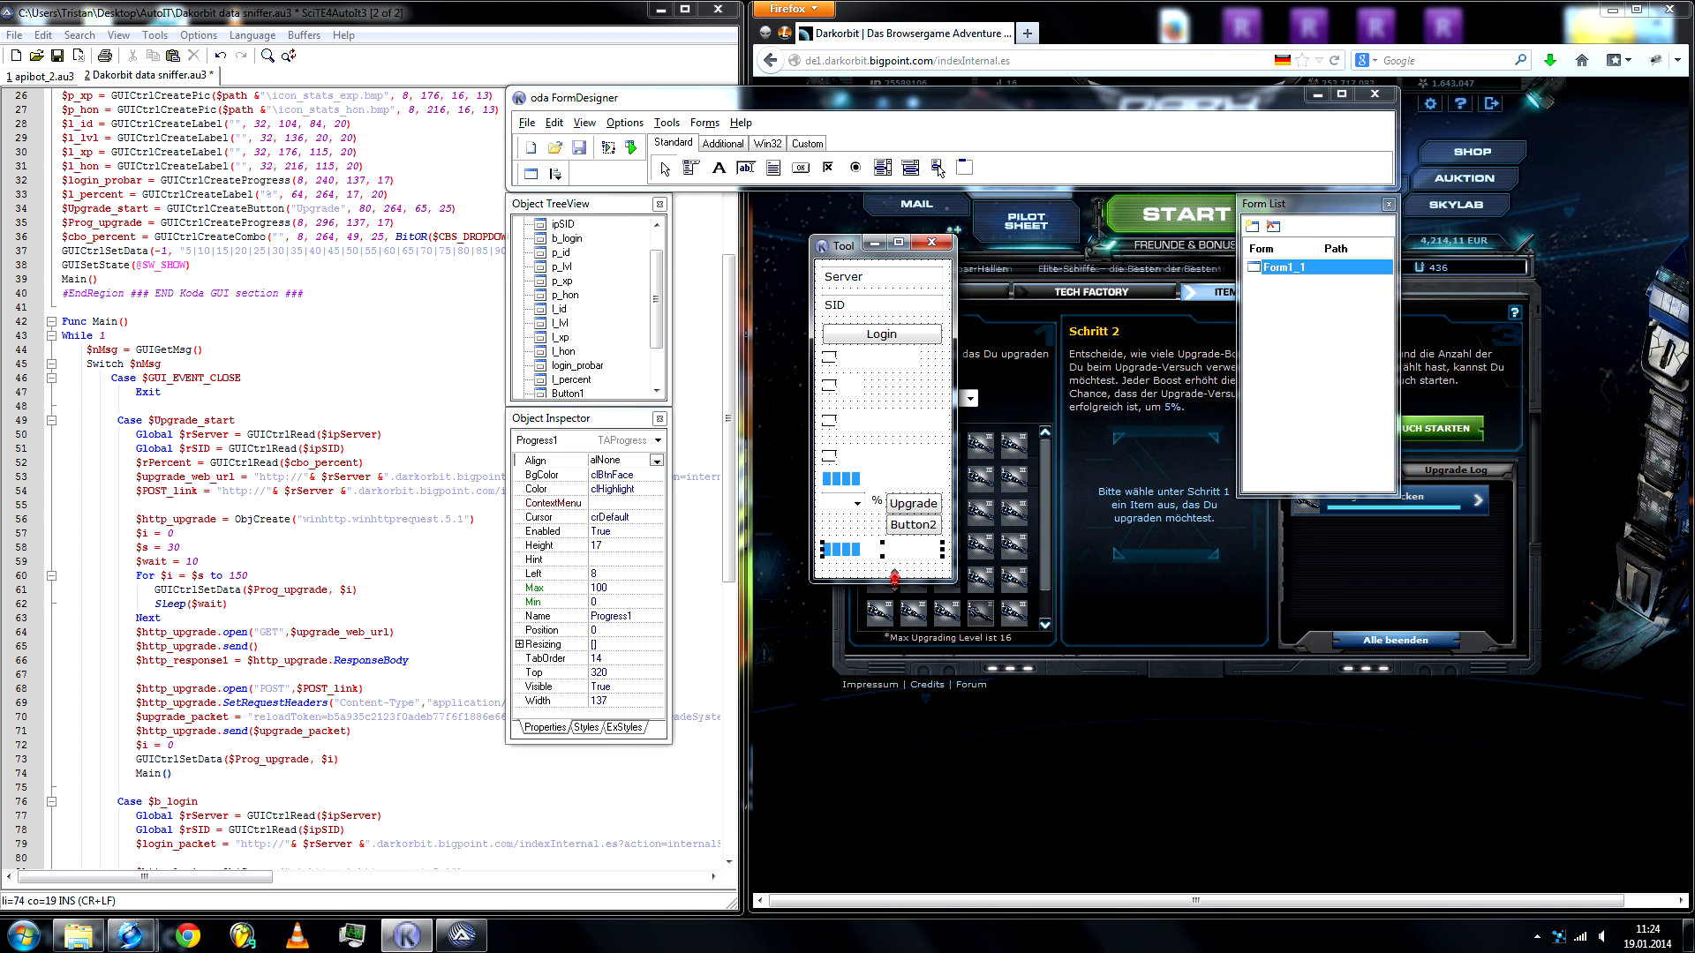
Step: Give the new button caption 'Done' and name 'comp_upgrade' in the Object Inspector
left_click(913, 524)
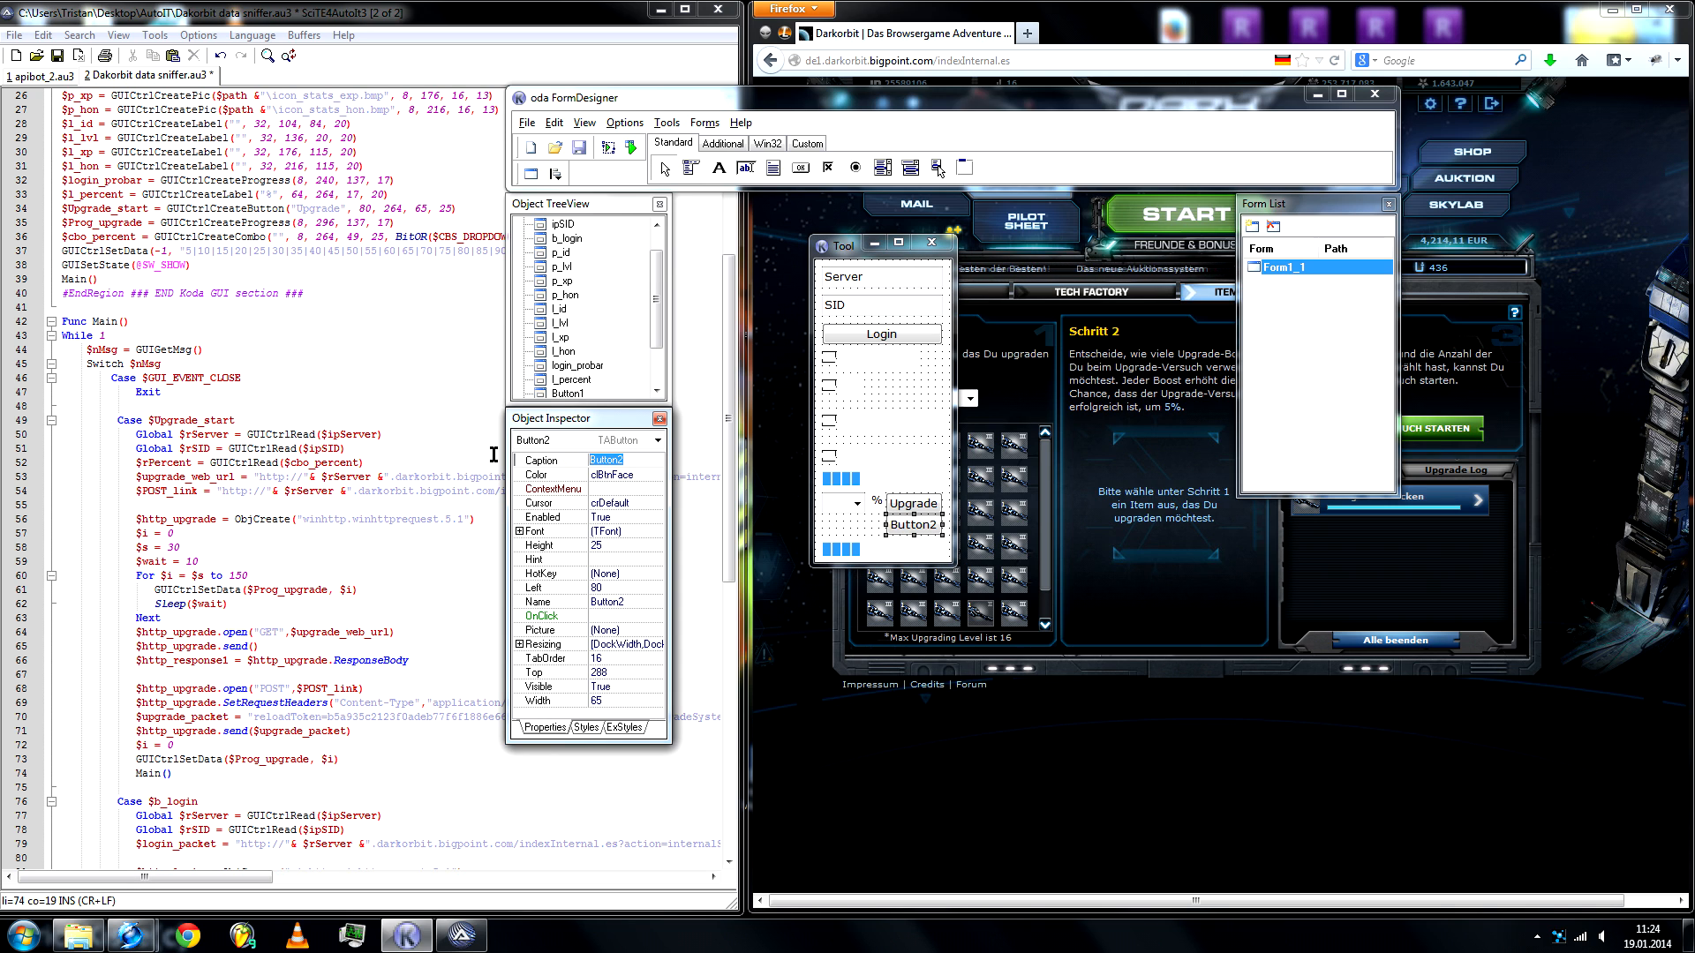
type("Done")
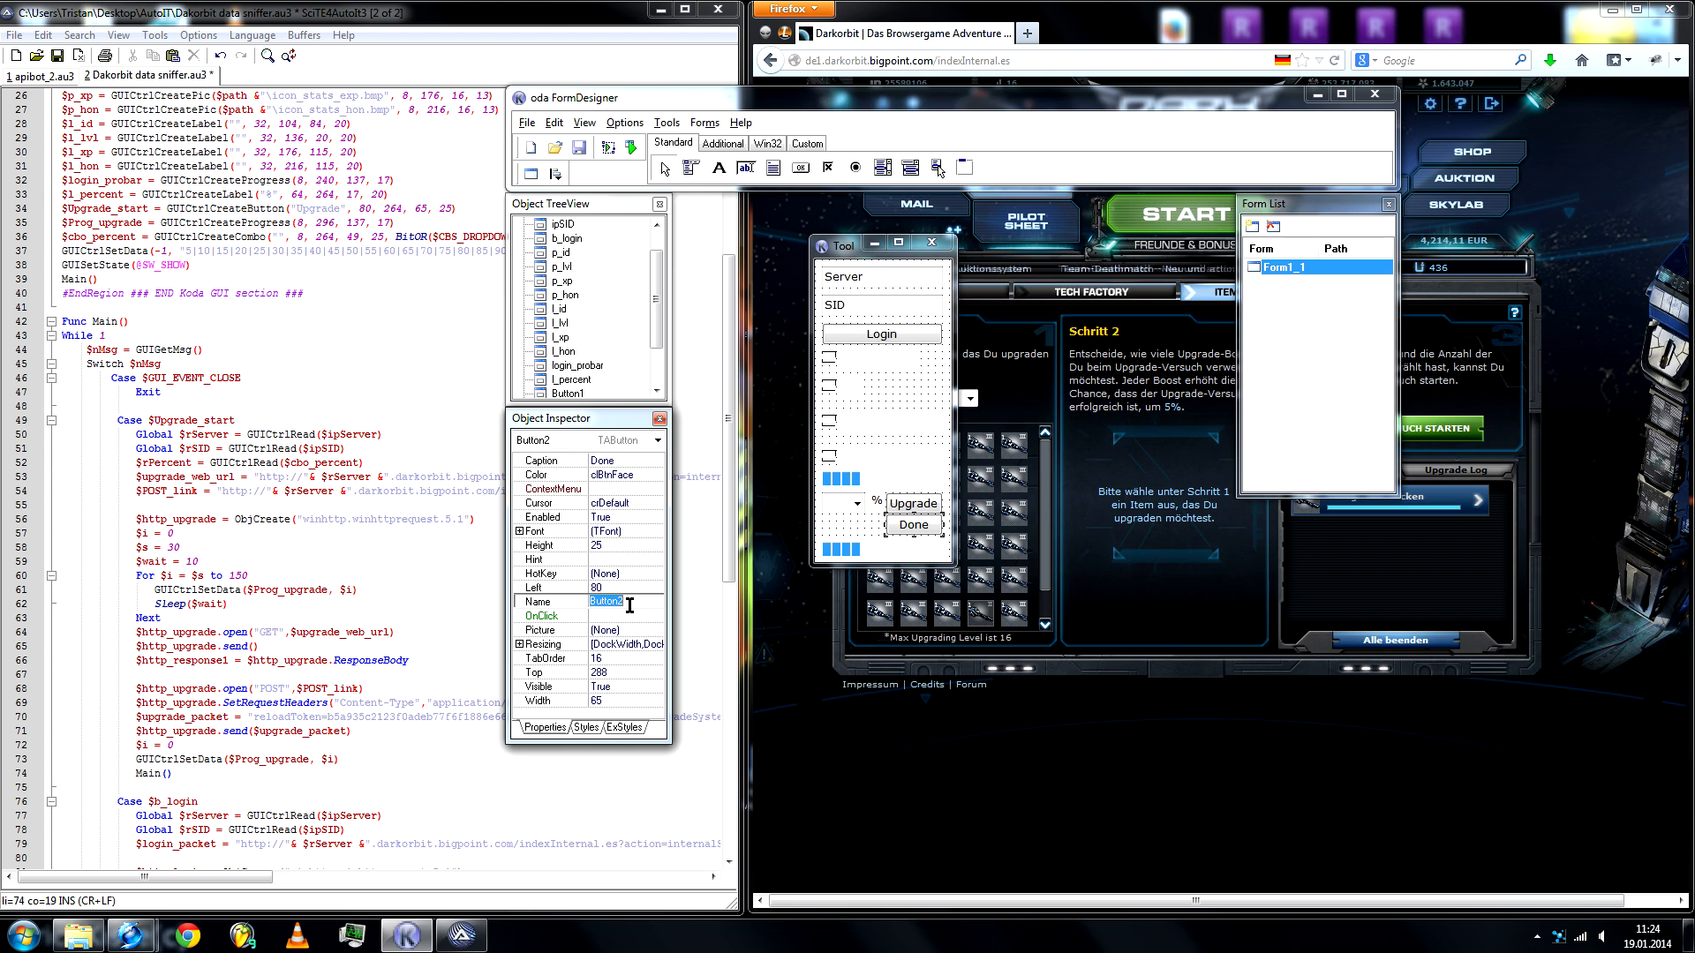
type("comp_")
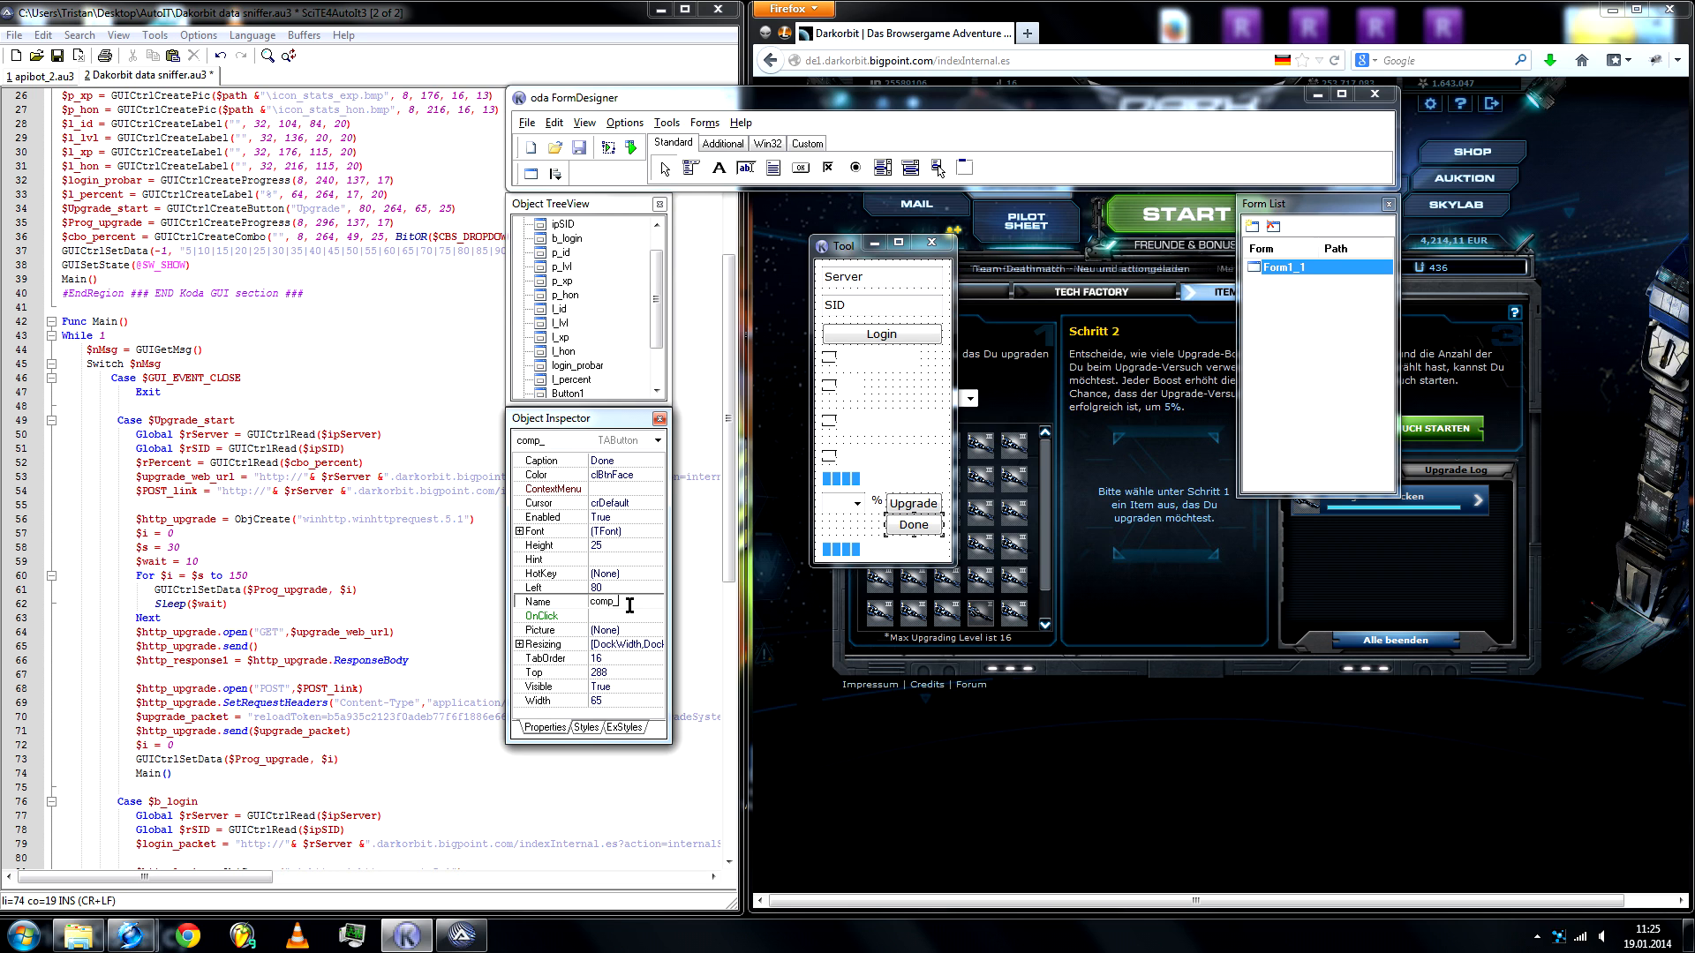
type("upgrade")
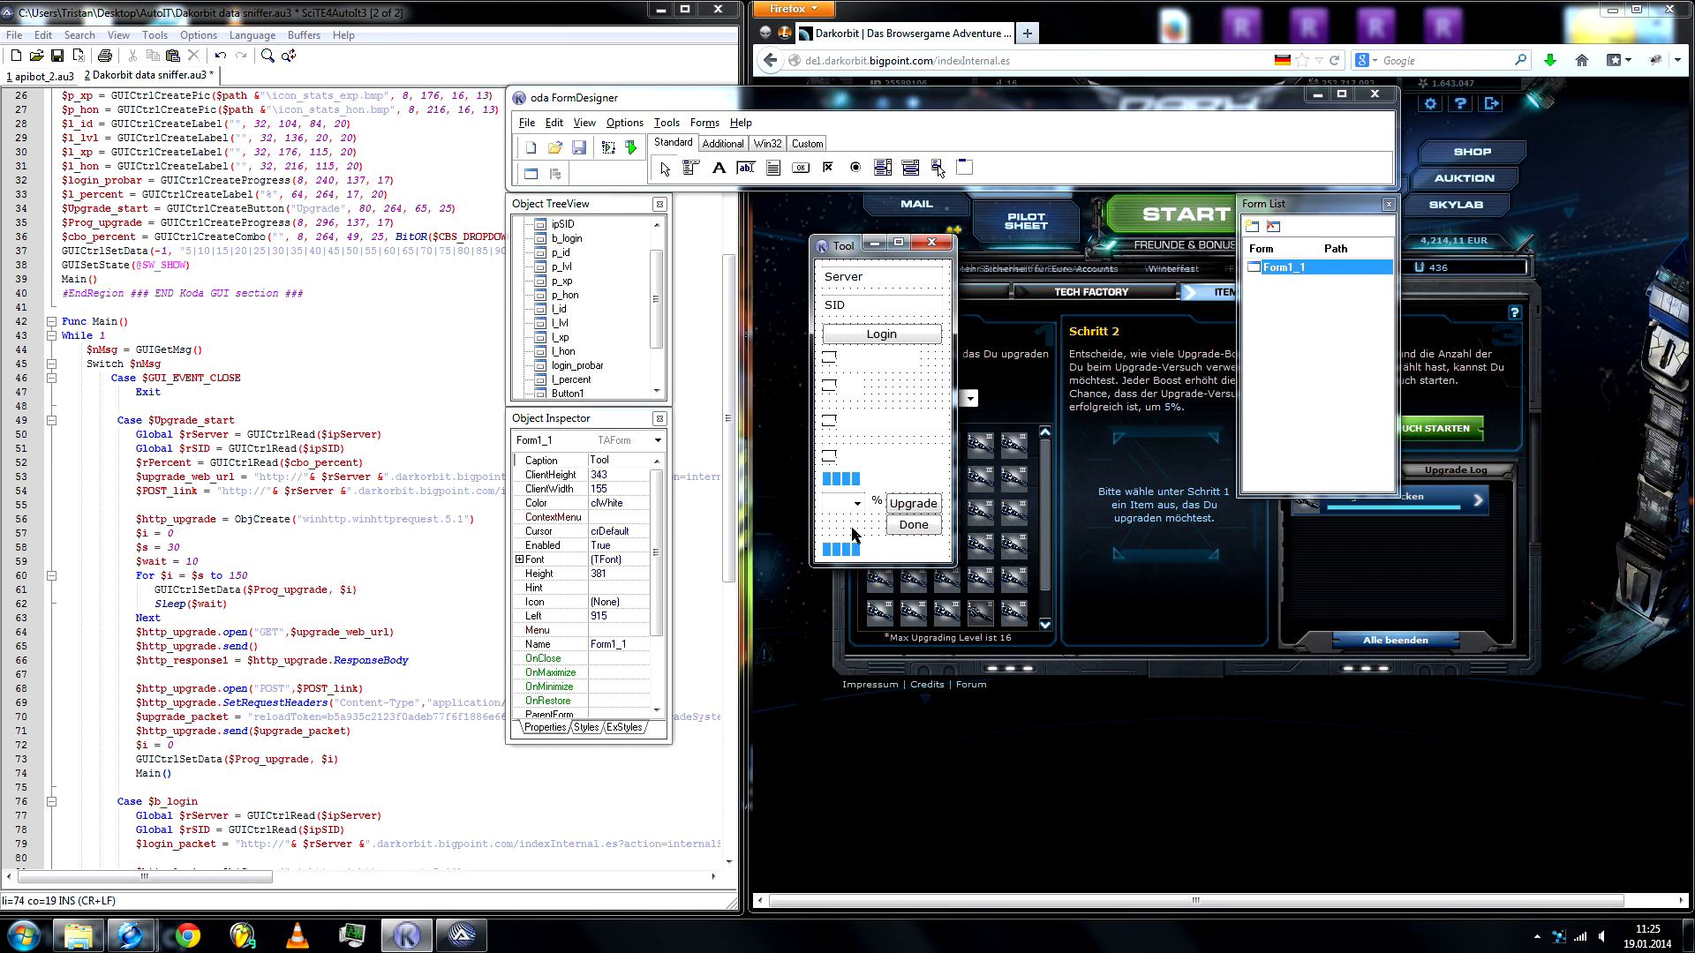
mouse_move(851, 540)
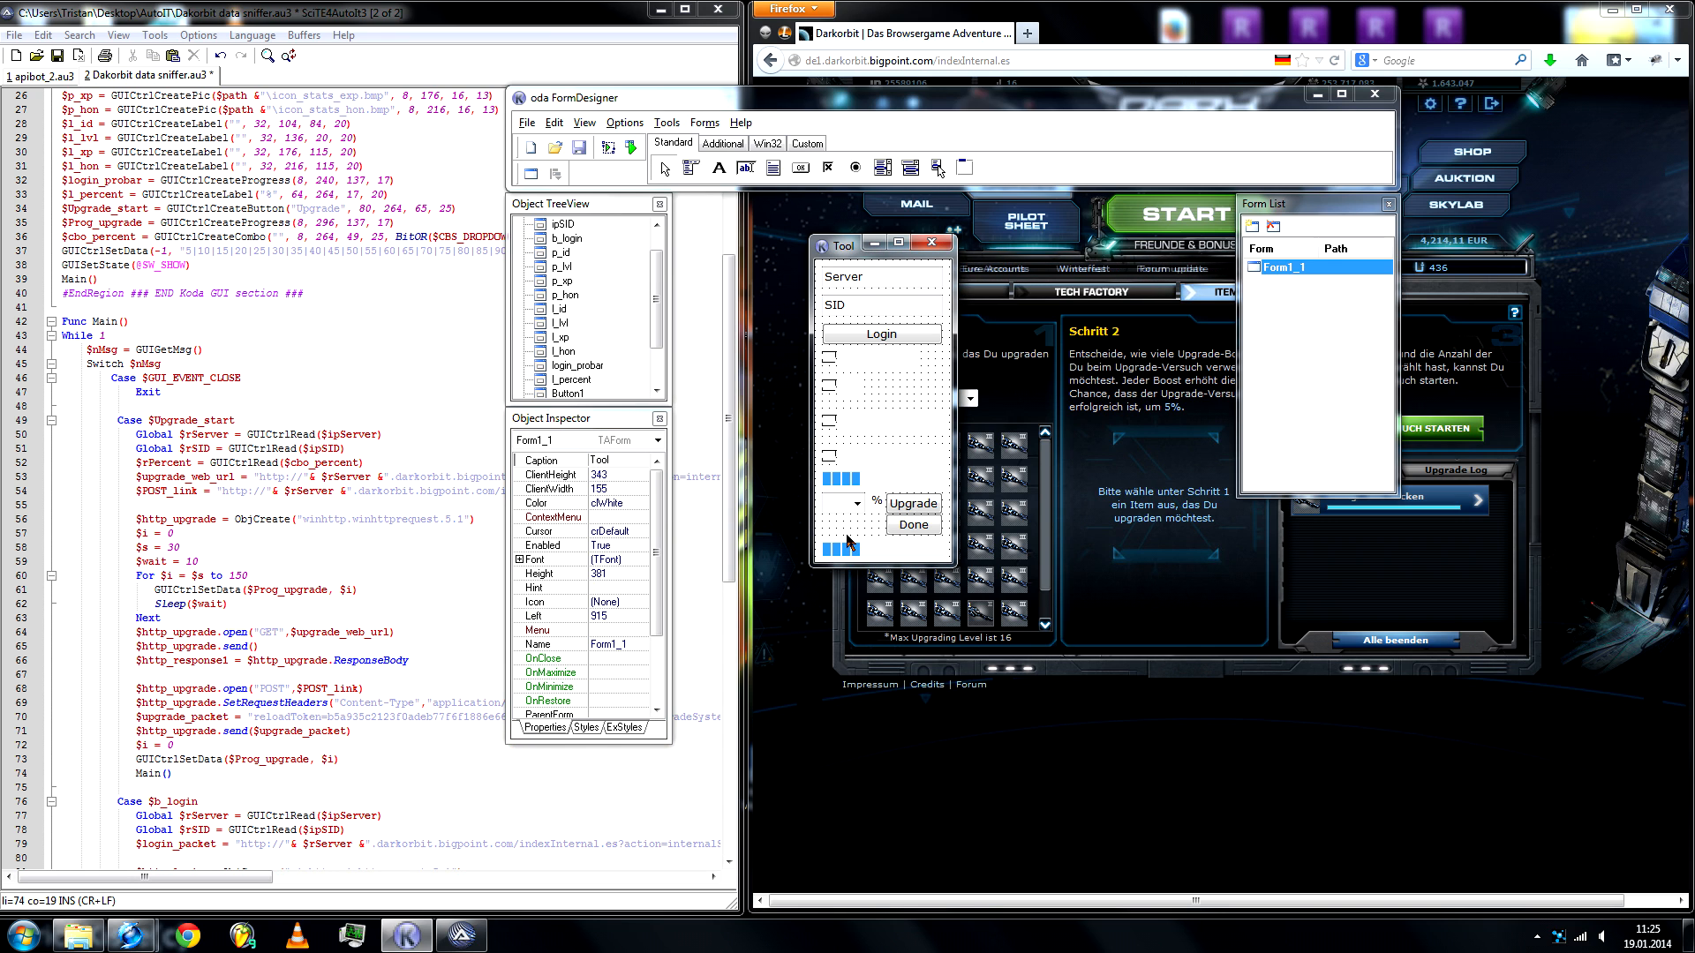
mouse_move(838, 551)
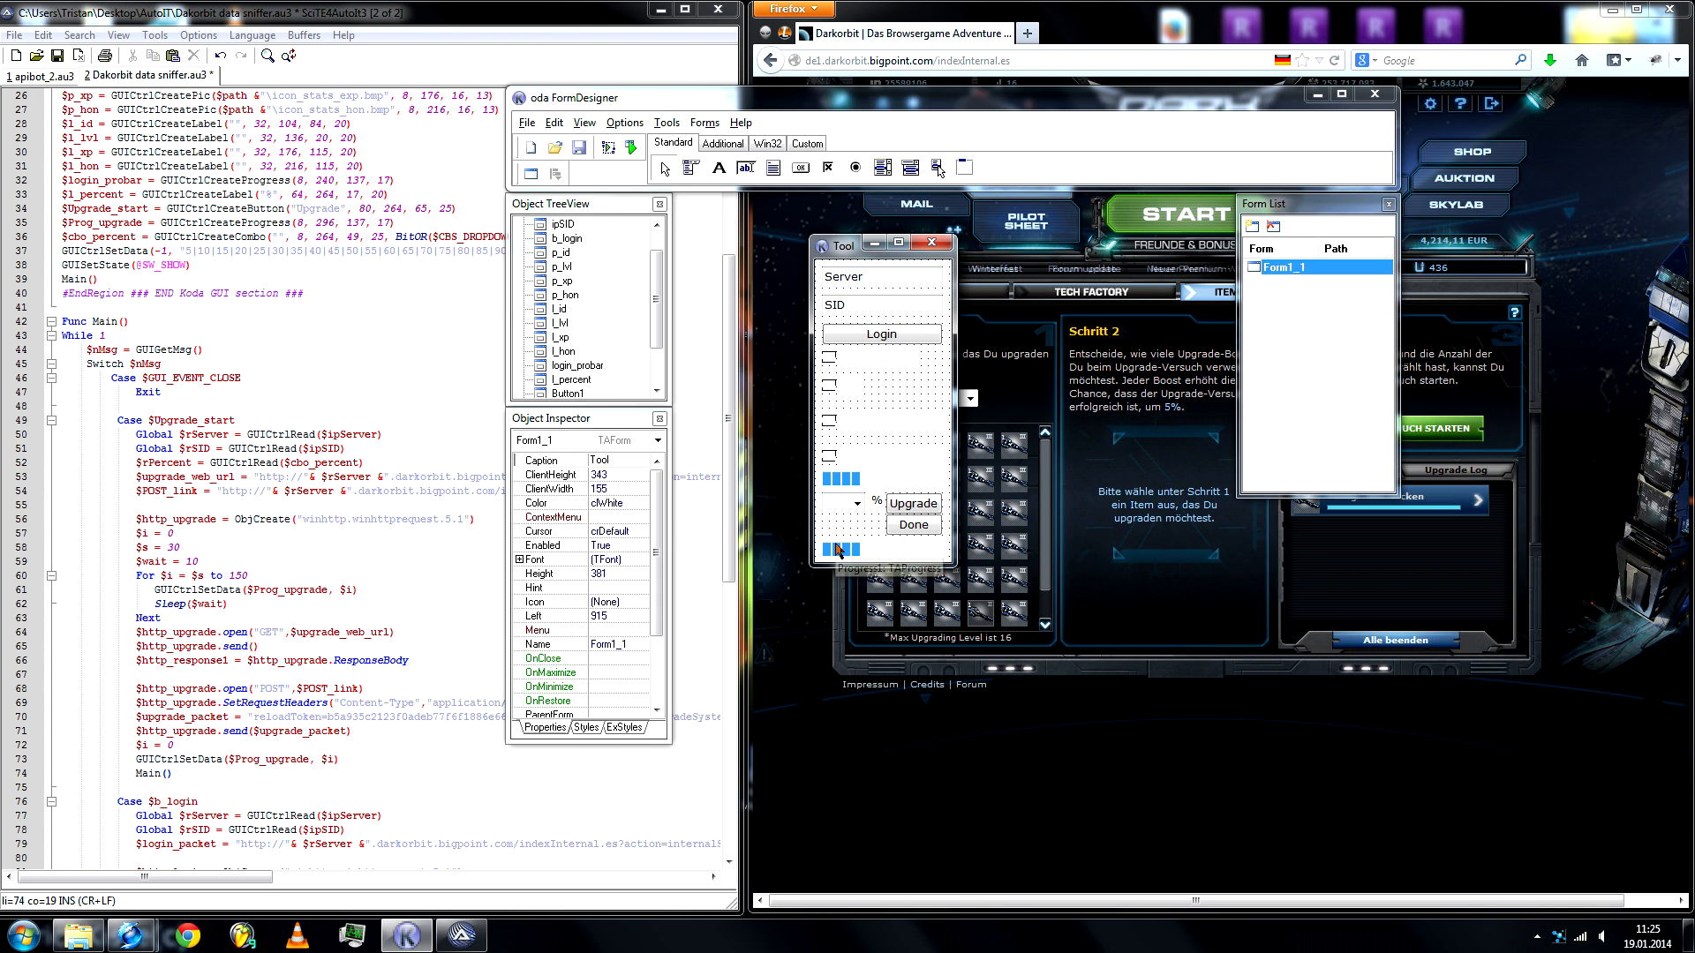
mouse_move(837, 550)
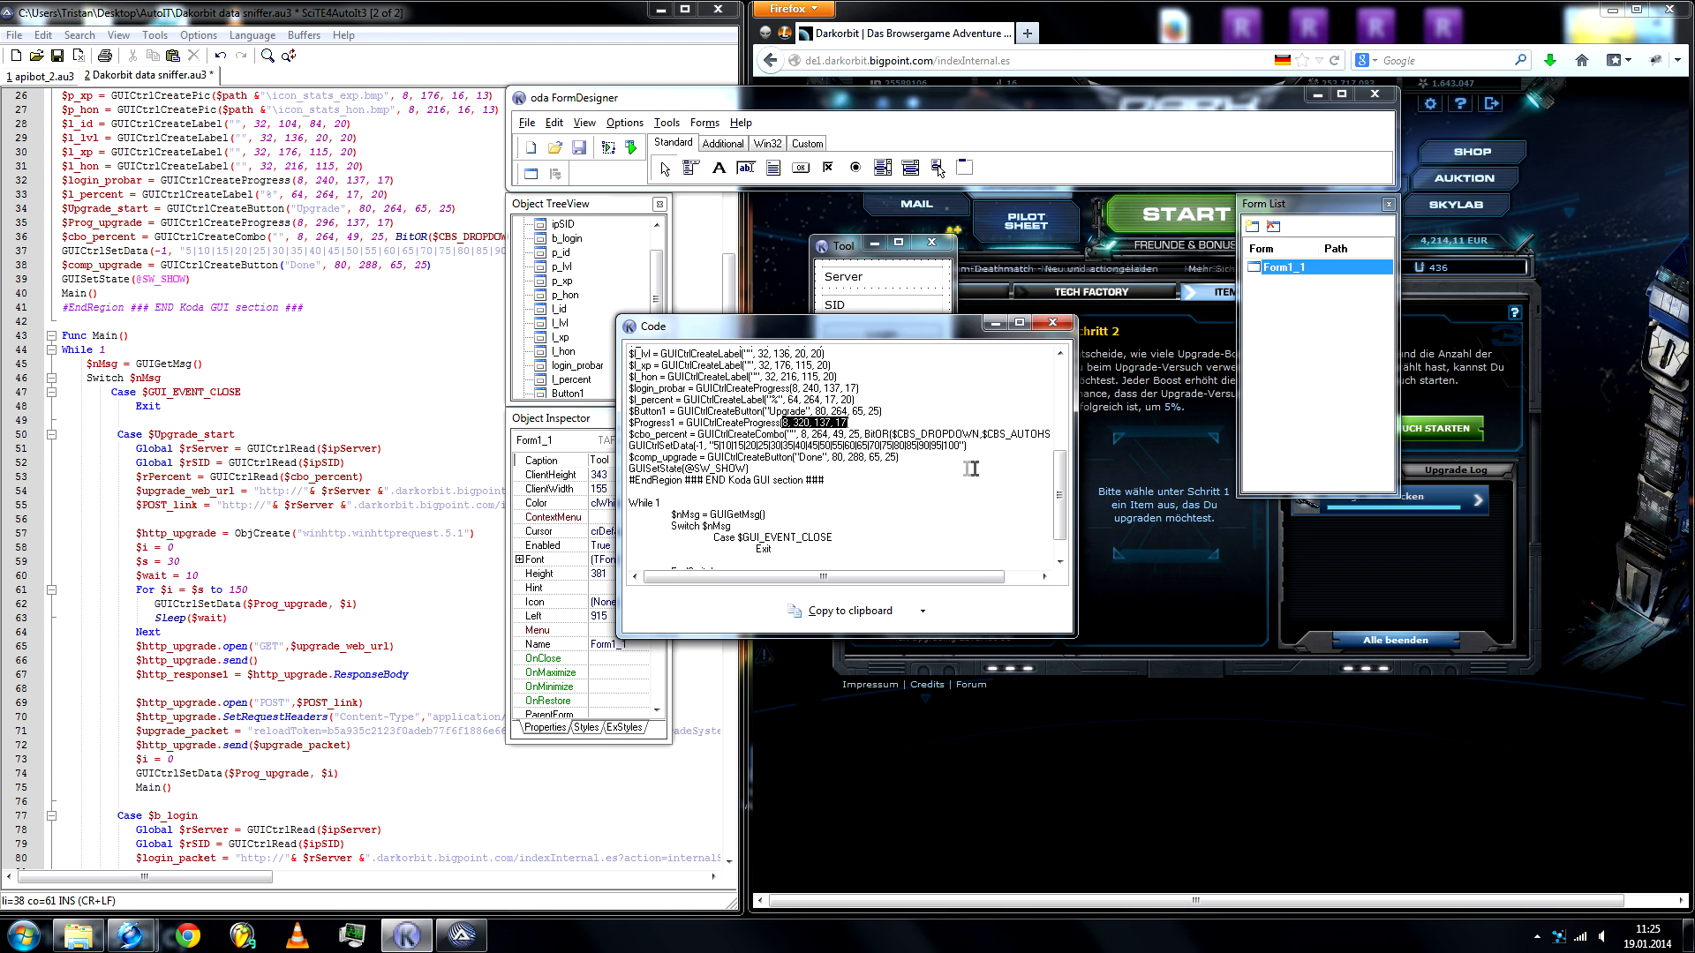
mouse_move(426, 214)
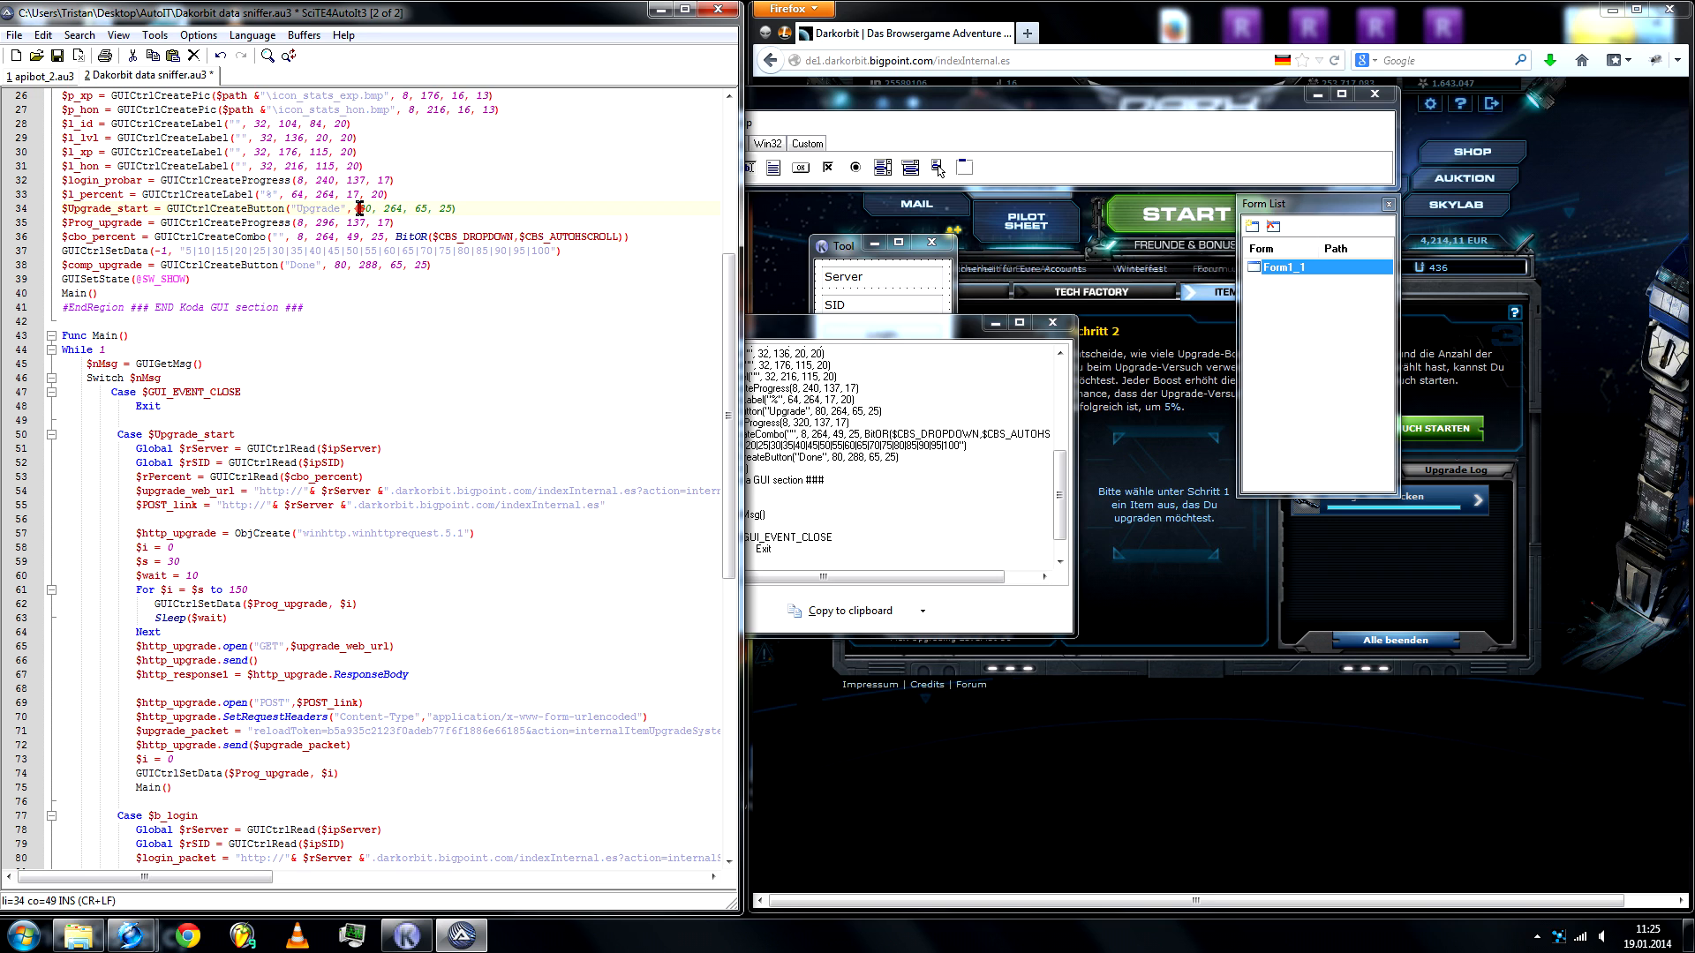
Step: Add #include <ComboConstants.au3> to the script and run it to check the output
left_click(378, 223)
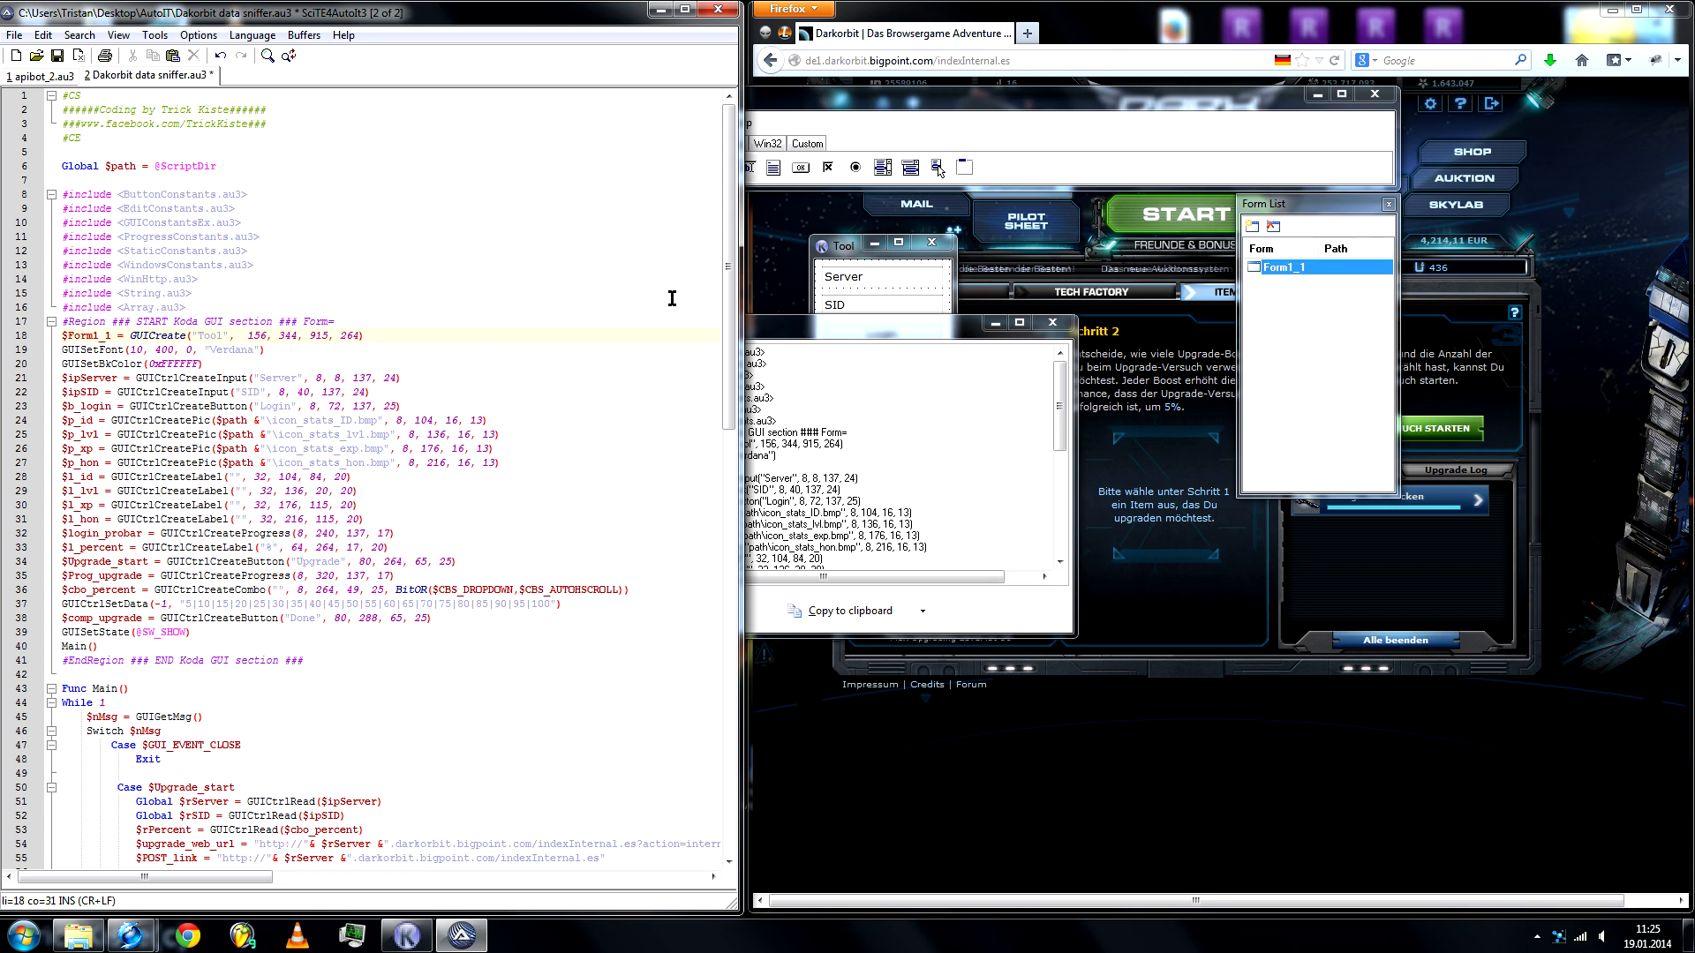
scroll("down", 3)
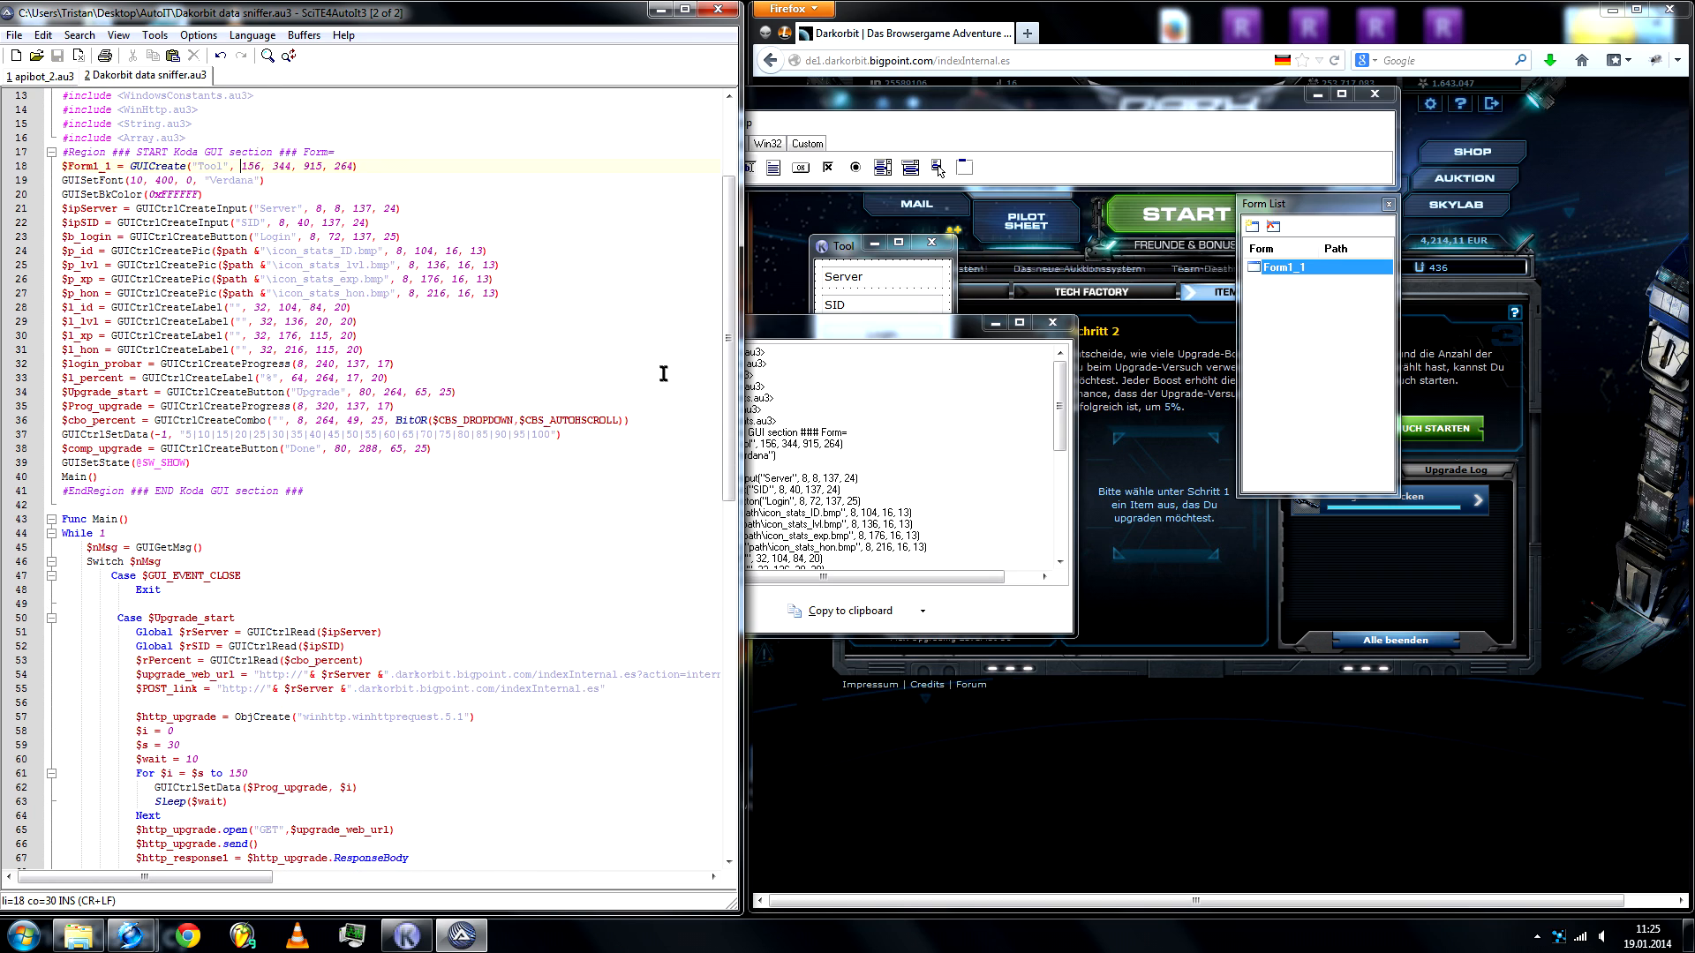
scroll("down", 3)
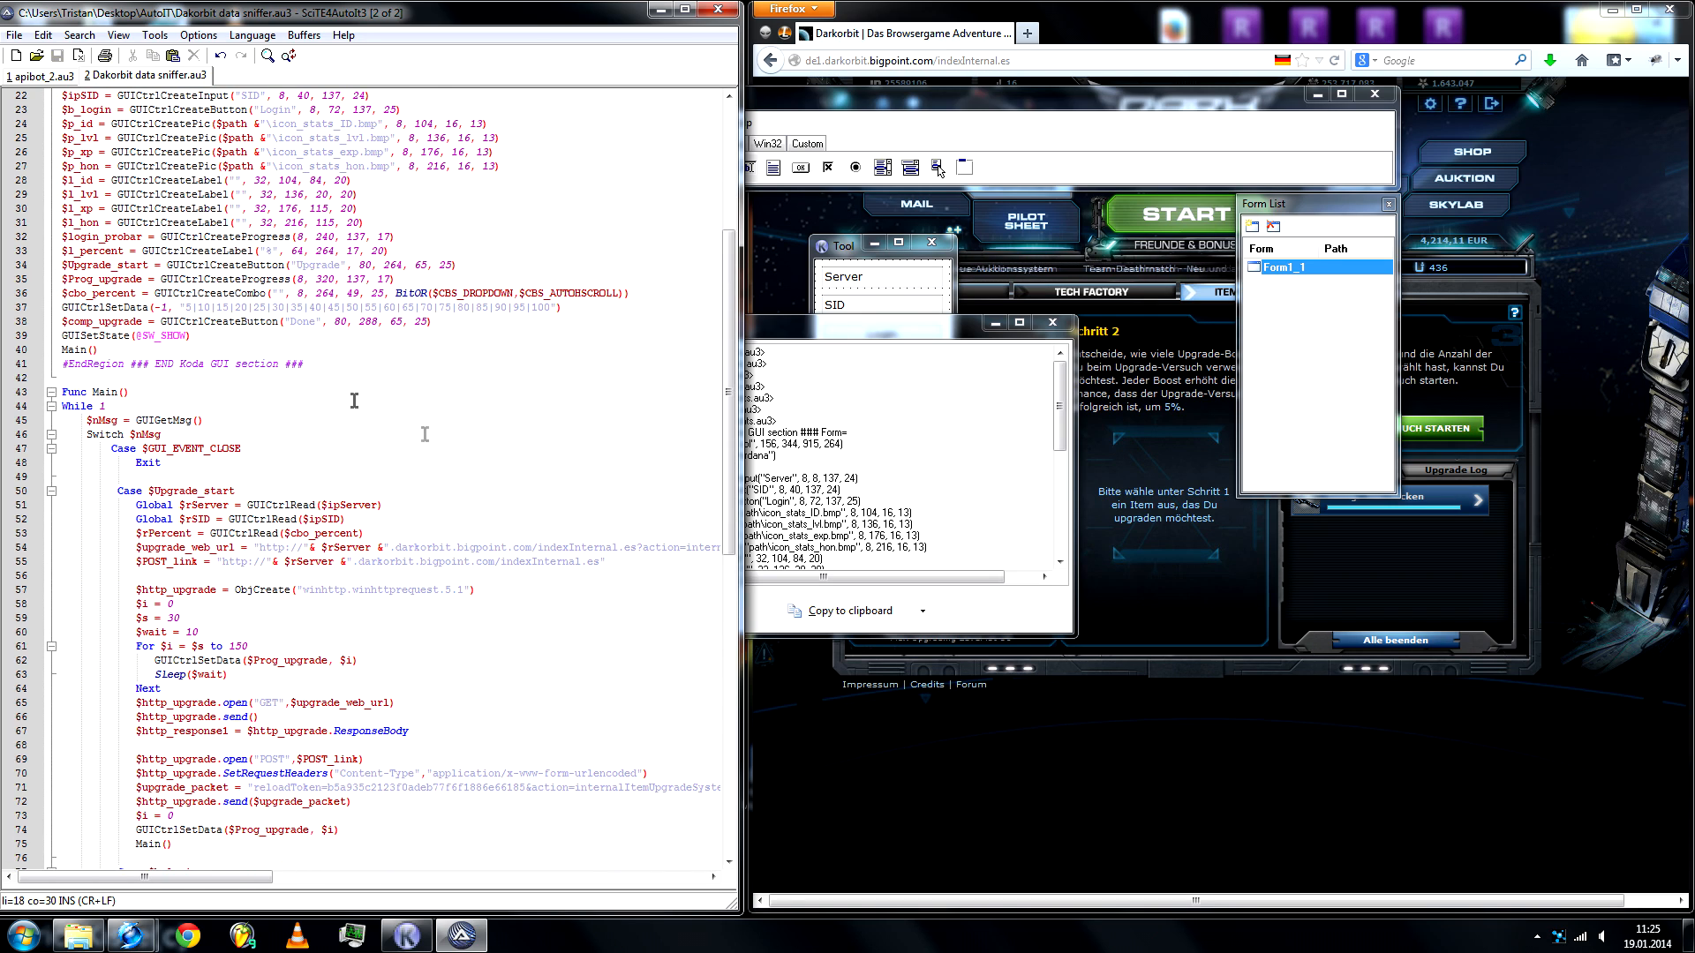
left_click(154, 35)
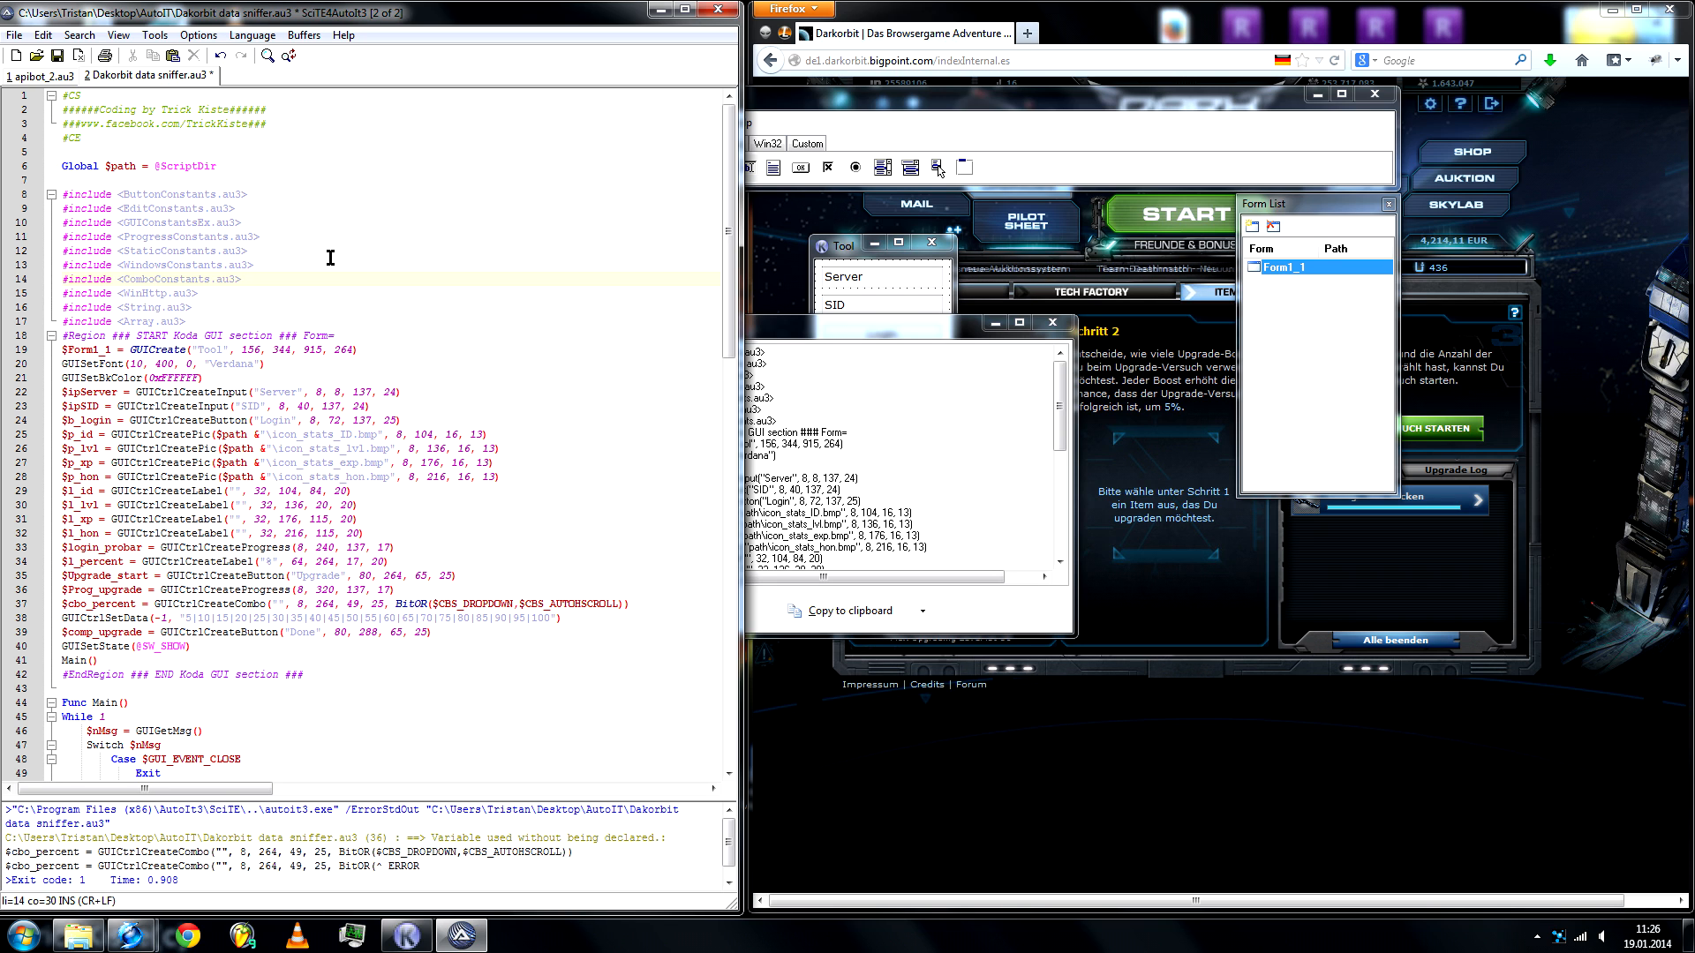
Step: Run the script, inspect the tool's item type list leaving Laser chosen, then close it
left_click(154, 35)
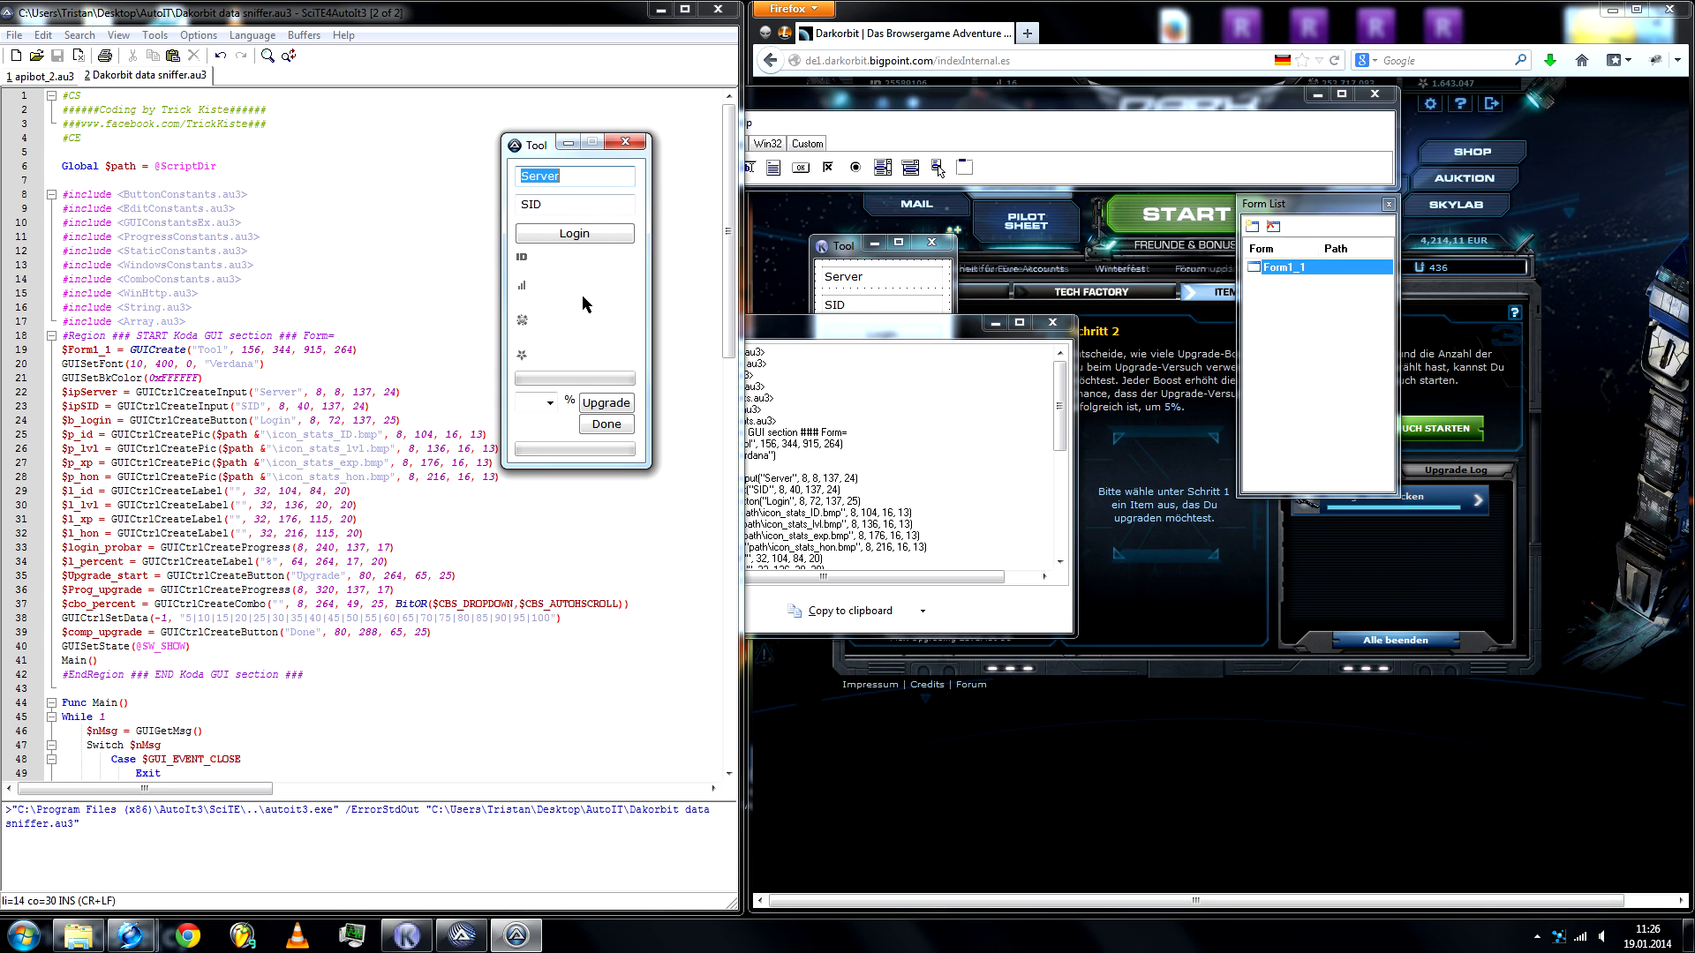
mouse_move(570, 392)
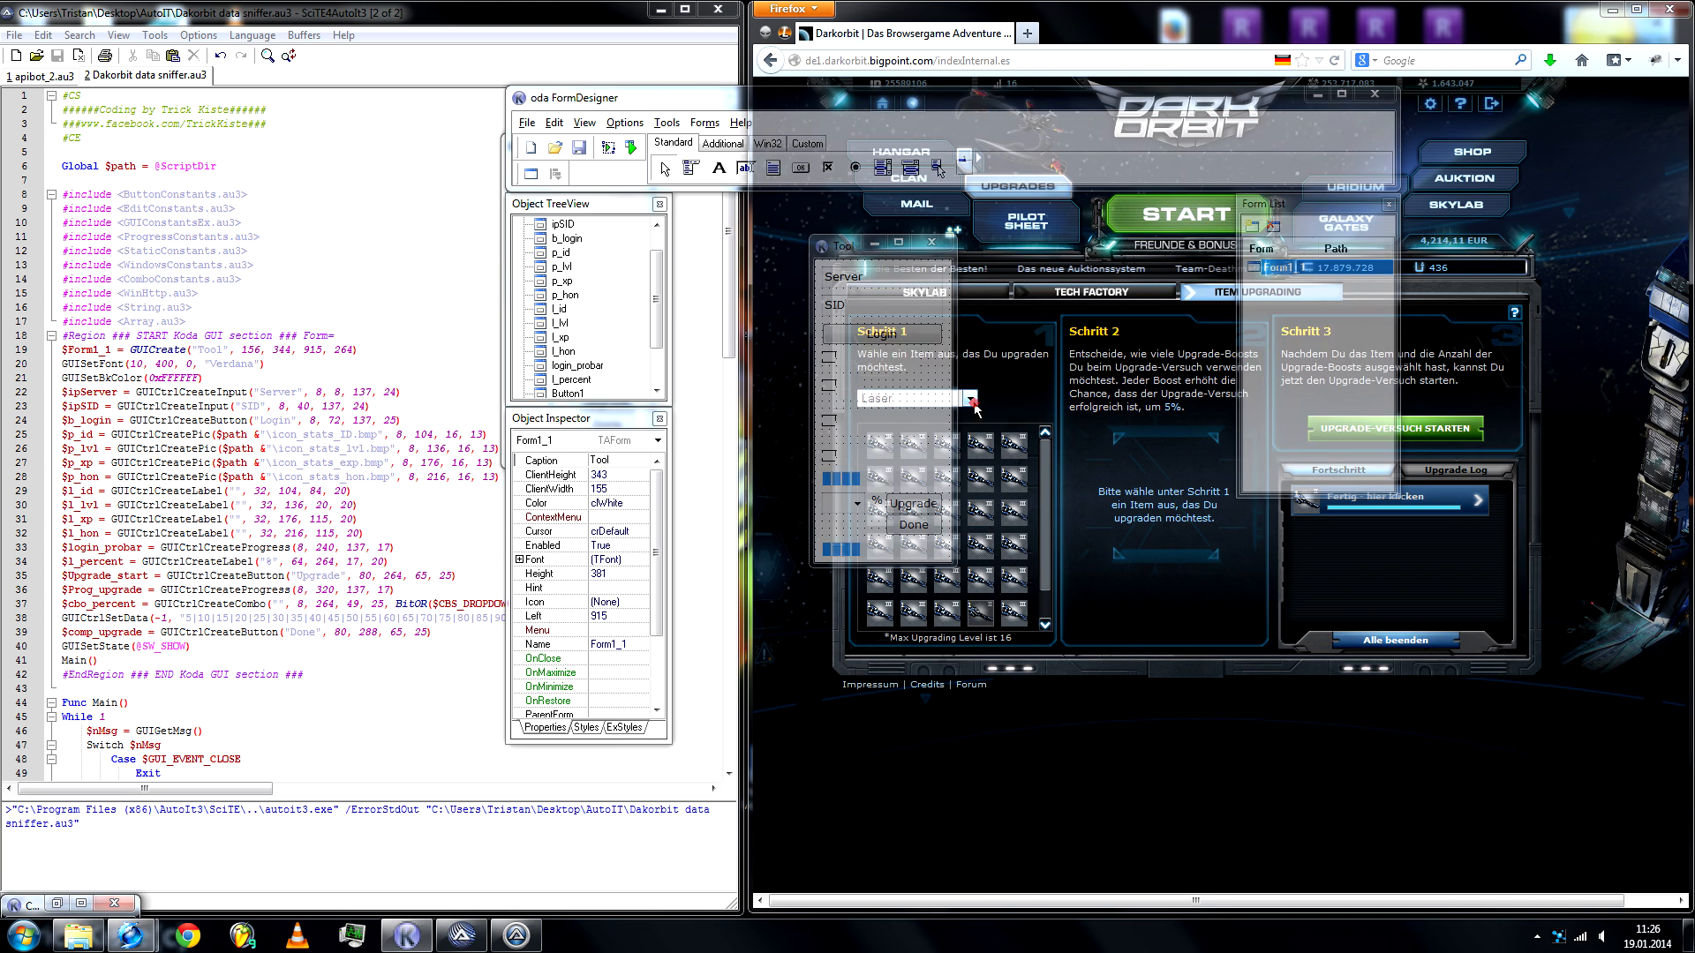
left_click(967, 397)
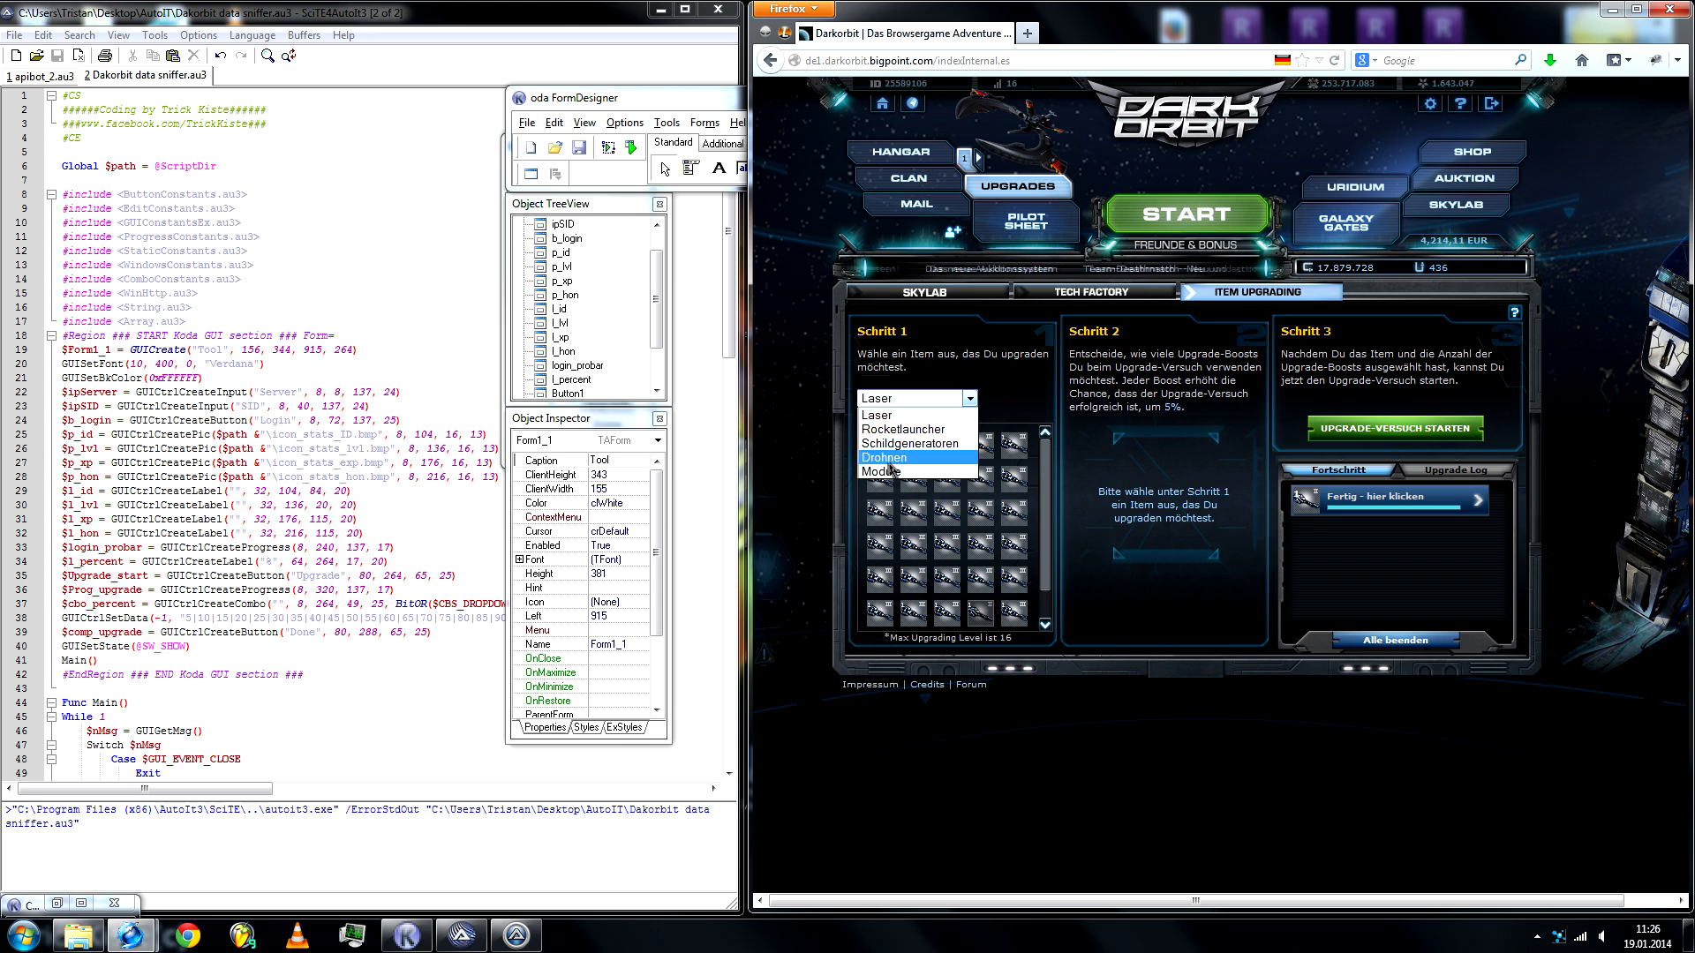
left_click(914, 397)
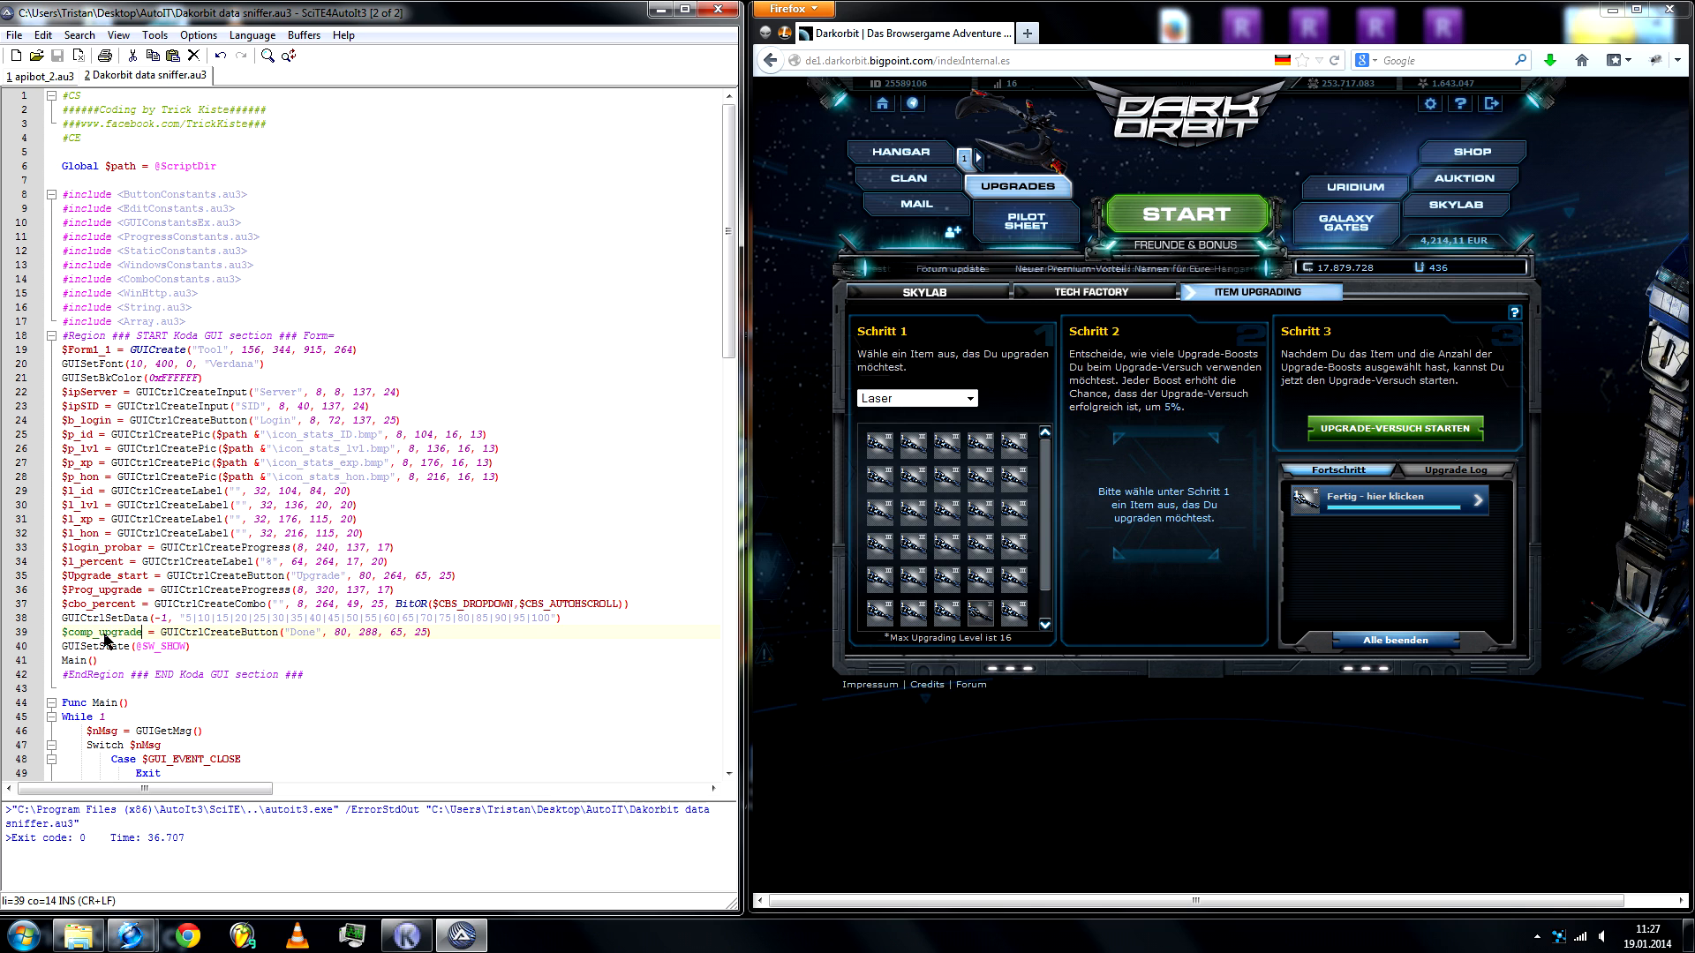
Step: Write a Case $comp_upgrade block reading server and SID and building the upgrade URLs
scroll("down", 3)
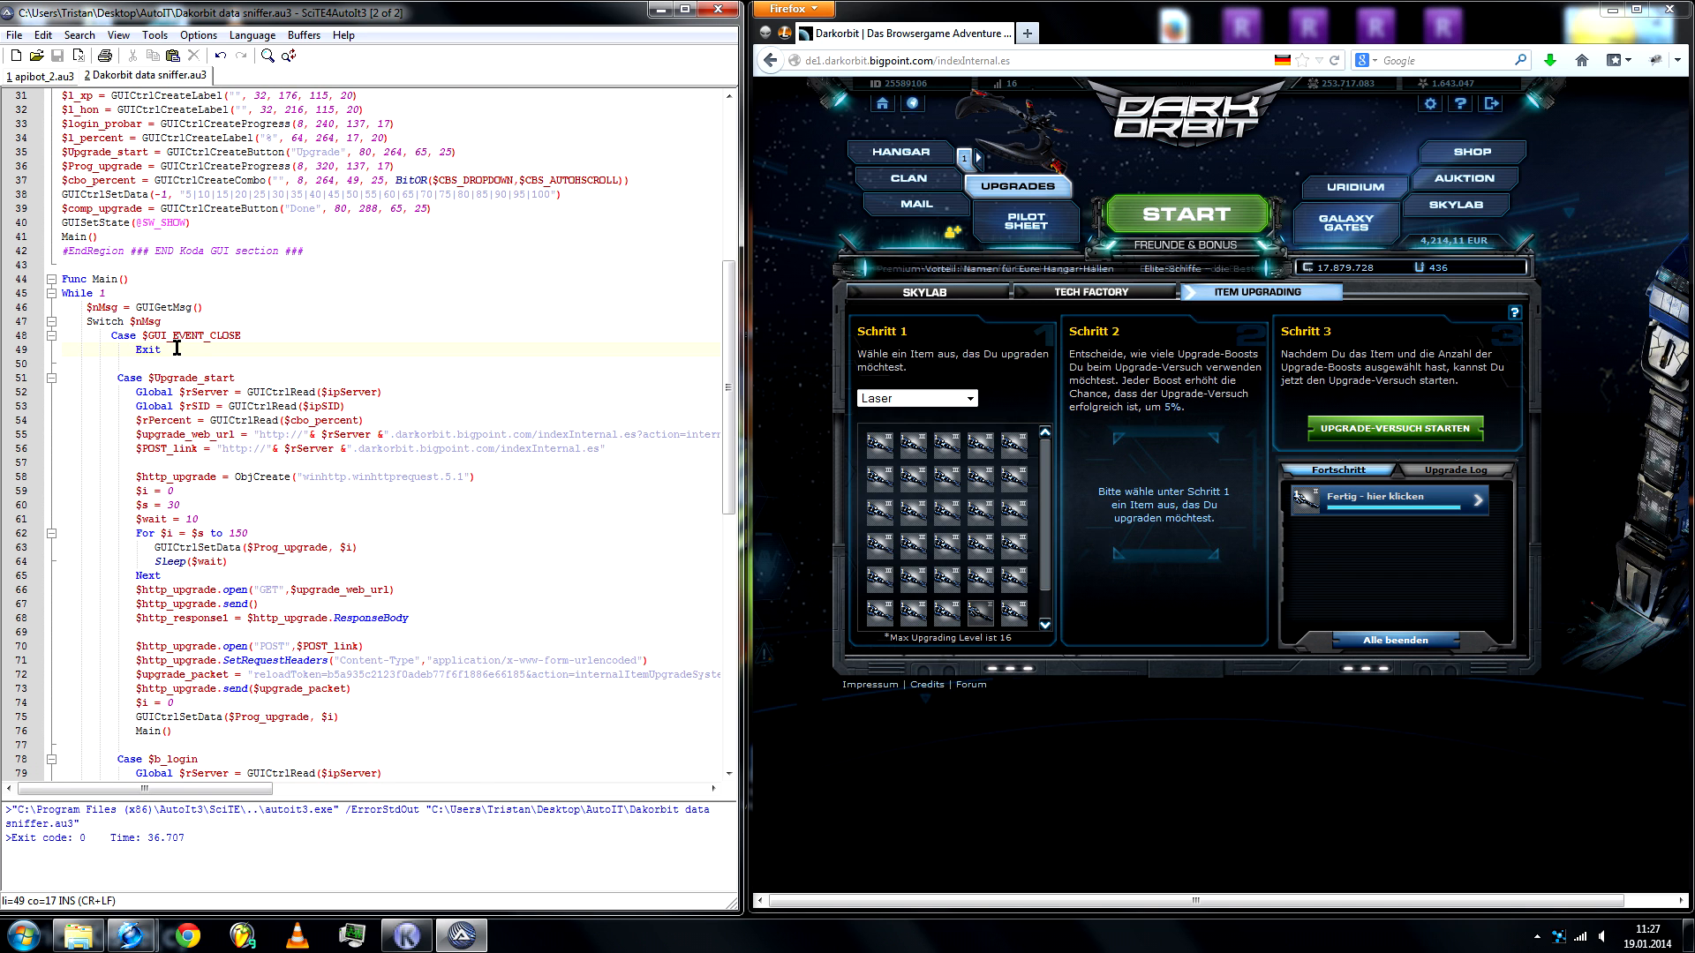
type("case")
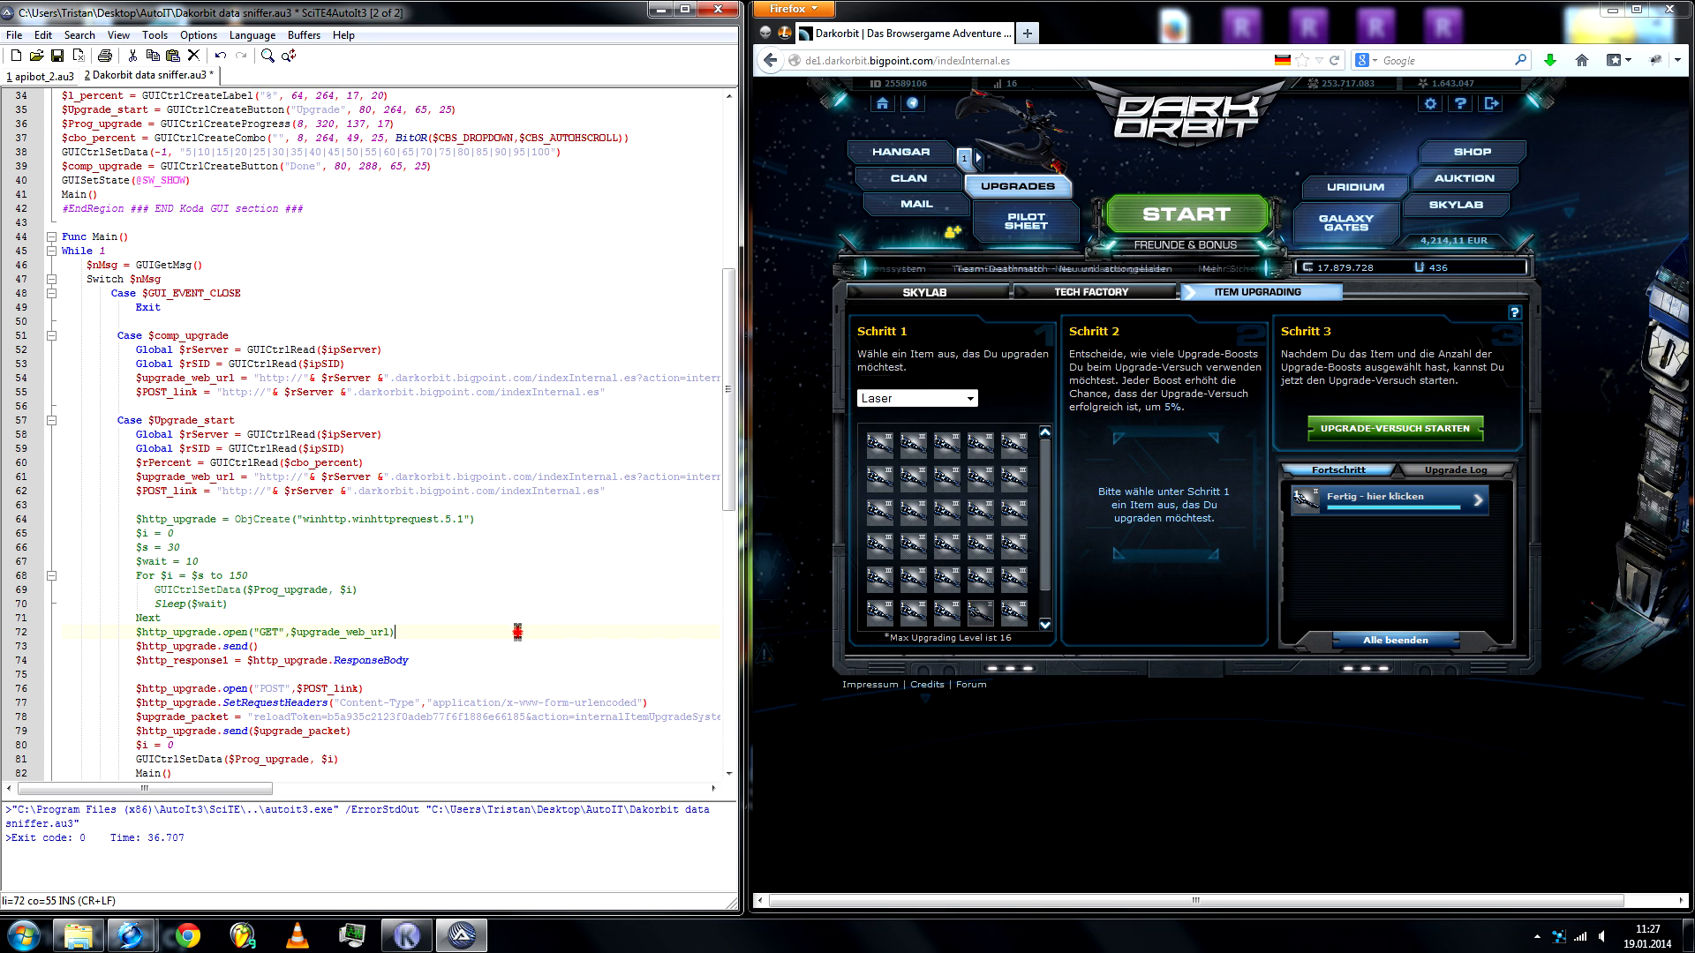
left_click(525, 715)
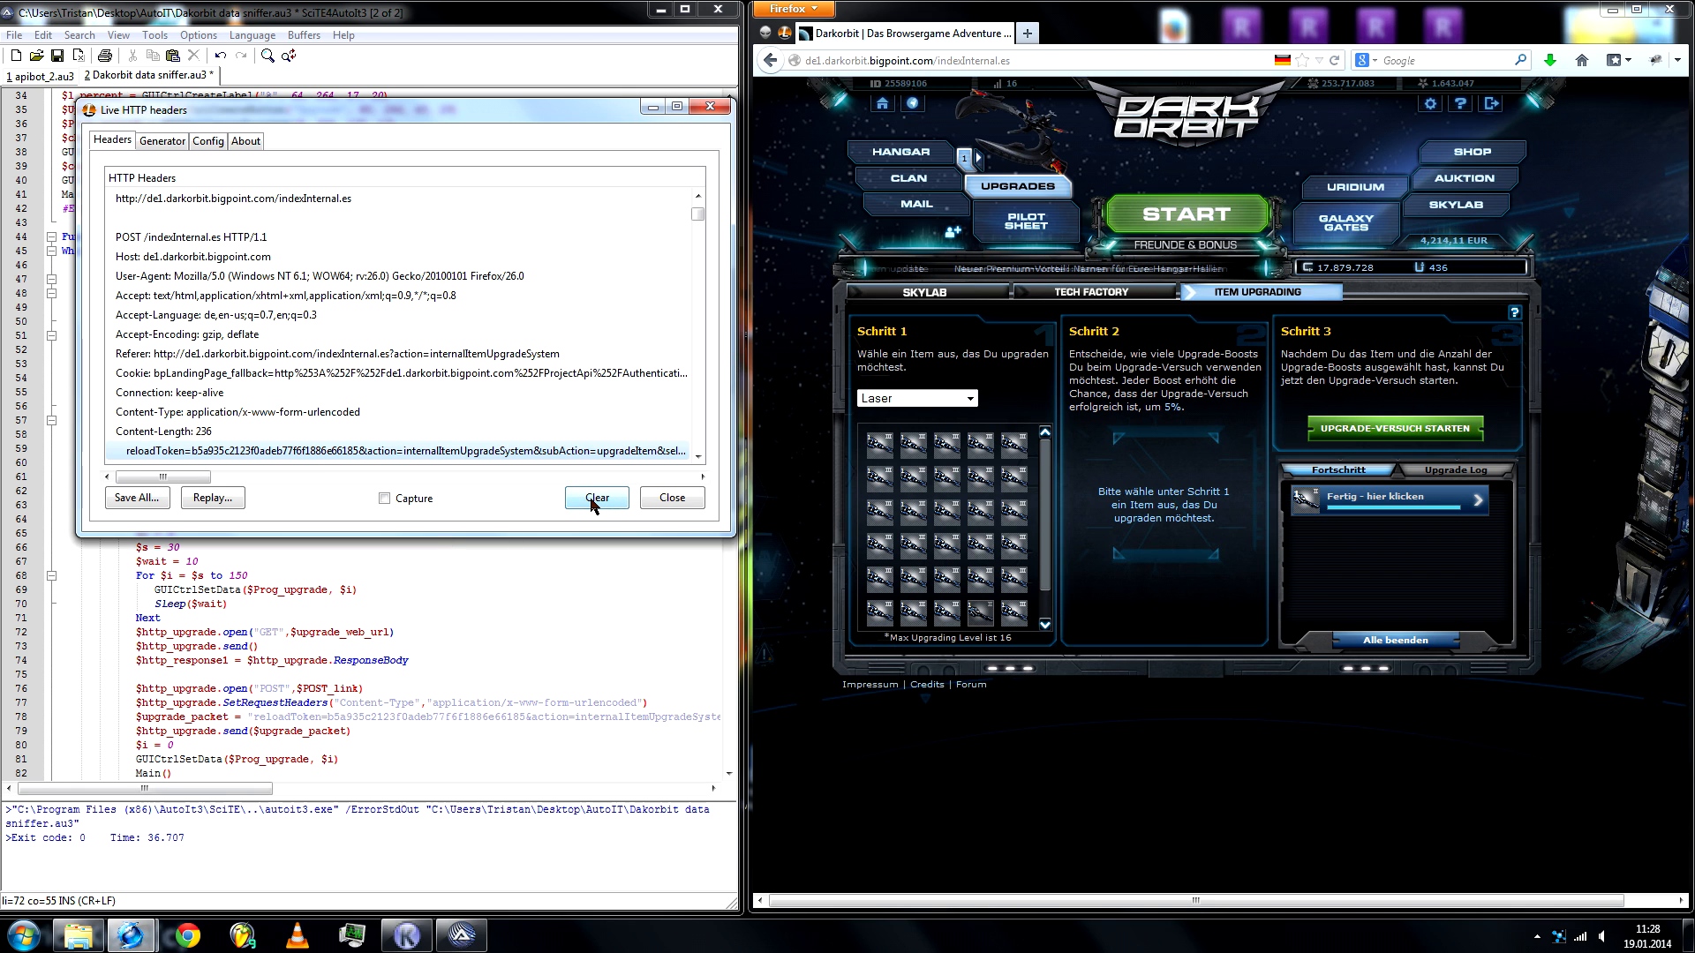
Step: Clear headers, start capturing and trigger 'Fertig - hier klicken' in DarkOrbit, dismissing the failure
left_click(162, 141)
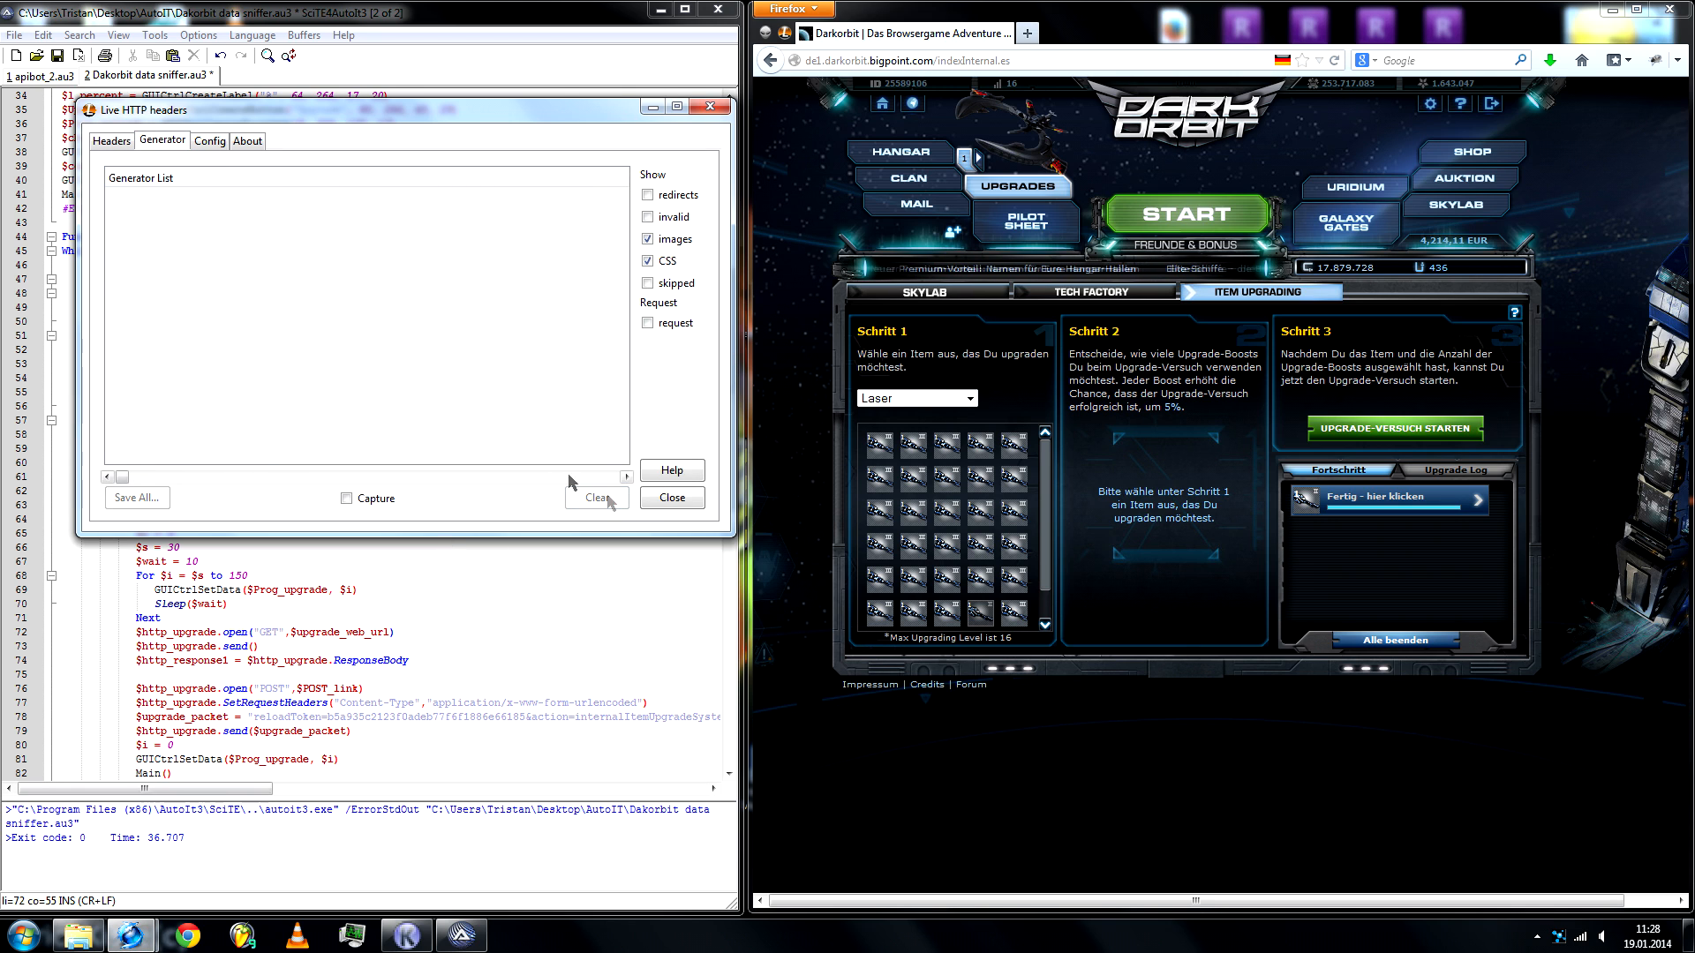
left_click(112, 141)
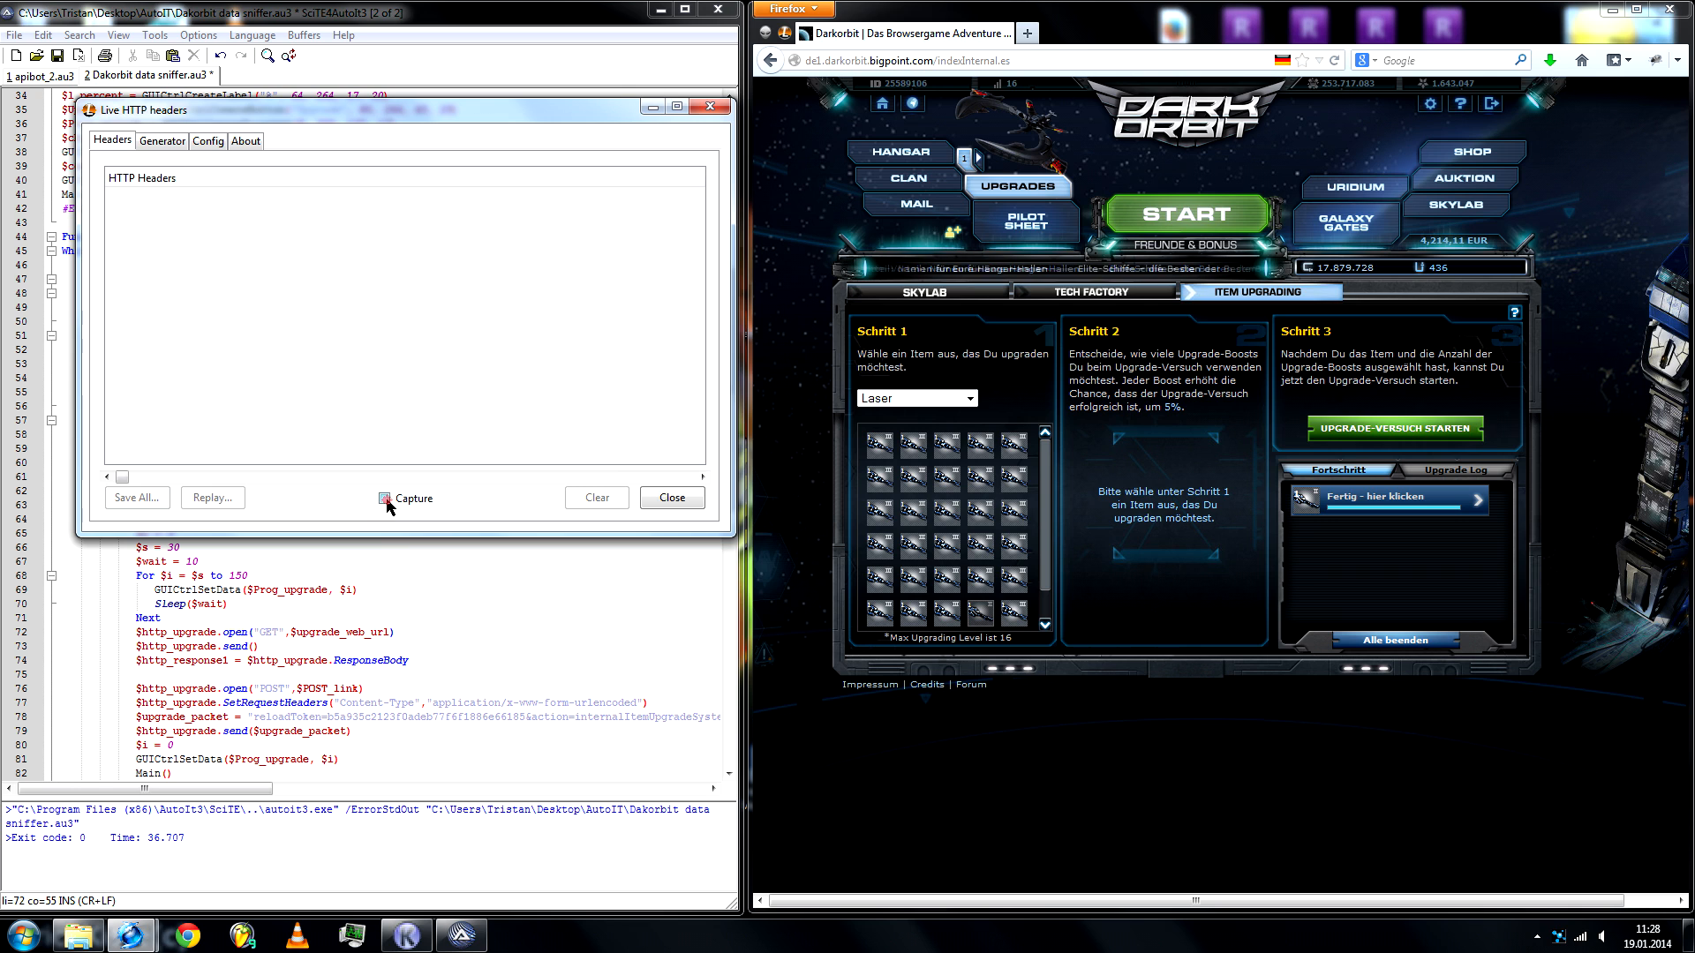
left_click(383, 498)
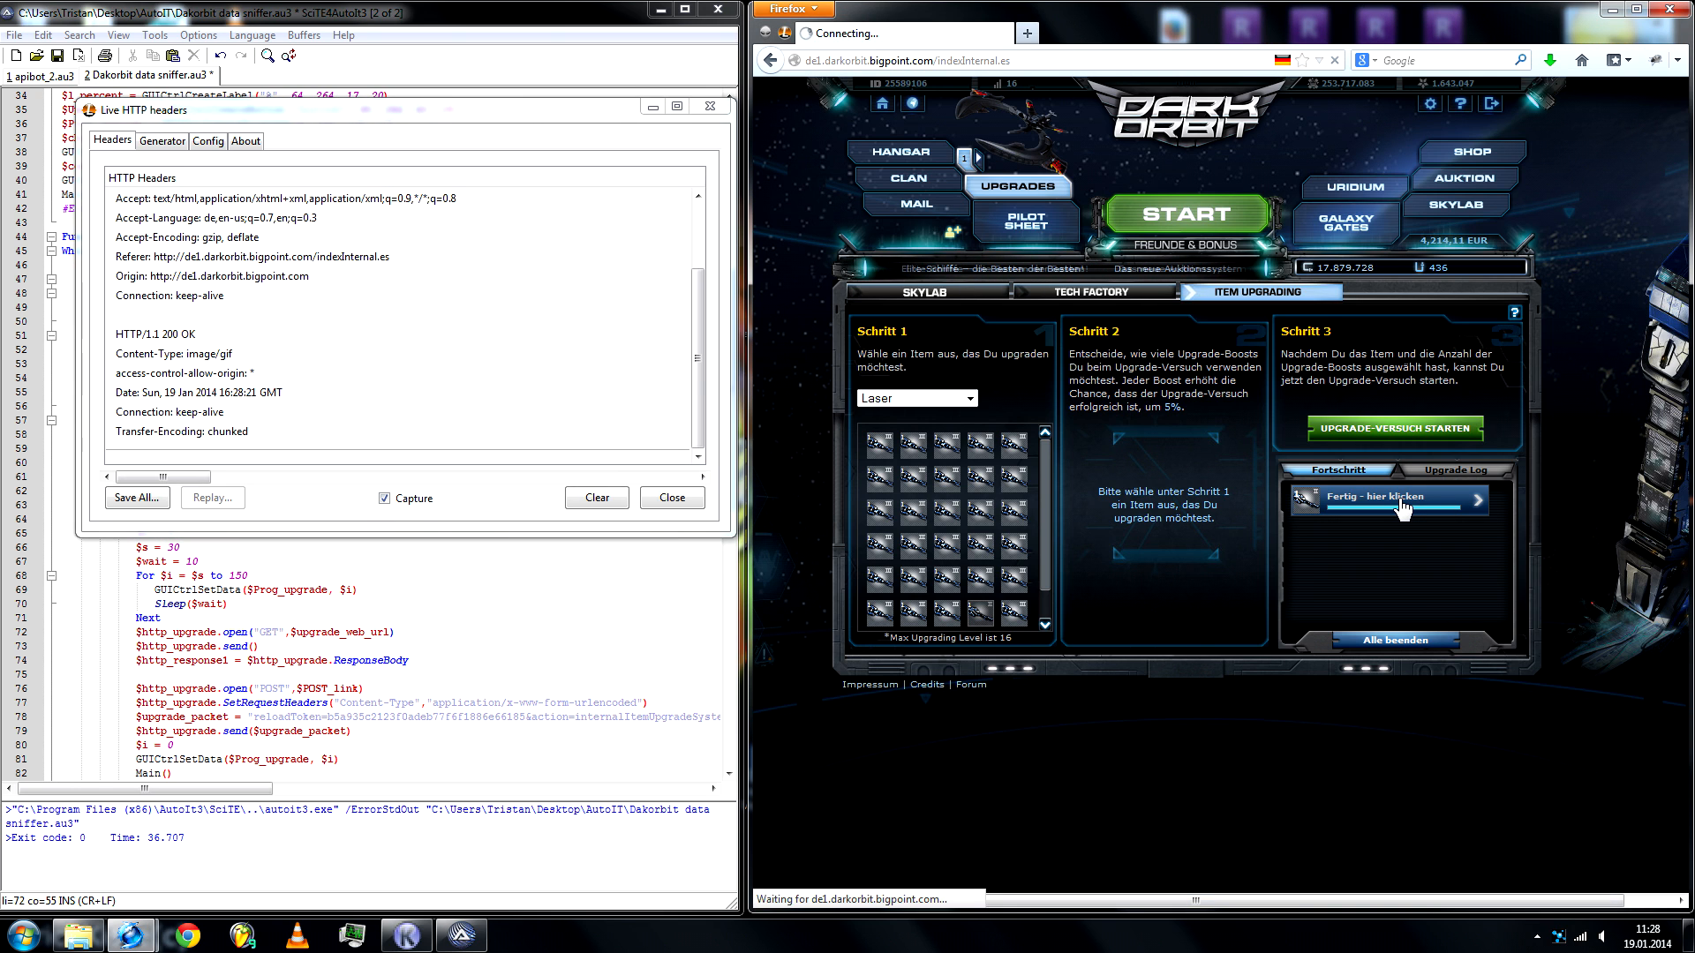
left_click(1389, 496)
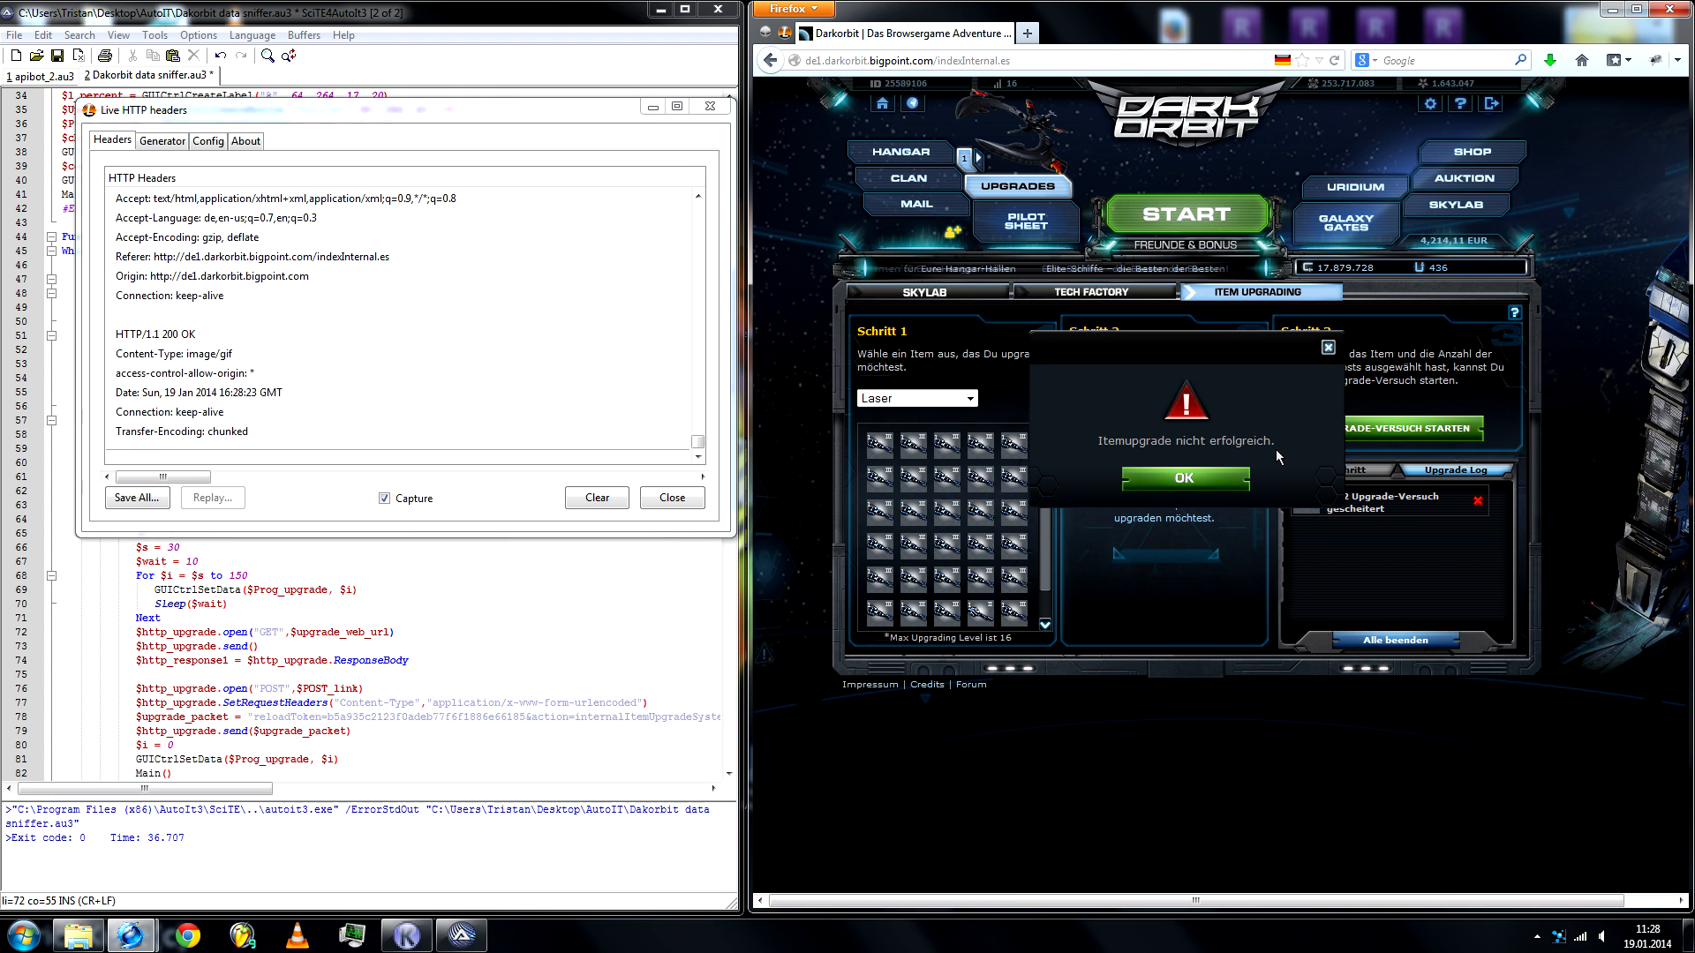
left_click(1181, 478)
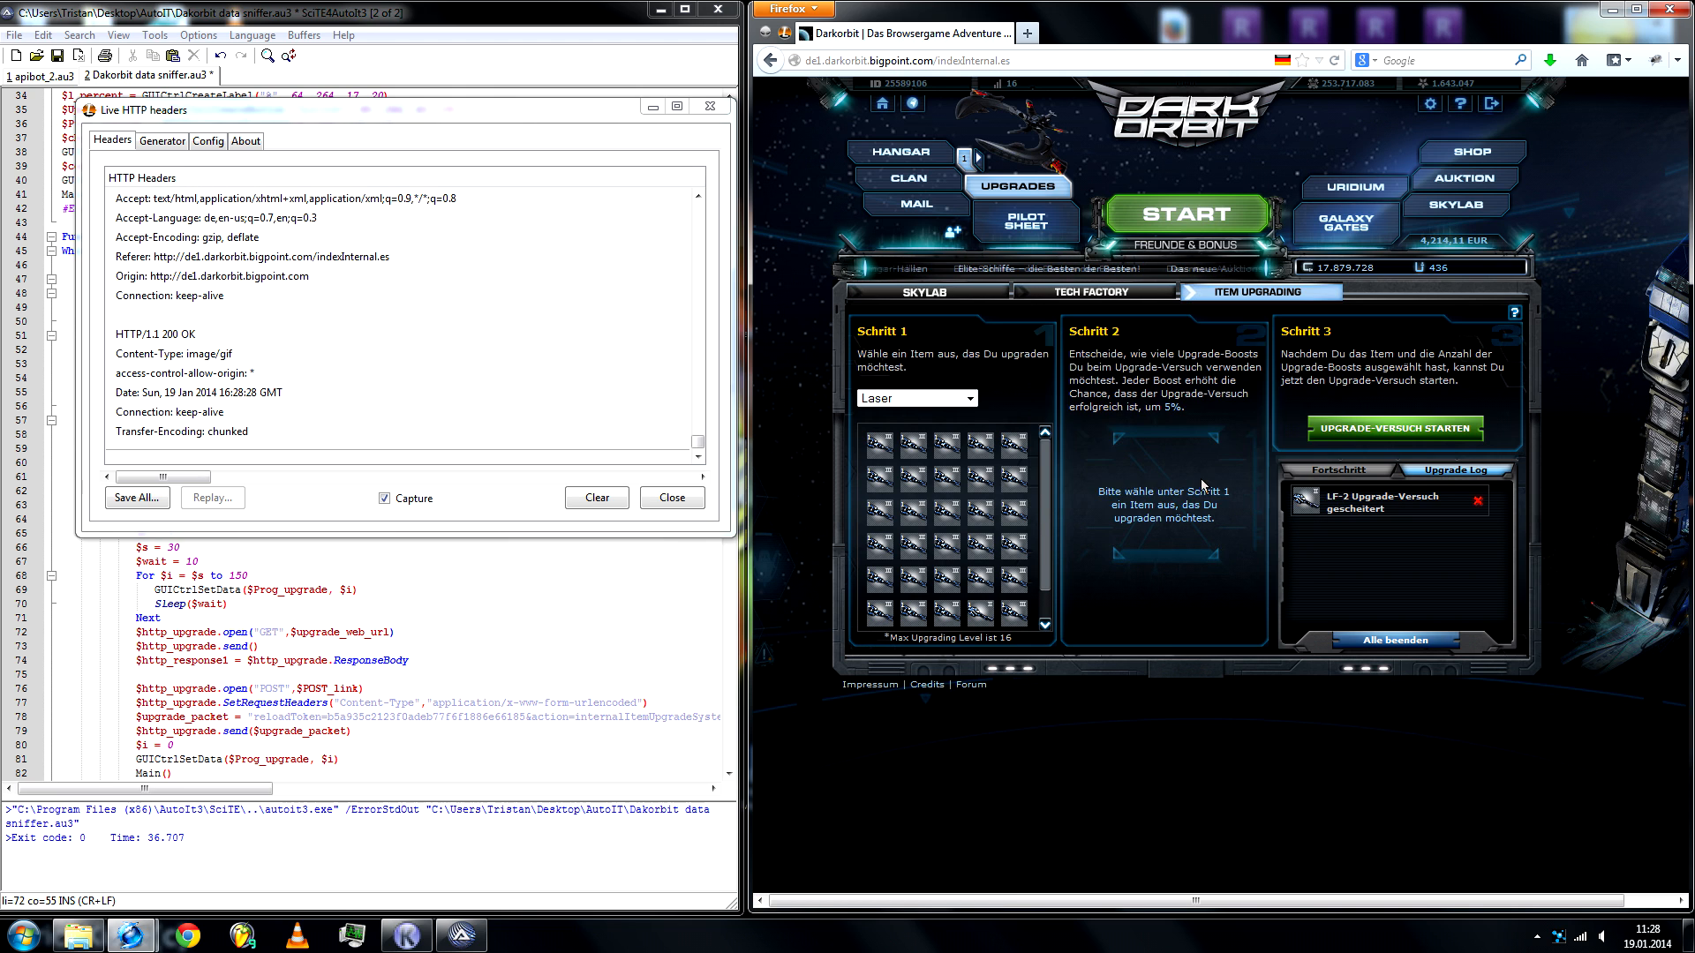
Step: Stop capturing and inspect the captured POST /indexInternal.es upgrade-completion request
left_click(383, 498)
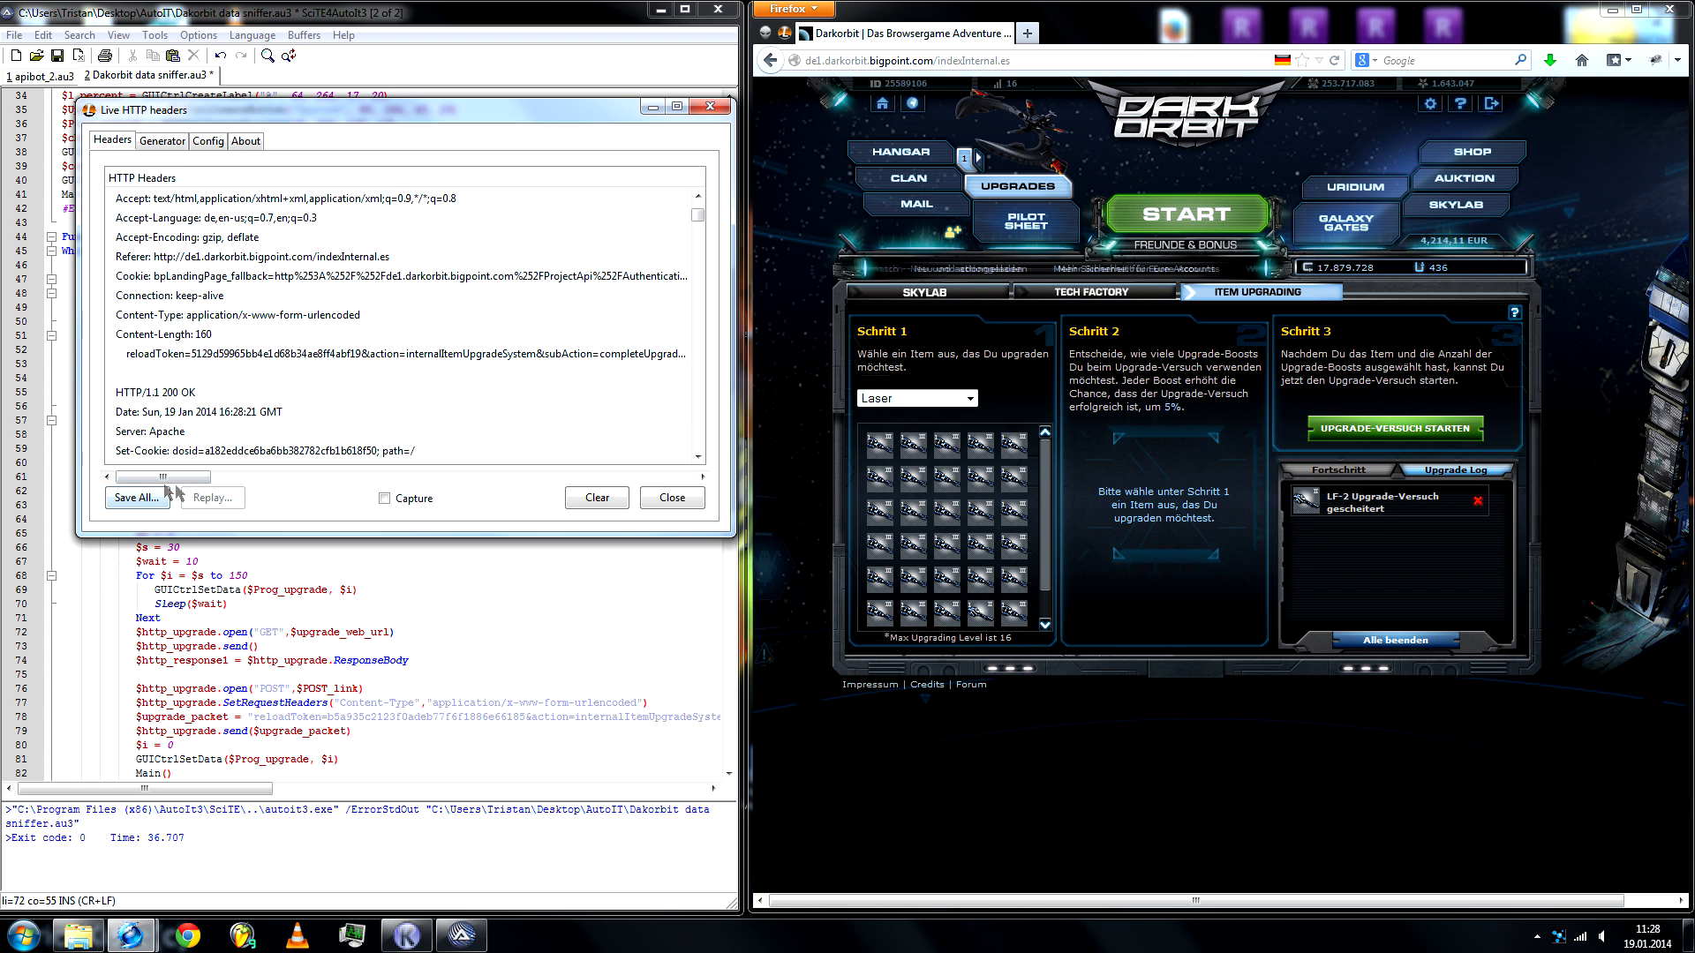
left_click_drag(113, 476, 184, 477)
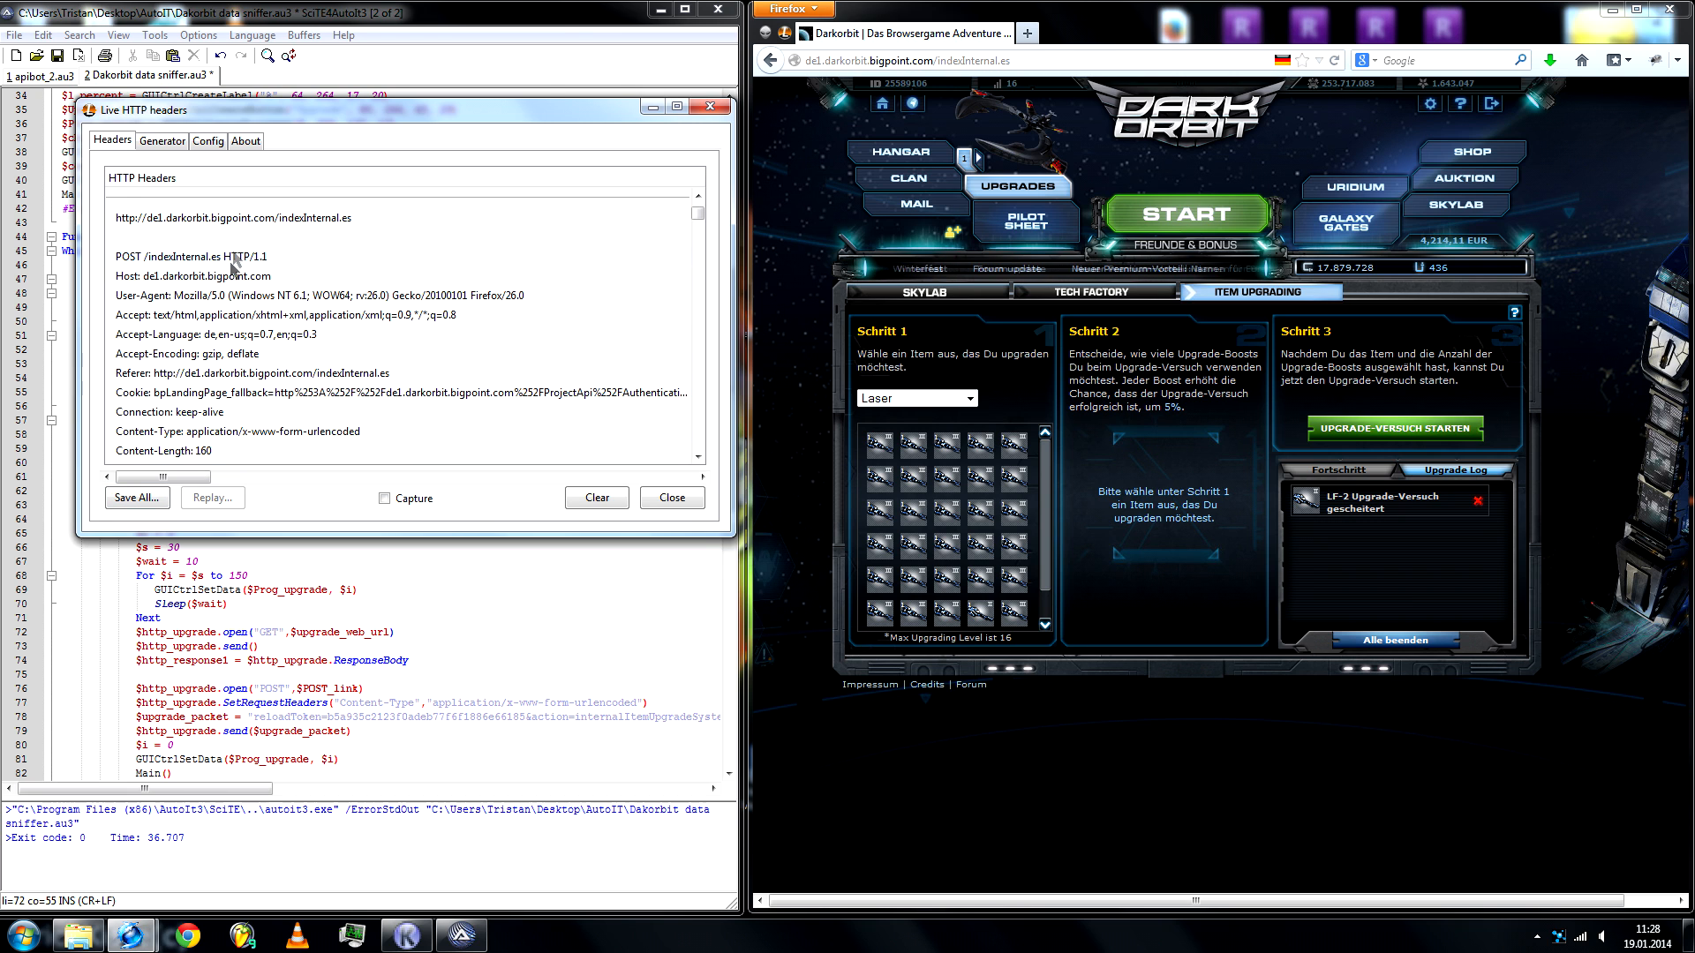
left_click(671, 498)
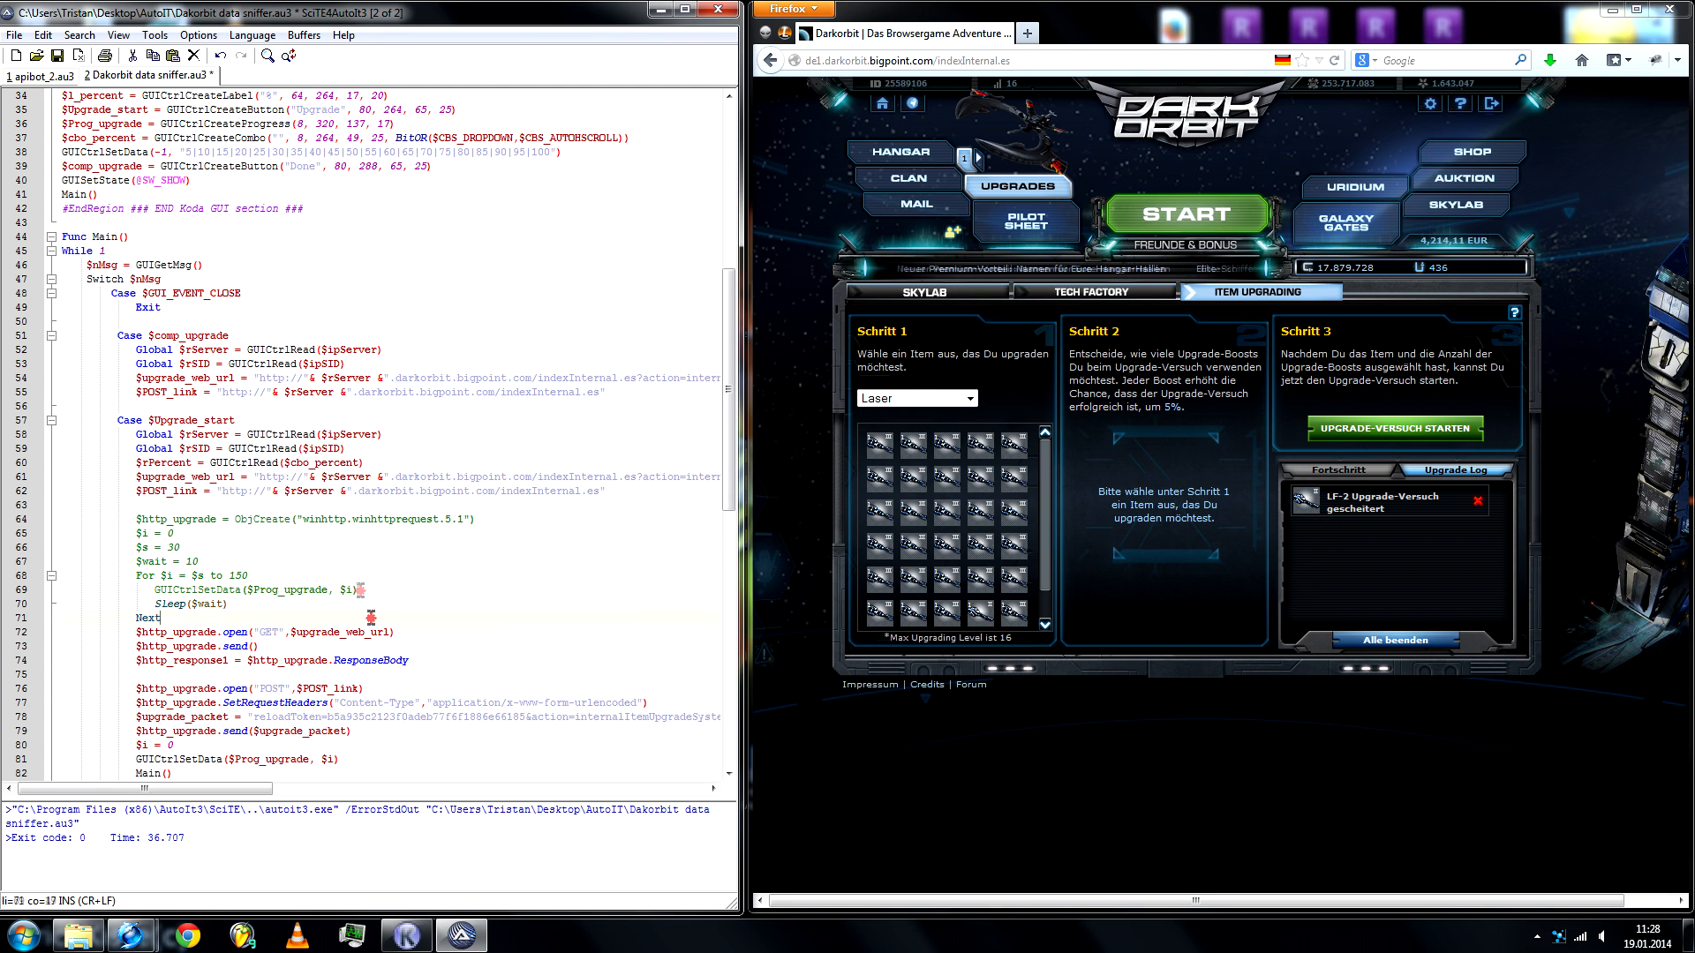
Step: Declare $upgrade_packet_done = "" on a new line in the Done handler
left_click(657, 703)
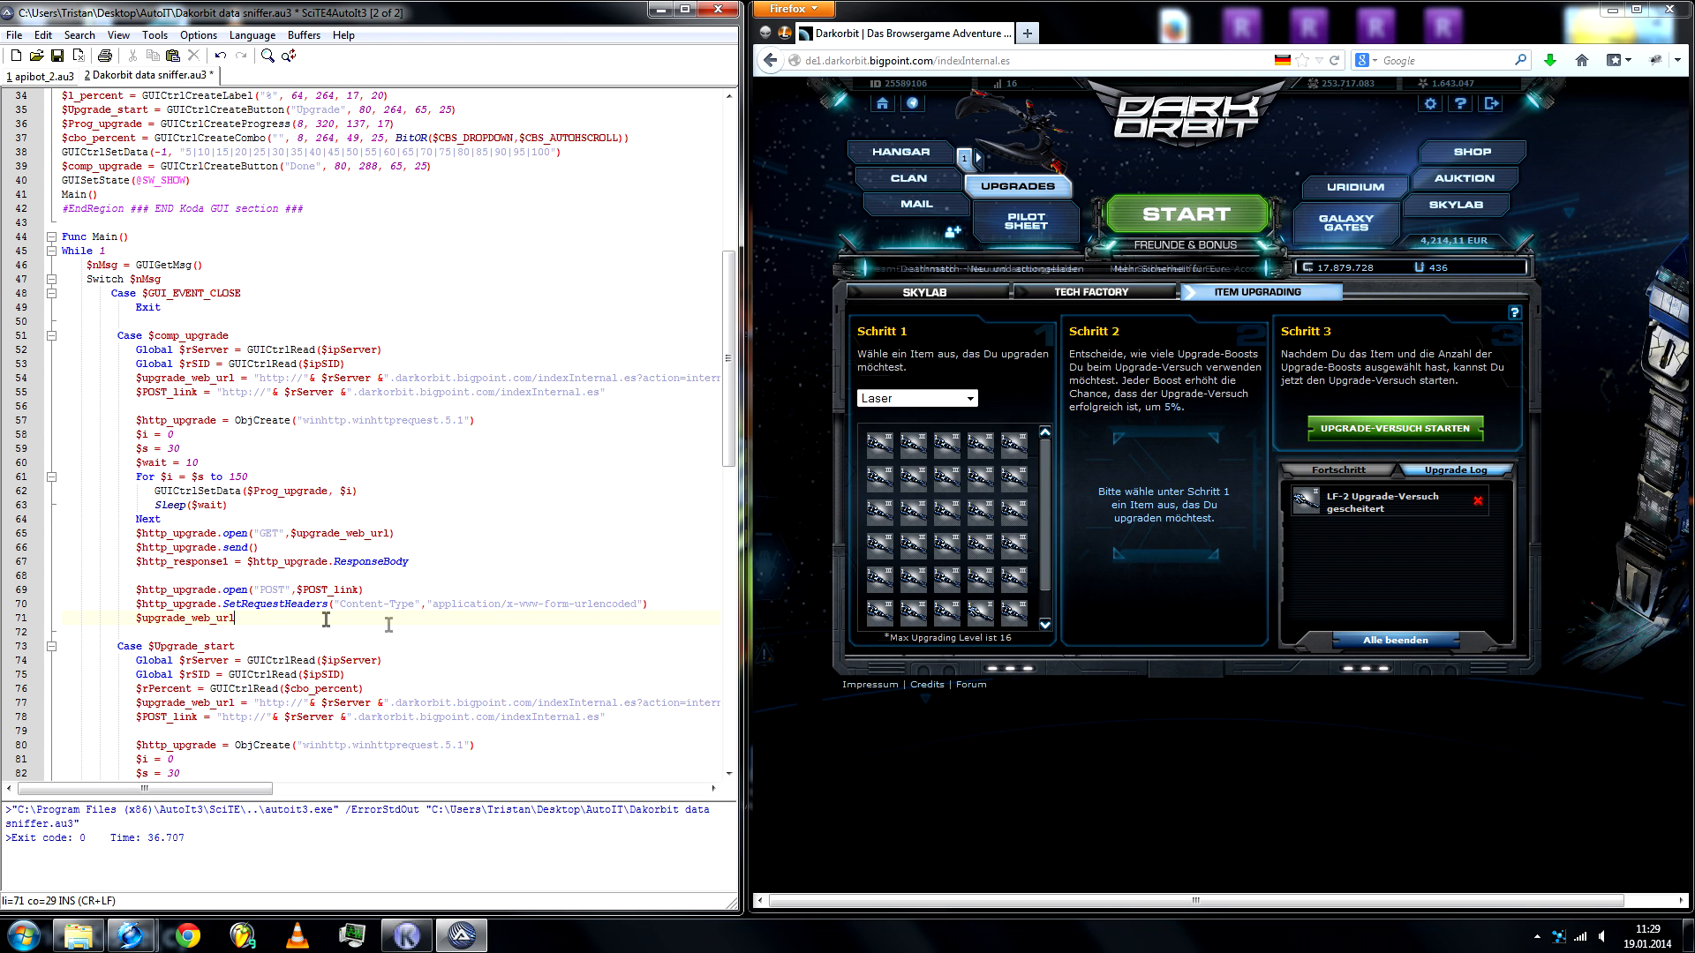
type("= \"\"")
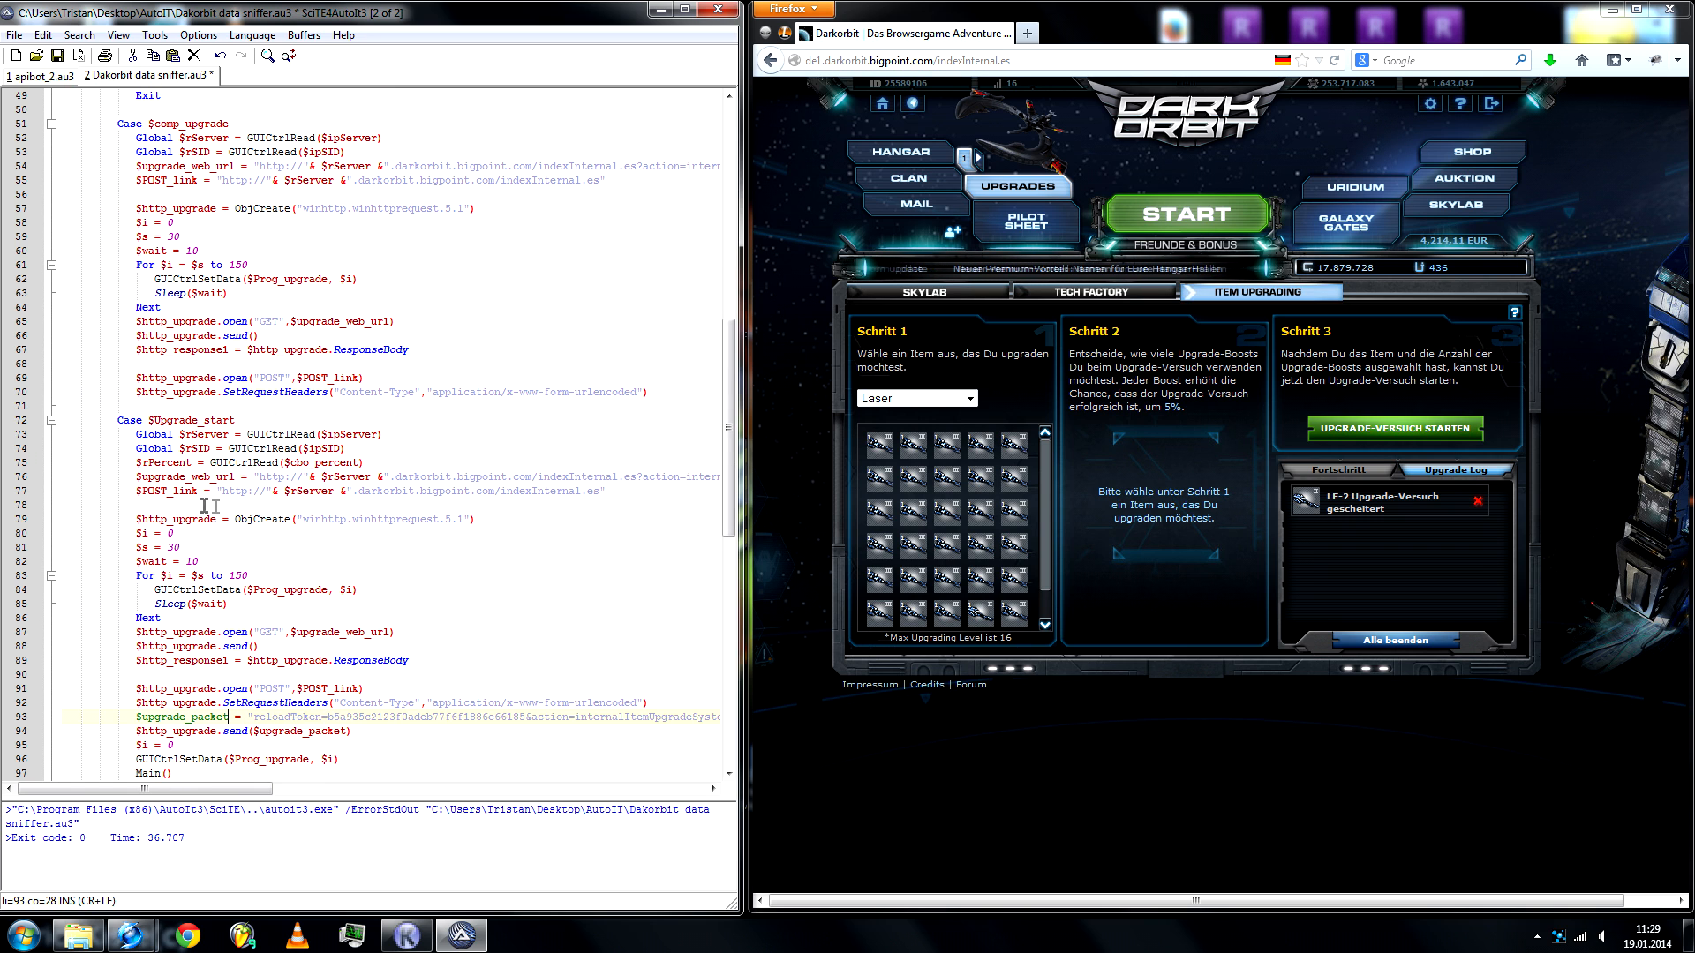
key("enter")
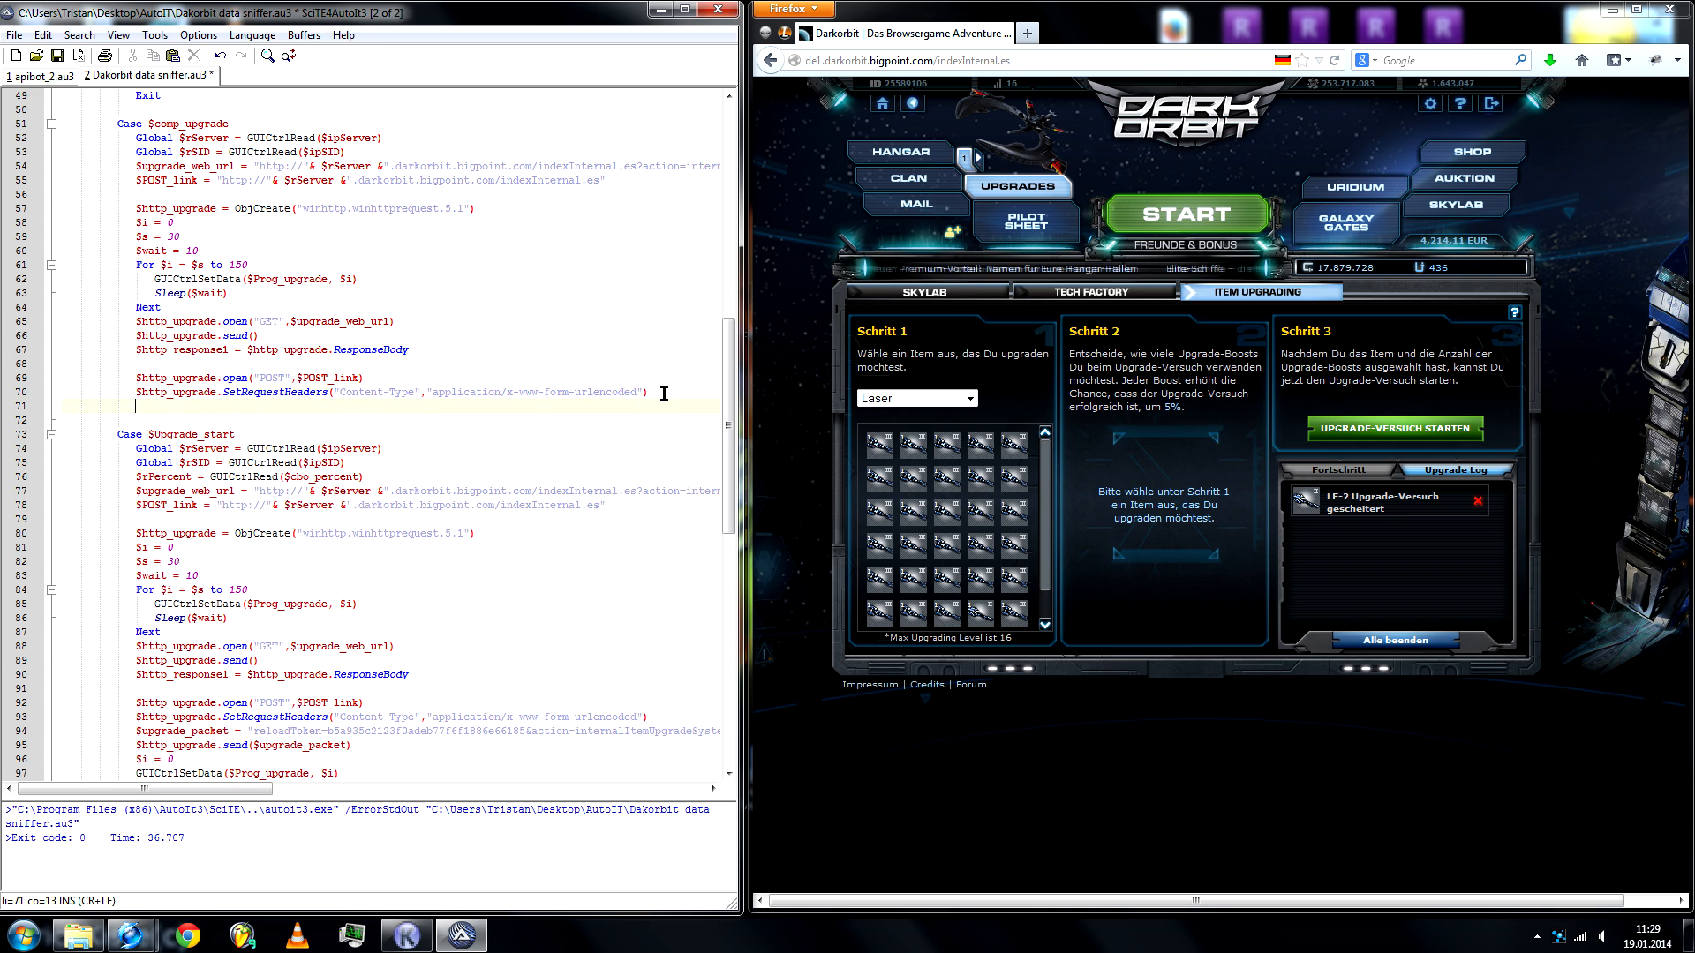
type("$upgrade_packet_done")
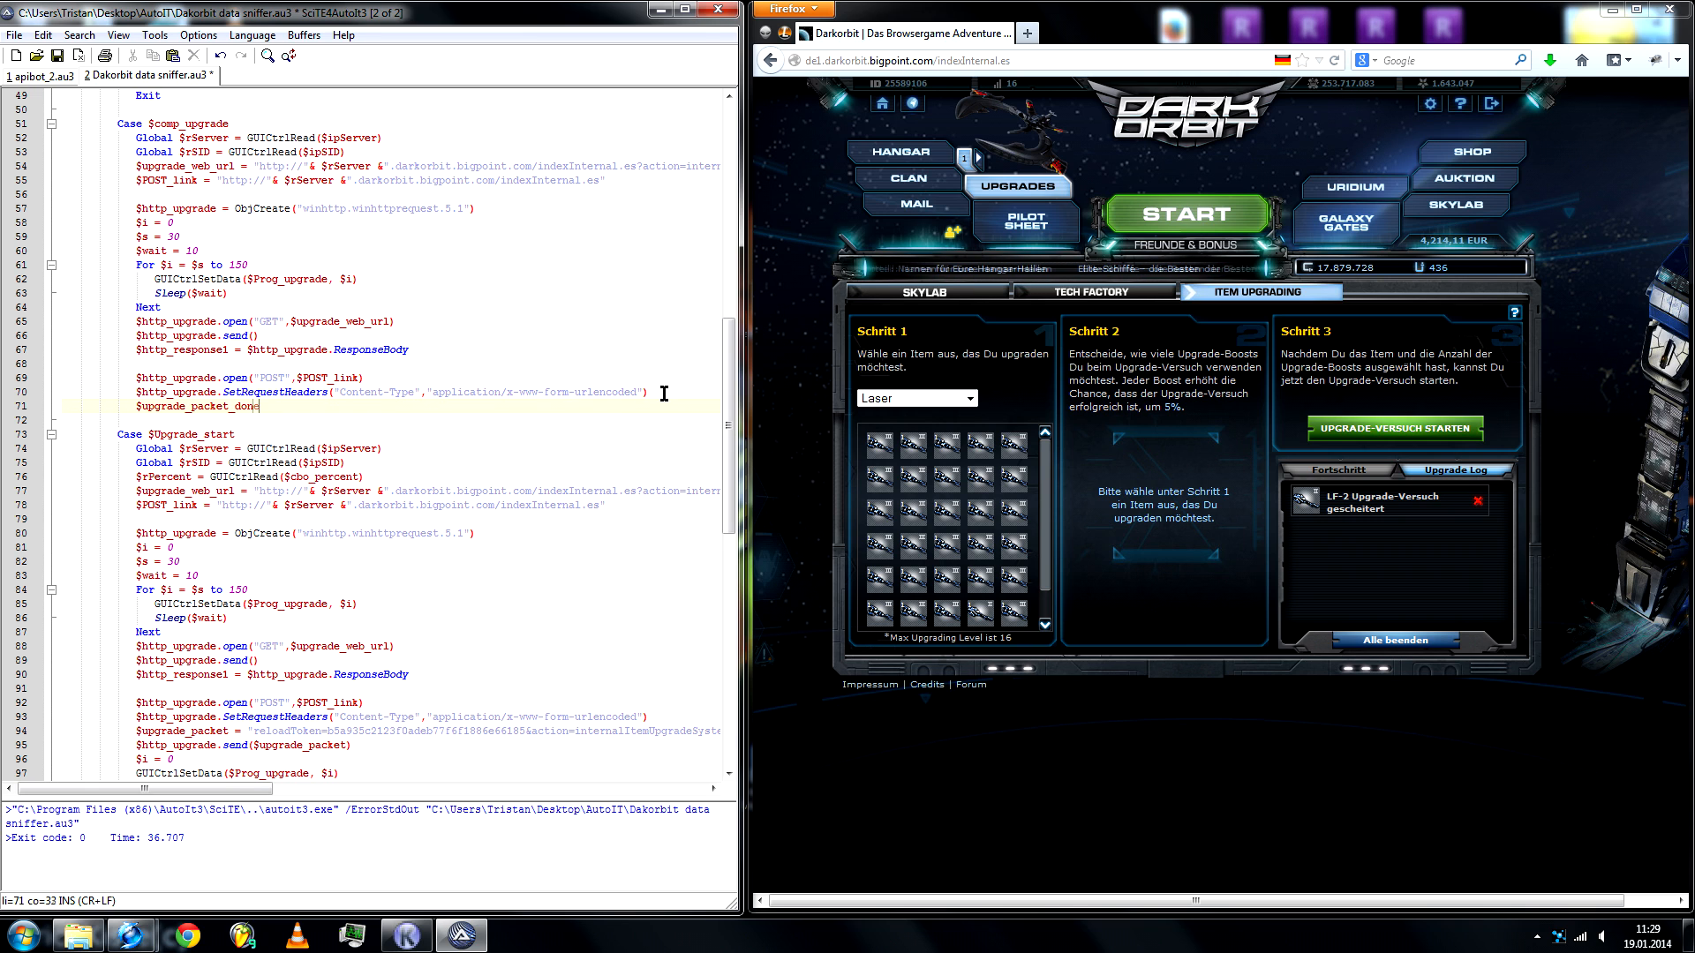
type("= \"\"")
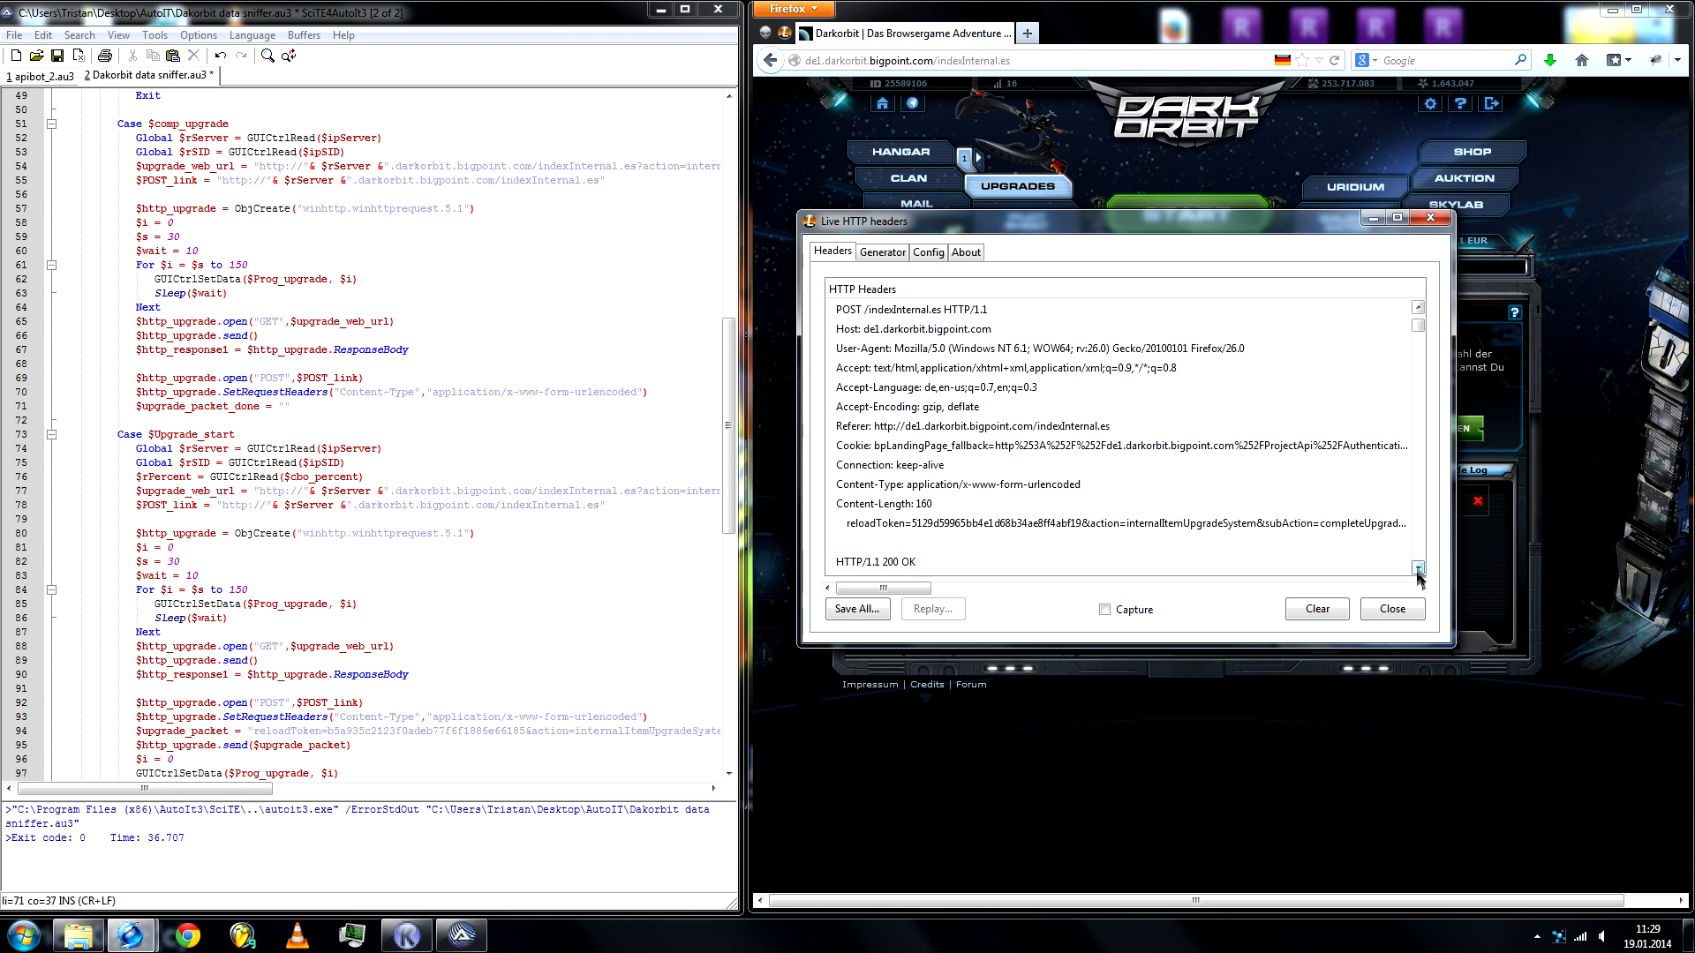
Step: Paste the captured completeUpgrade reloadToken body into it and send $upgrade_packet_done
right_click(956, 522)
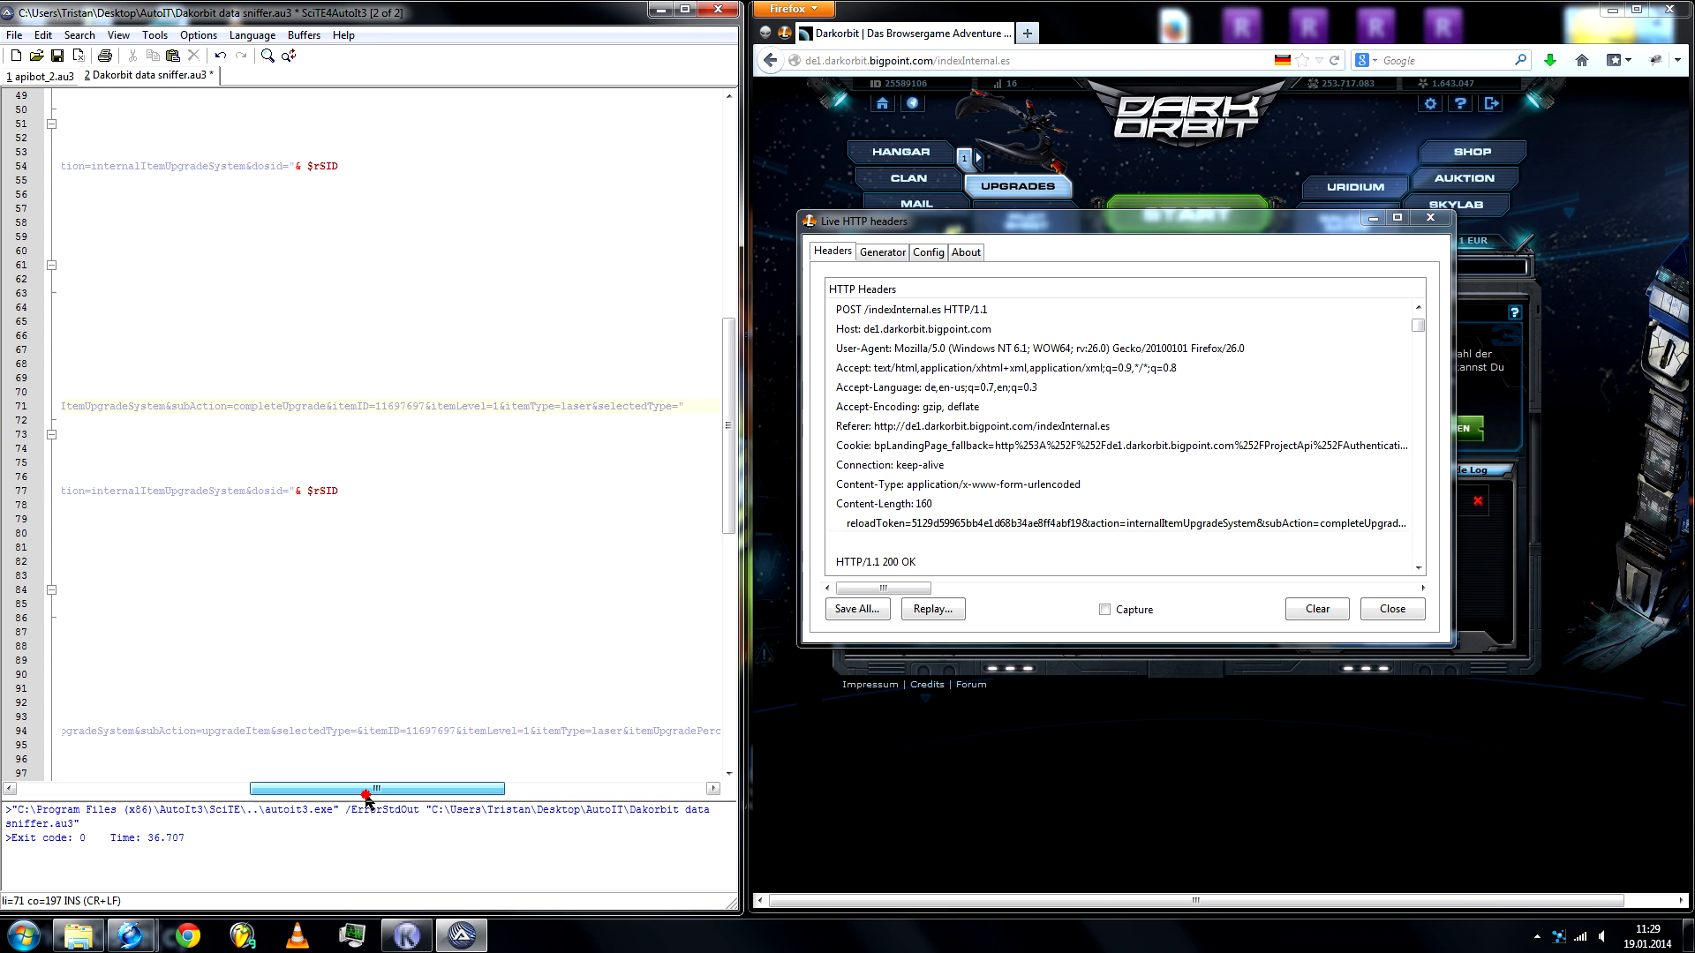
left_click_drag(372, 788, 341, 787)
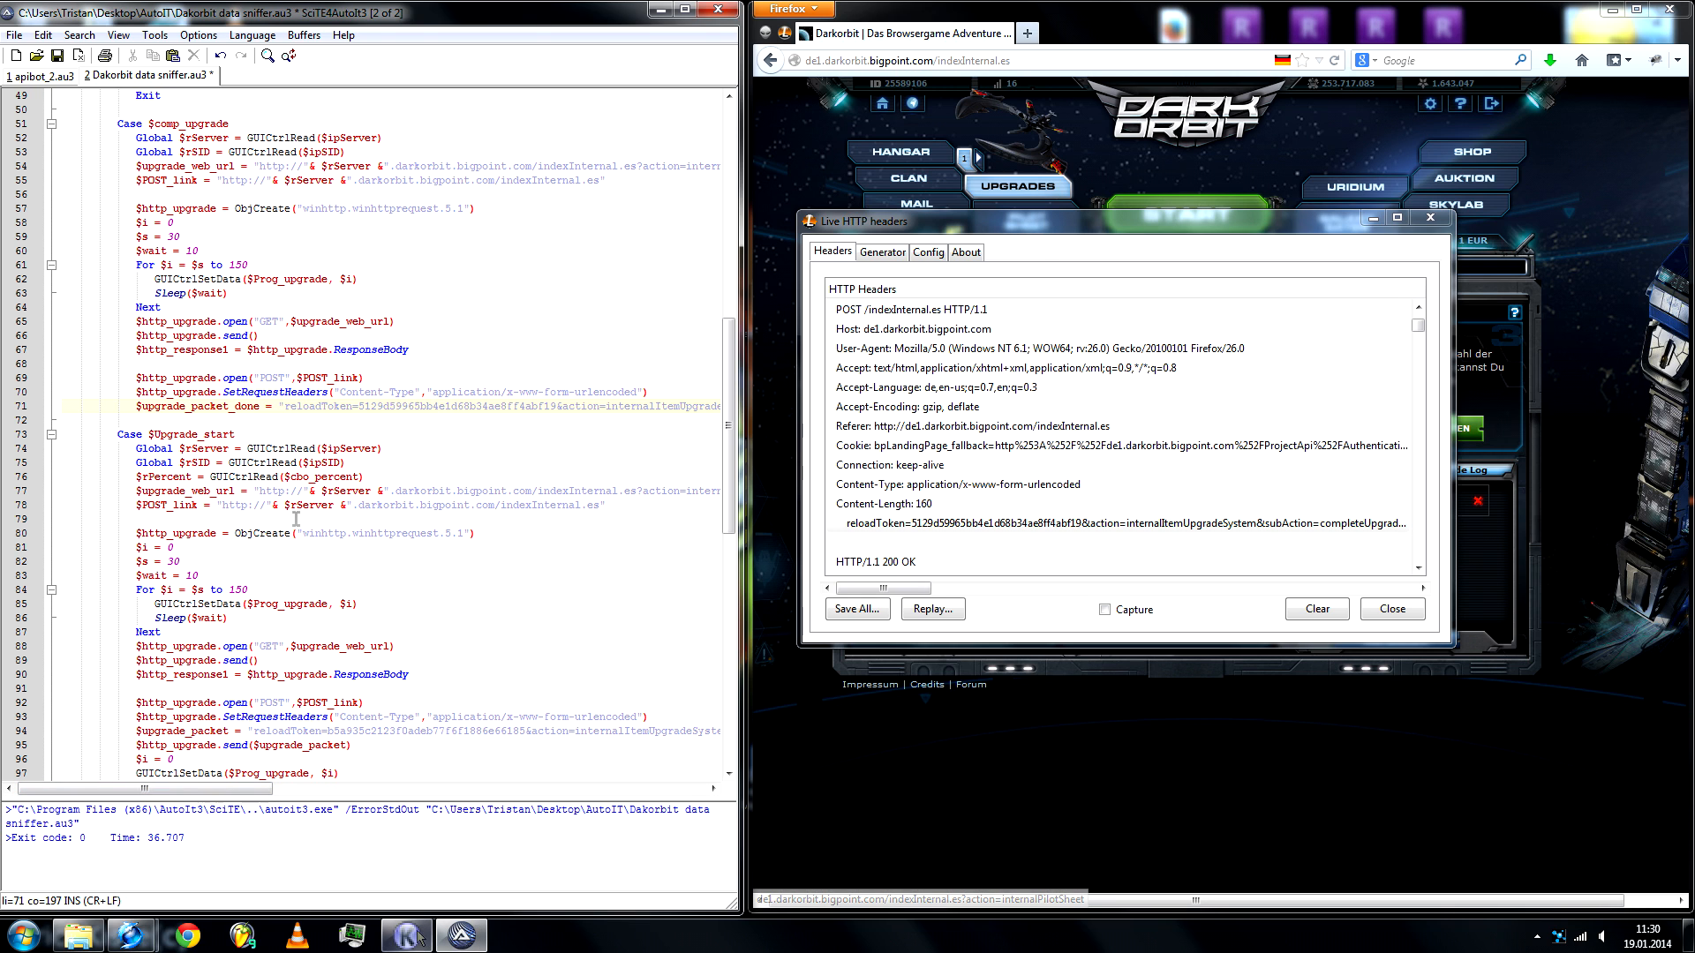
left_click(1391, 609)
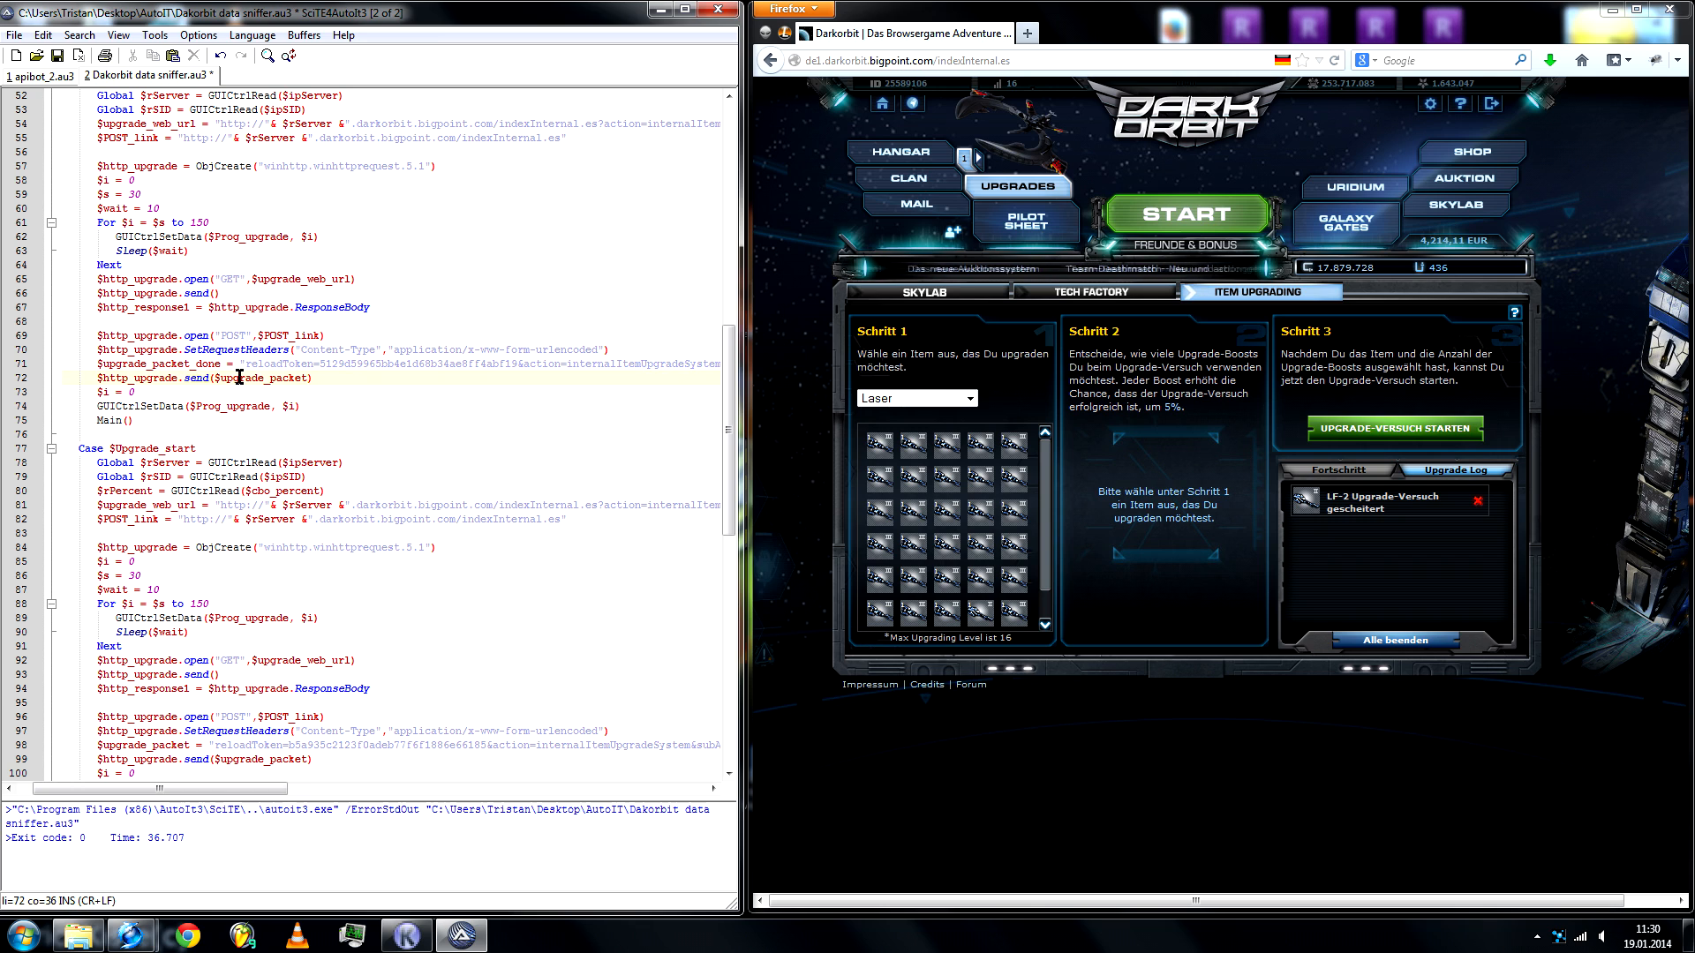
type("_done")
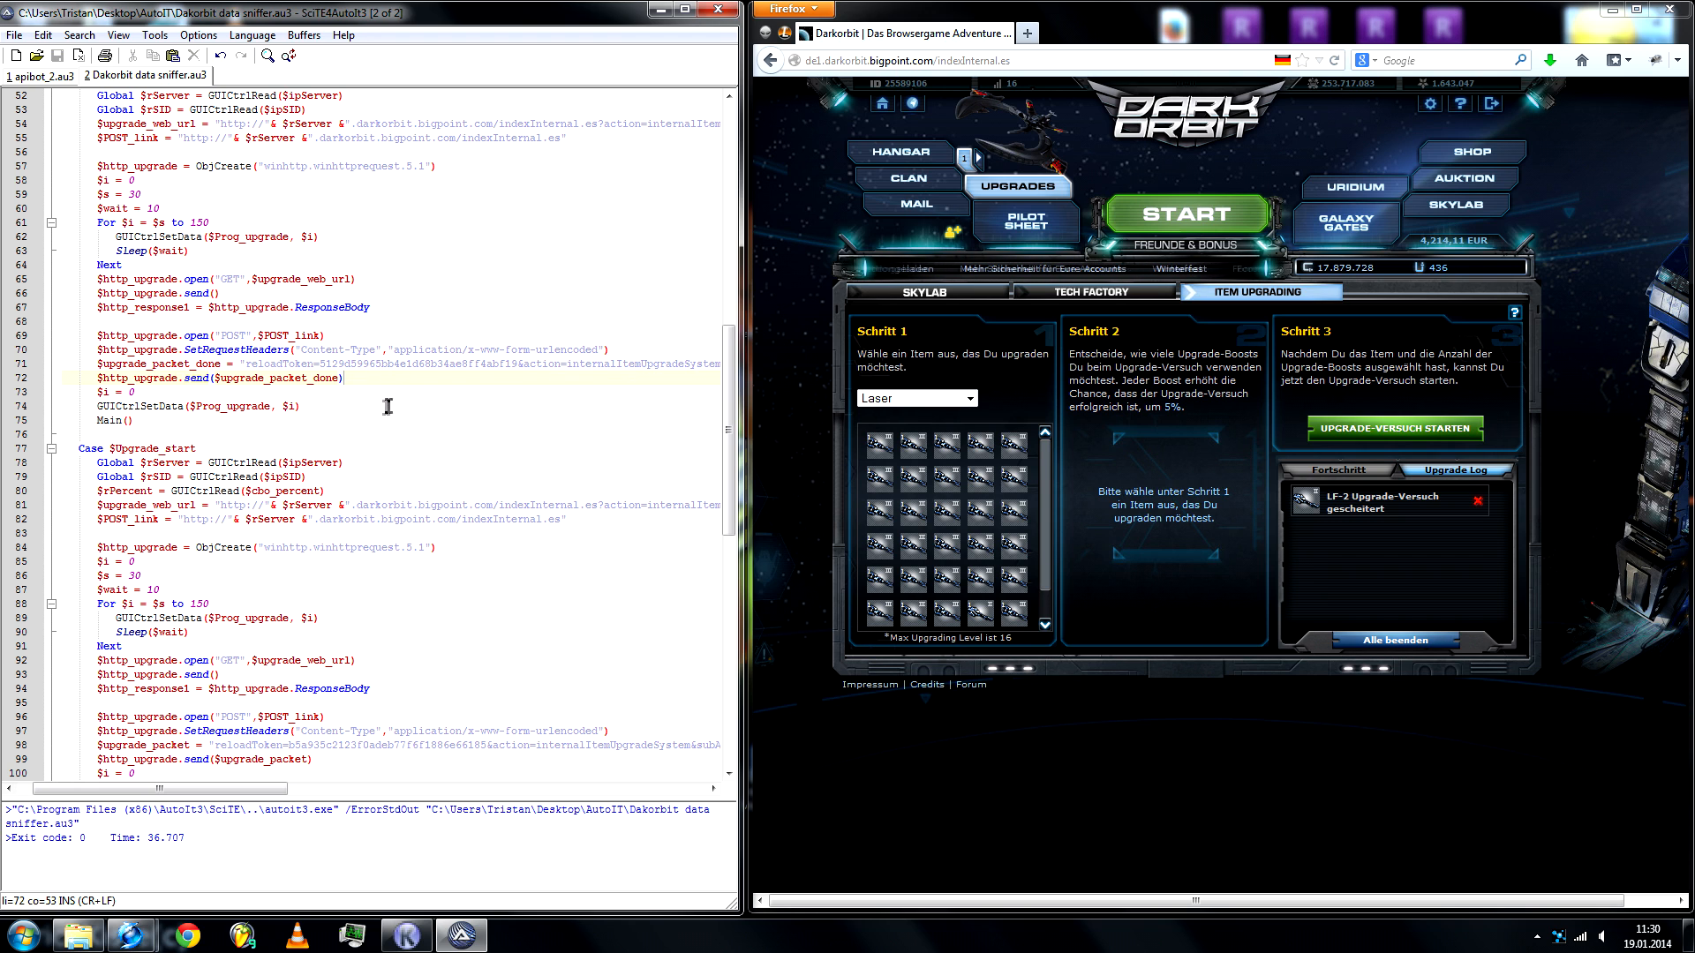
scroll("down", 3)
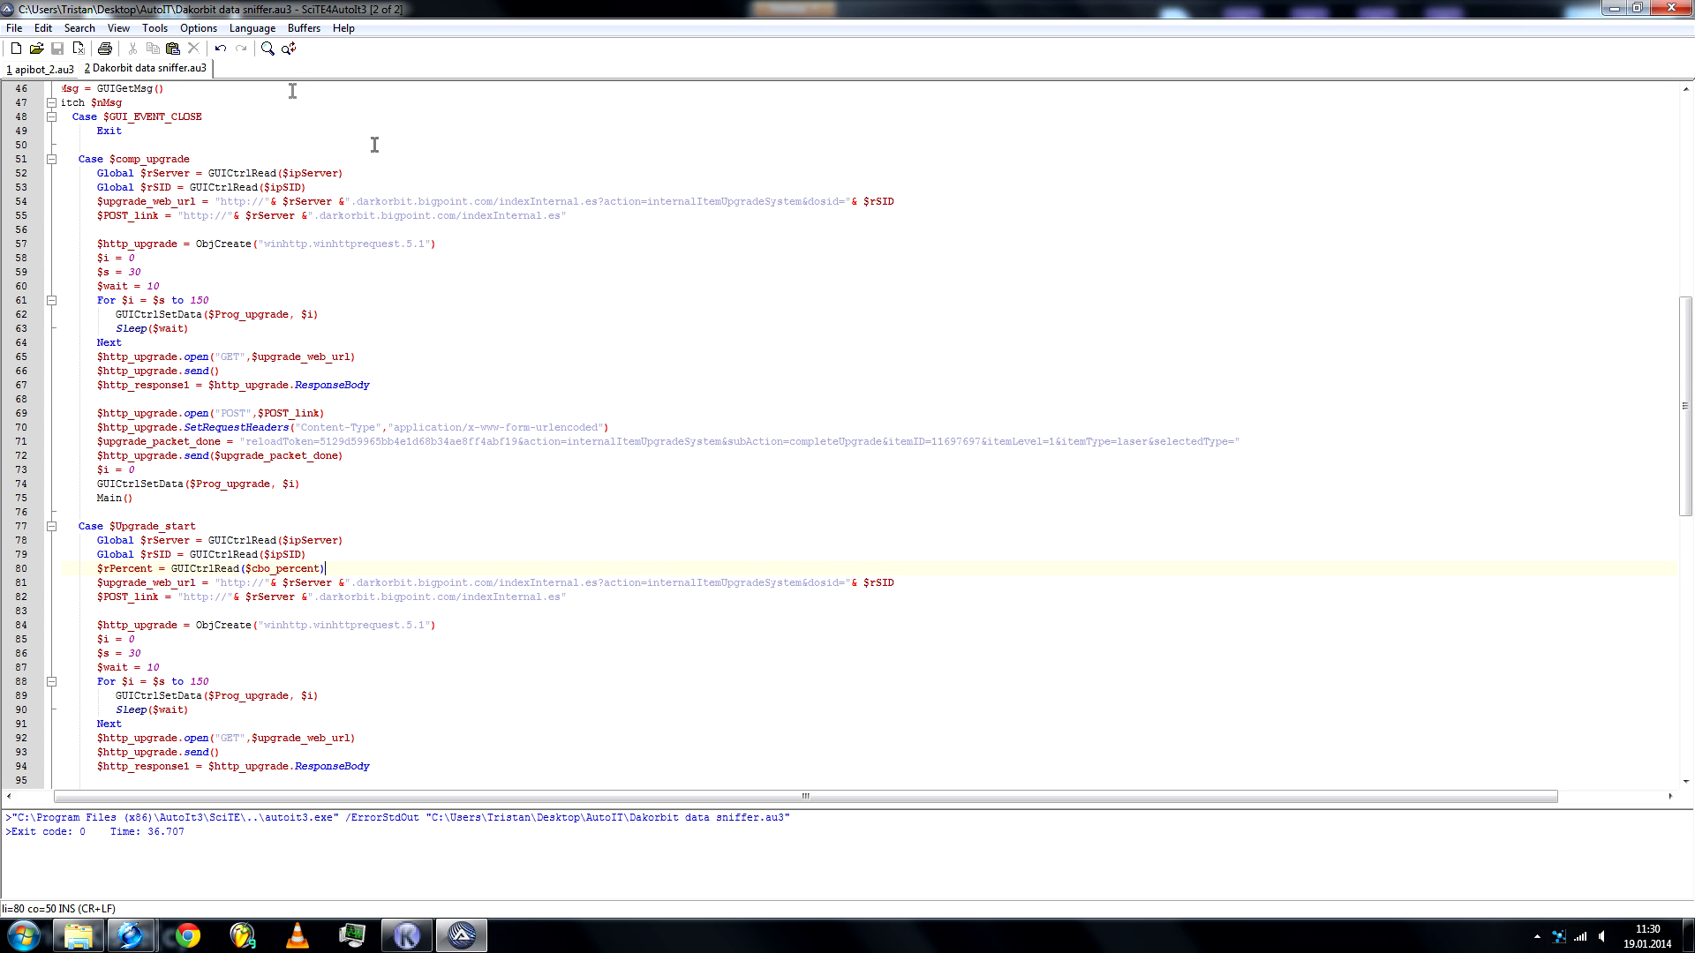
left_click(156, 26)
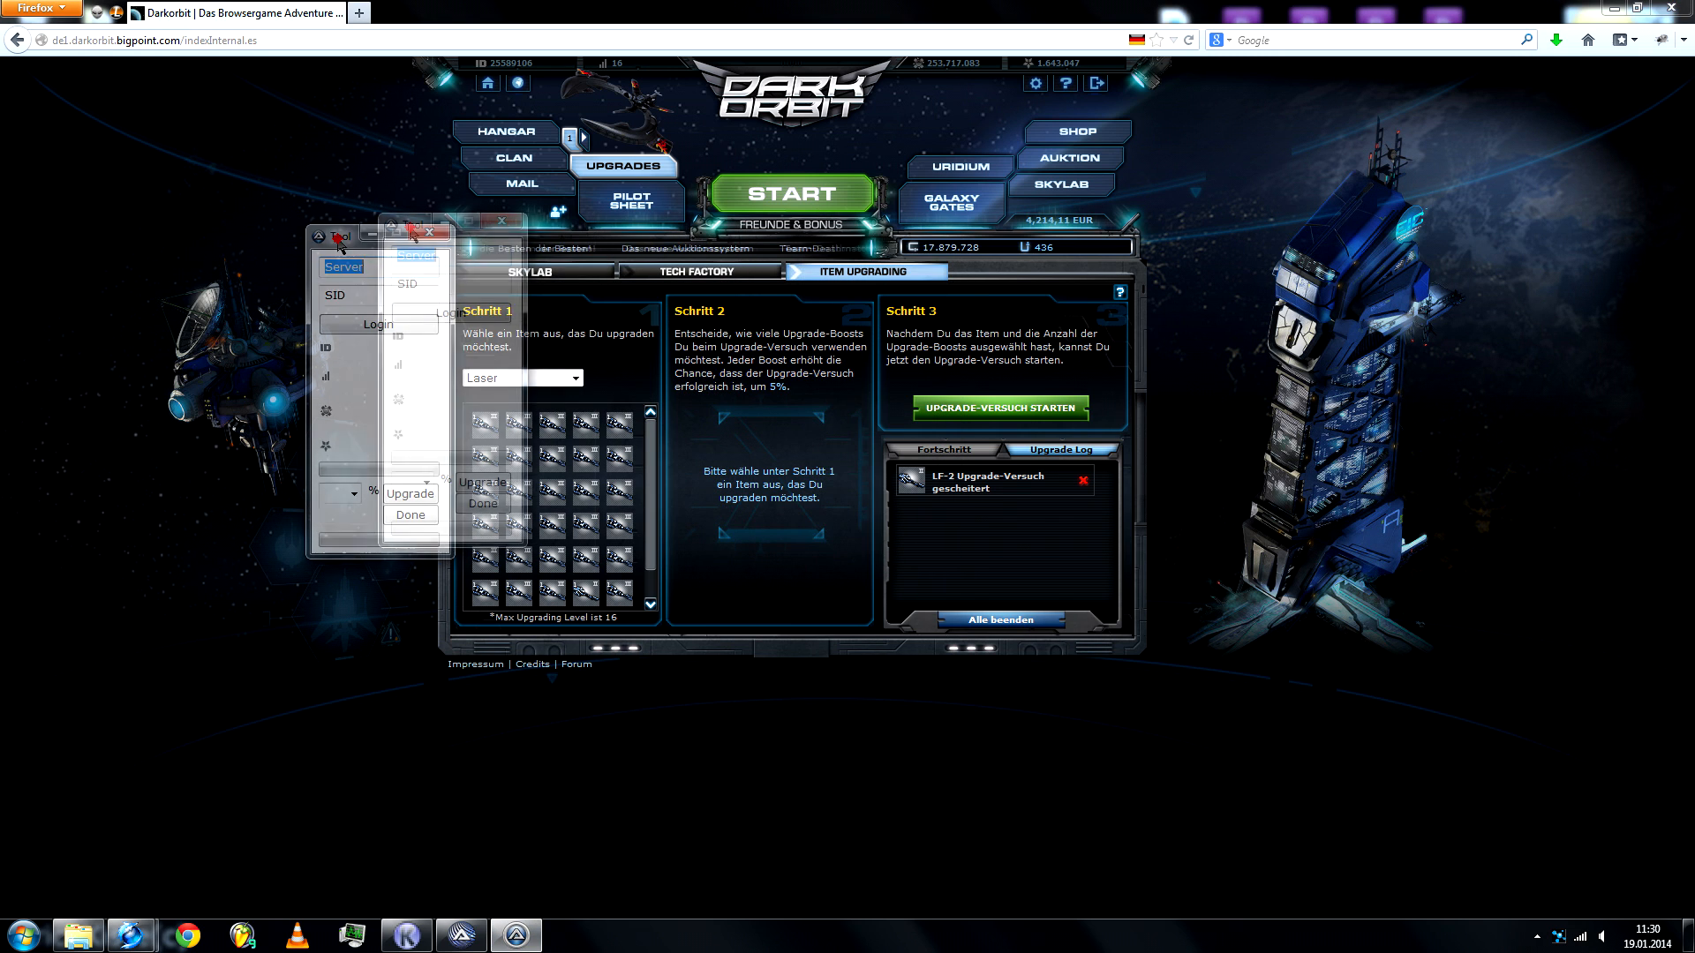
left_click(431, 233)
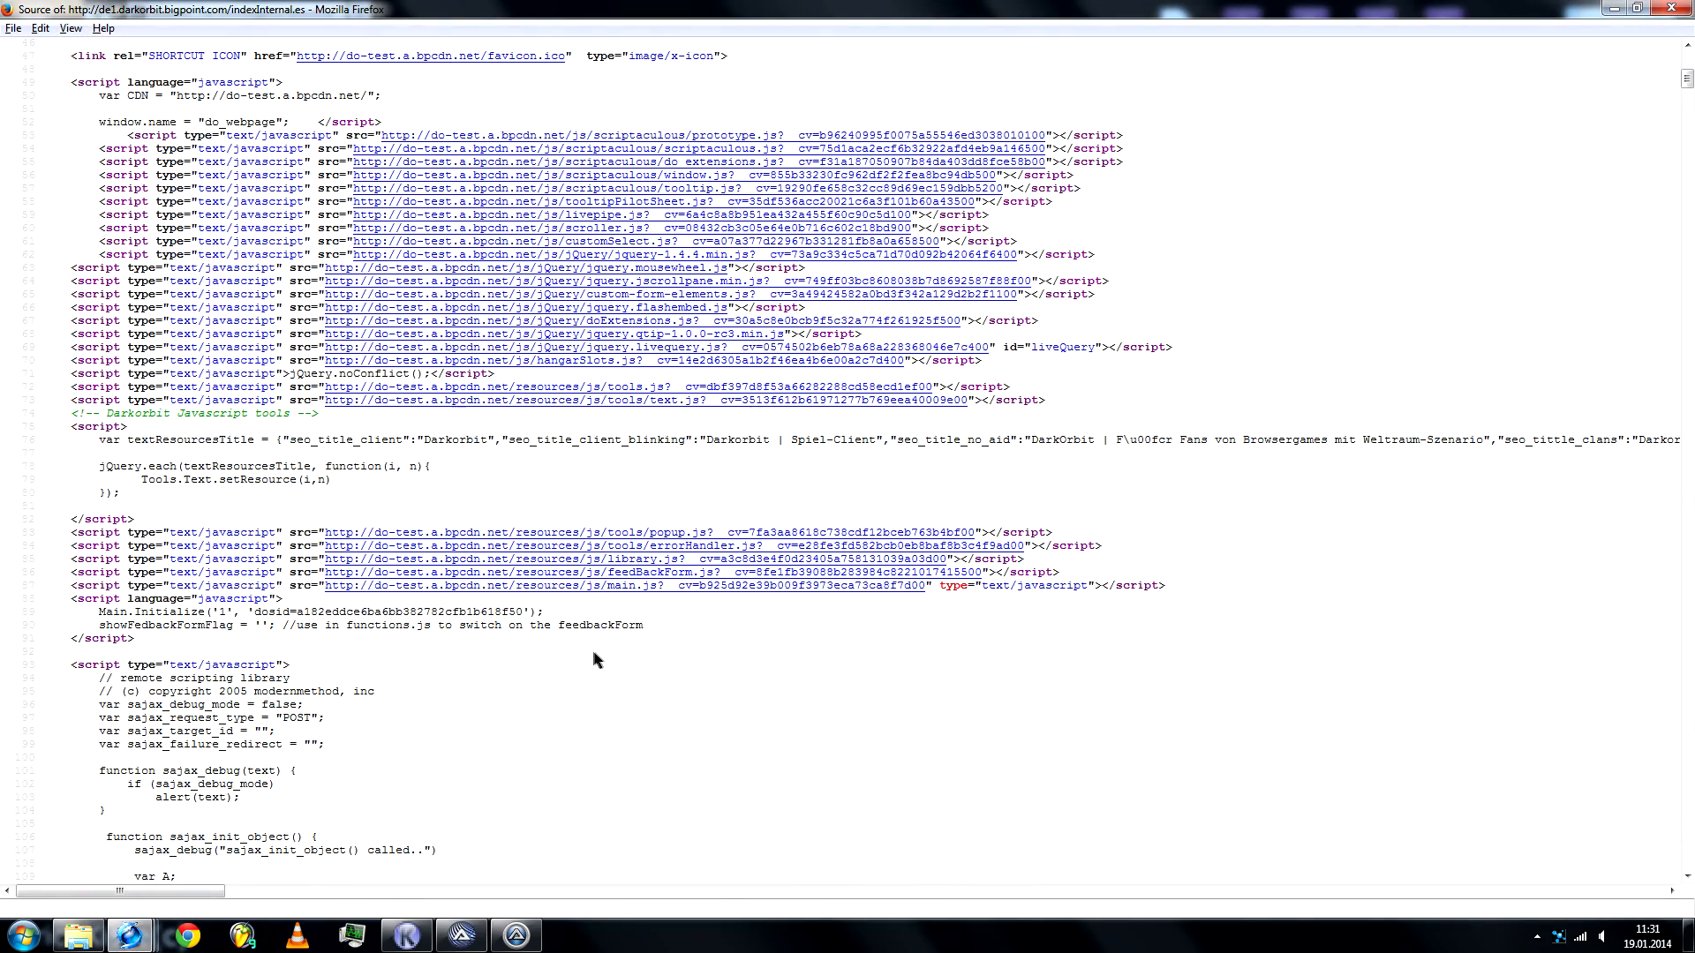
double_click(408, 613)
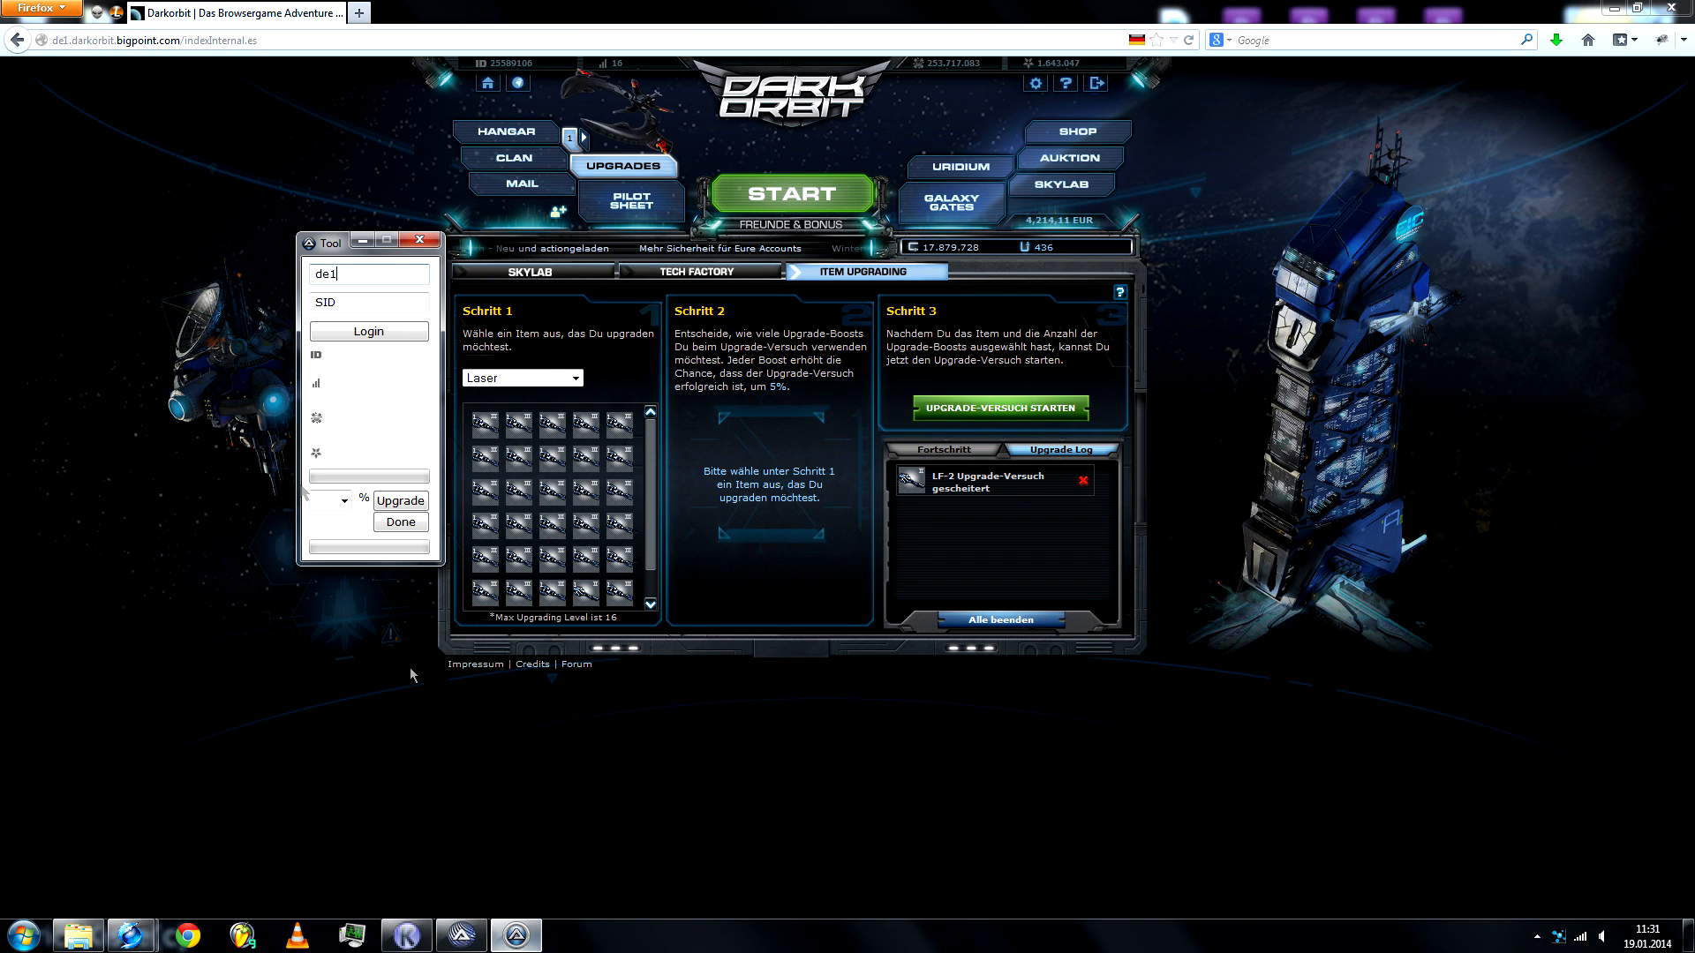
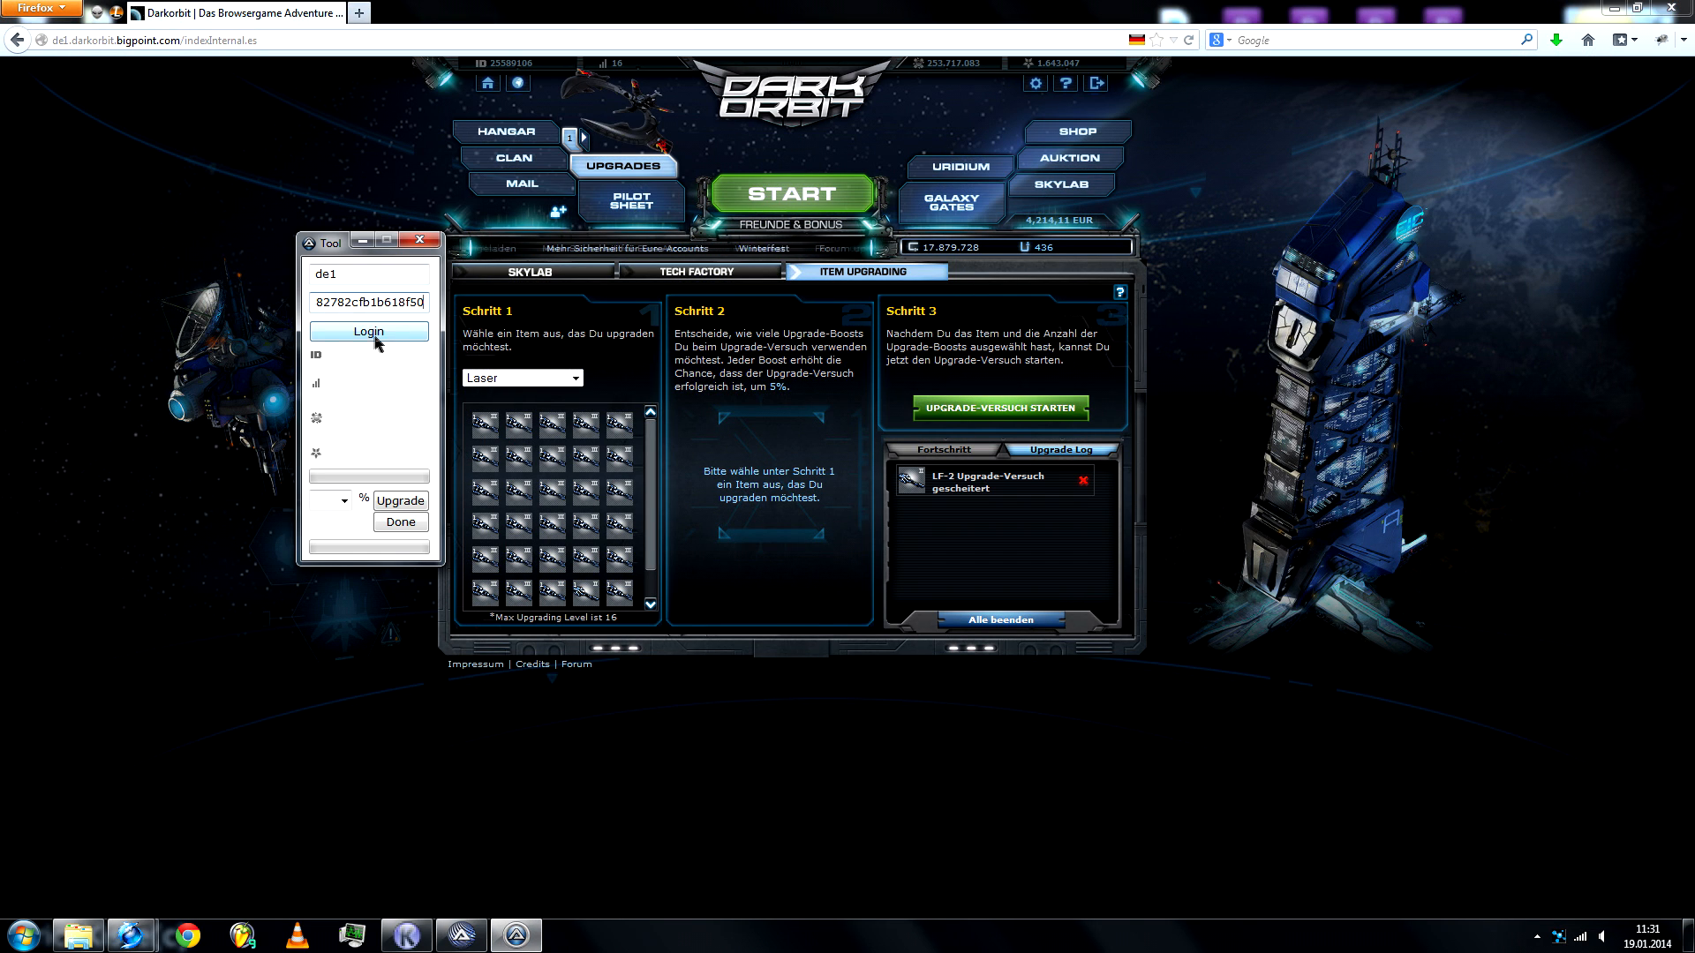
left_click(367, 330)
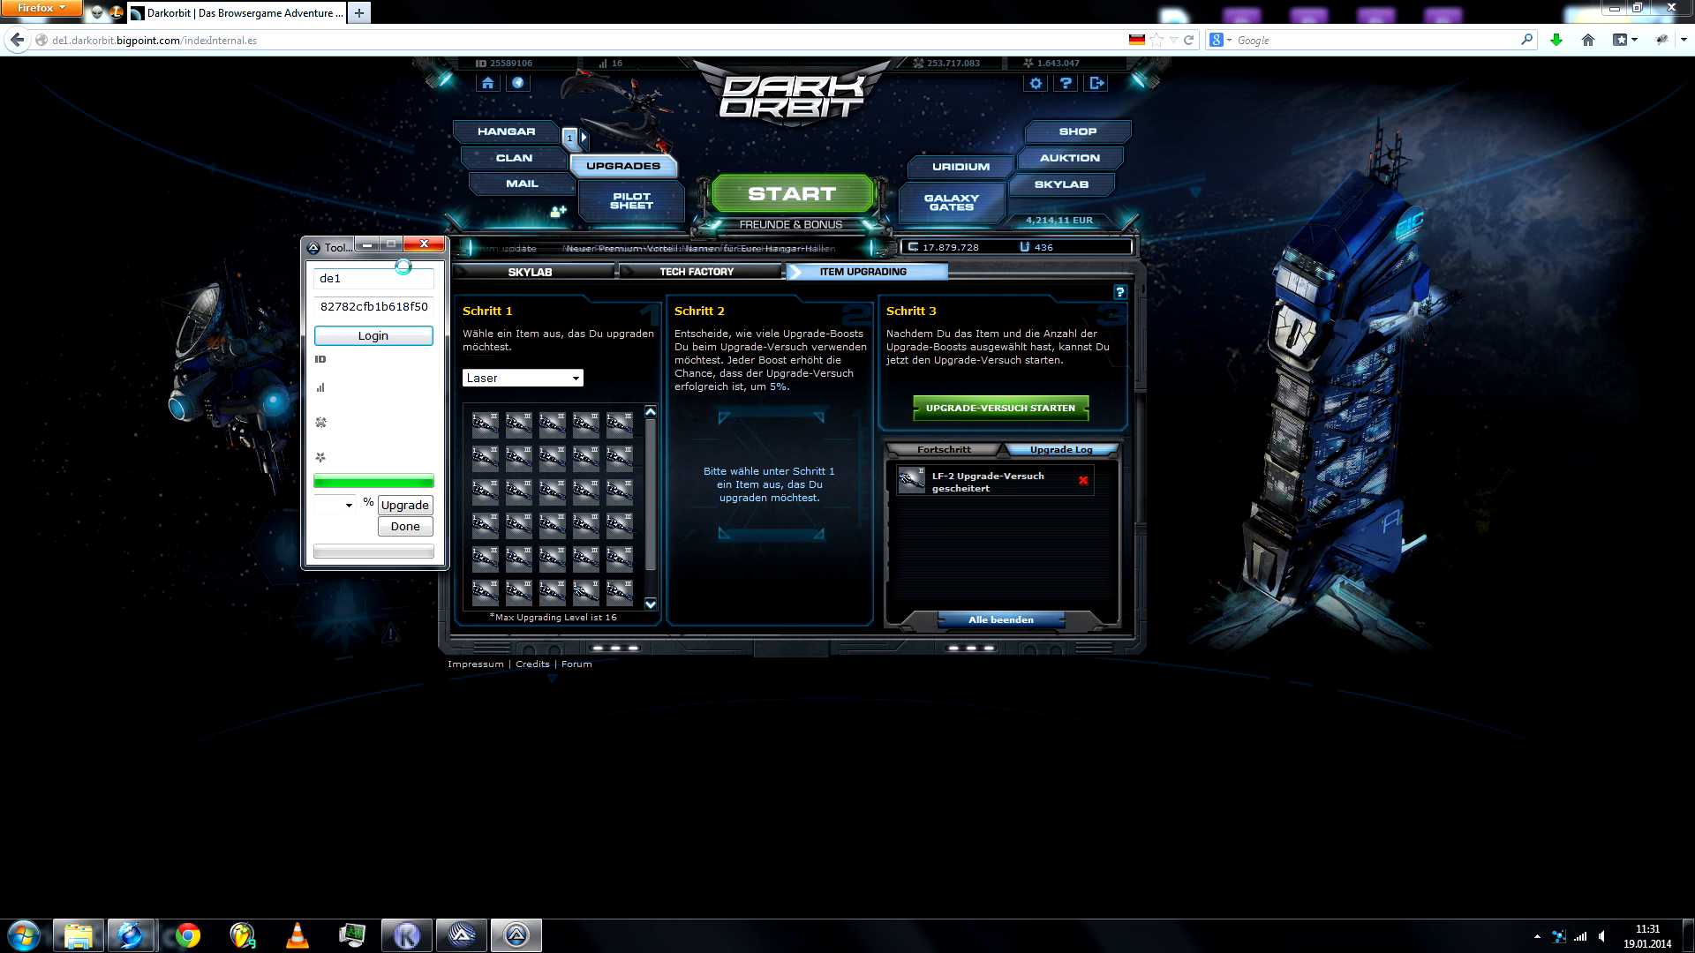
left_click(372, 335)
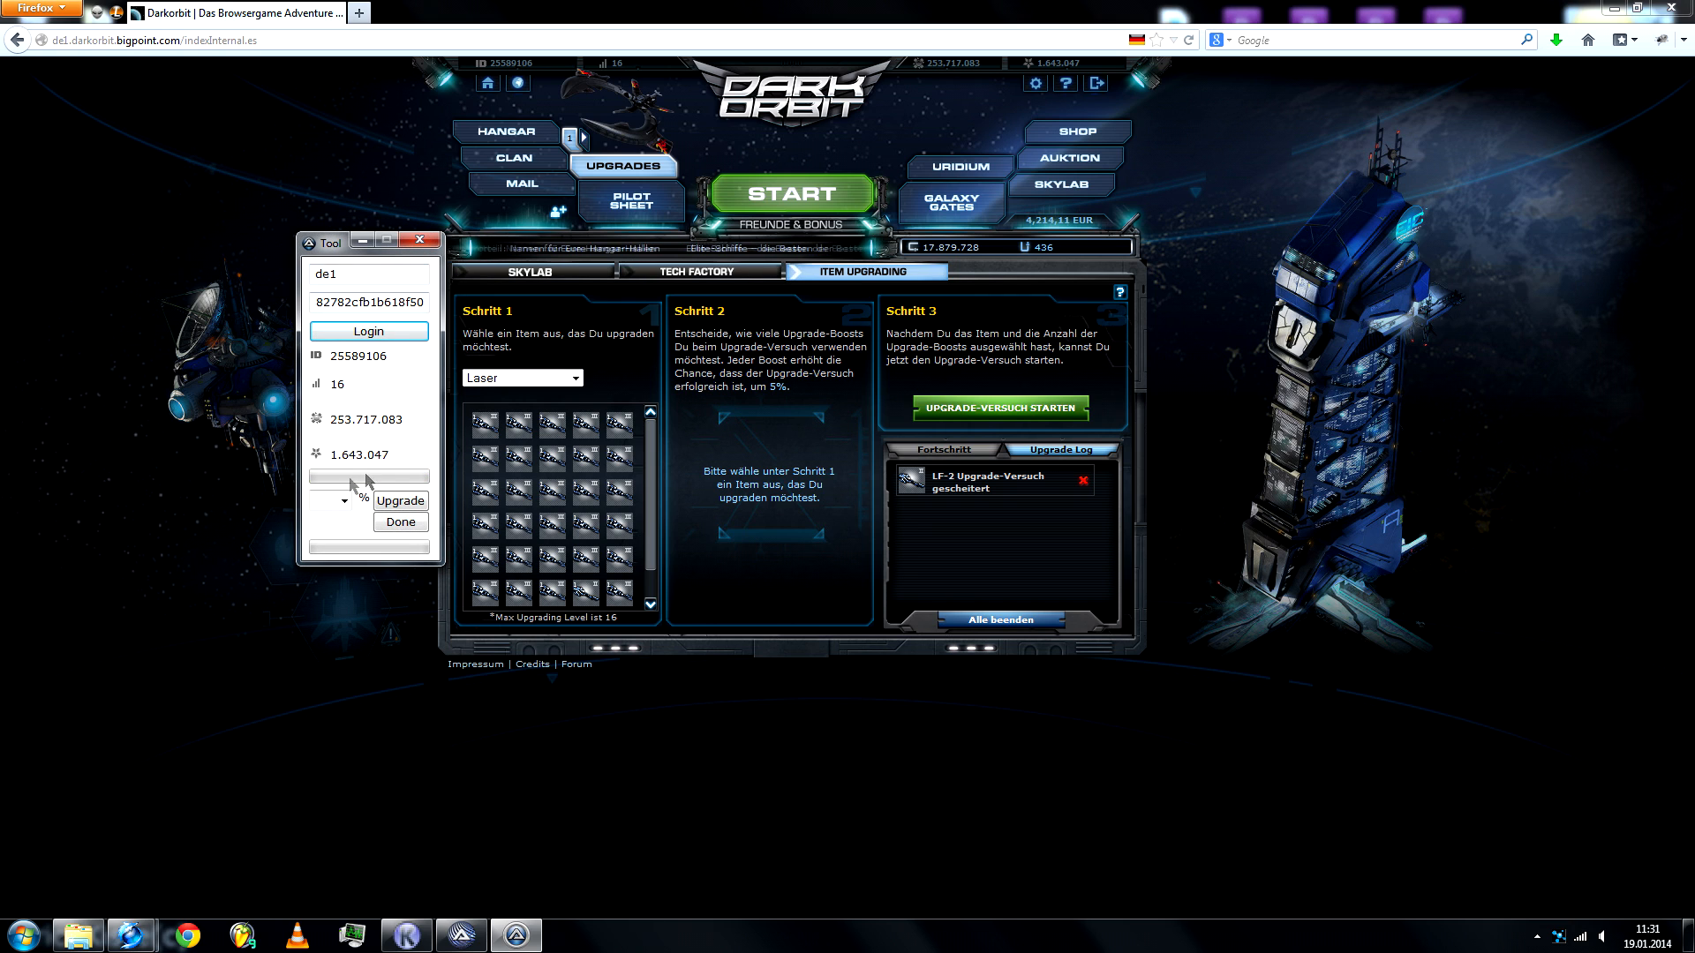
Step: Choose a 5 percent boost and start the upgrade, which stops on a script error
left_click(345, 500)
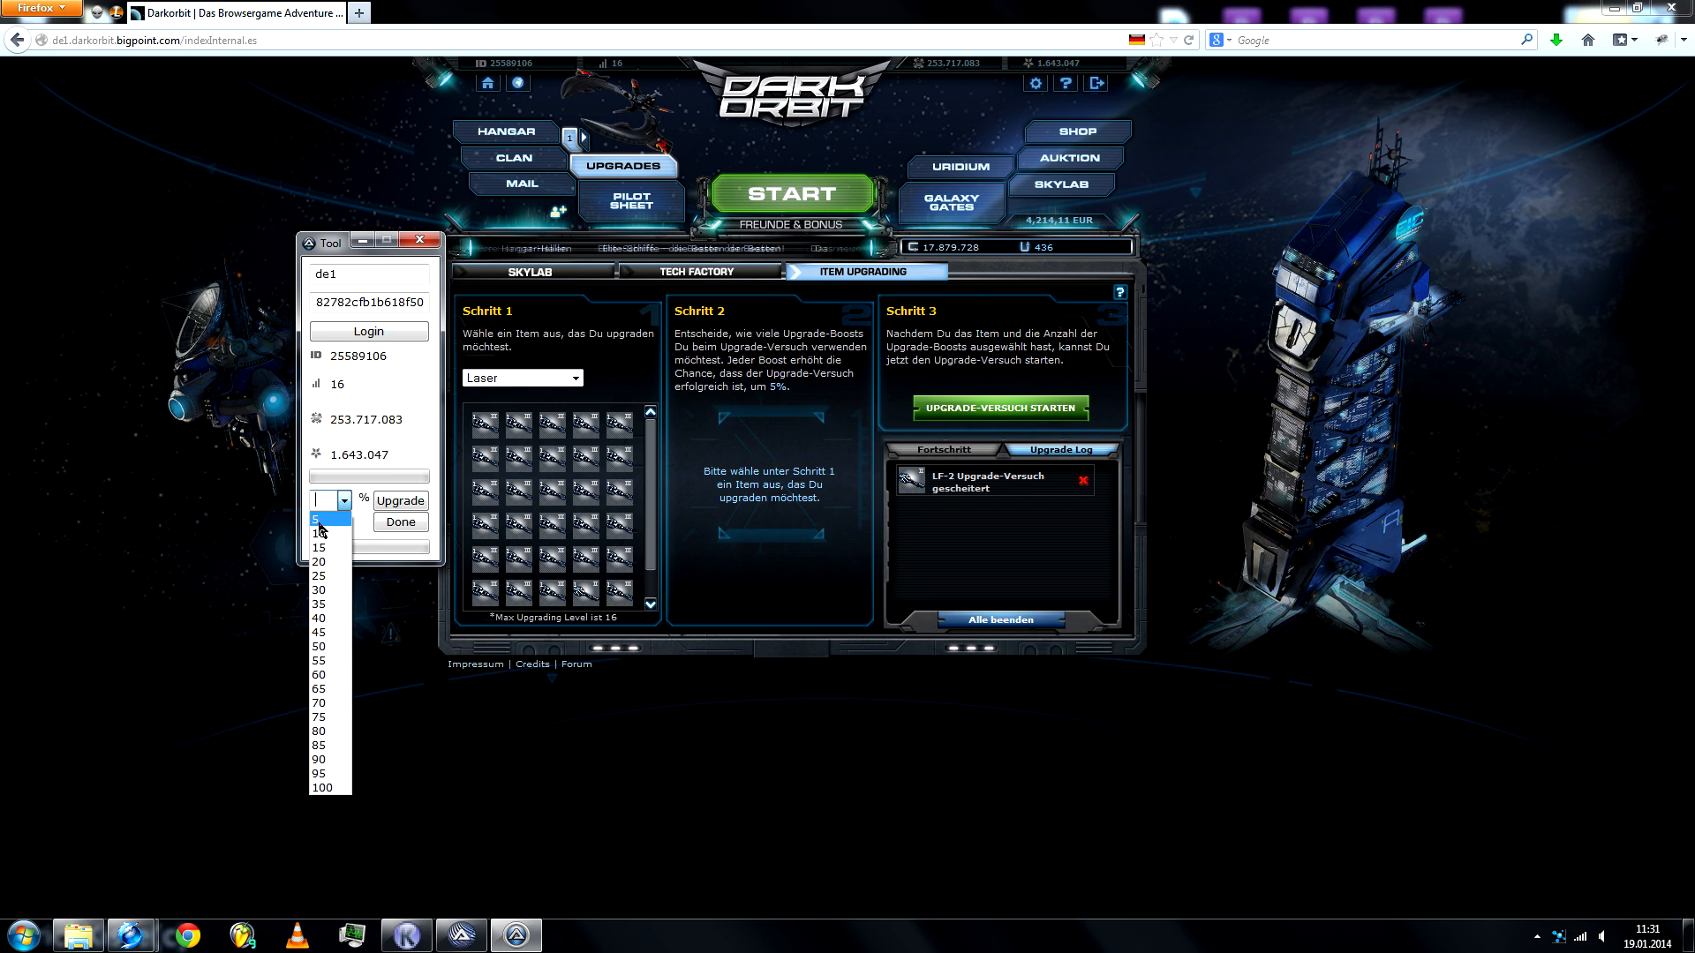
left_click(319, 531)
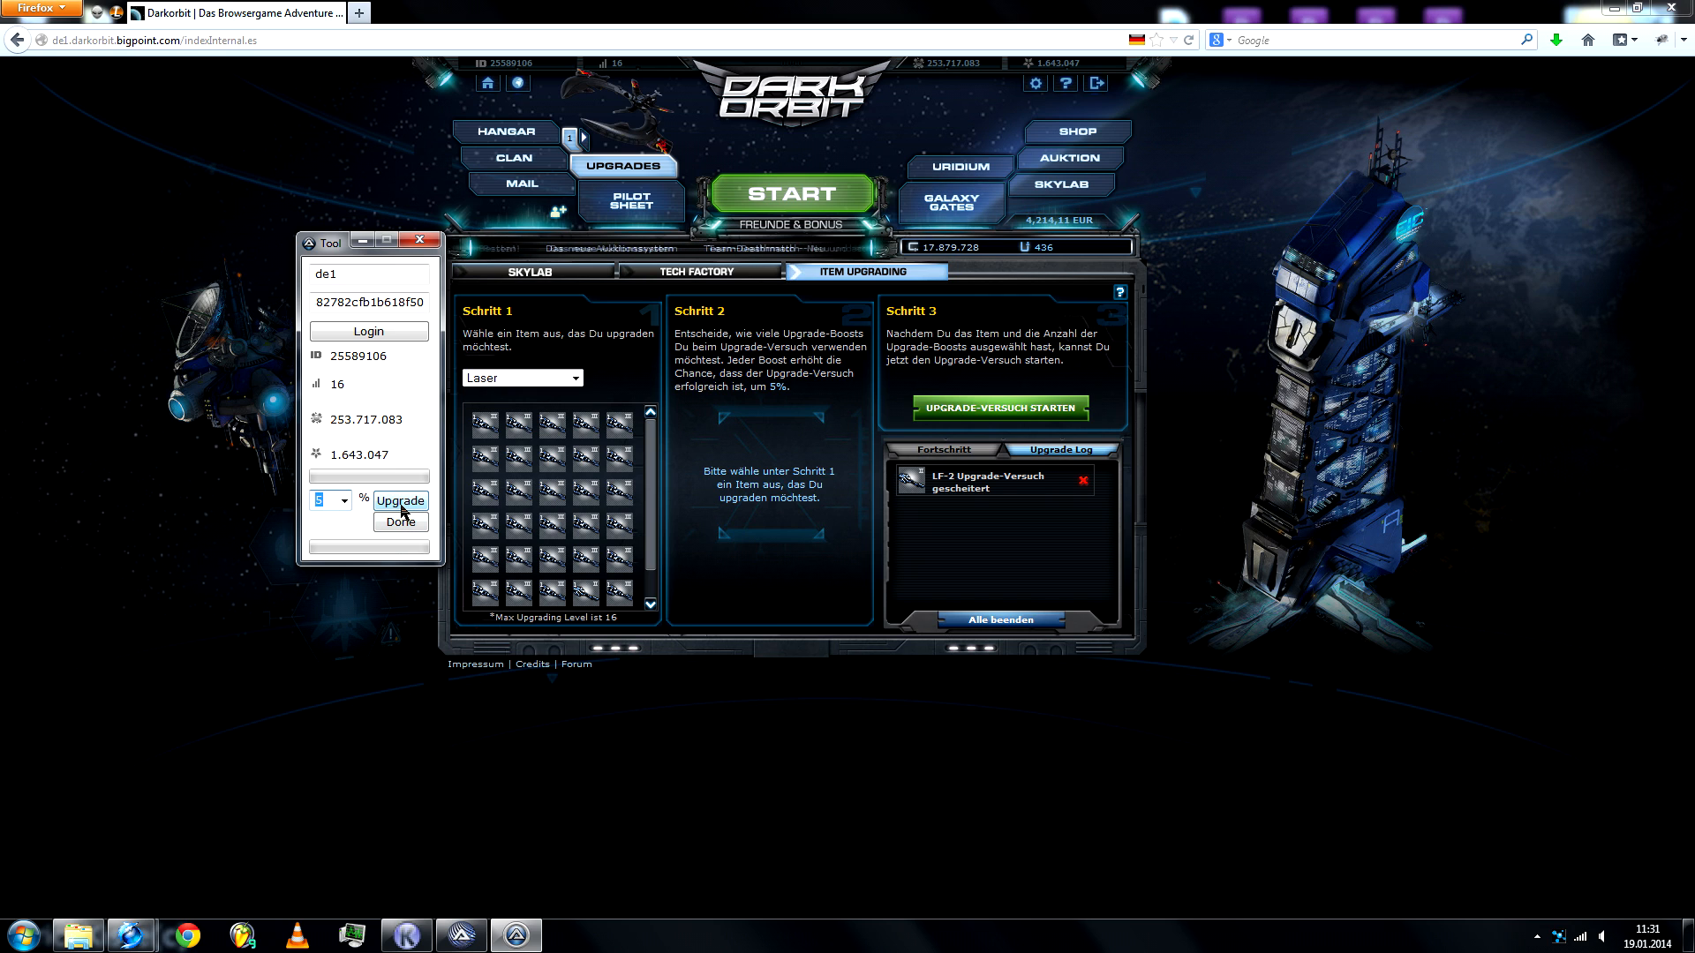
left_click(401, 500)
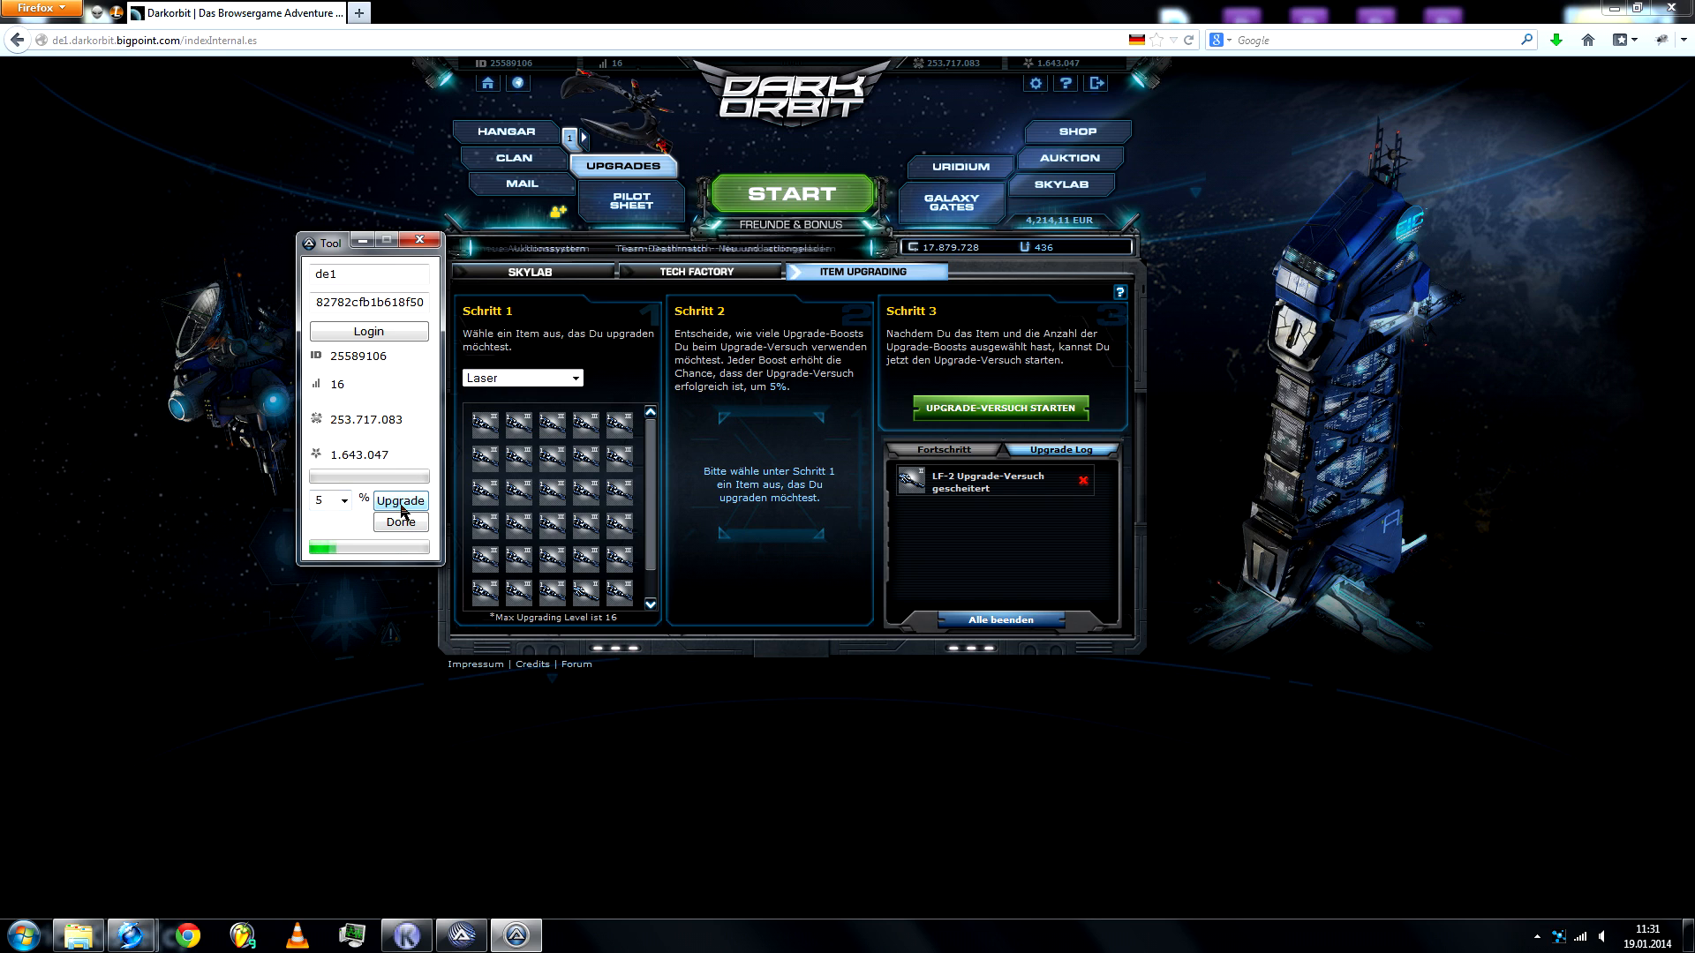
left_click(401, 500)
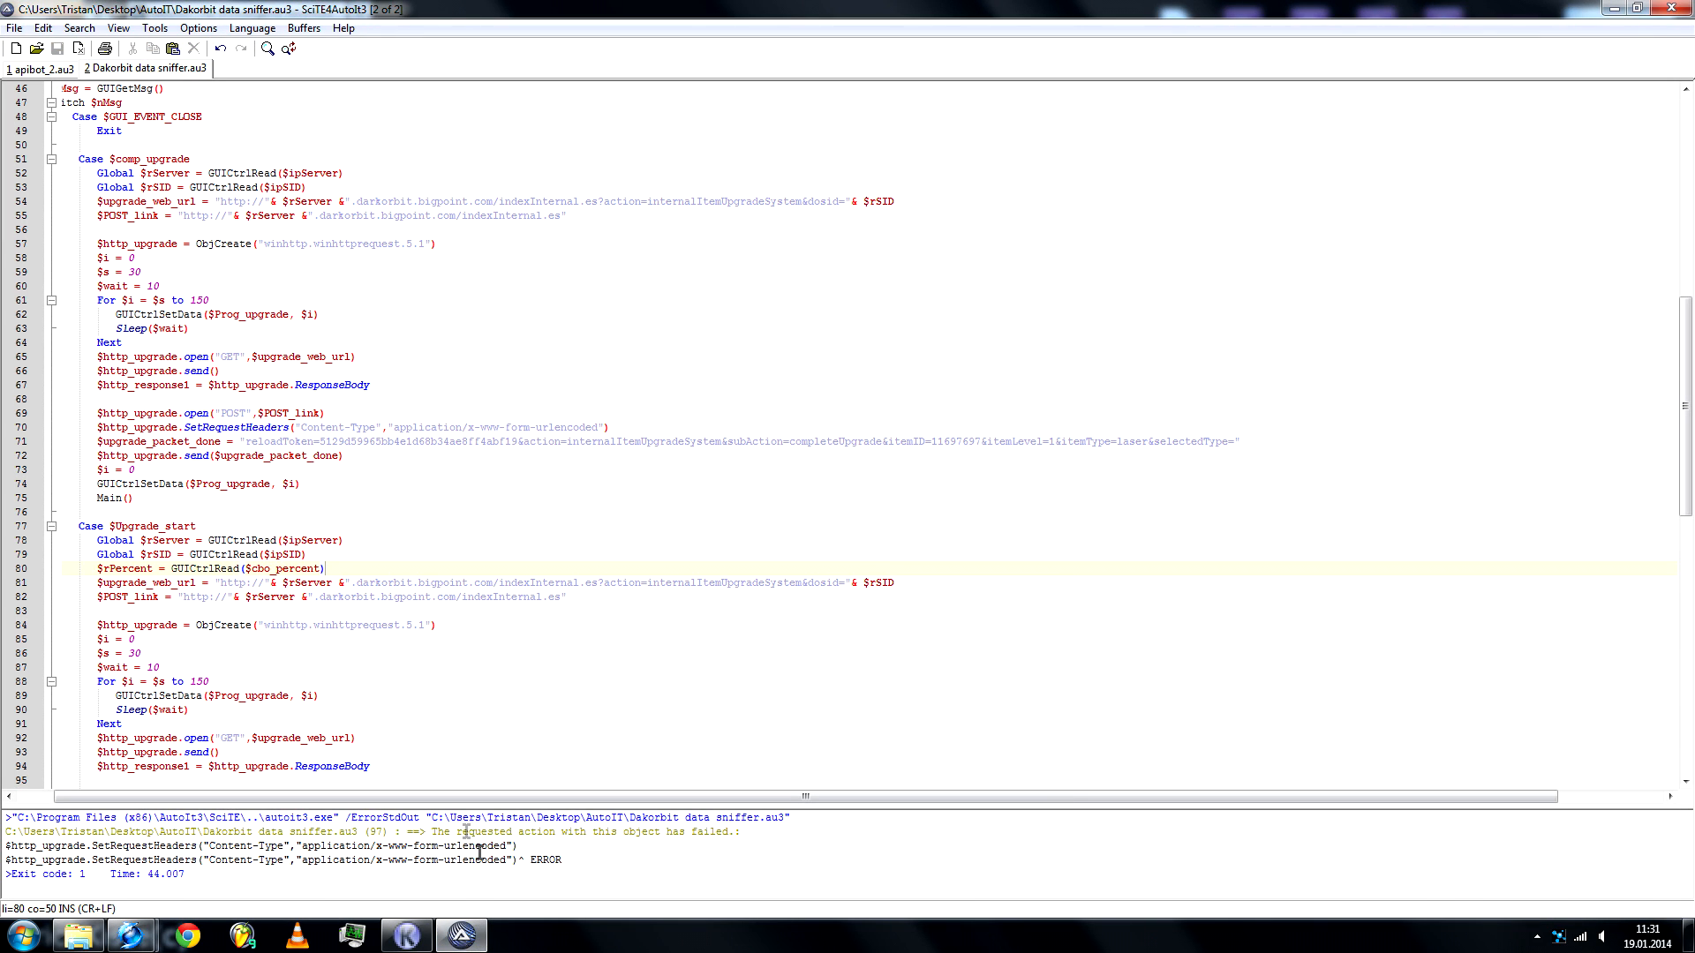
mouse_move(554, 864)
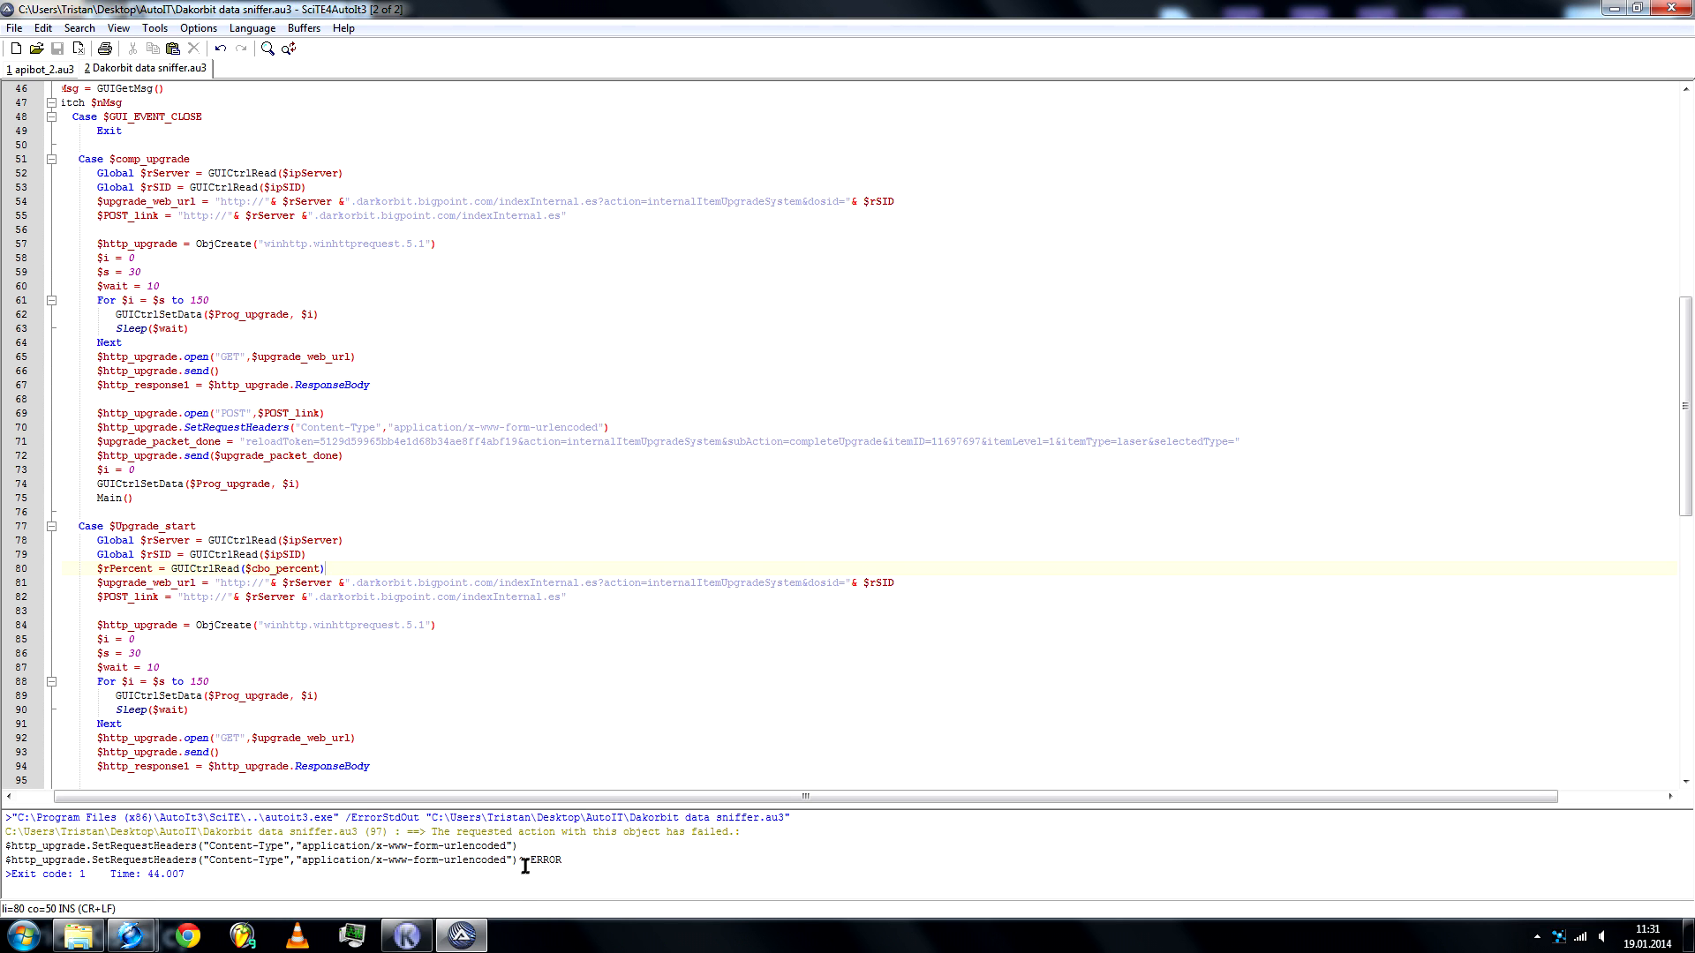
mouse_move(514, 865)
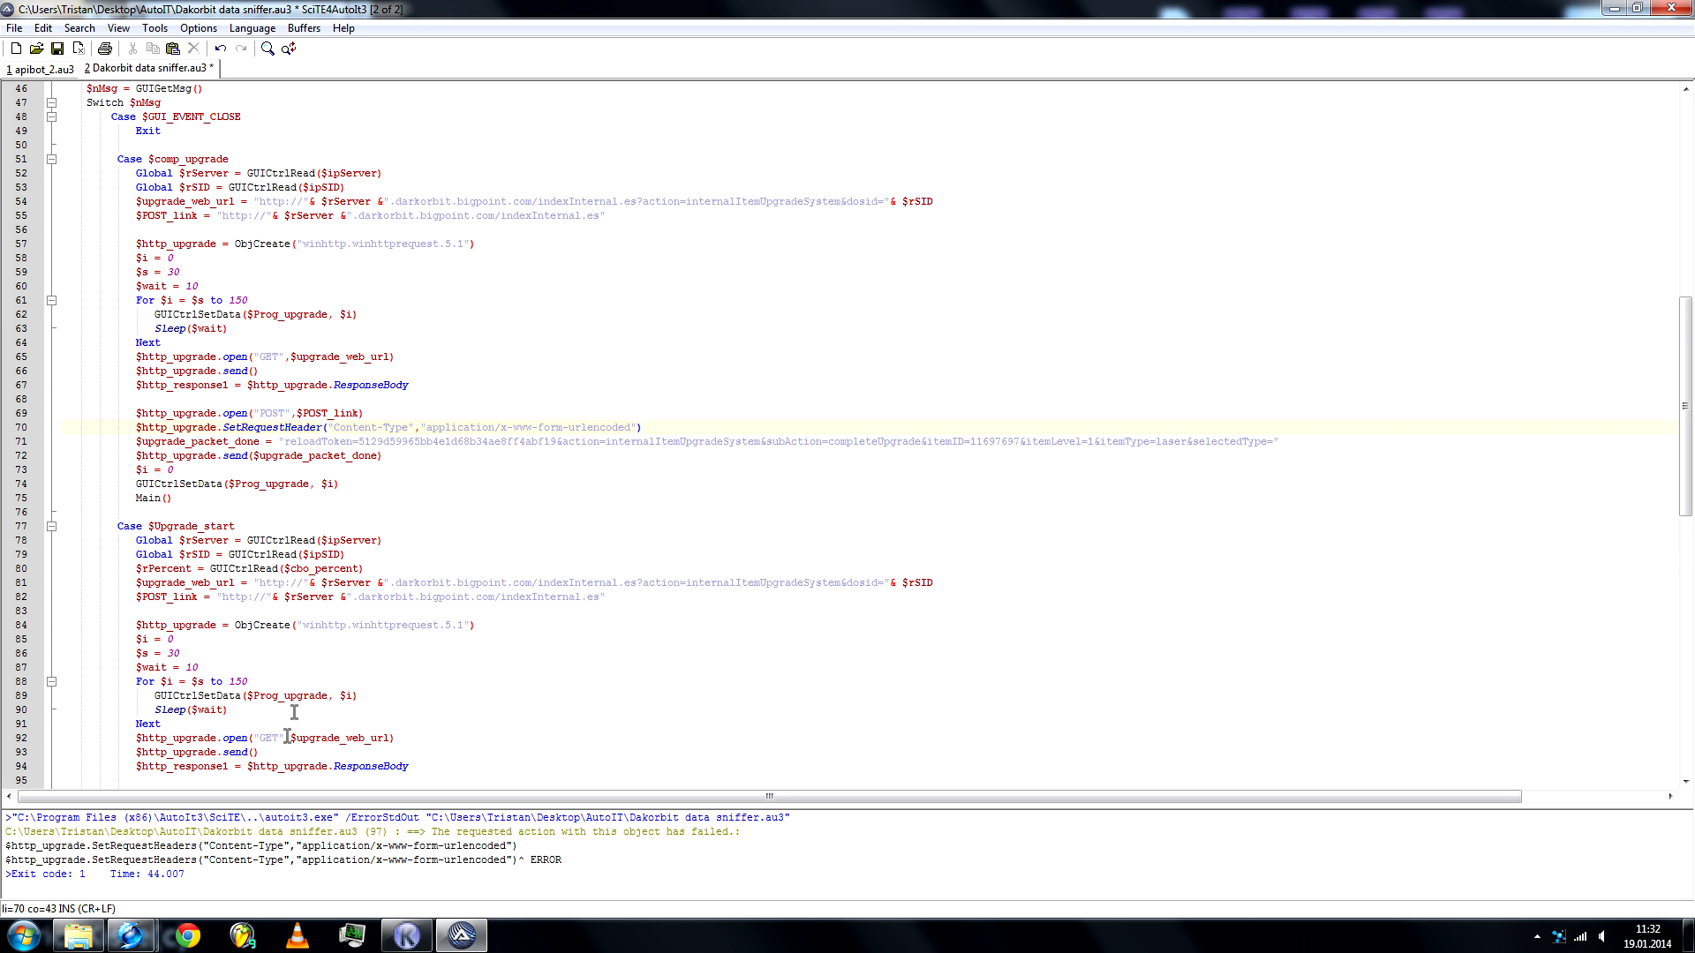
Step: Correct SetRequestHeaders to SetRequestHeader in the upgrade cases and relaunch the tool
scroll("down", 3)
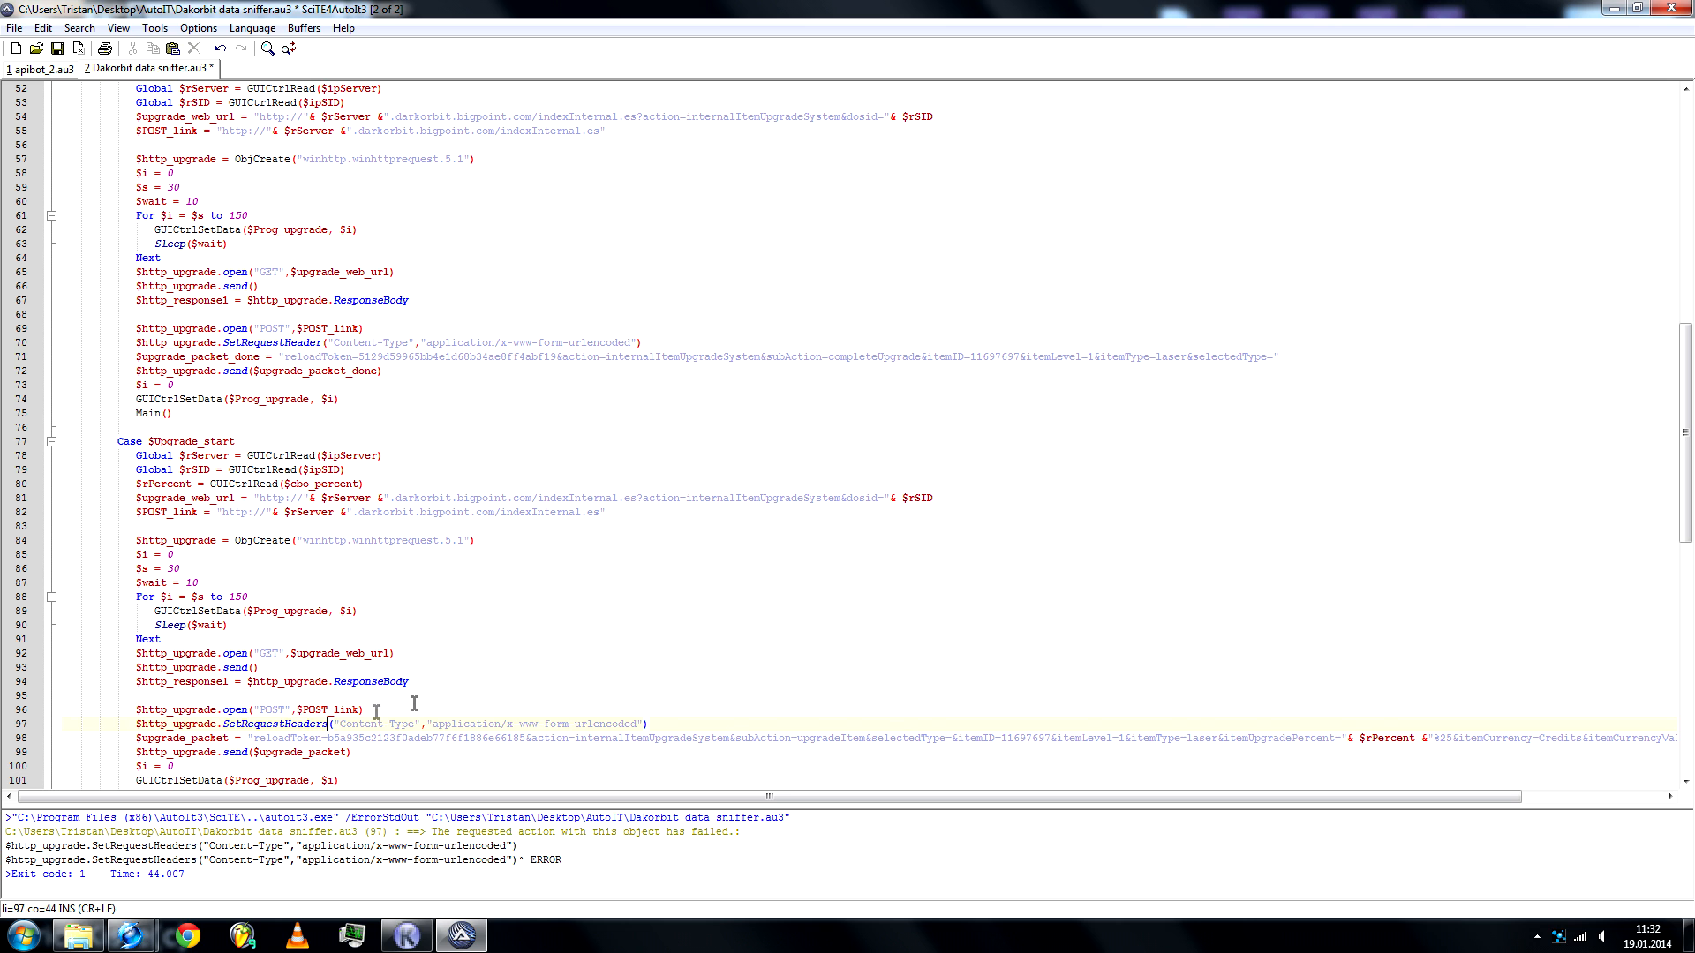
scroll("down", 3)
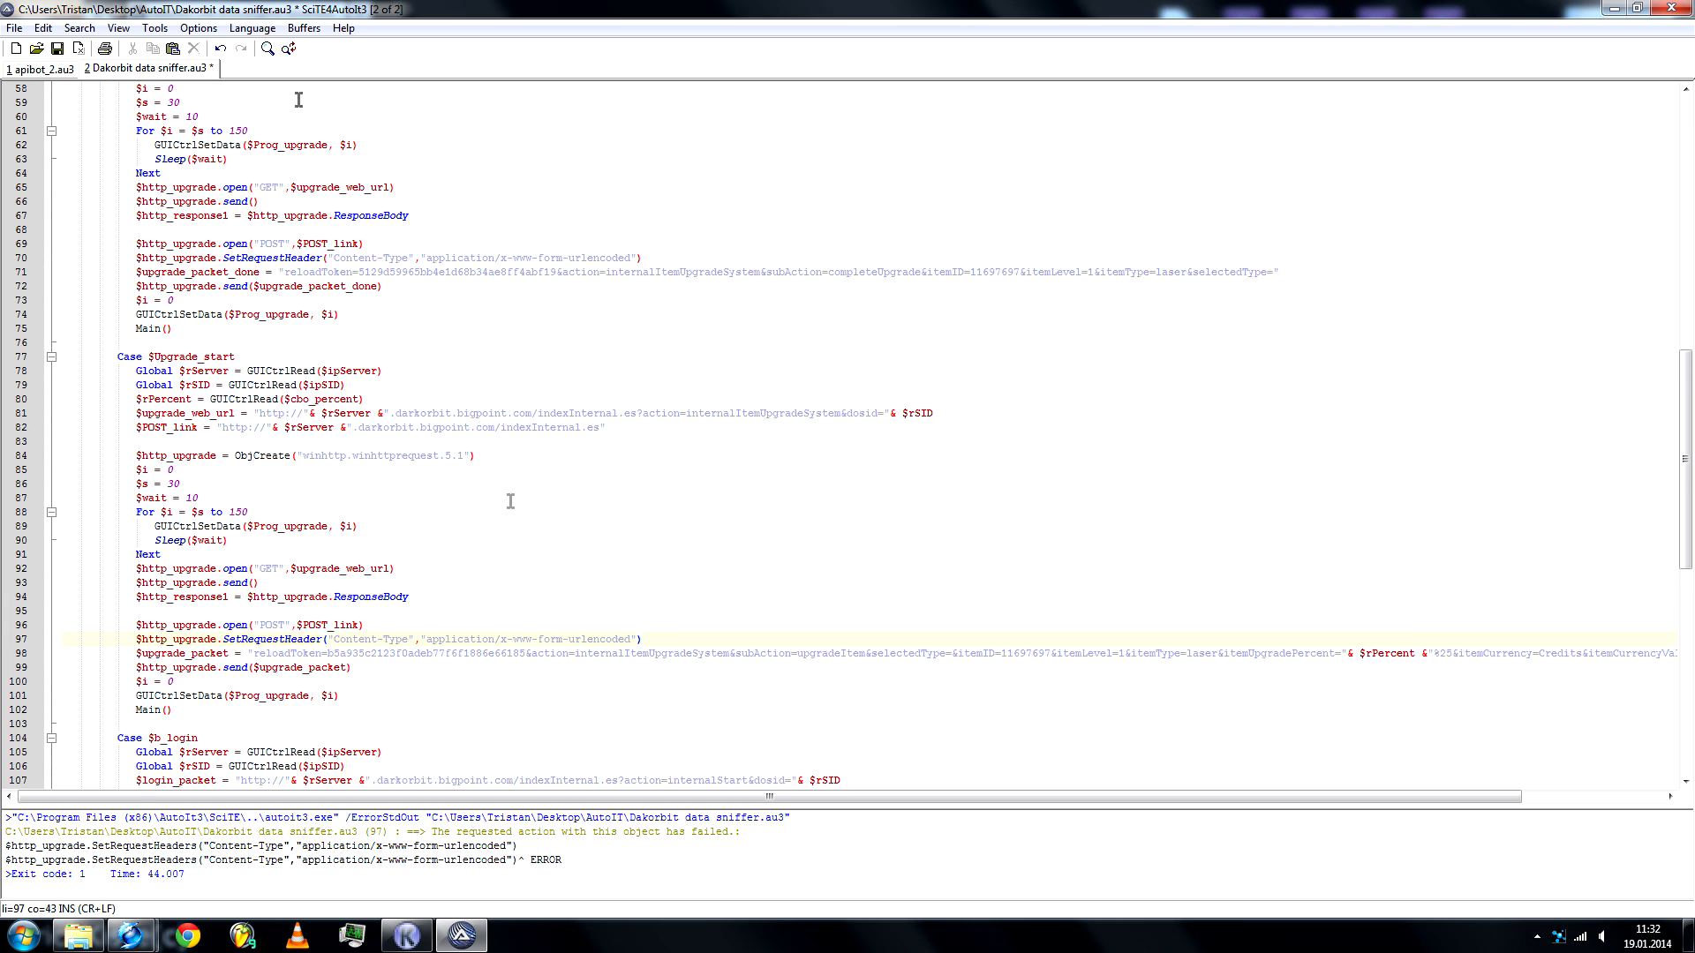
left_click(154, 26)
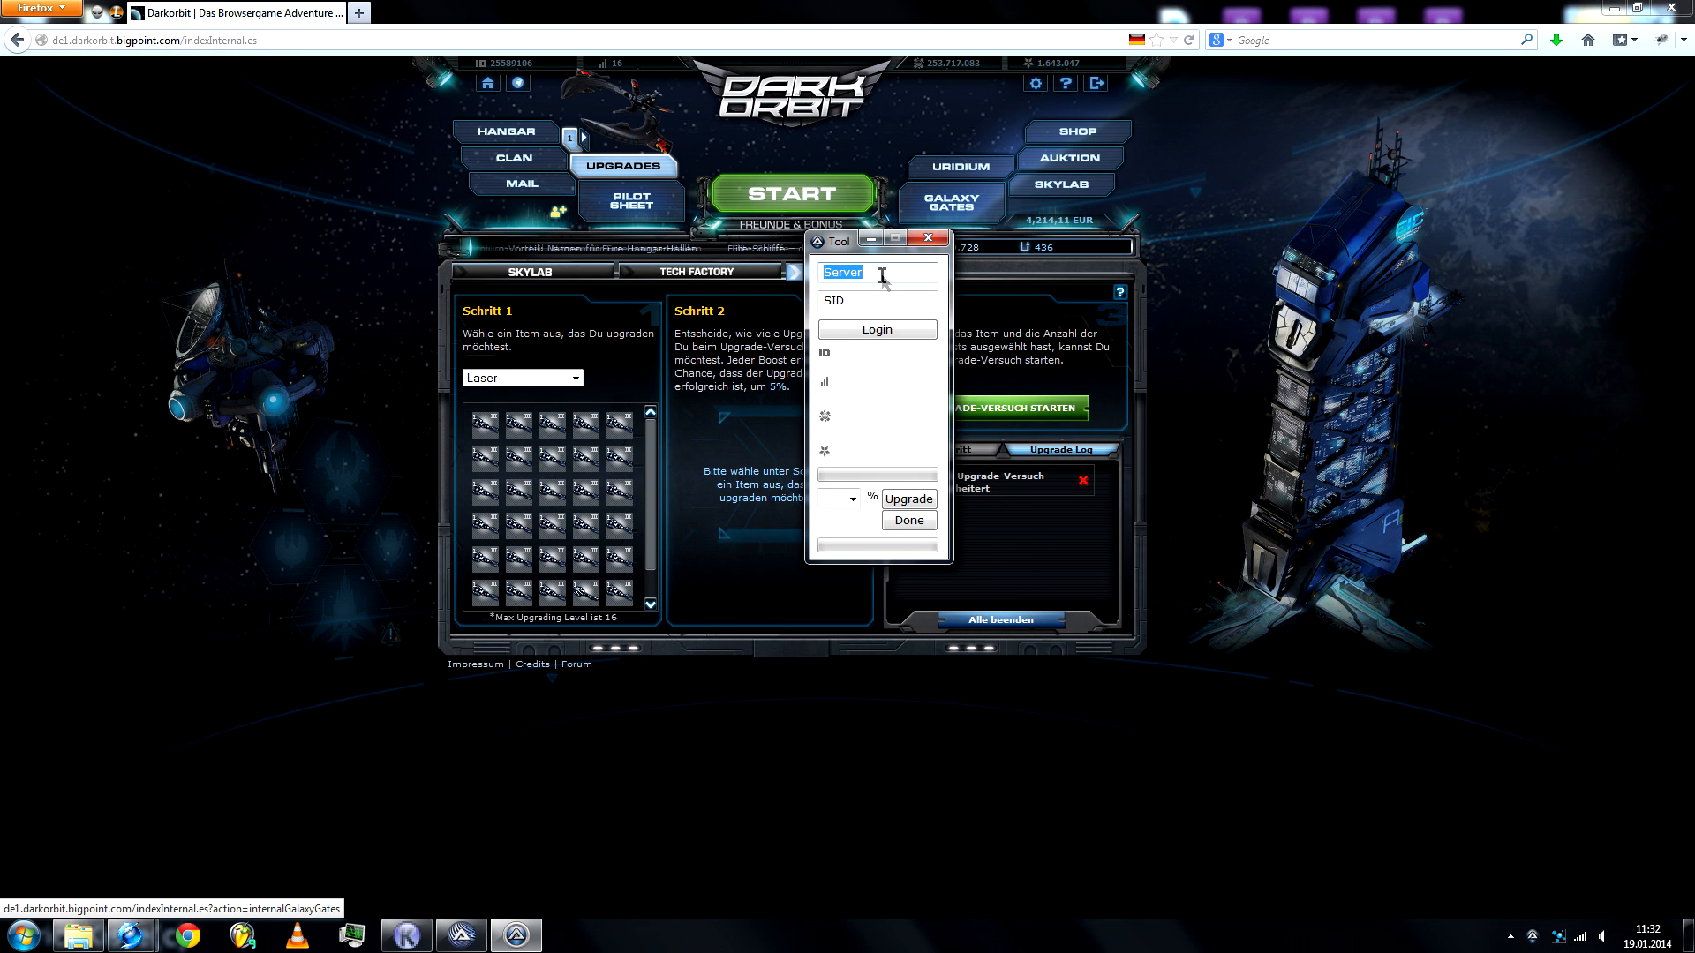
Step: Log into server de1, send a 5% upgrade attempt and confirm reloading the game page
type("de1")
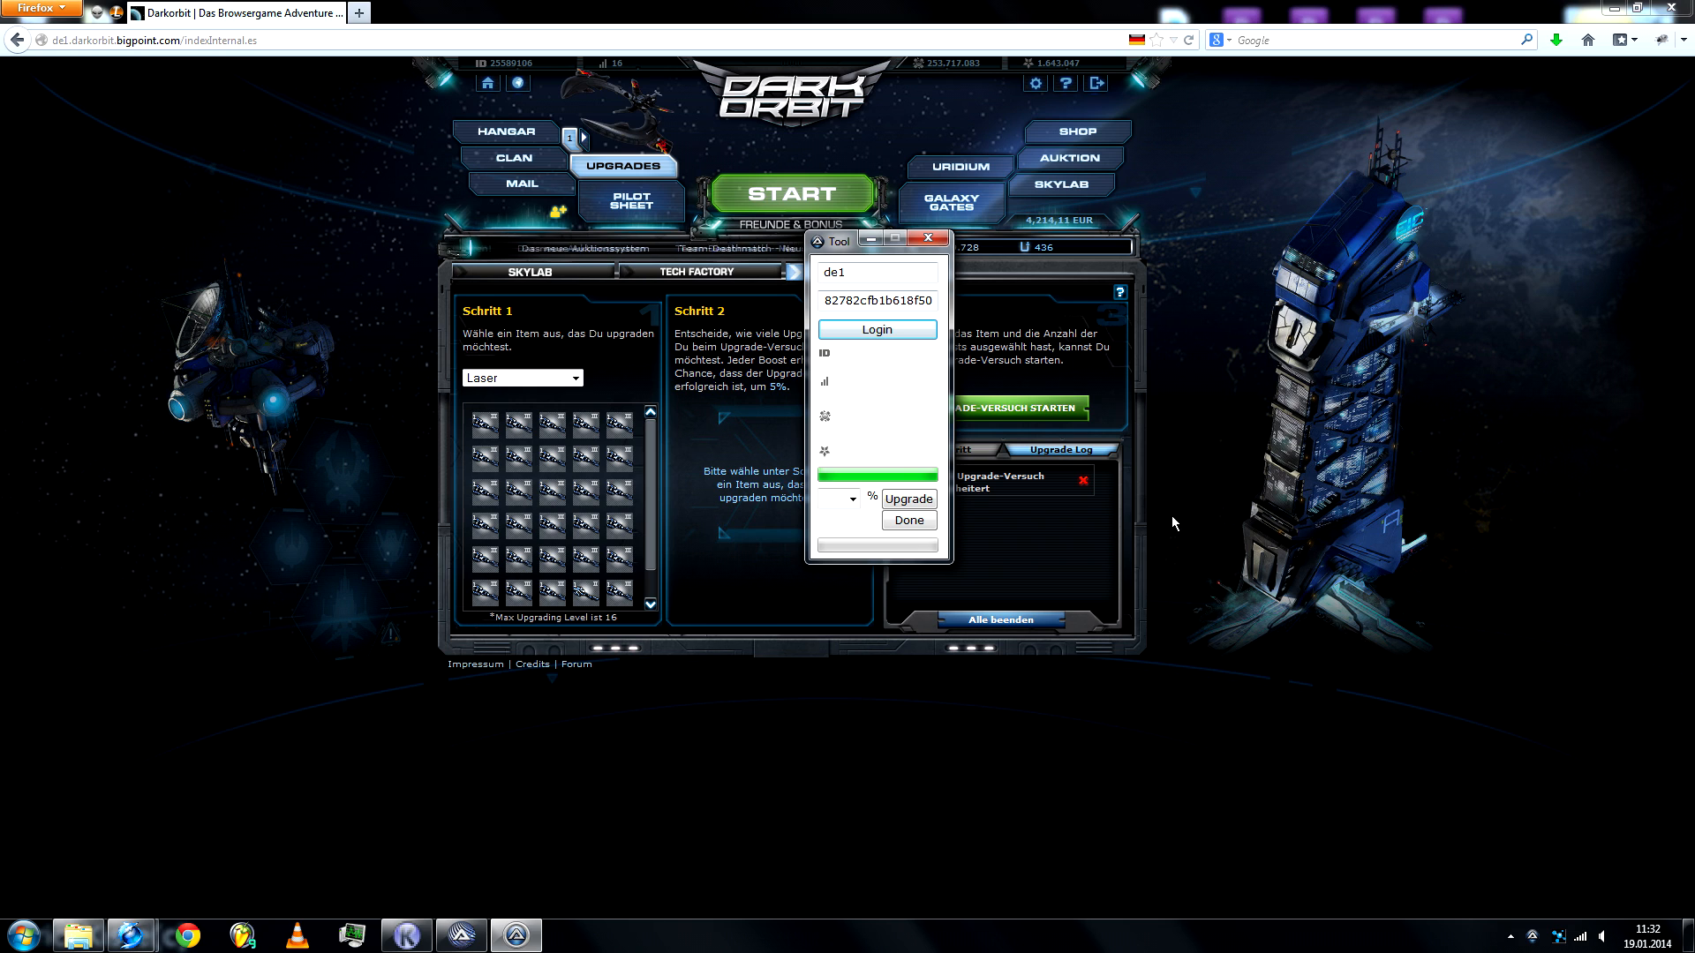
left_click(878, 330)
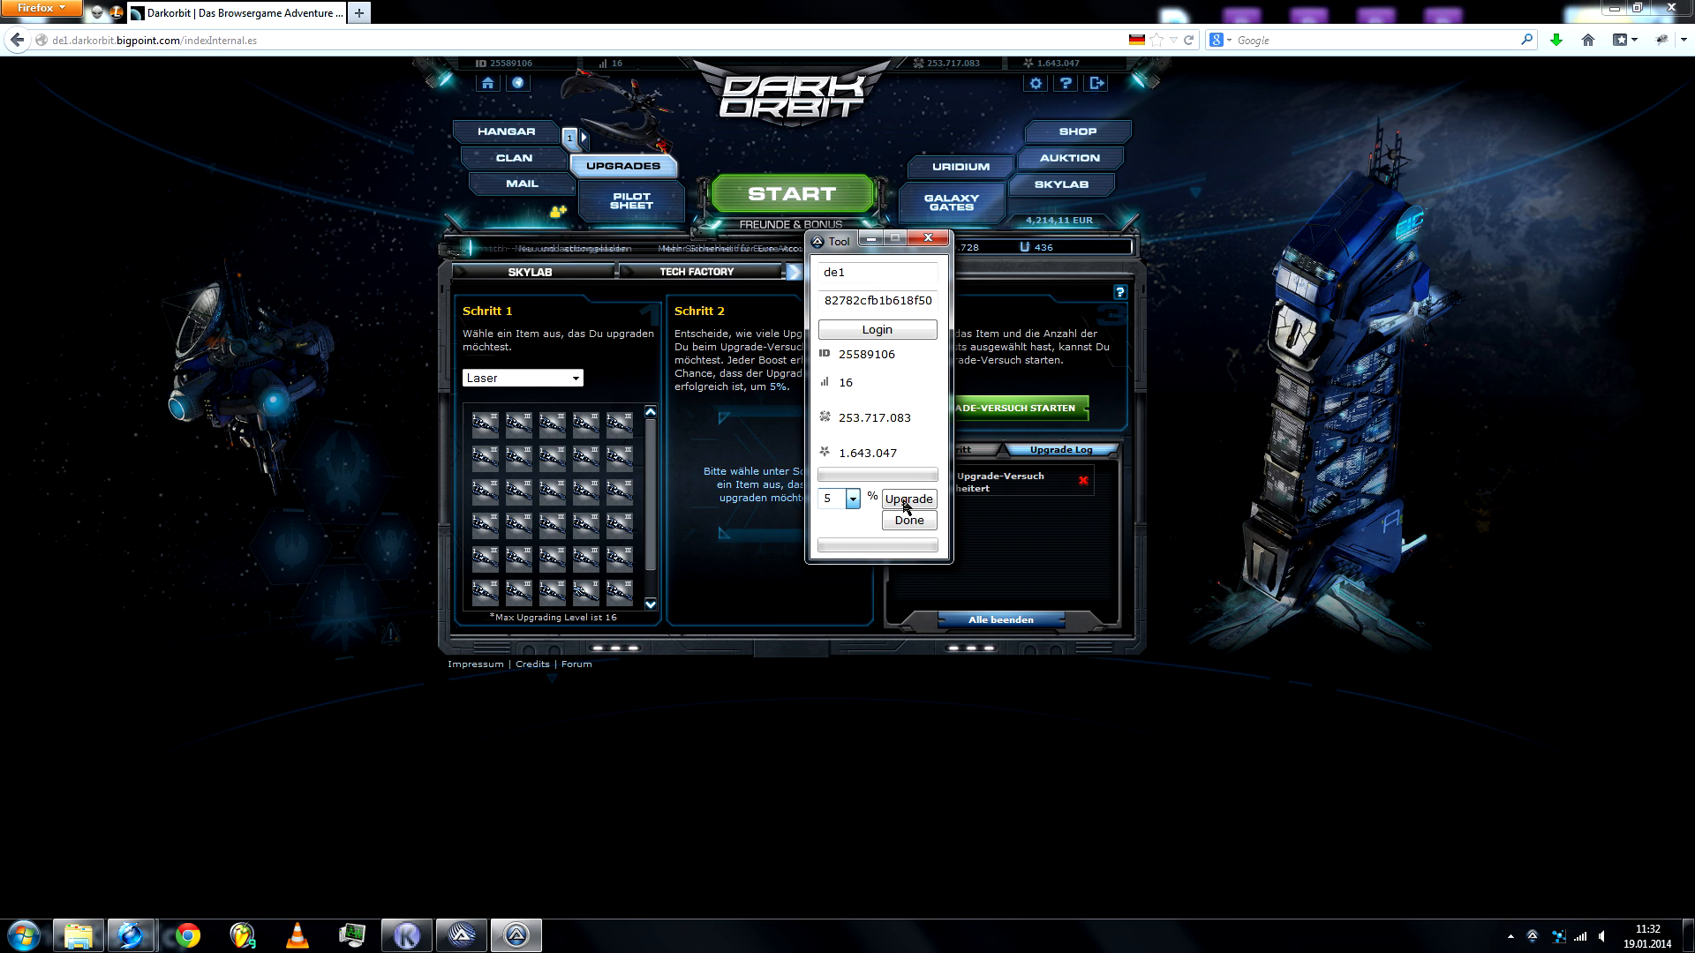
left_click(907, 498)
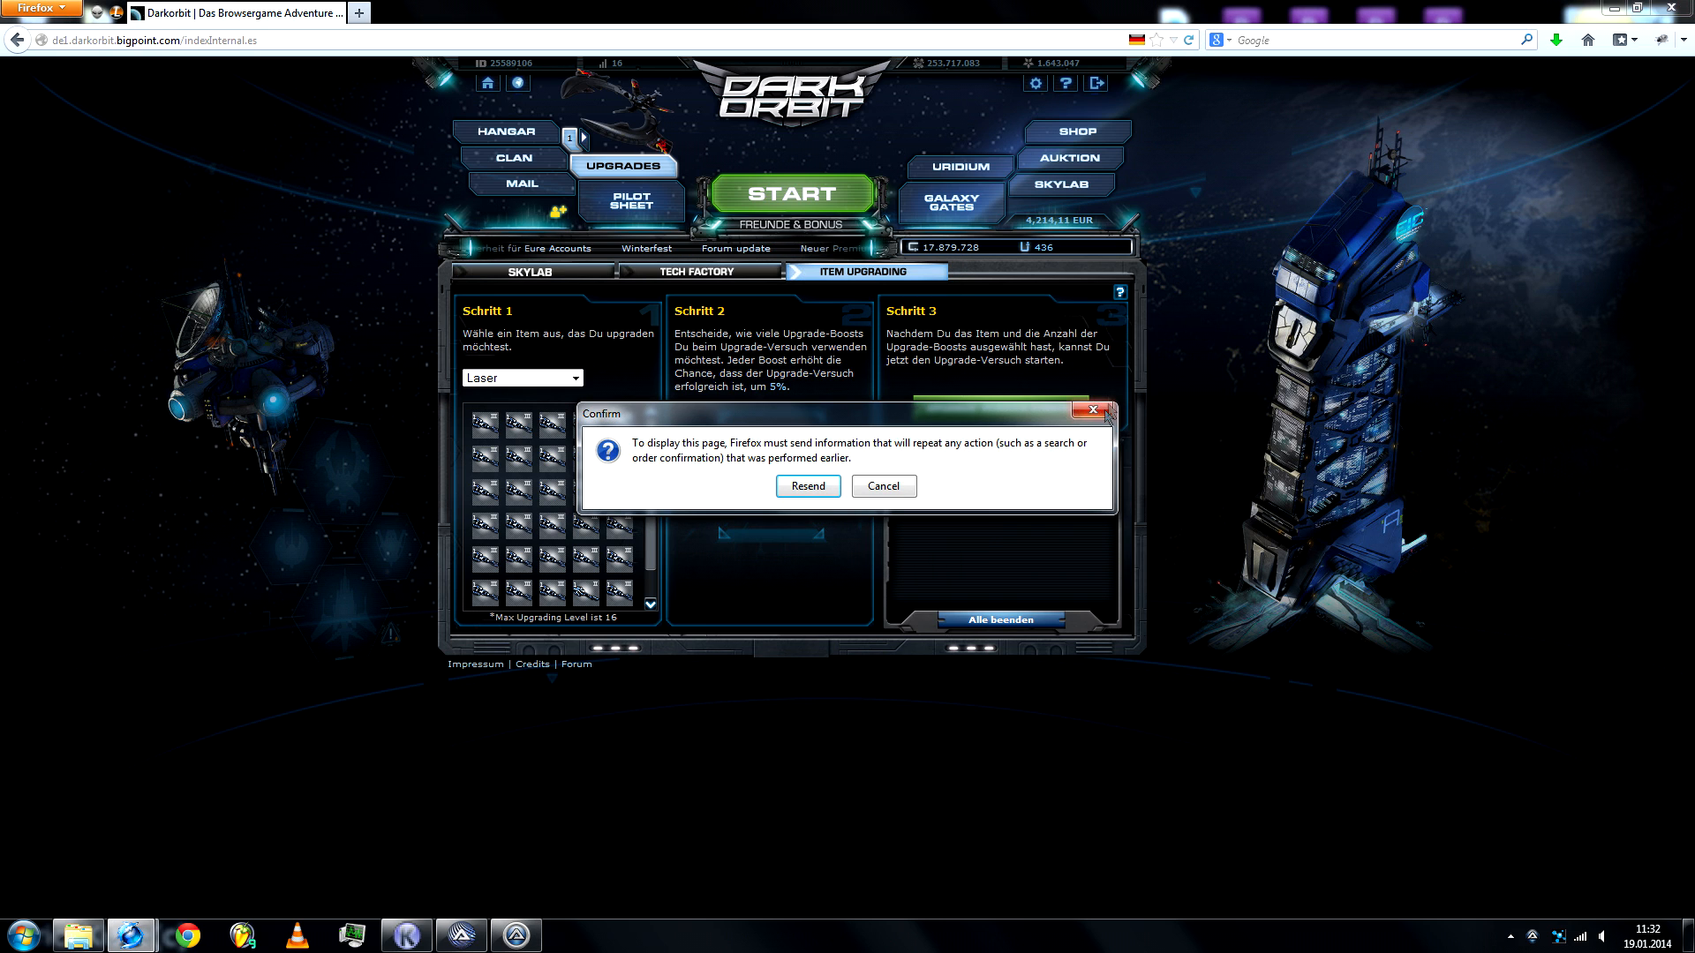
left_click(807, 486)
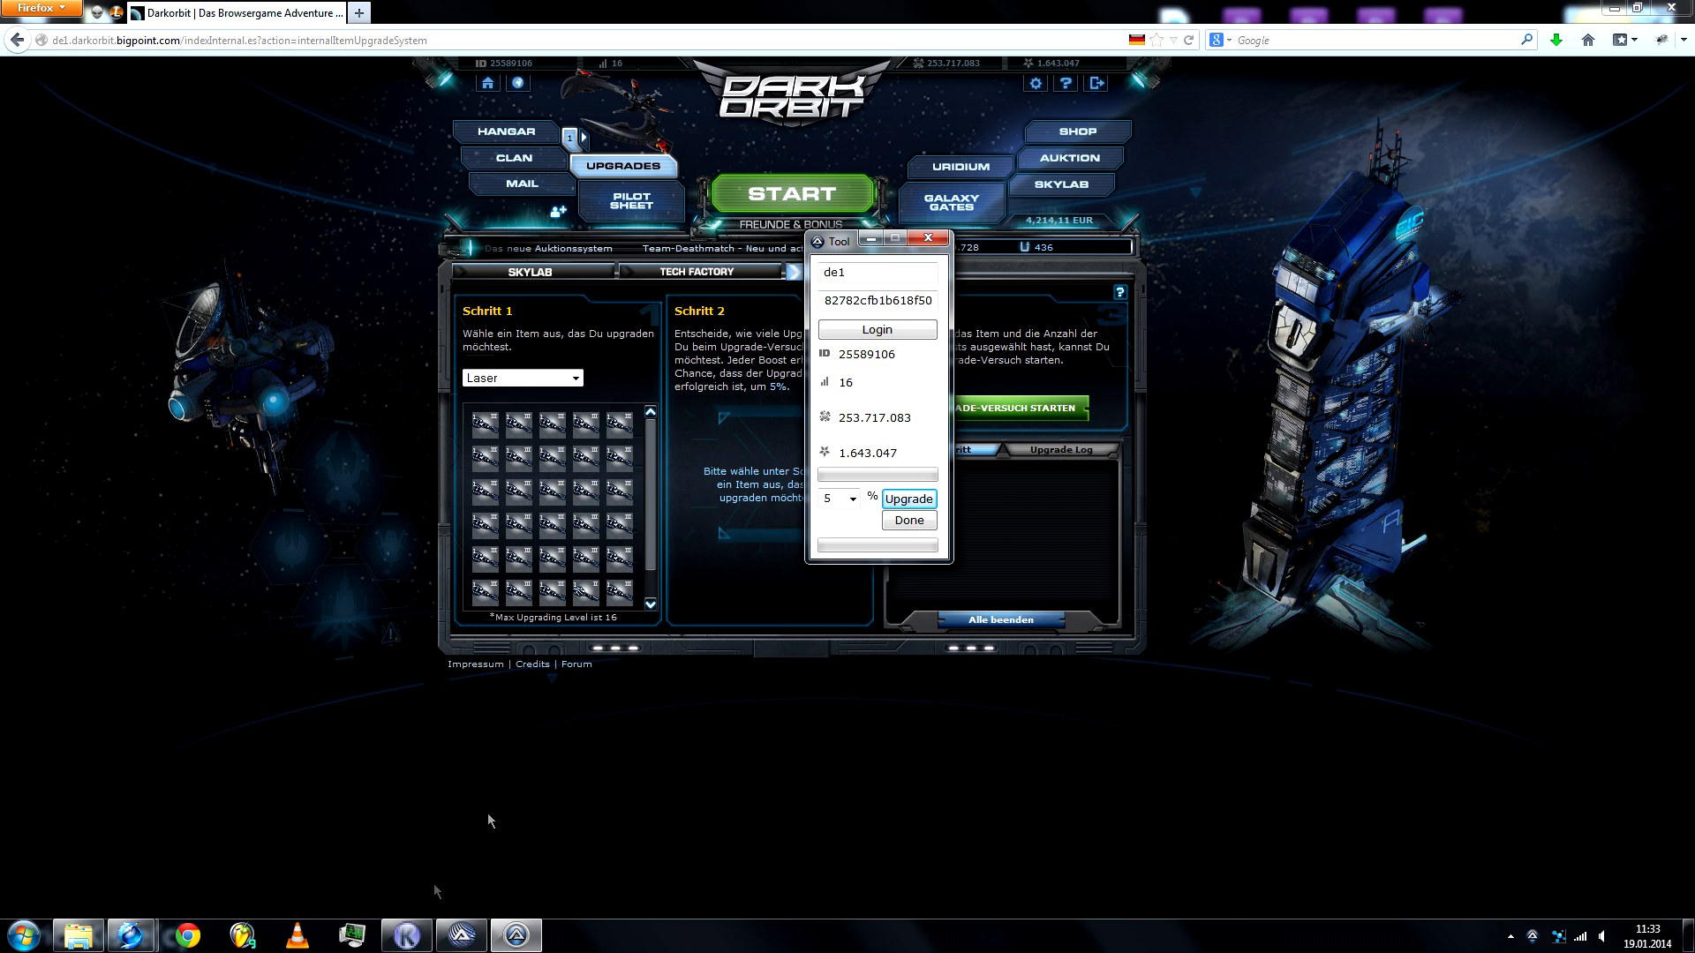
mouse_move(459, 932)
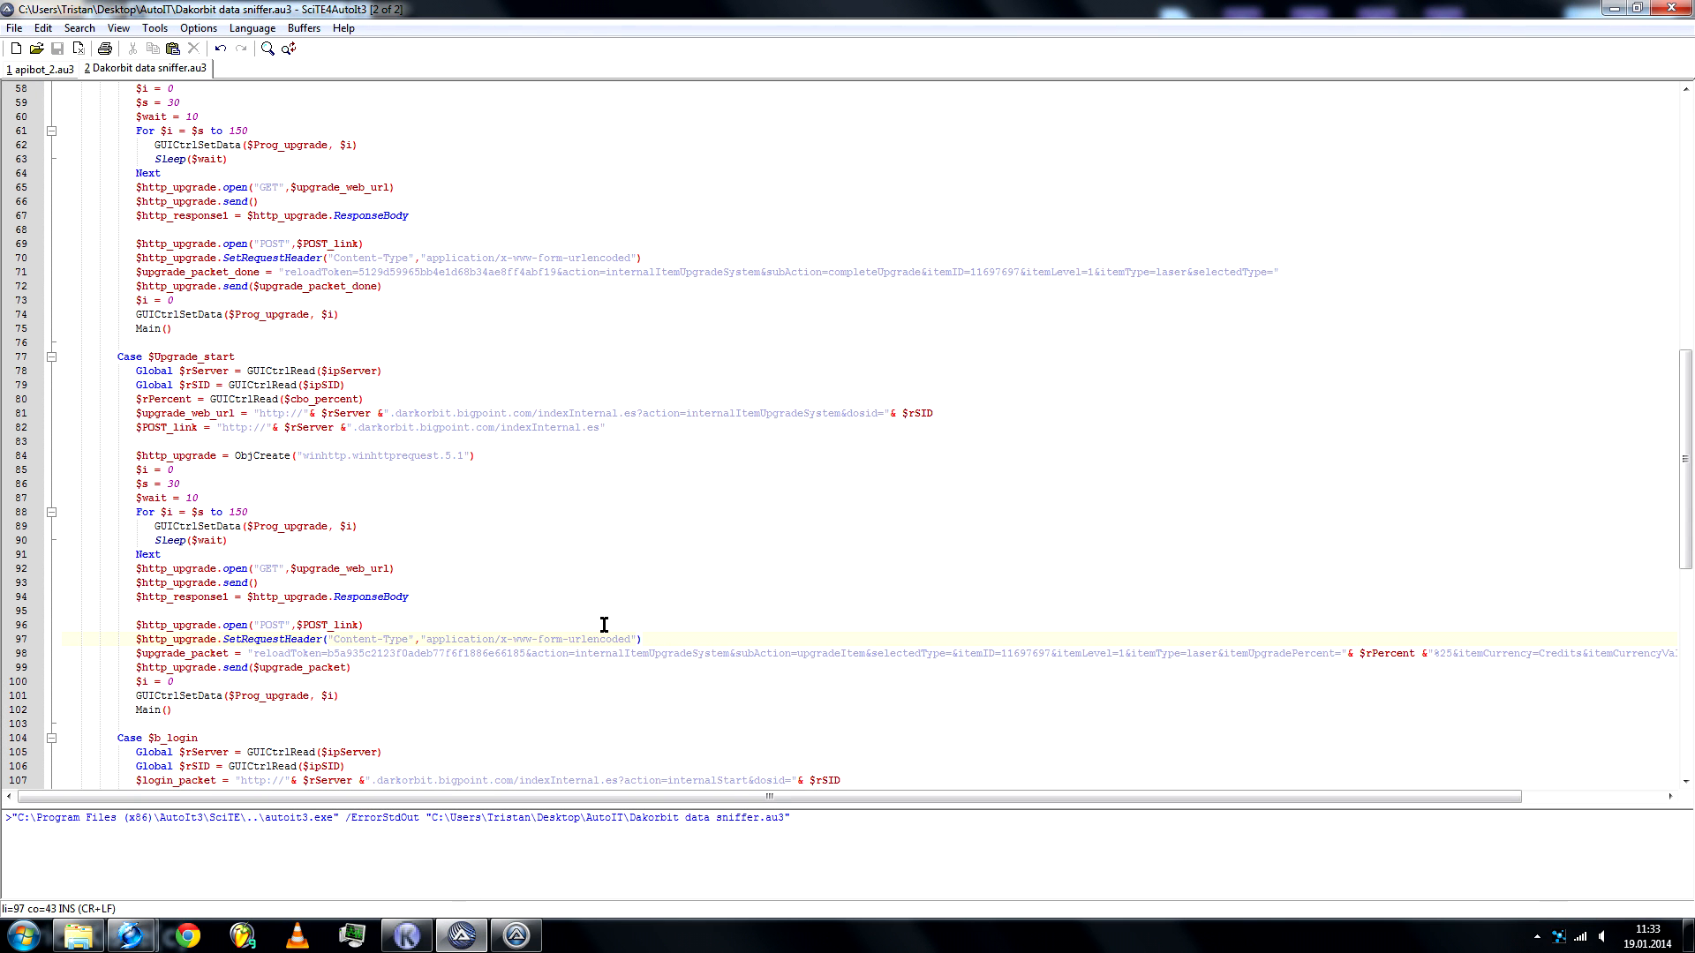
mouse_move(346, 282)
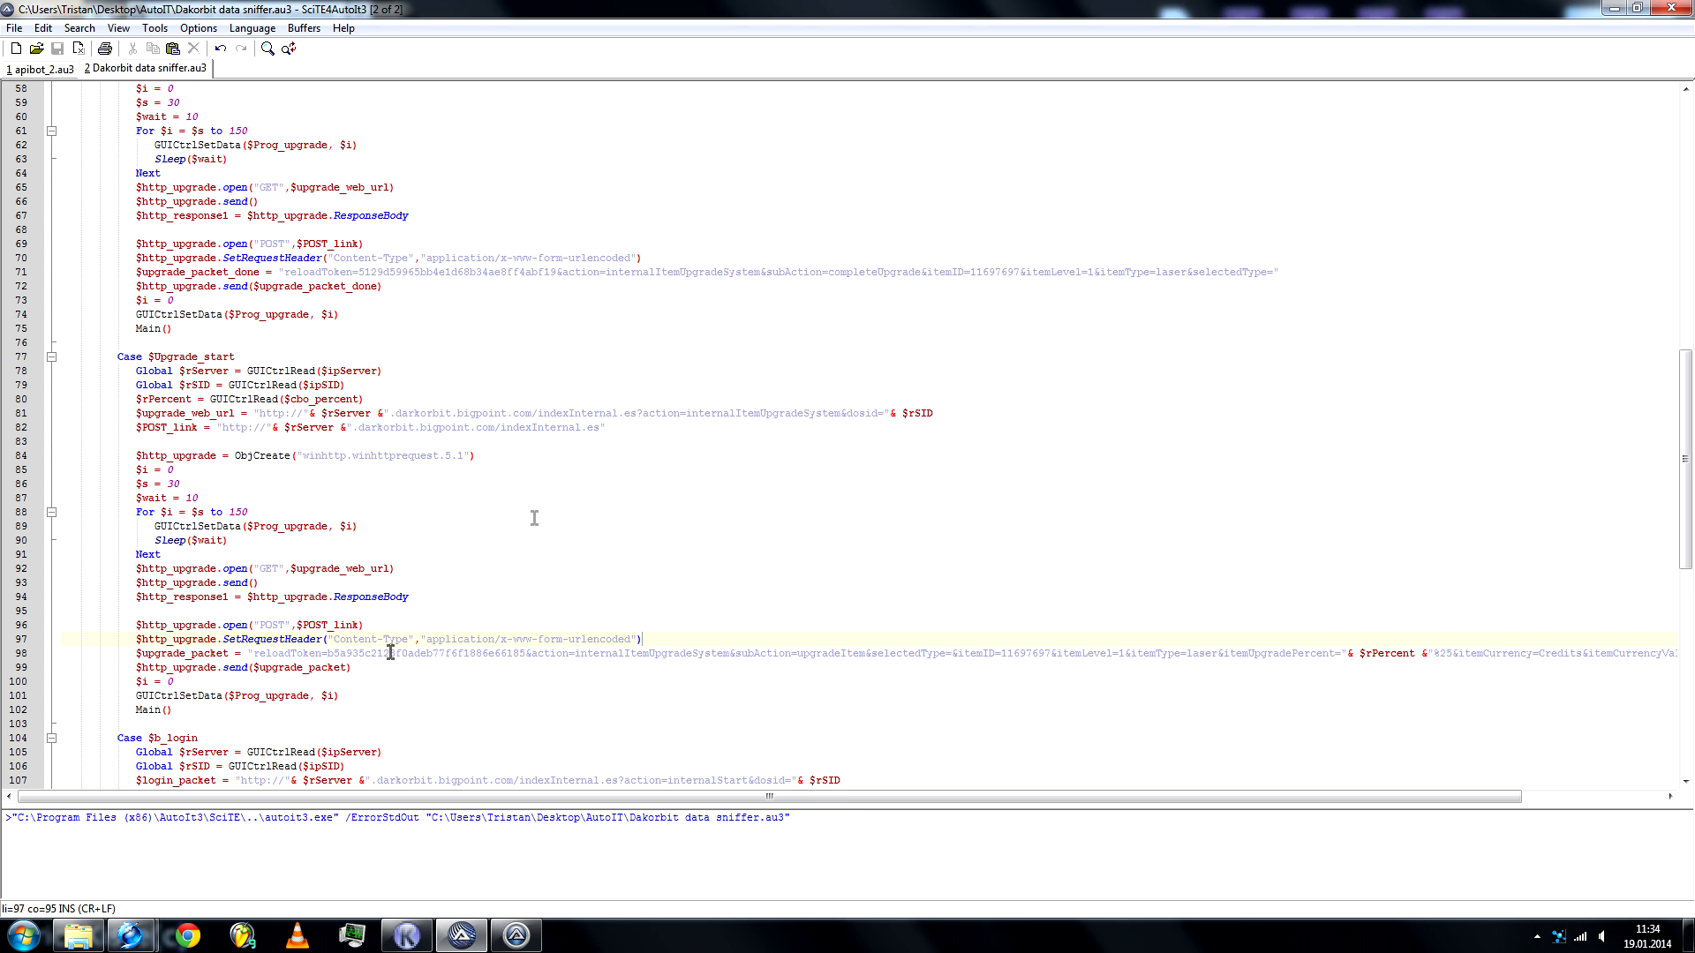
Step: Mark the hardcoded reloadToken in the upgrade packet on line 98
left_click(335, 654)
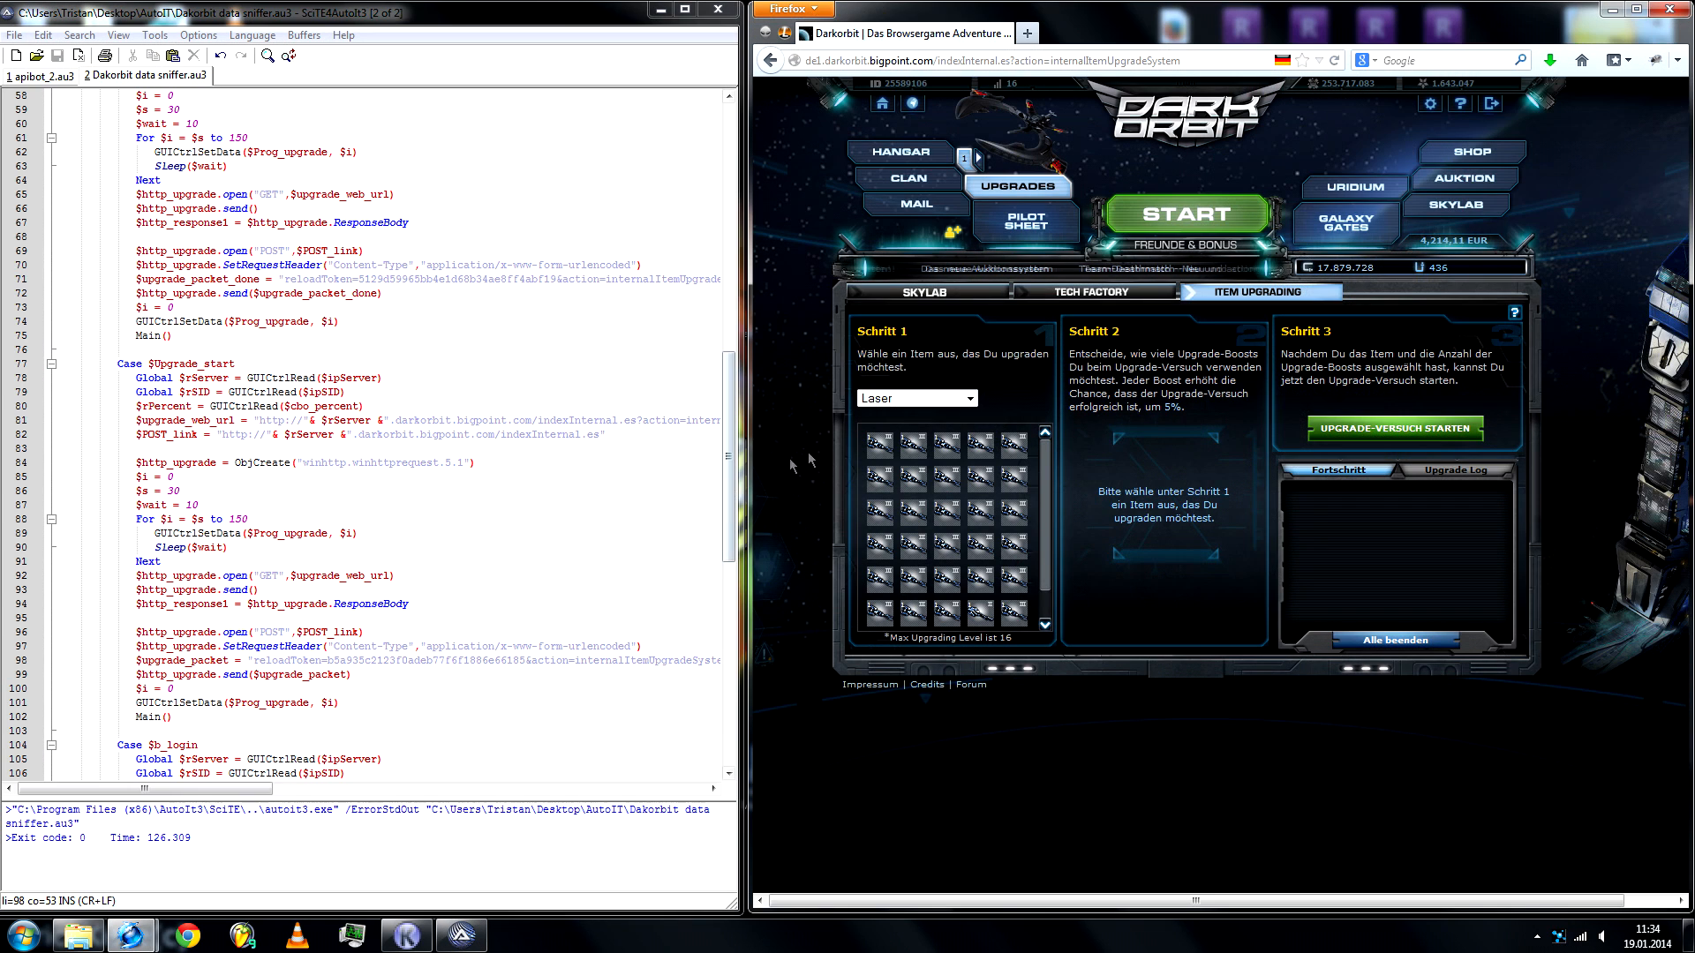
mouse_move(805, 327)
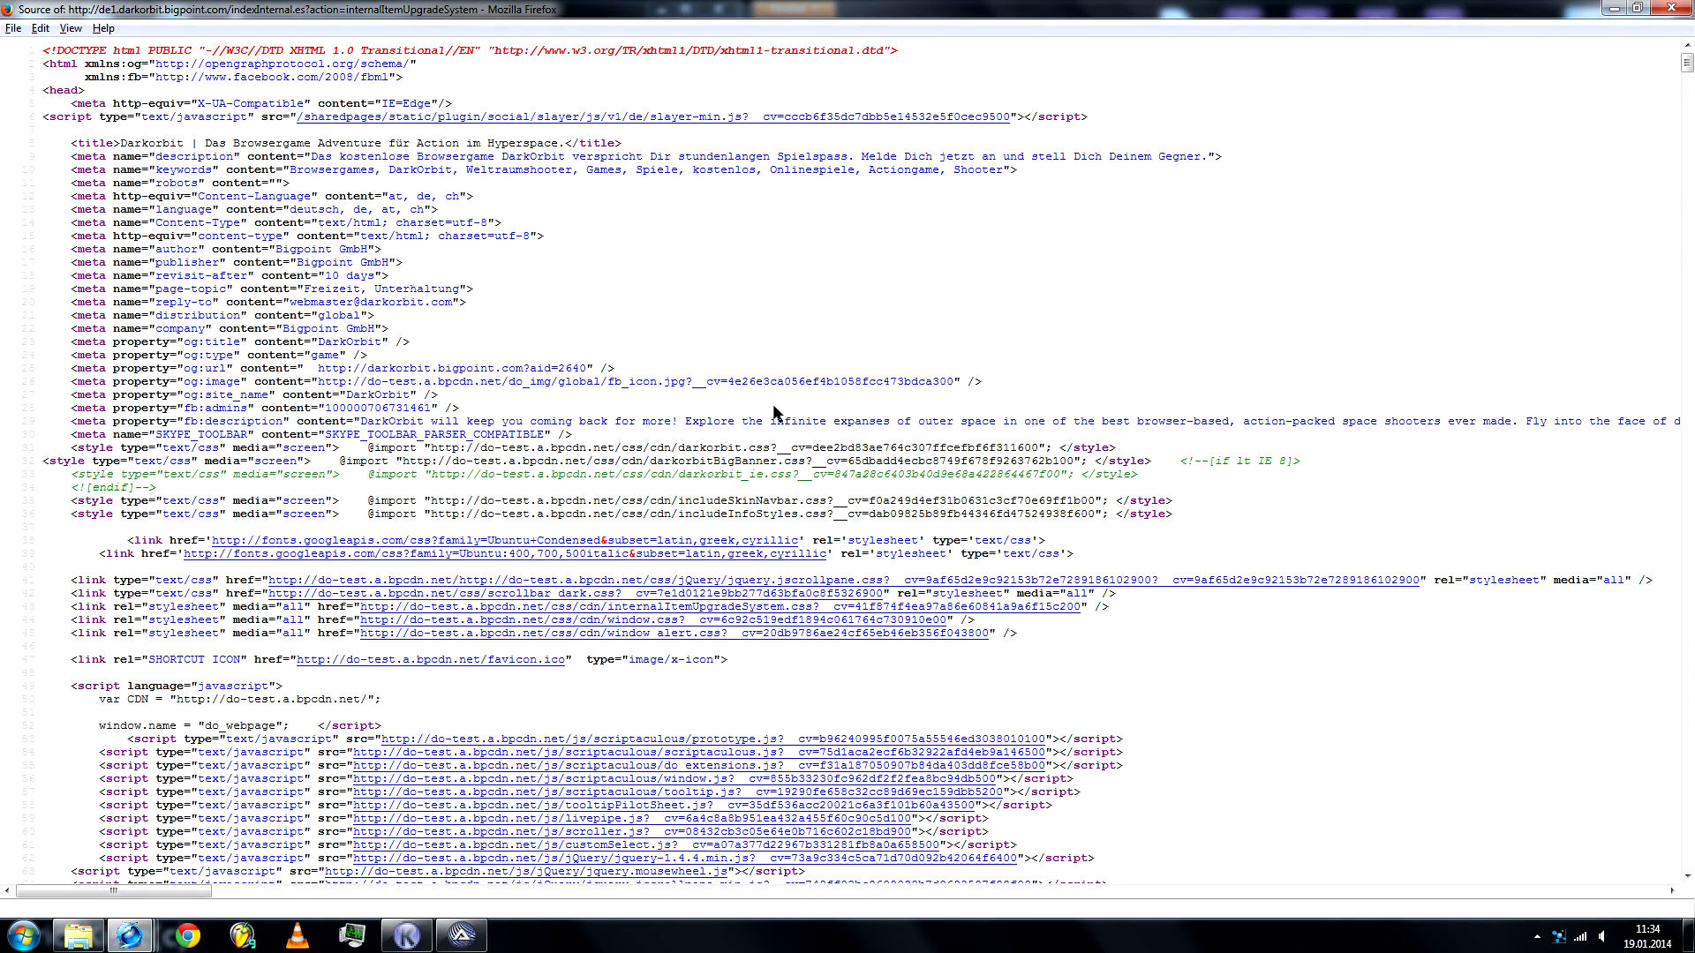
mouse_move(771, 381)
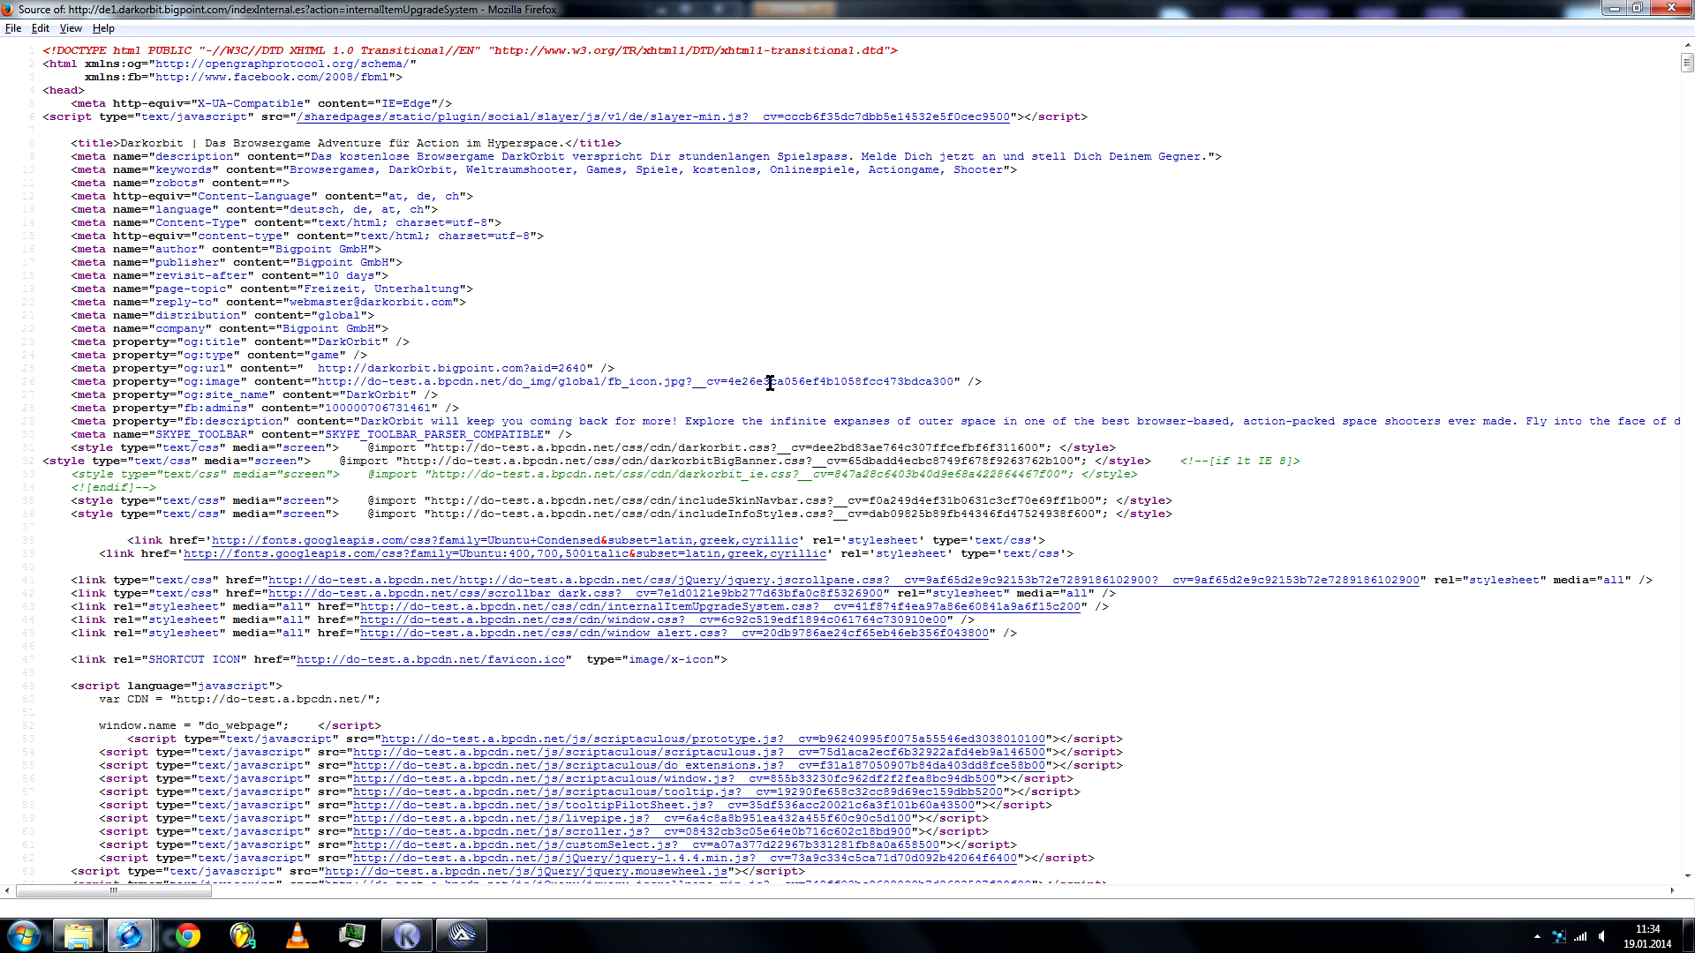
mouse_move(743, 397)
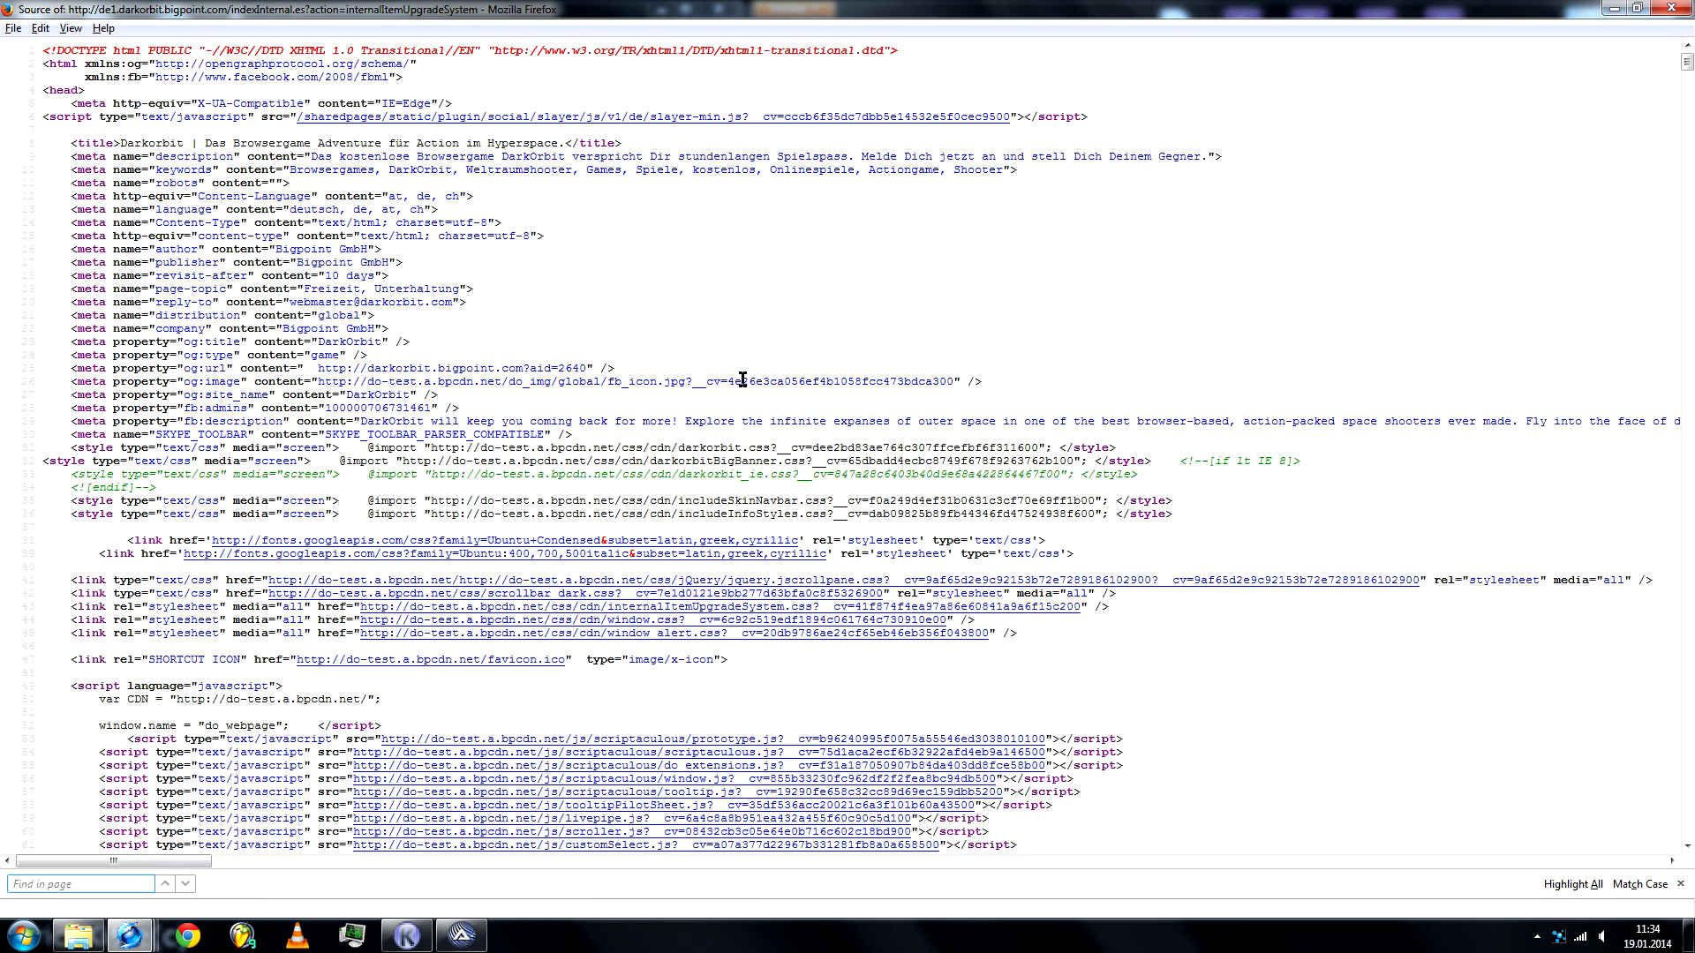
Step: Search the page source for 'Reload' to find the hidden reloadToken input of the upgrade form
type("Reload")
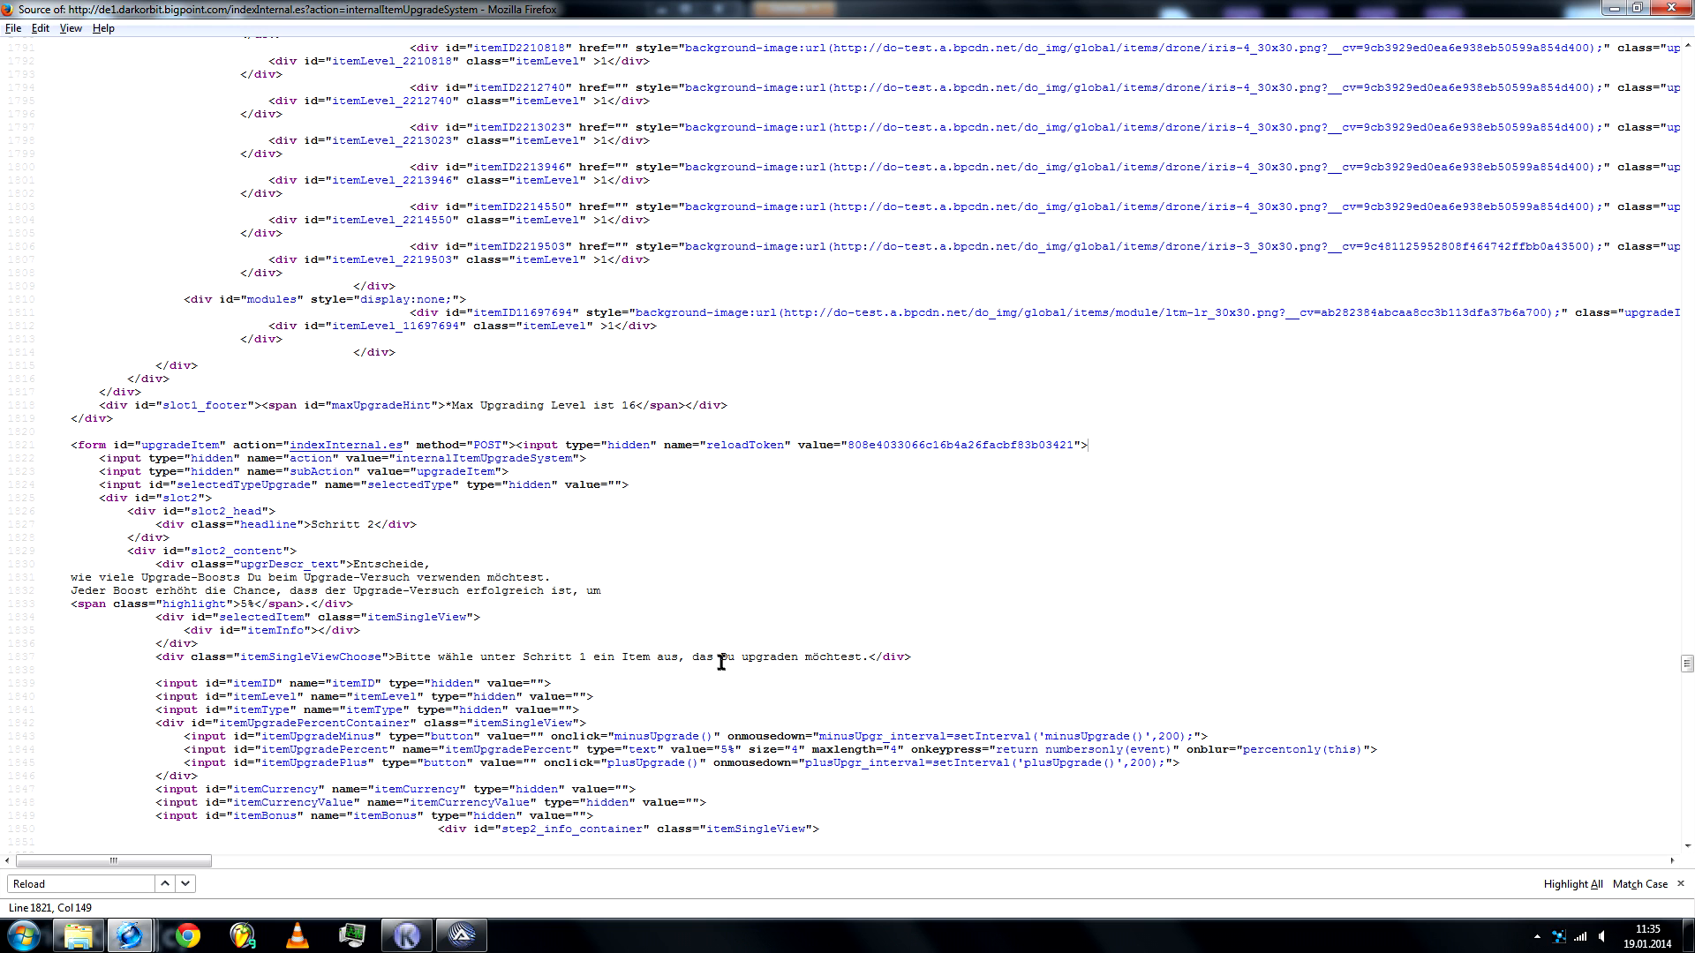
mouse_move(702, 662)
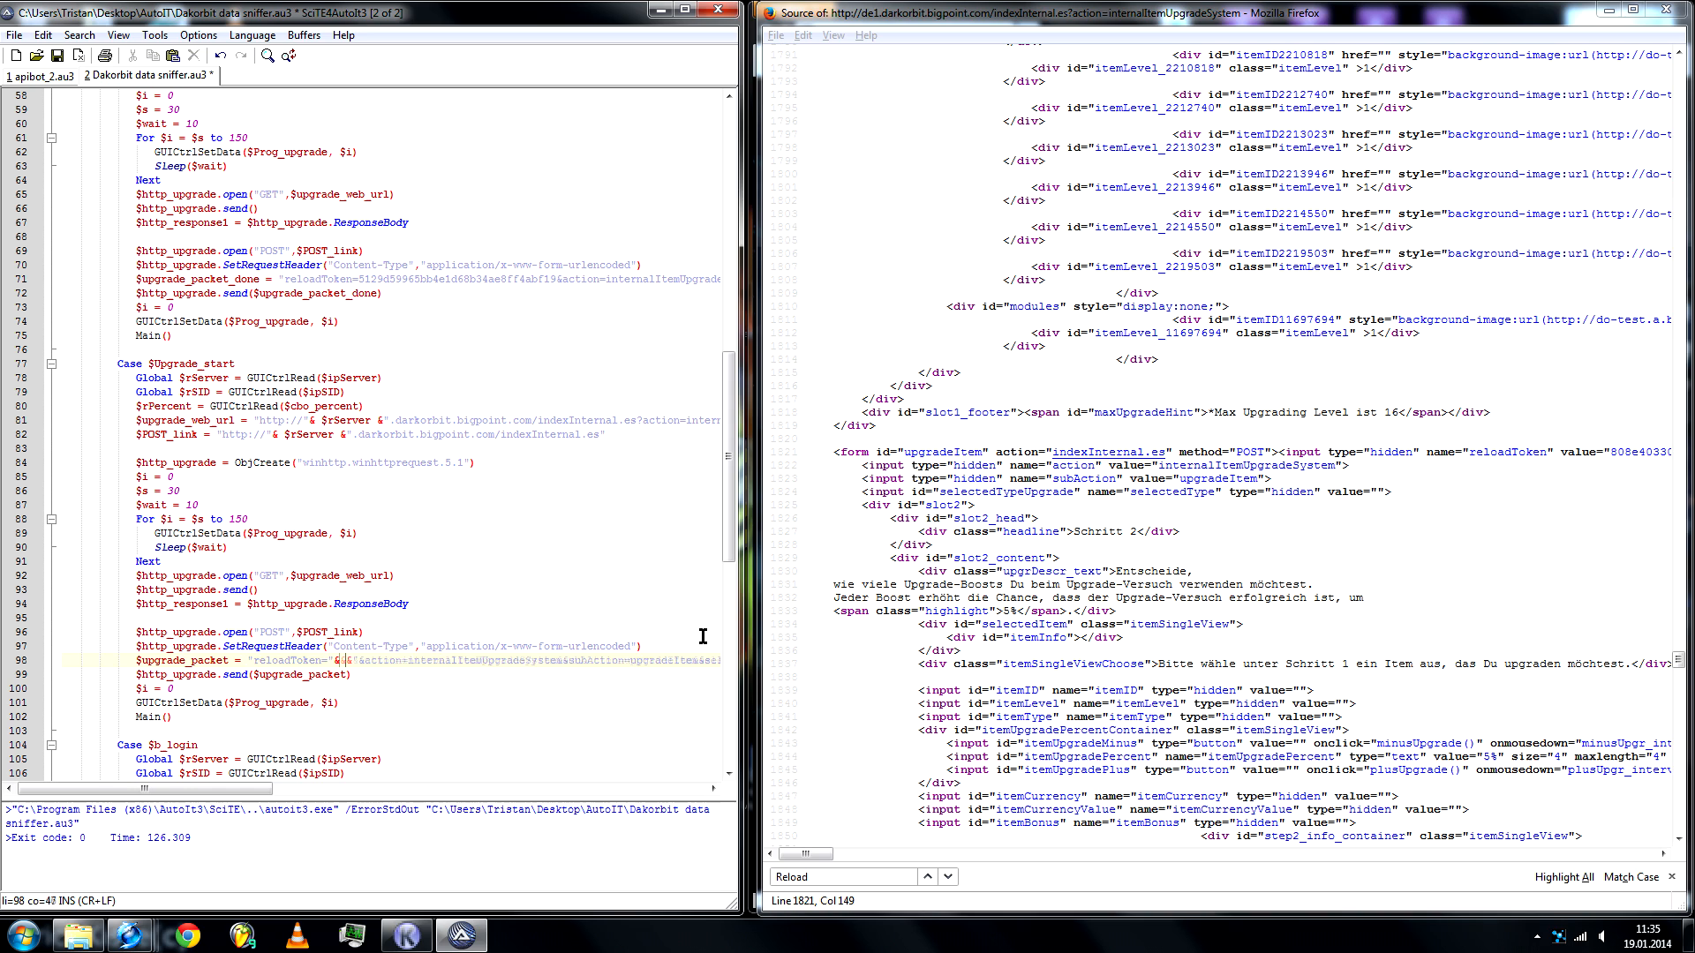
Step: Use $Token in line 98 and convert the upgrade page response to text with BinaryToString
type("$Token")
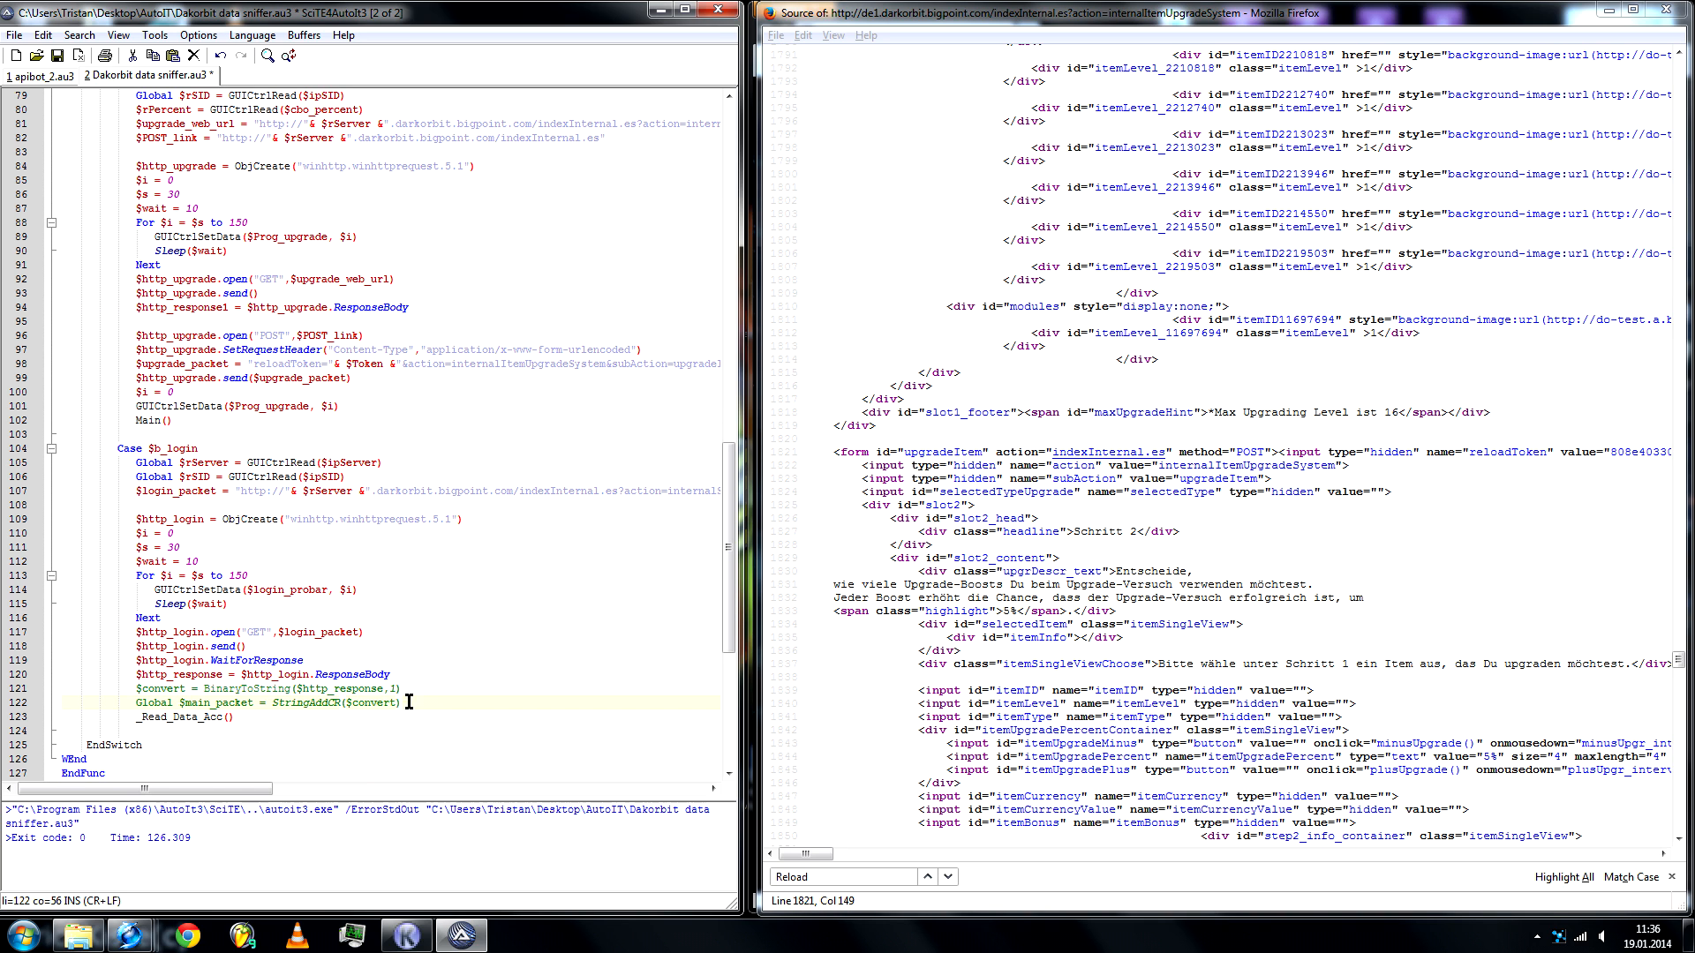
mouse_move(430, 637)
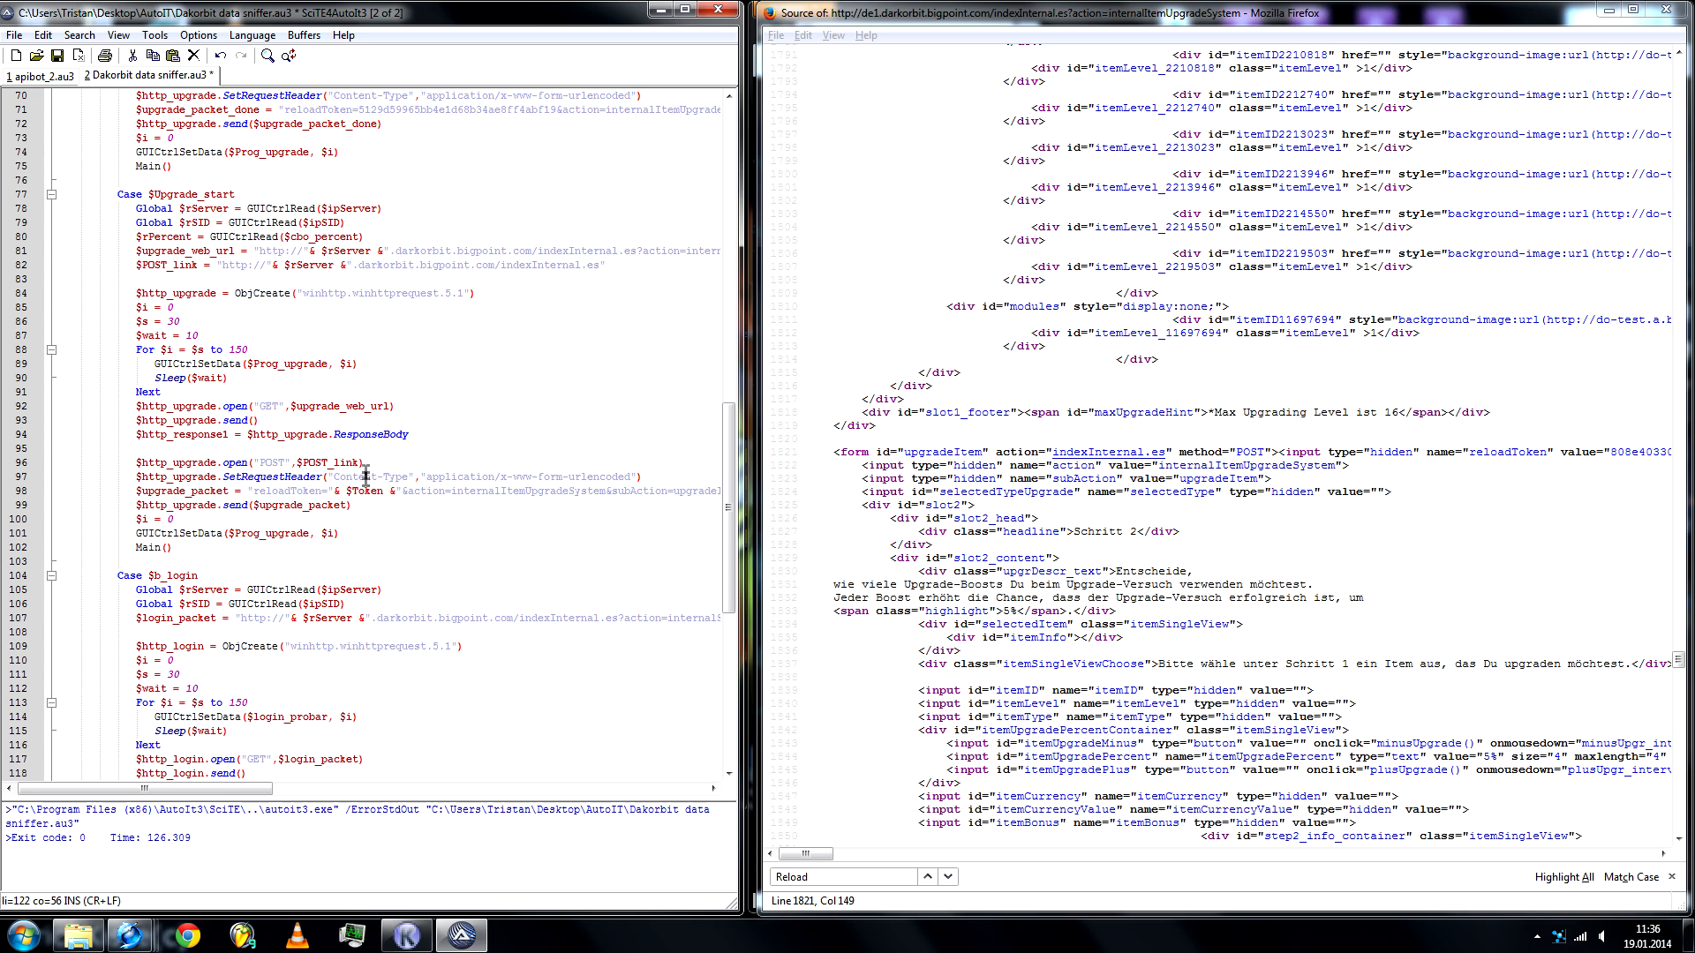
type("$convert = BinaryToString($http_response,1)")
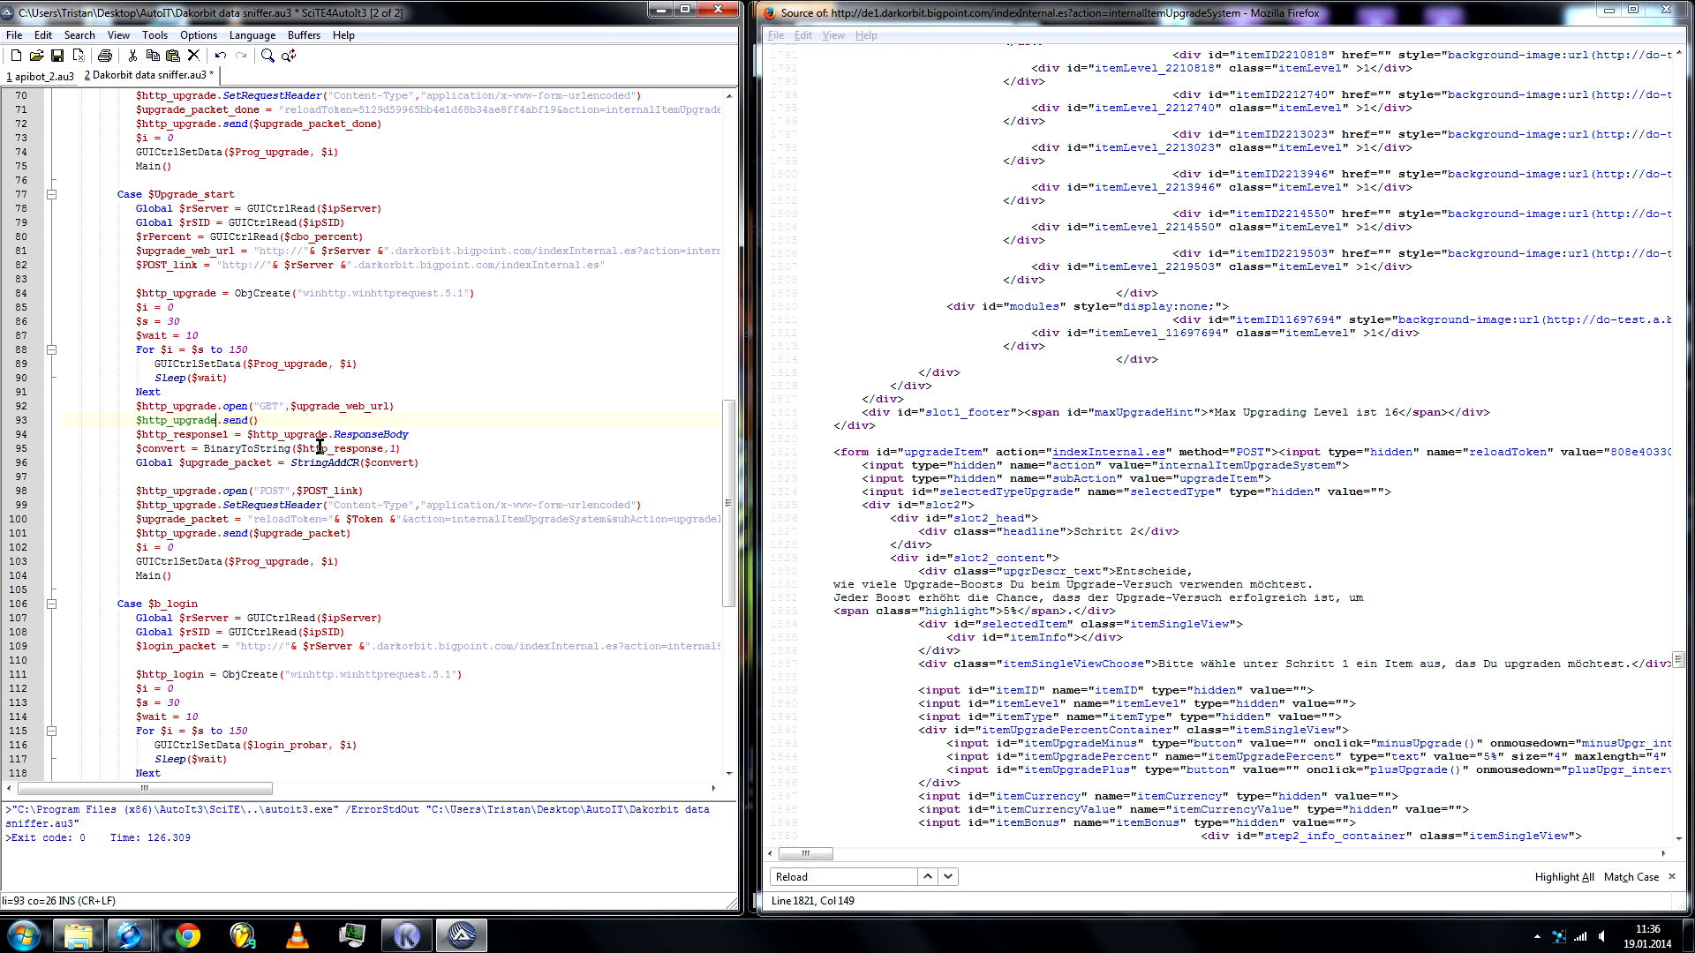
left_click(341, 434)
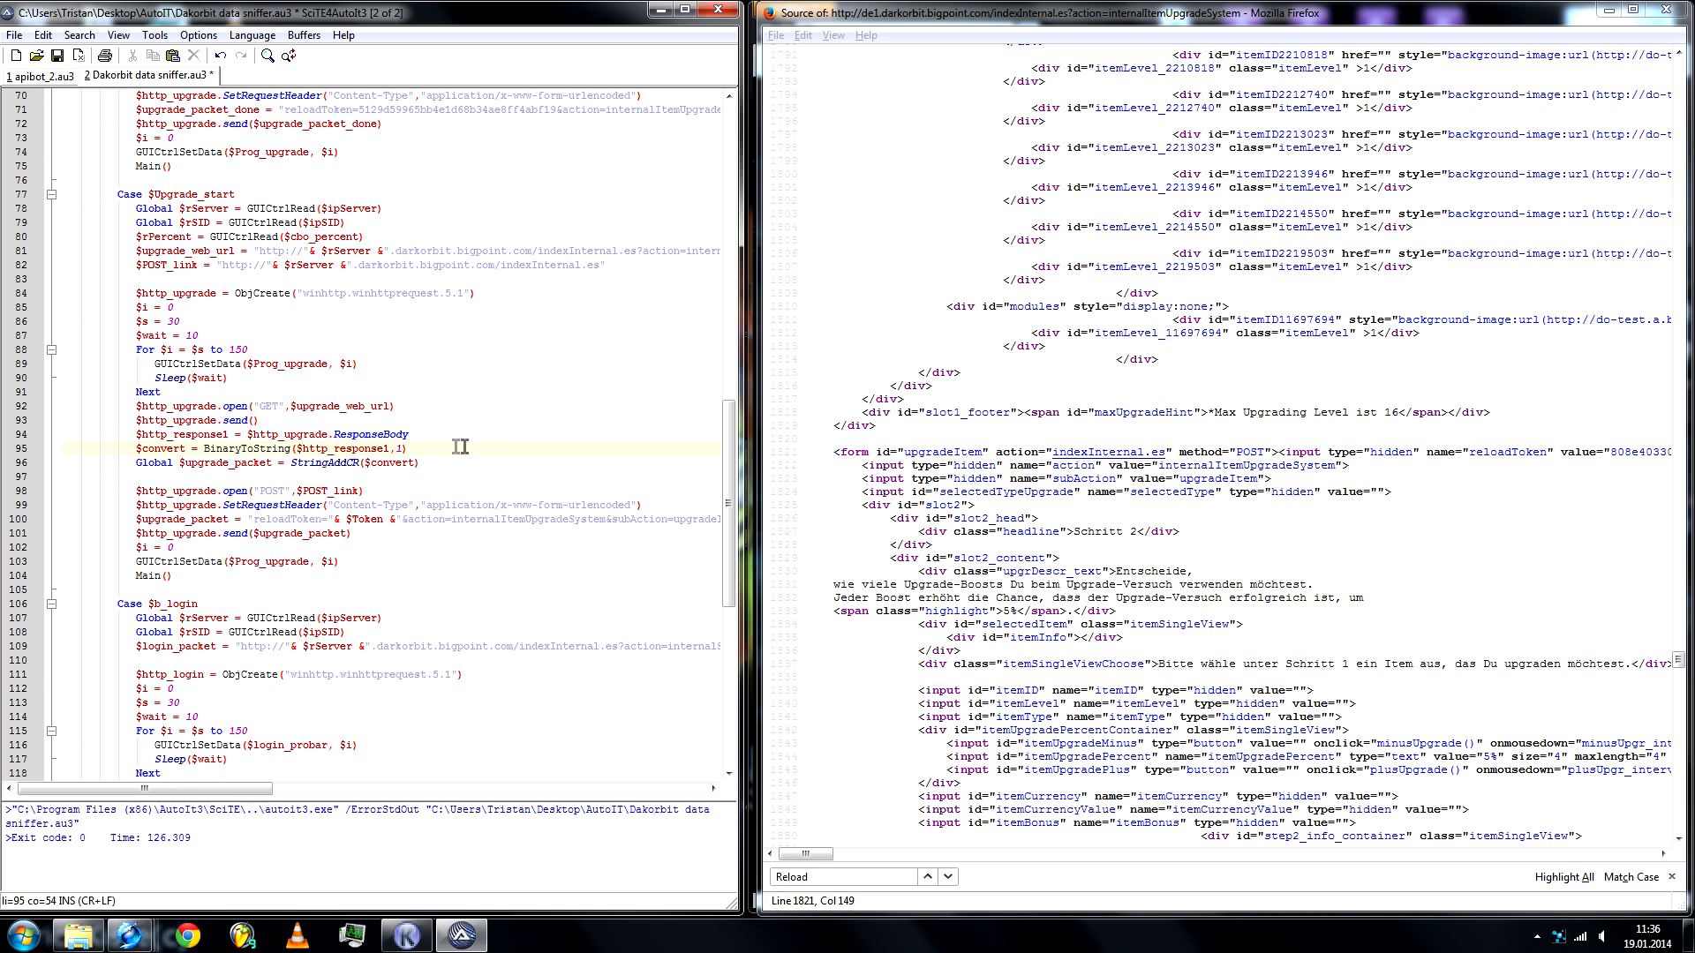
scroll("down", 3)
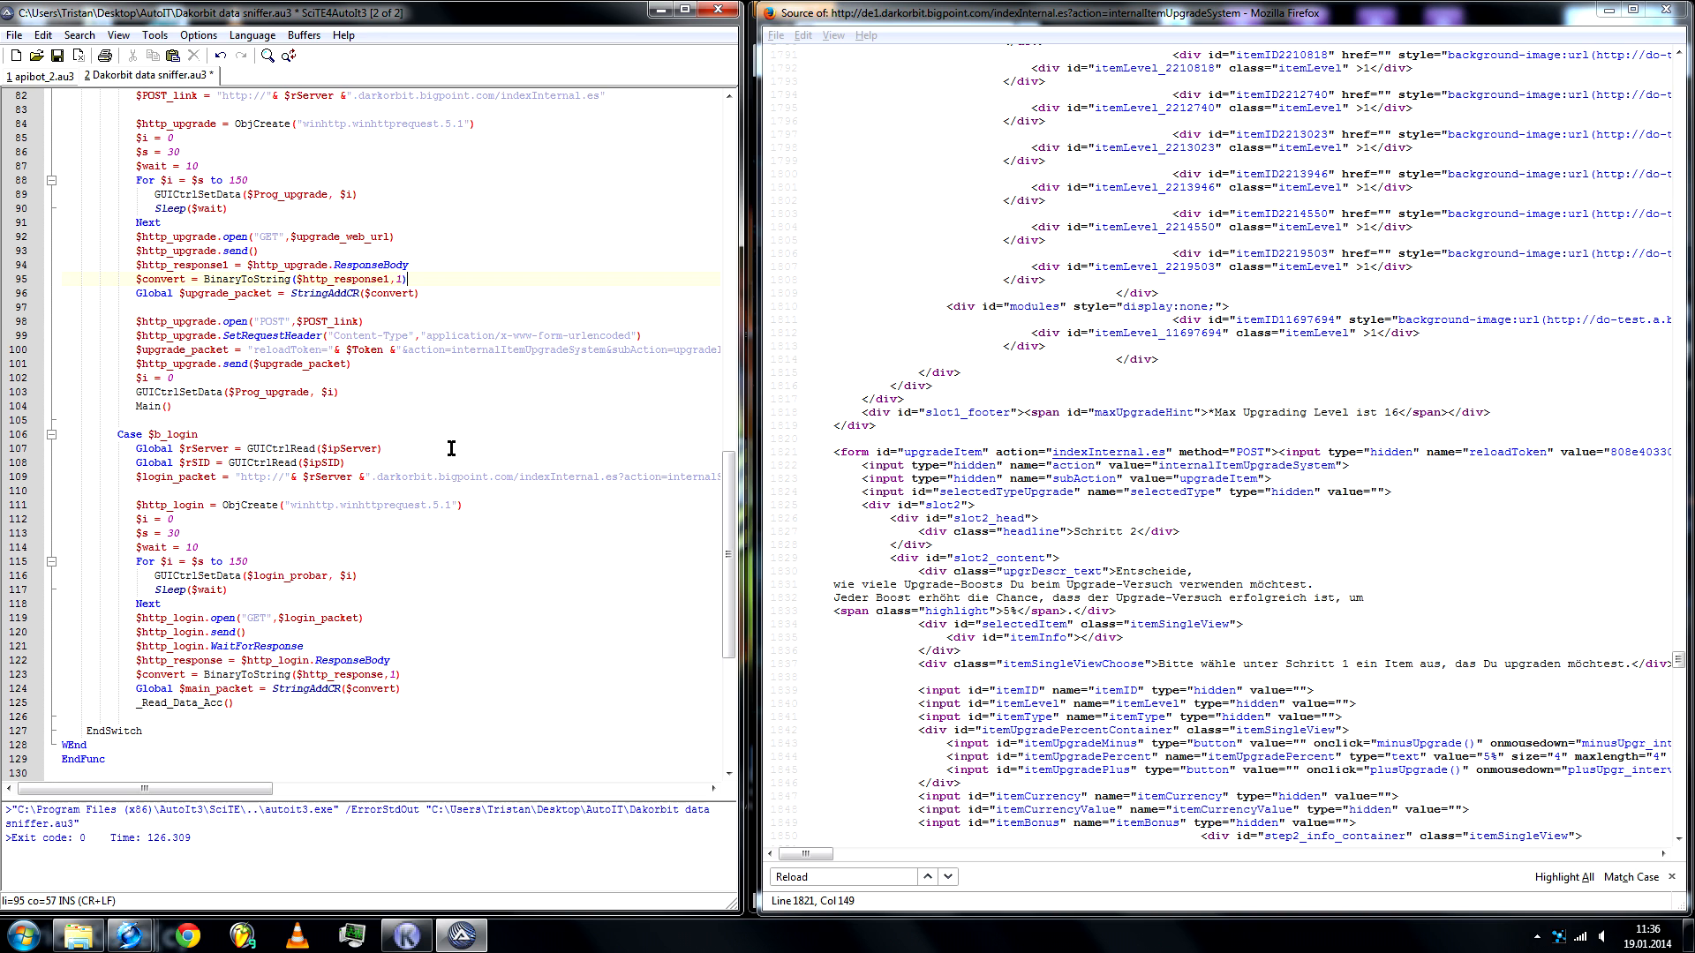
mouse_move(282, 335)
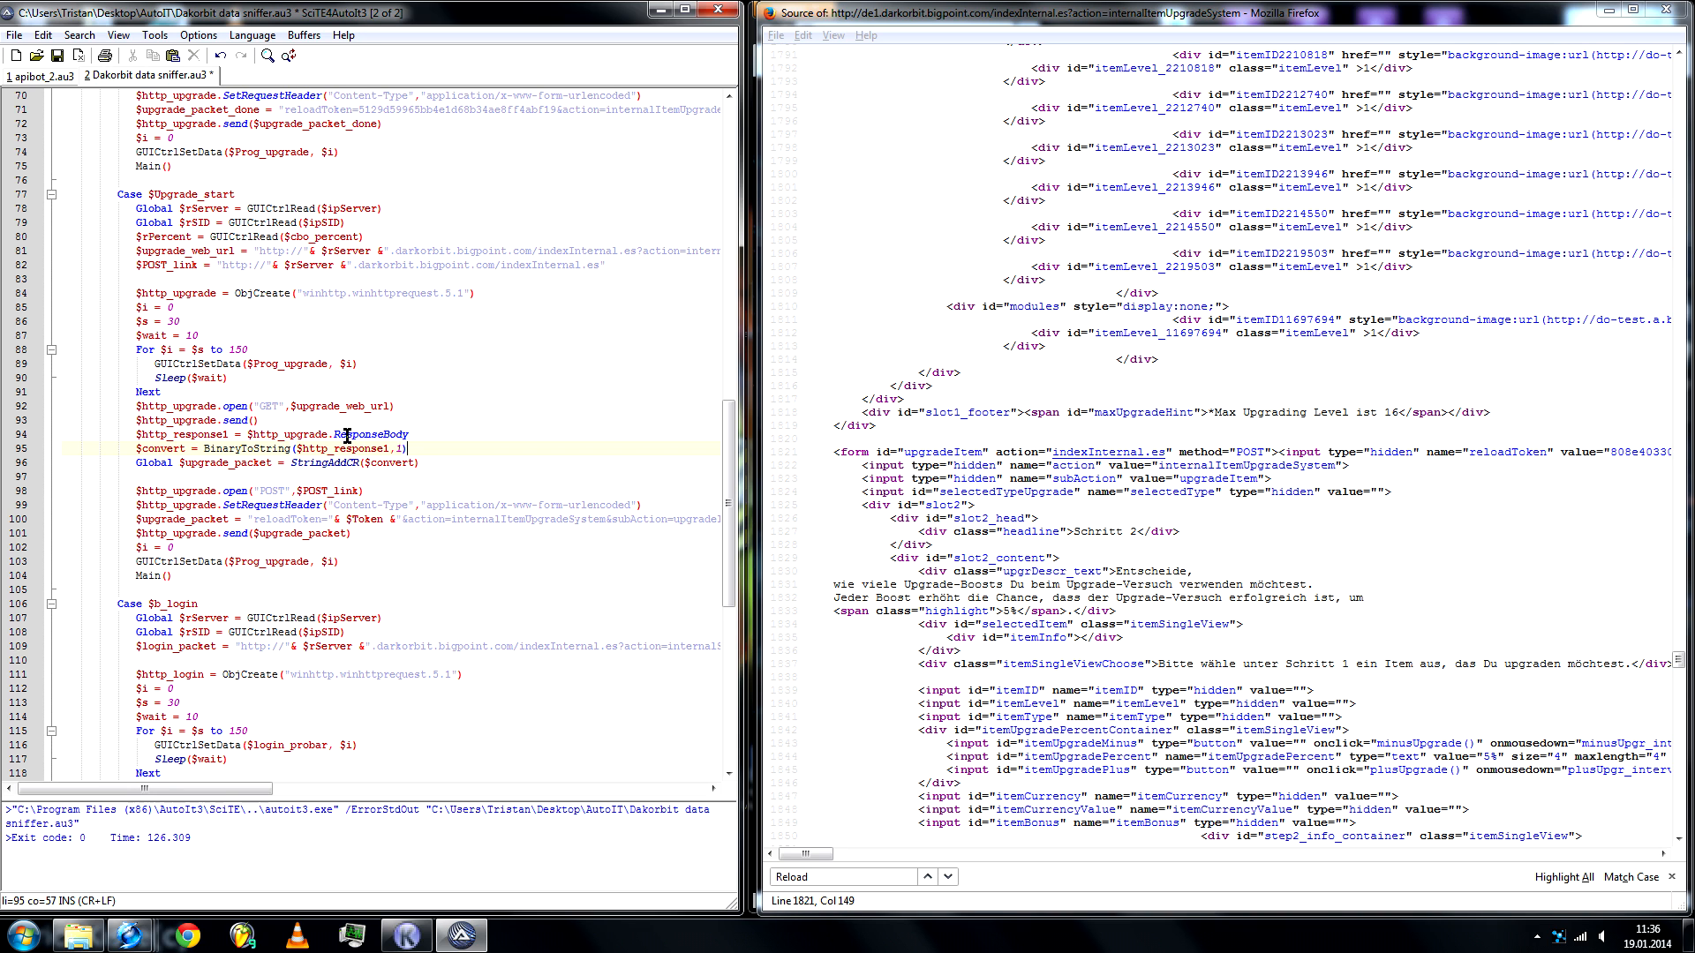
scroll("down", 3)
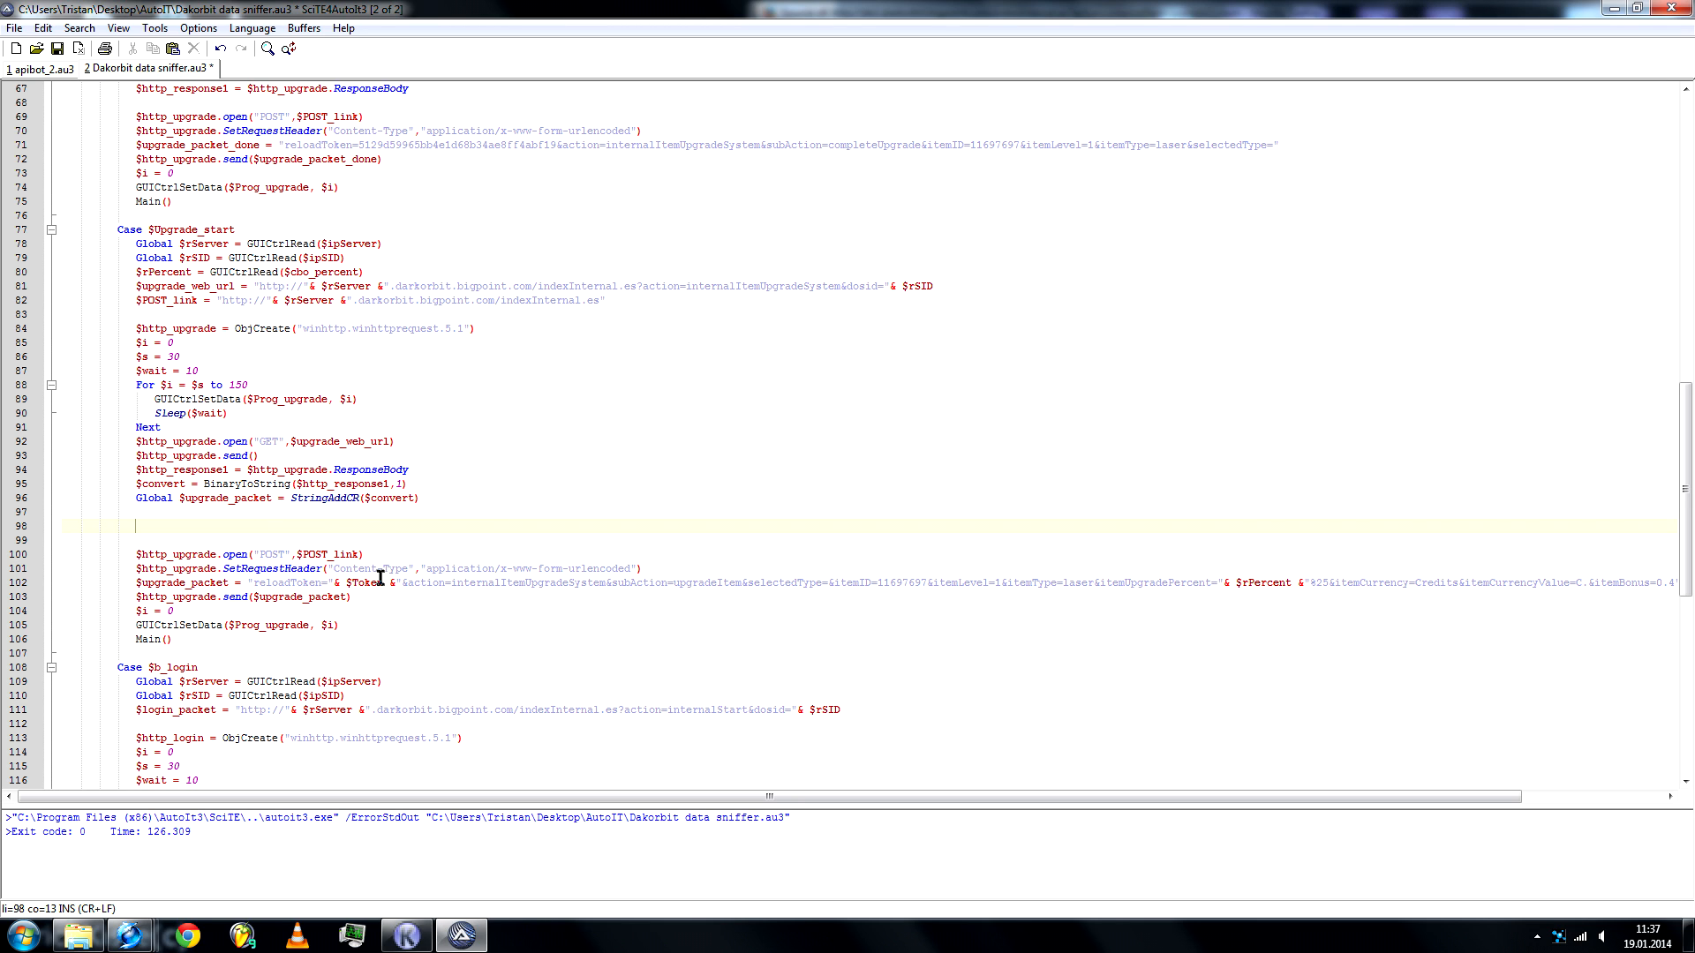
mouse_move(184, 500)
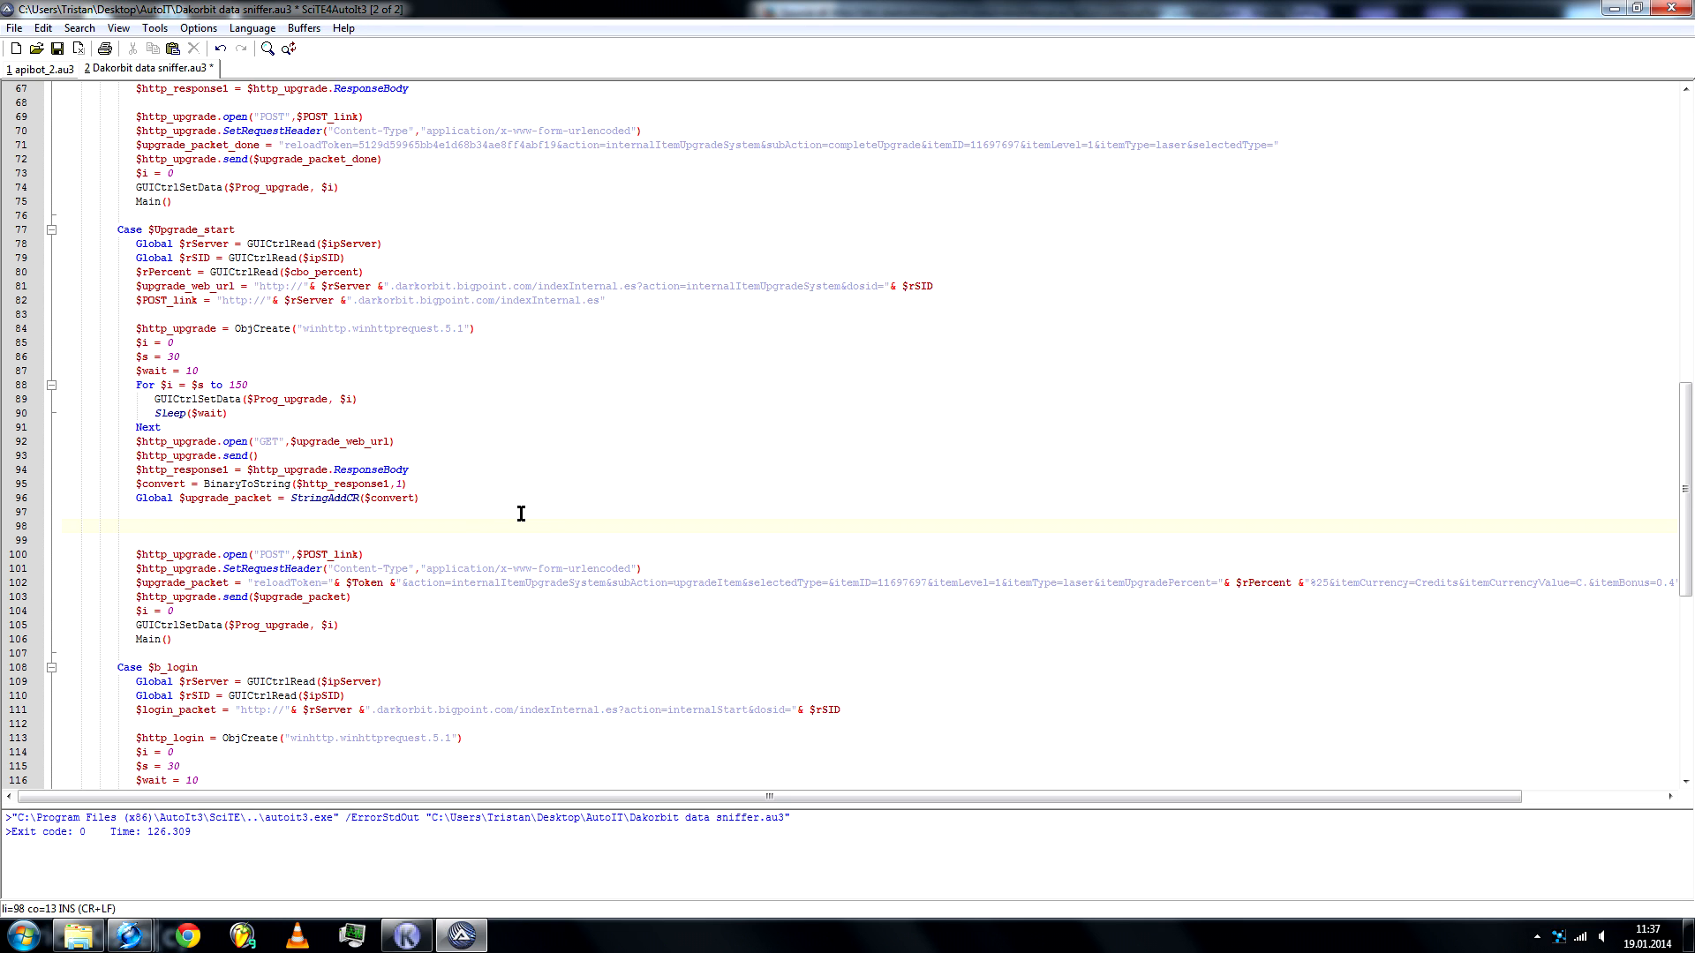
Step: Begin the line $Token = _StringBetween($upgrade_packet,'',' for the token extraction
type("$")
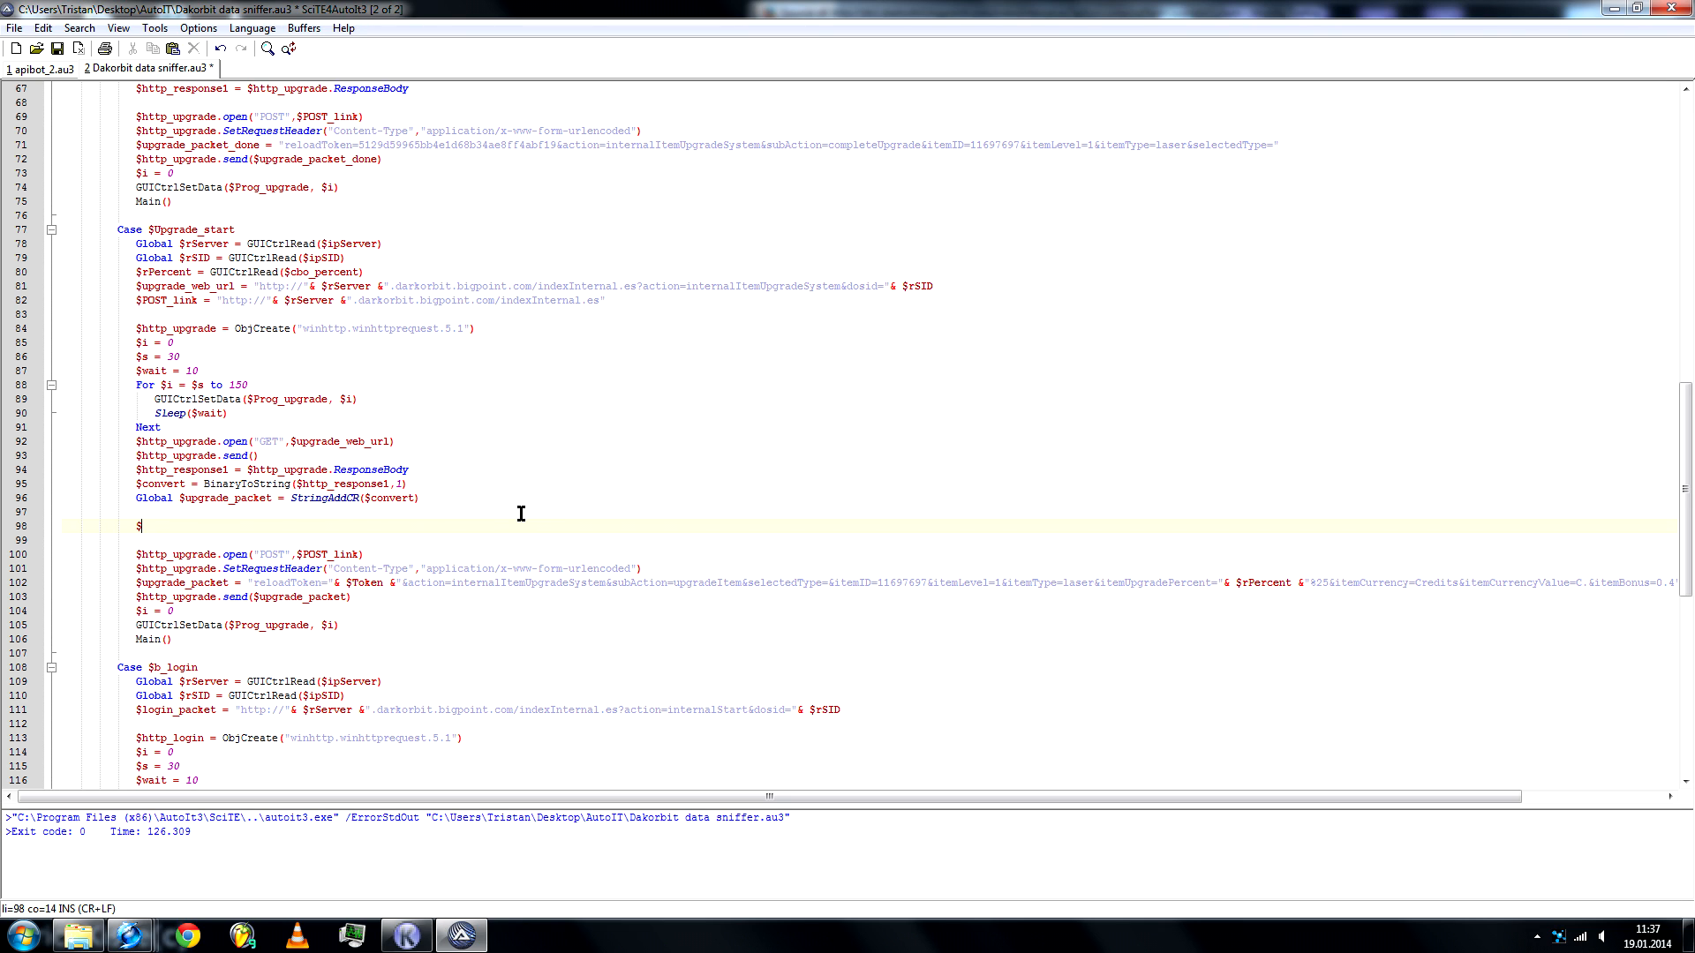
type("Tok")
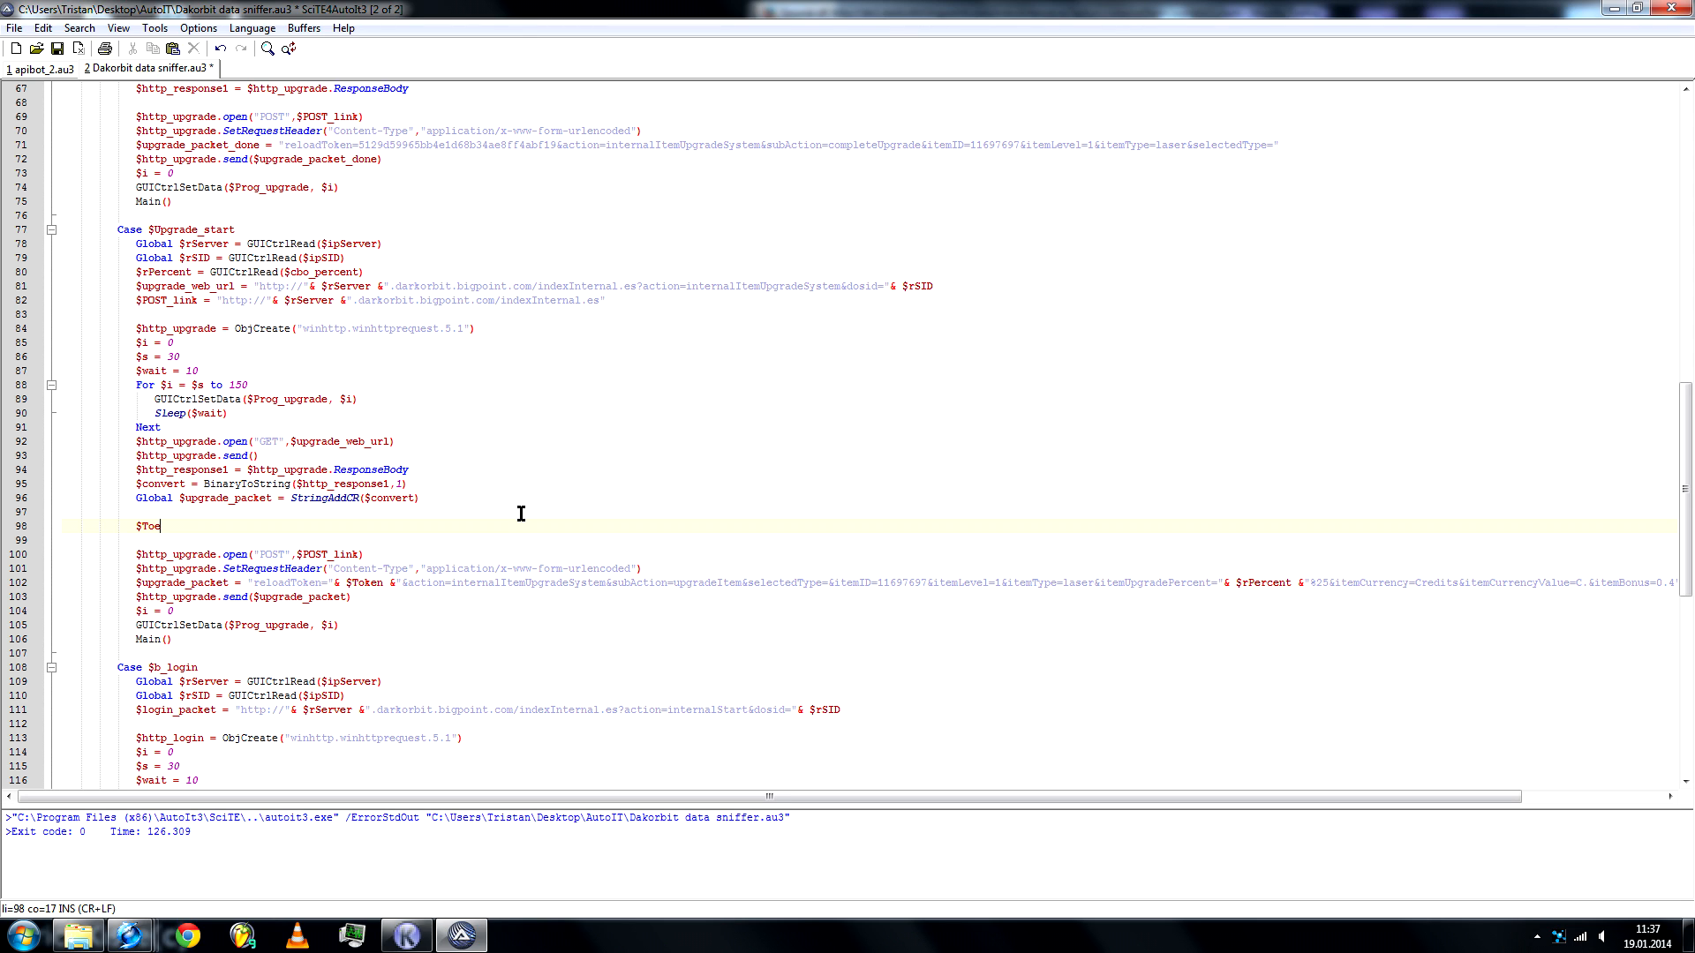
type("ken =")
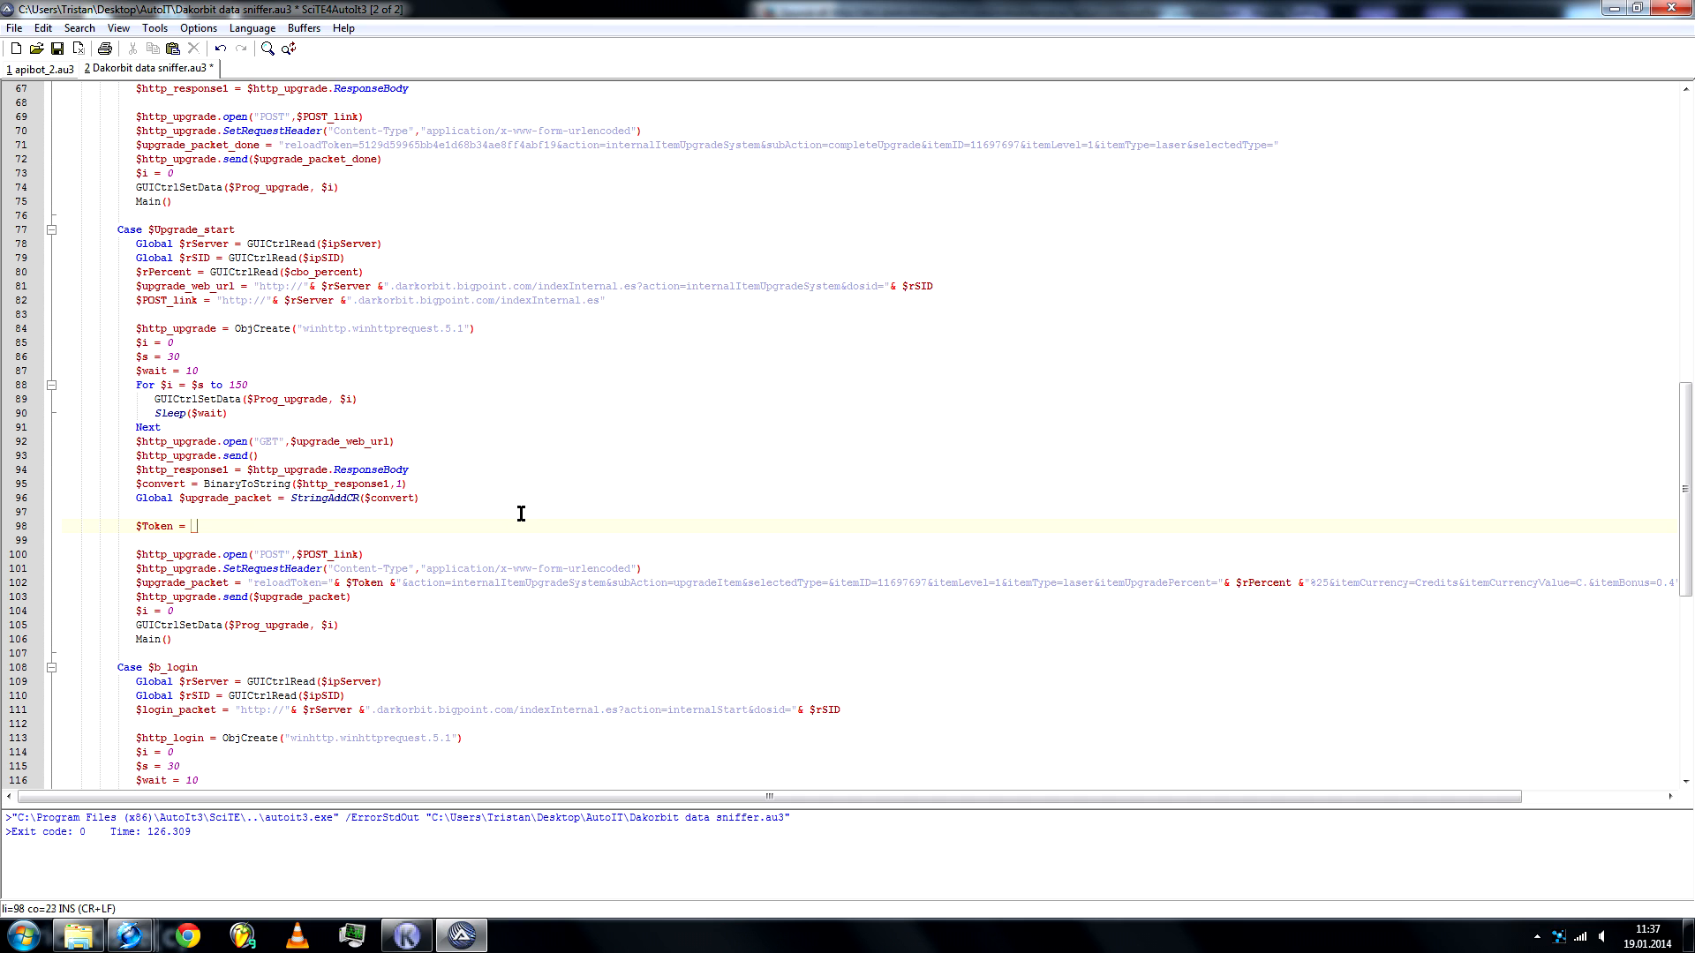
type("_StringB")
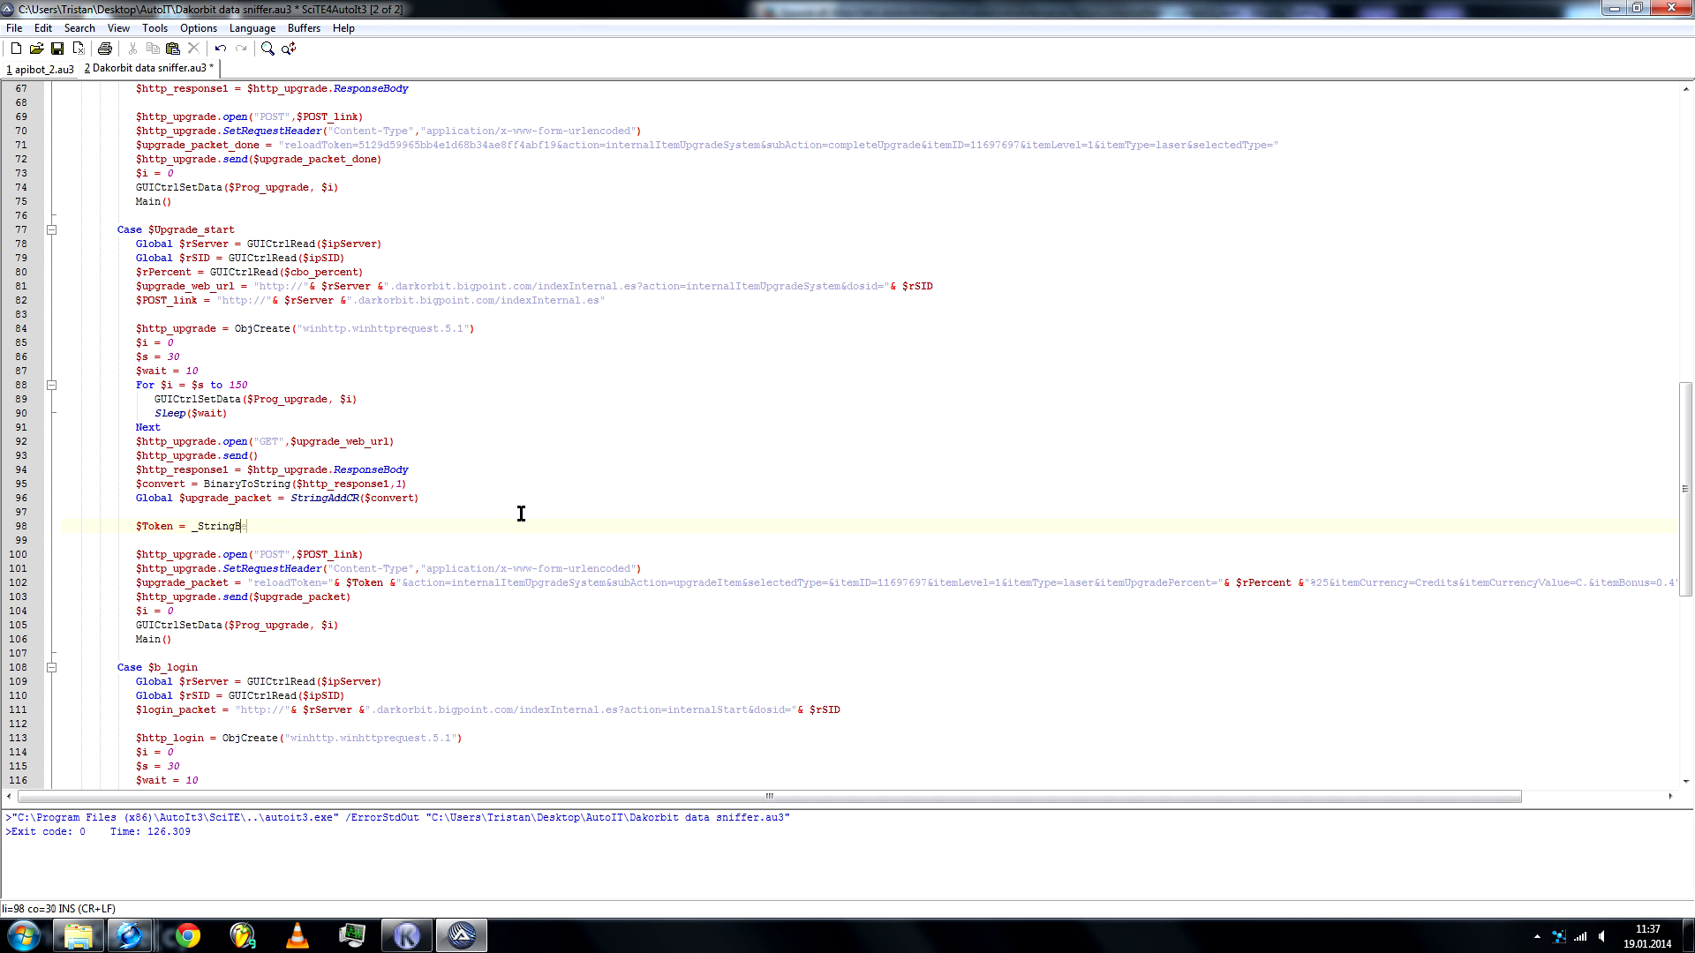
type("etween(")
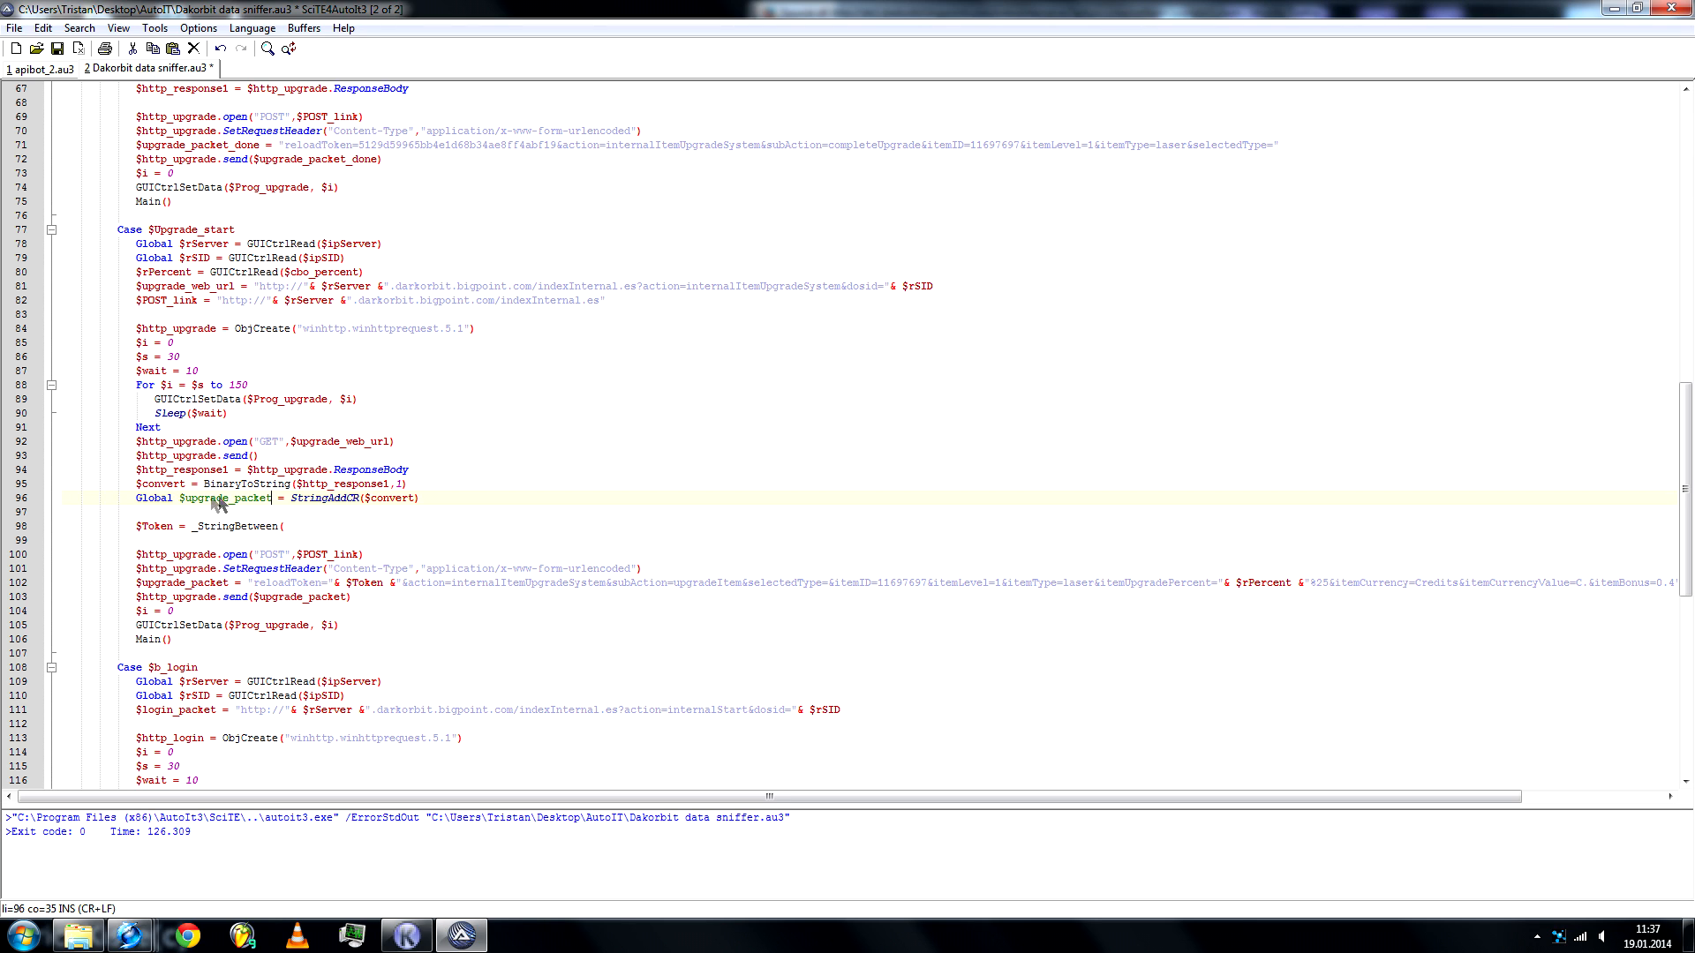
type("$upgrade_packet")
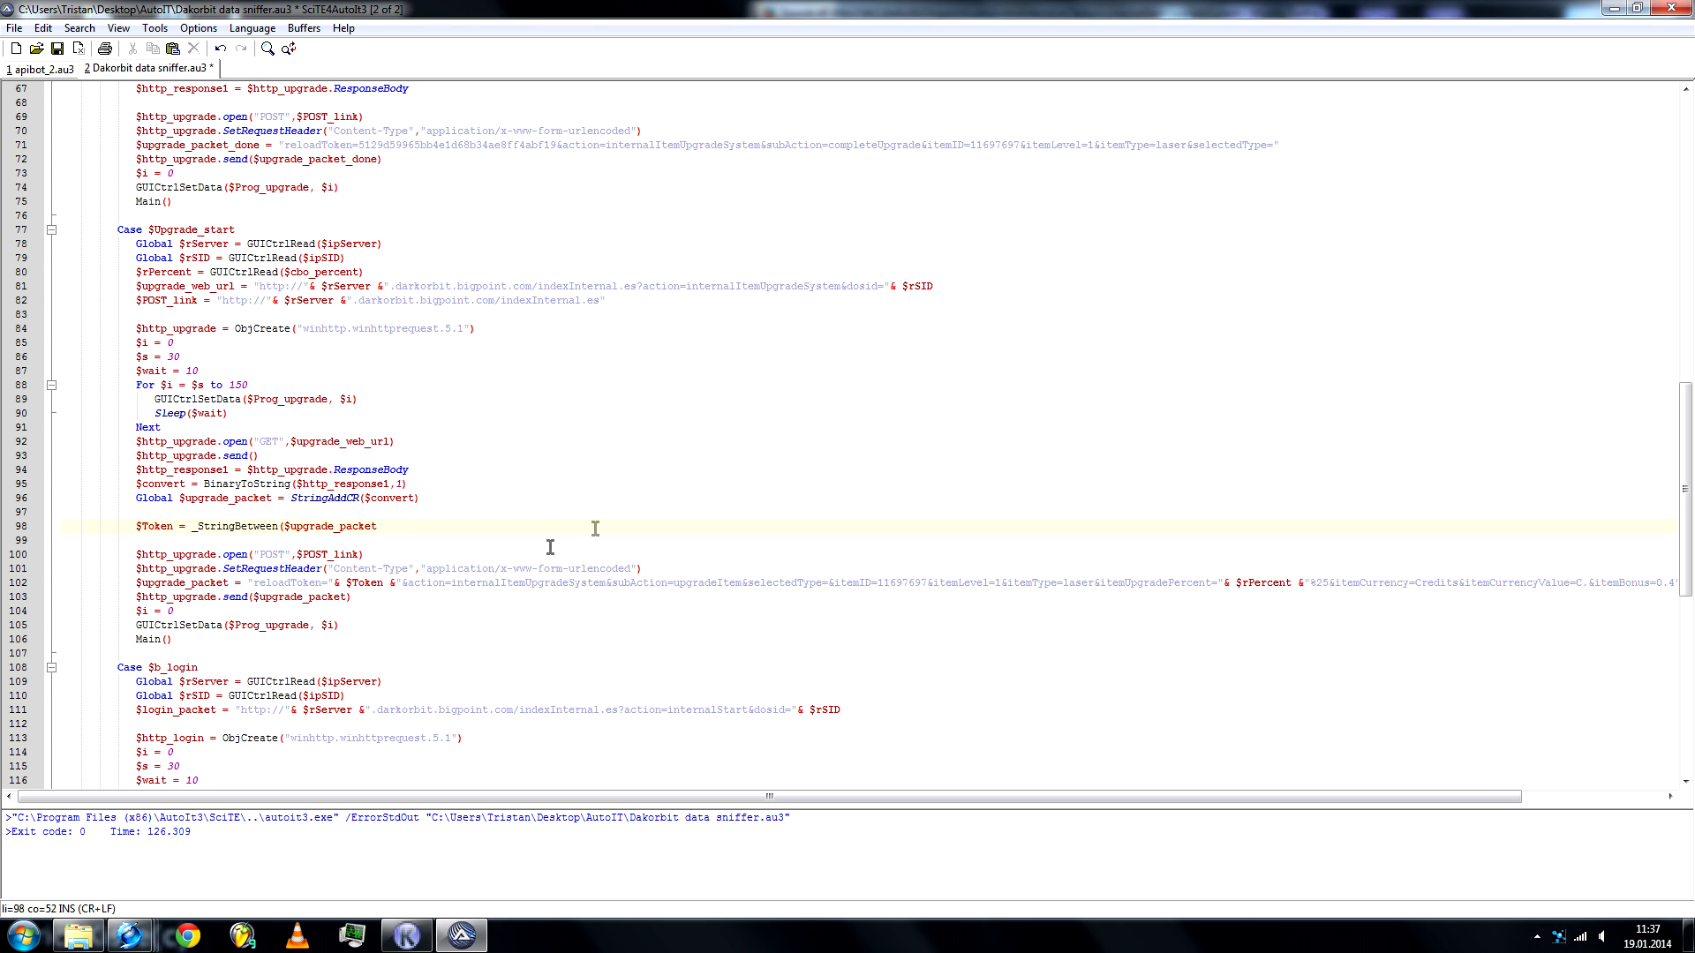
type(",'")
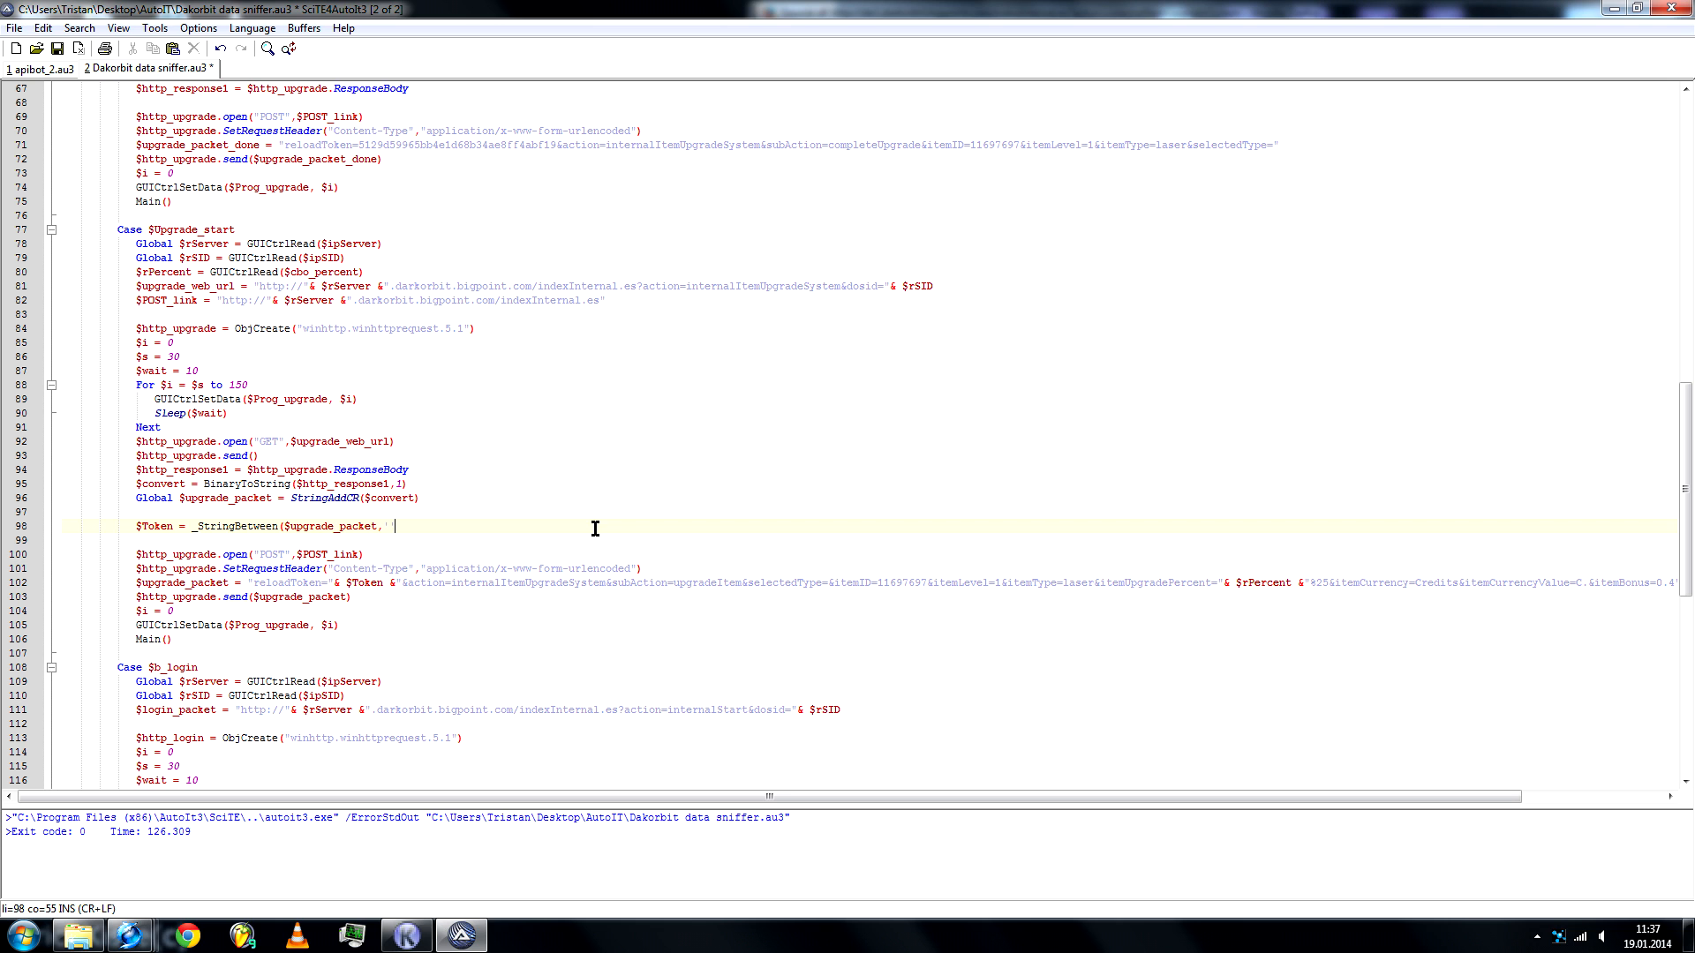
type(",'')")
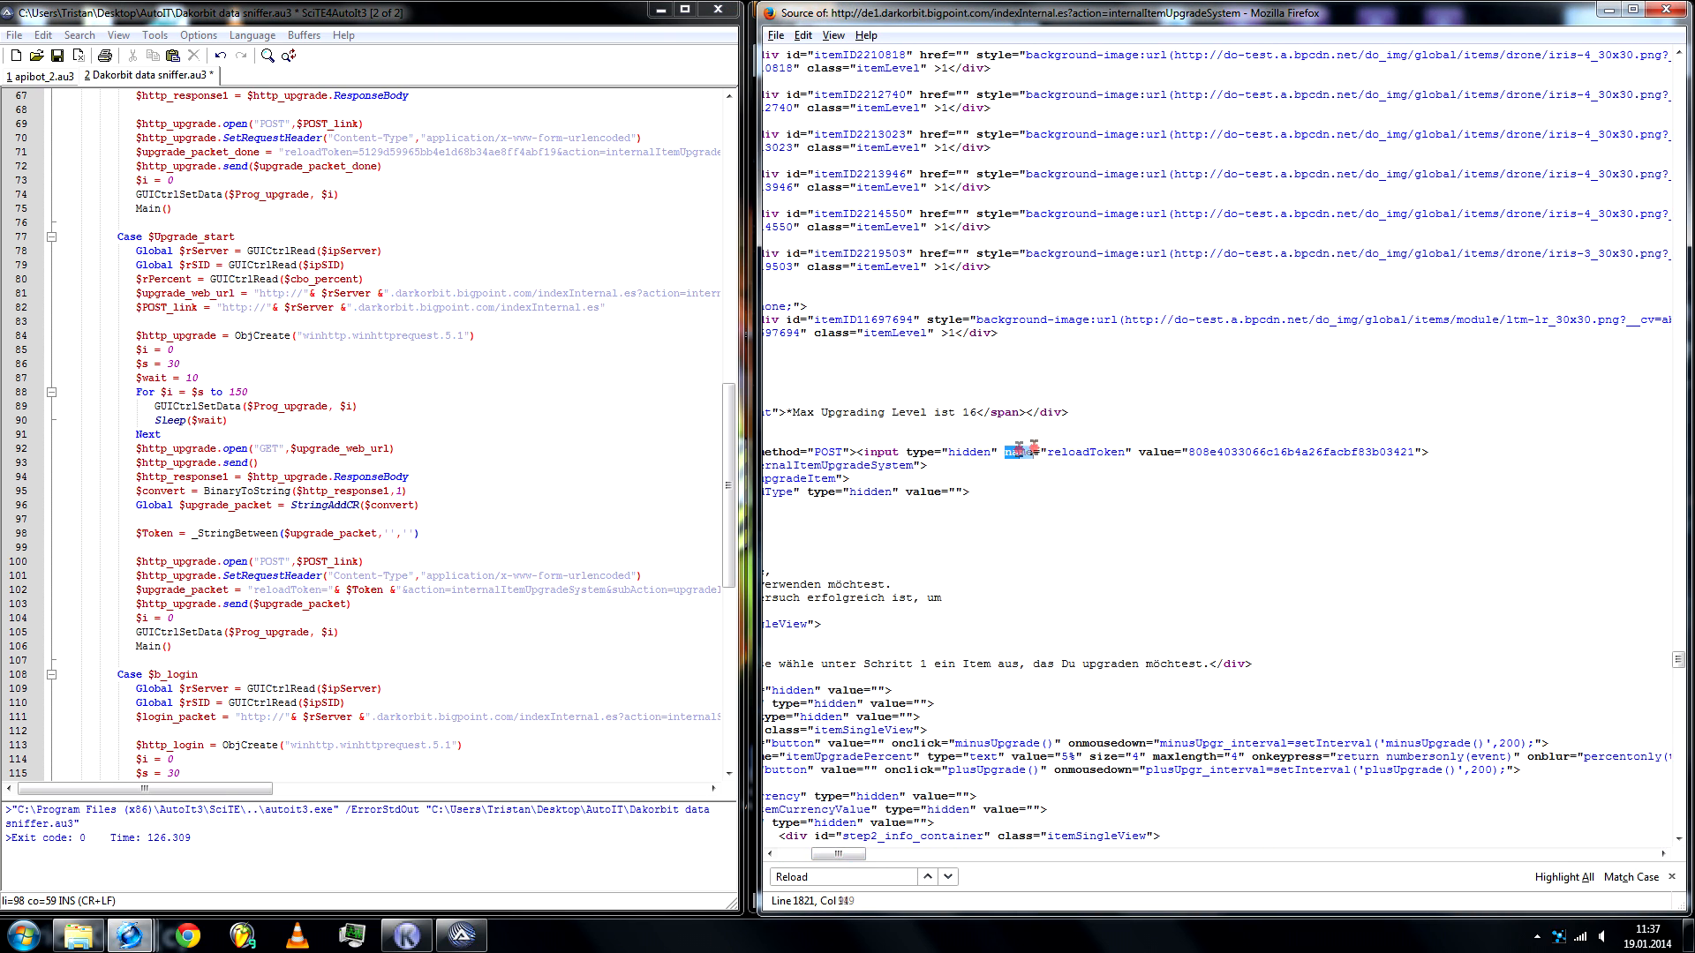
Step: Extract between 'name="reloadToken" value="' and '>' and clean $Token with StringTrimLeft/StringReplace
left_click_drag(1008, 452, 1171, 452)
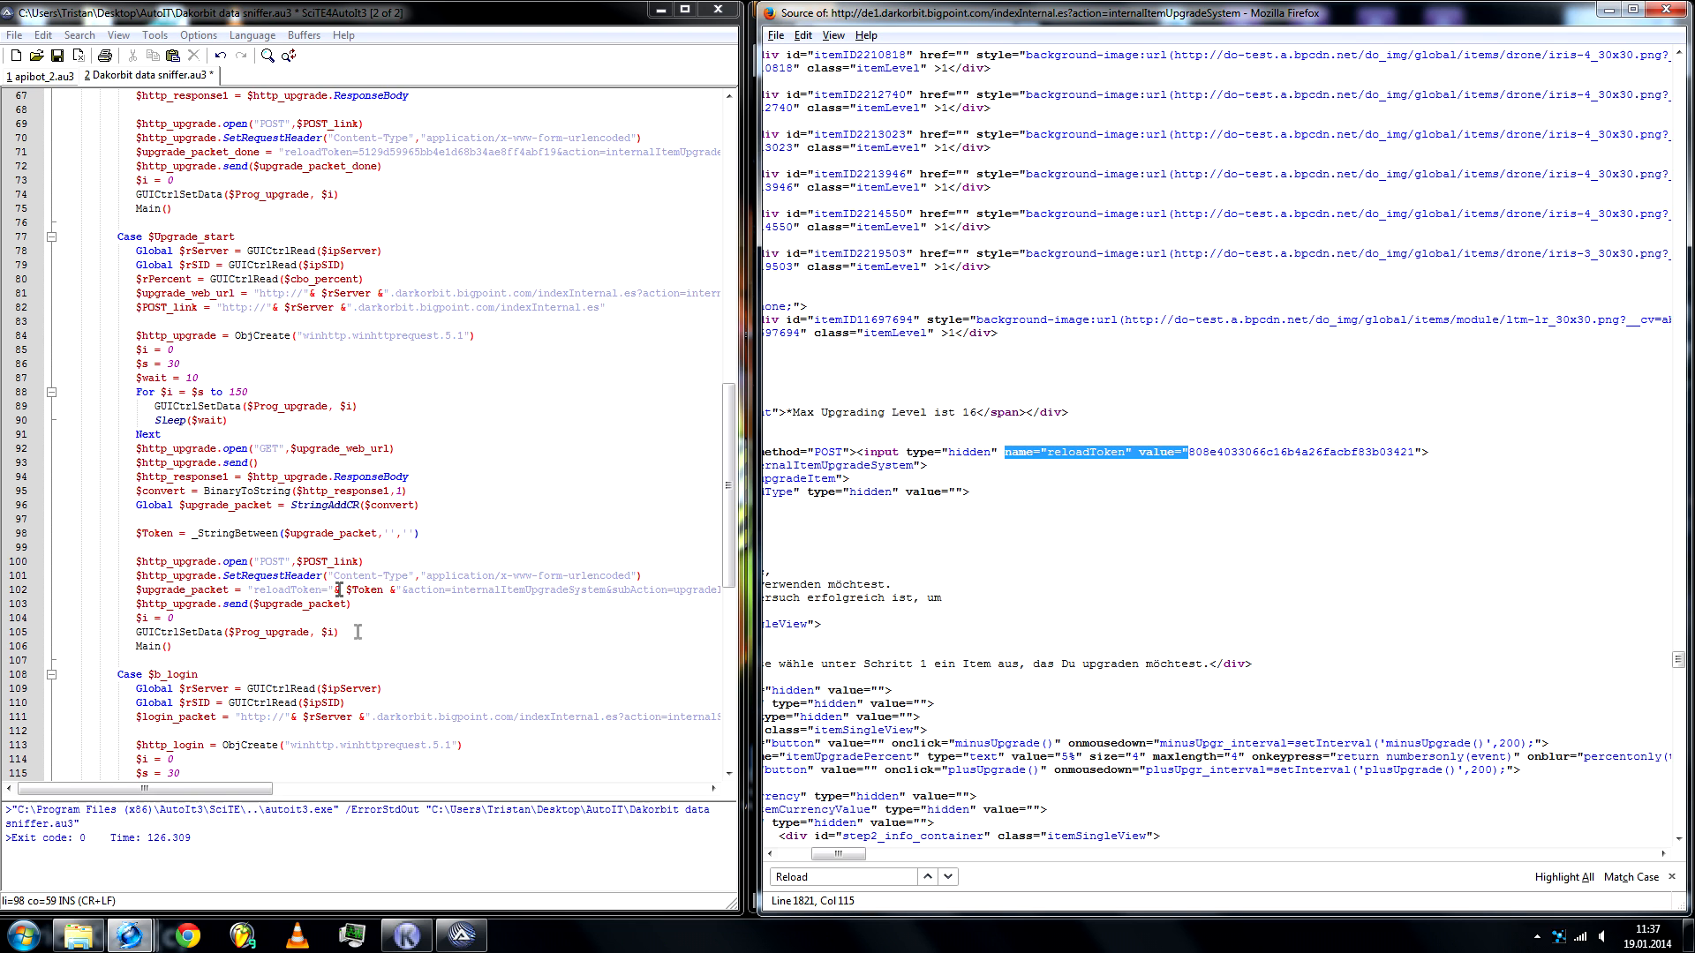
type("name=\"reloadToken\" value=\"")
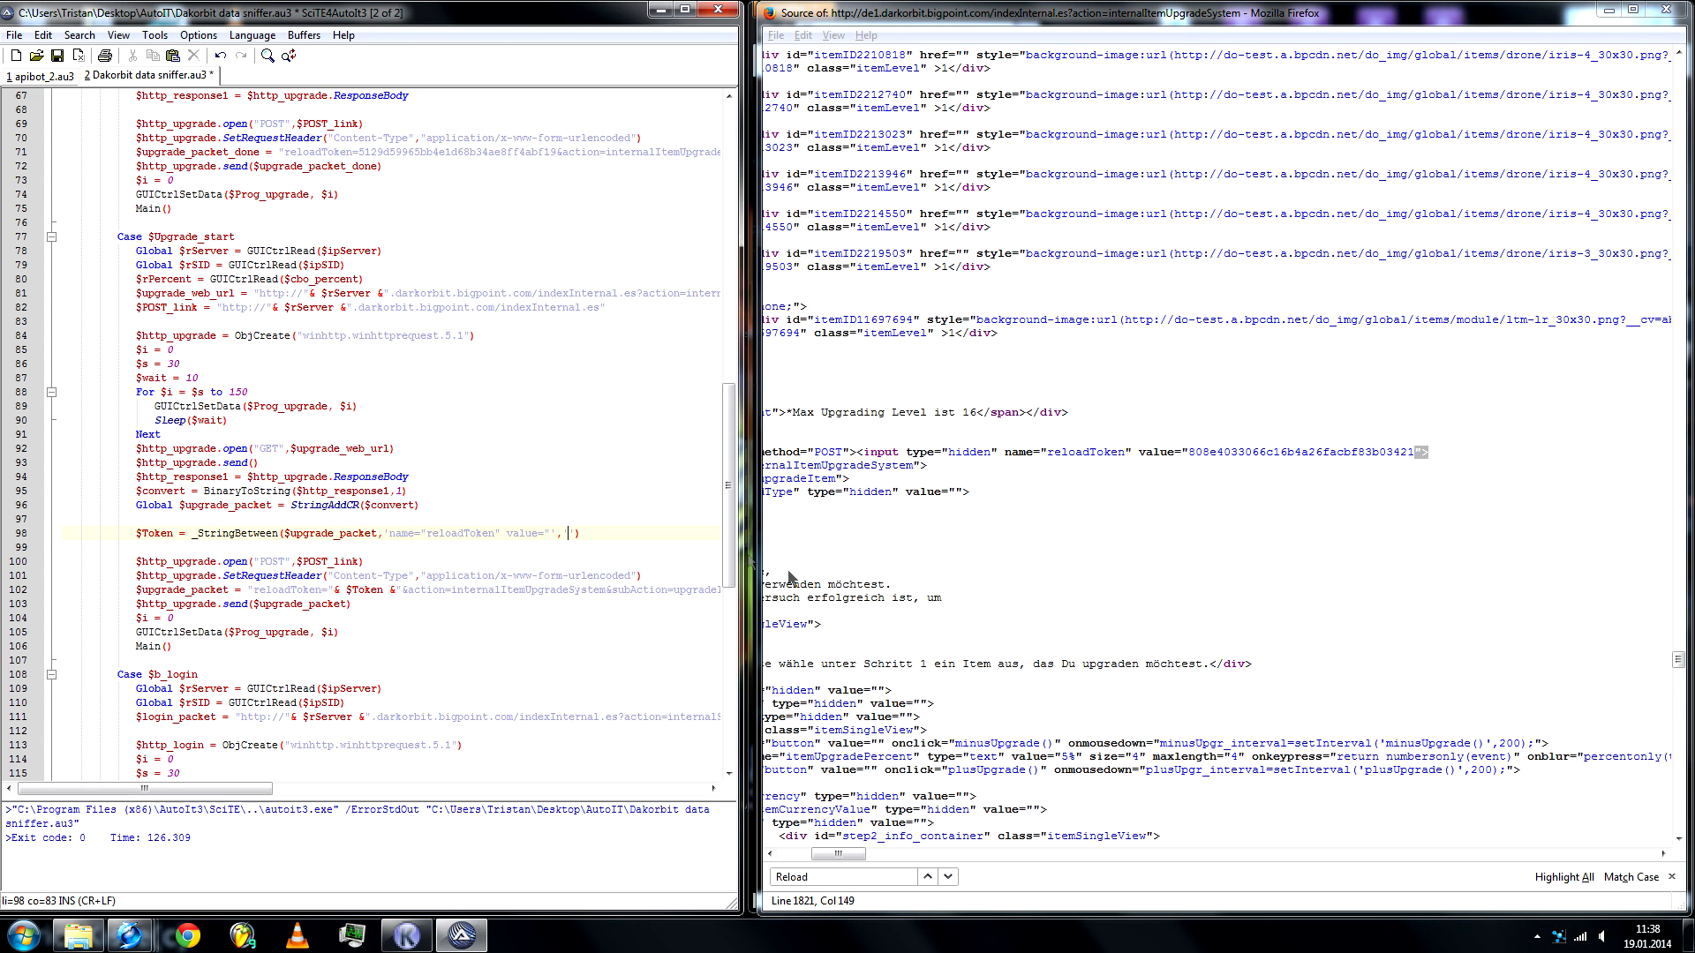
type("'>")
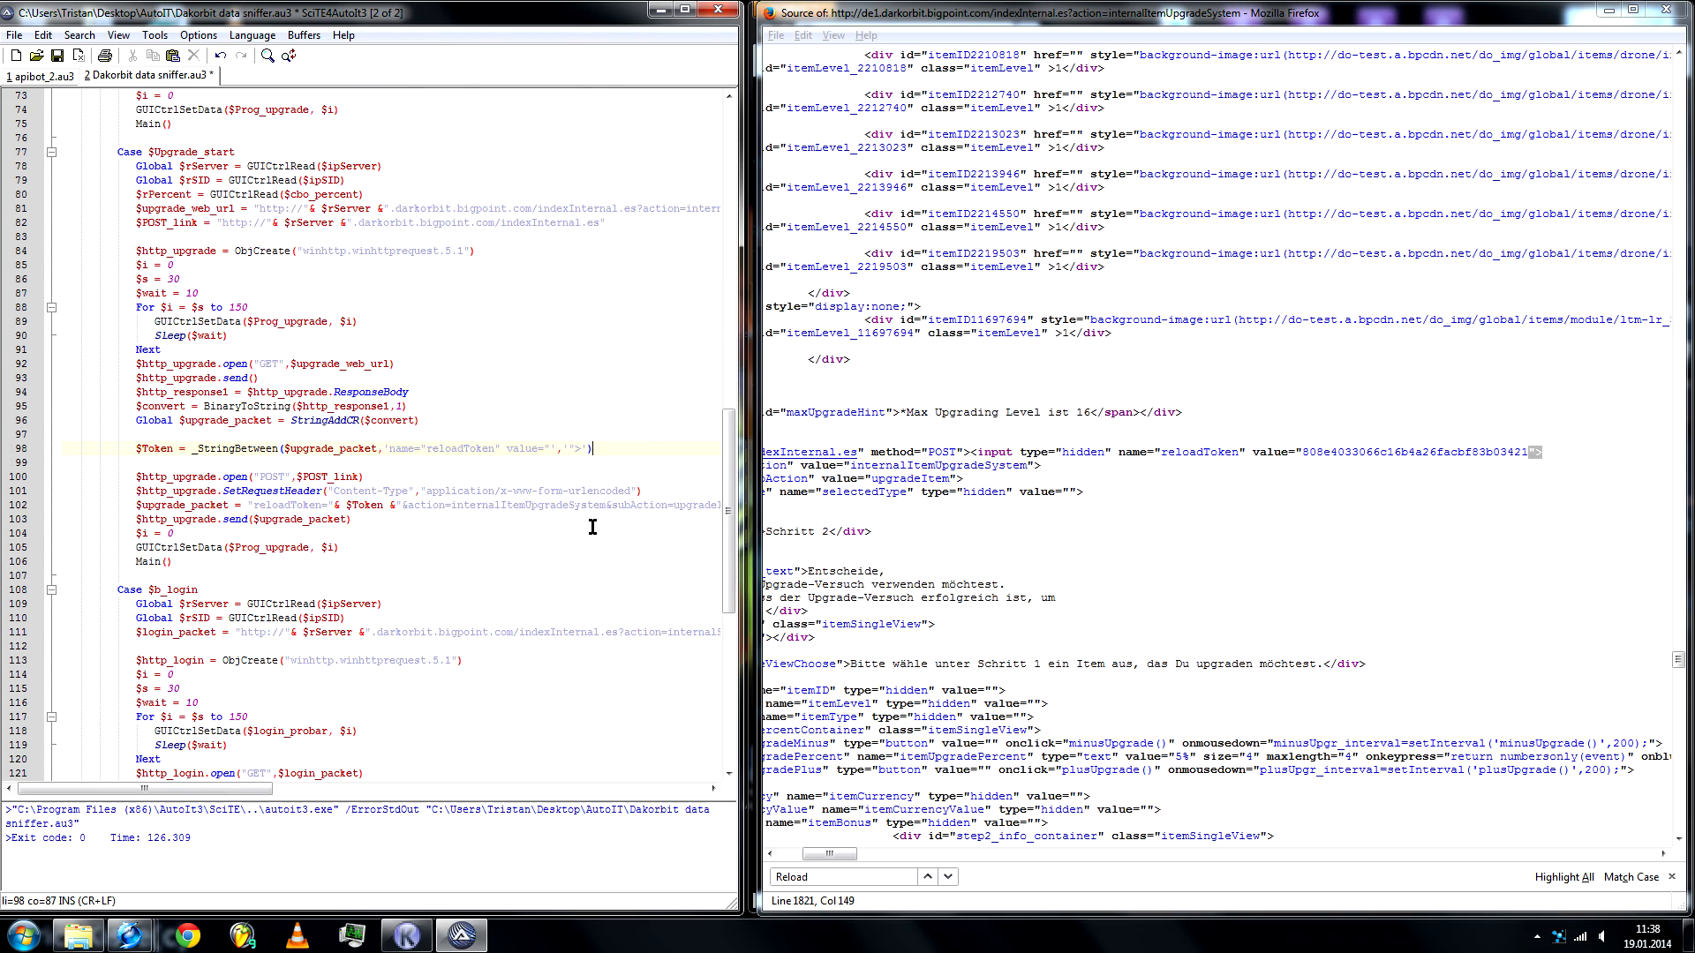
scroll("down", 3)
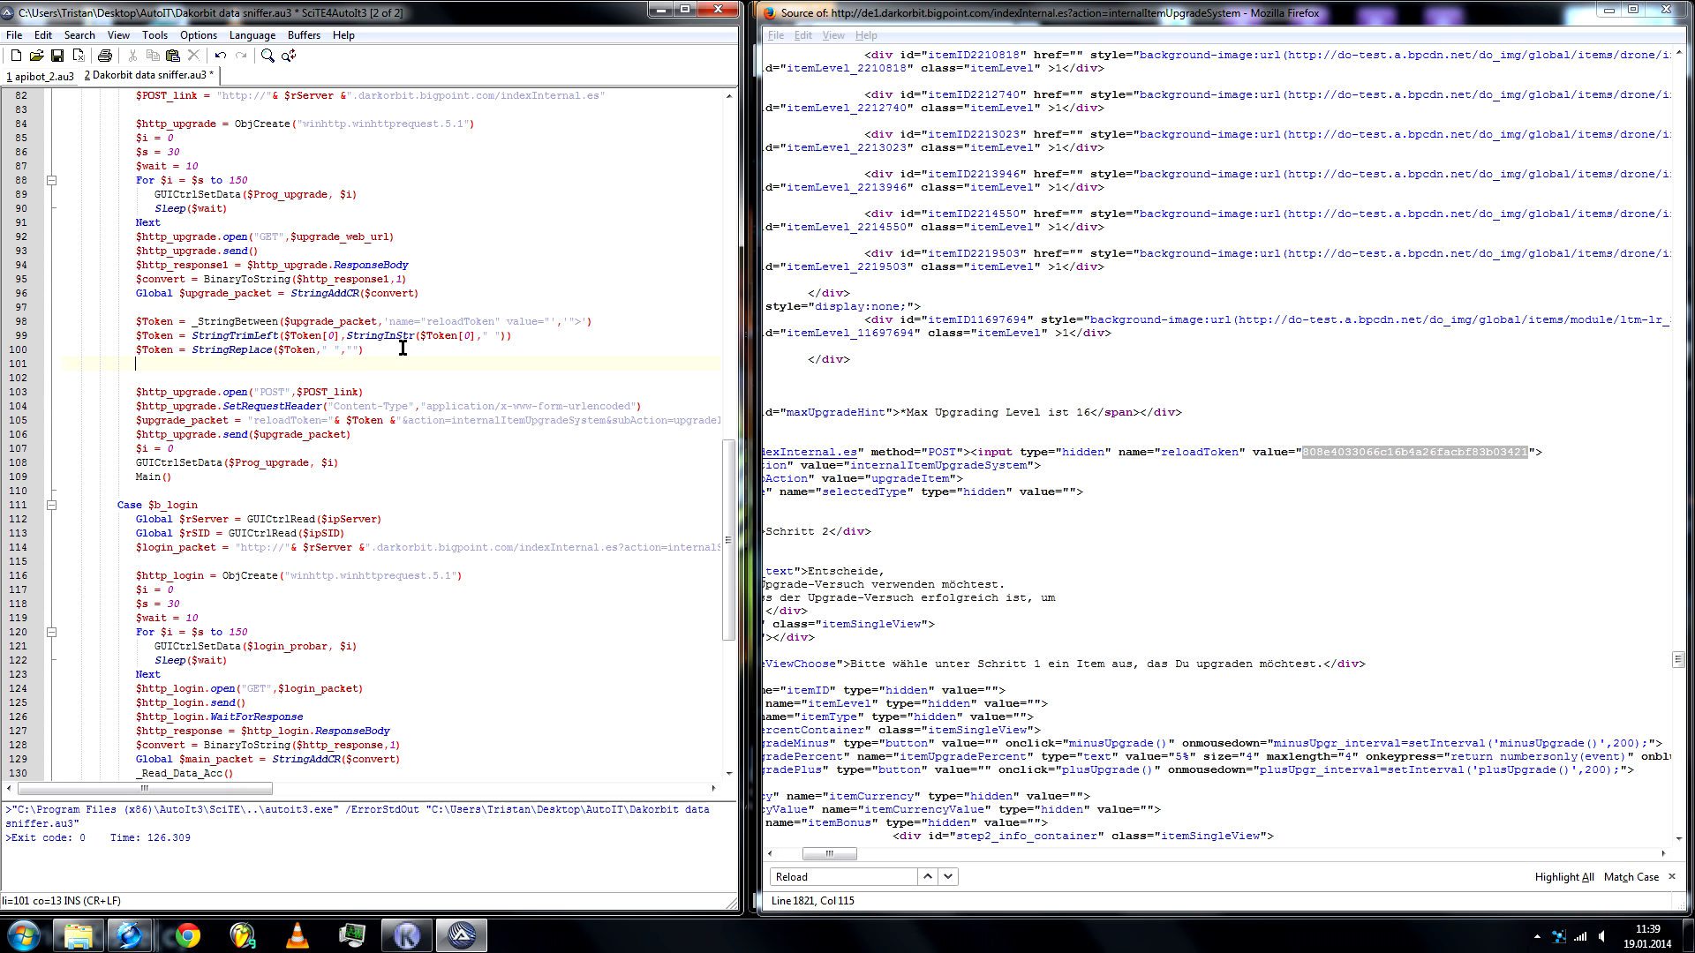
Step: Add MsgBox(0,"",$Token) and reuse the token extraction with $Token in Case $comp_upgrade
type("msg")
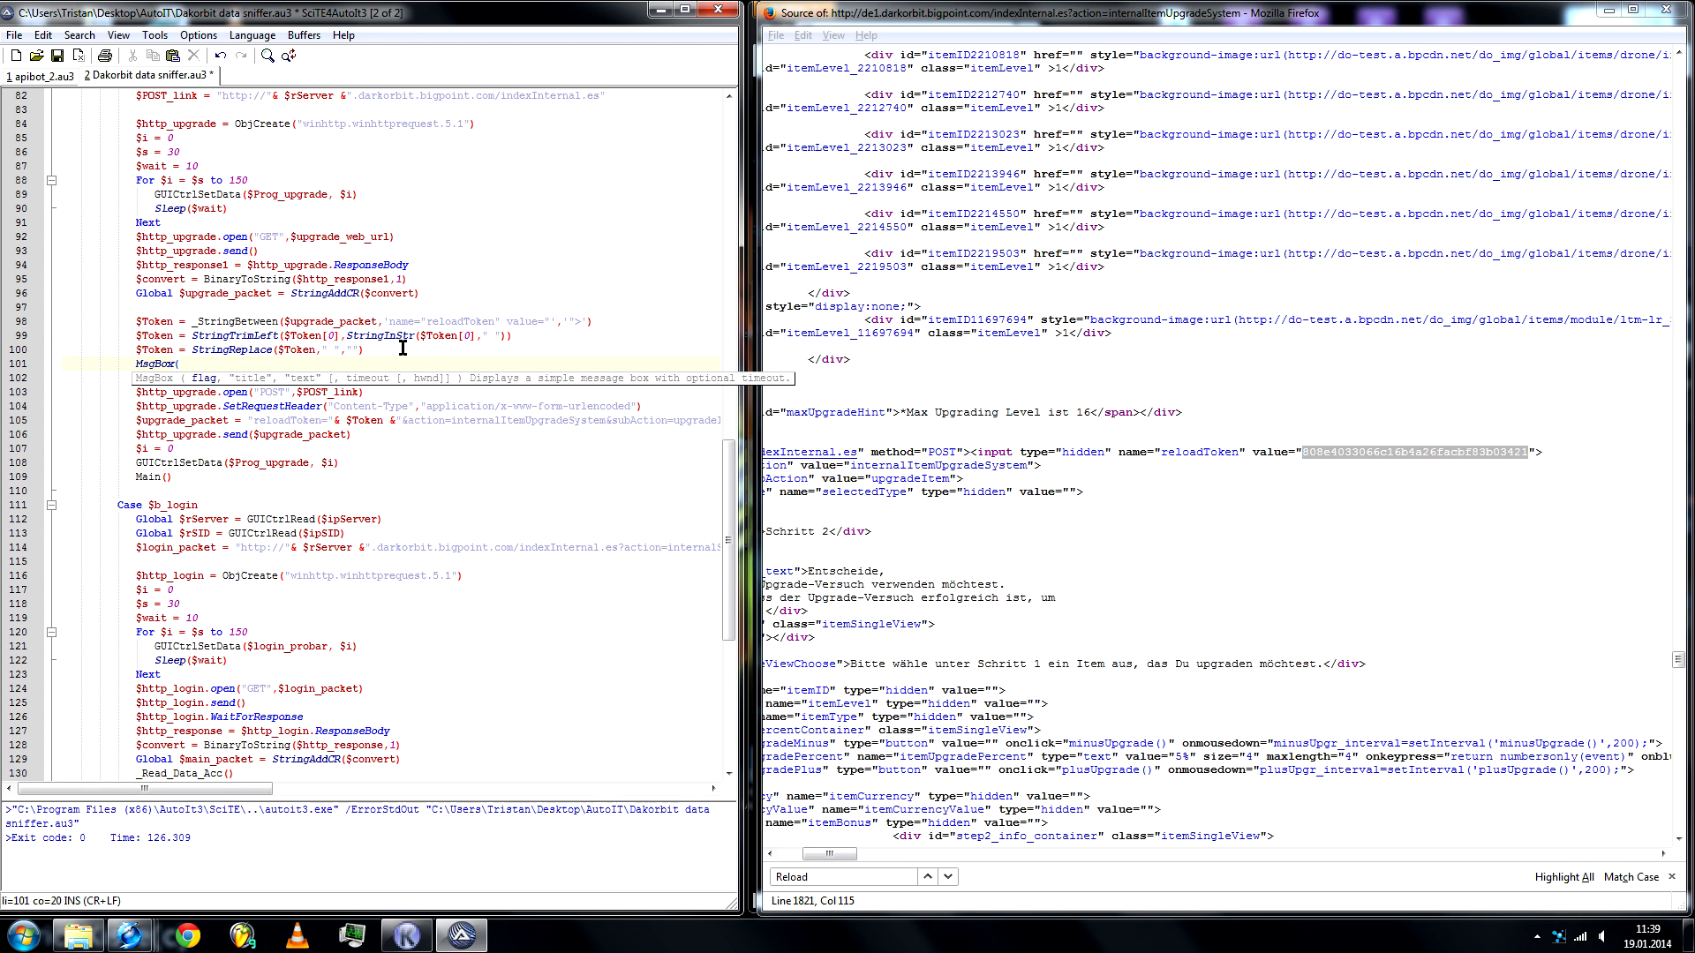
type("0,\"")
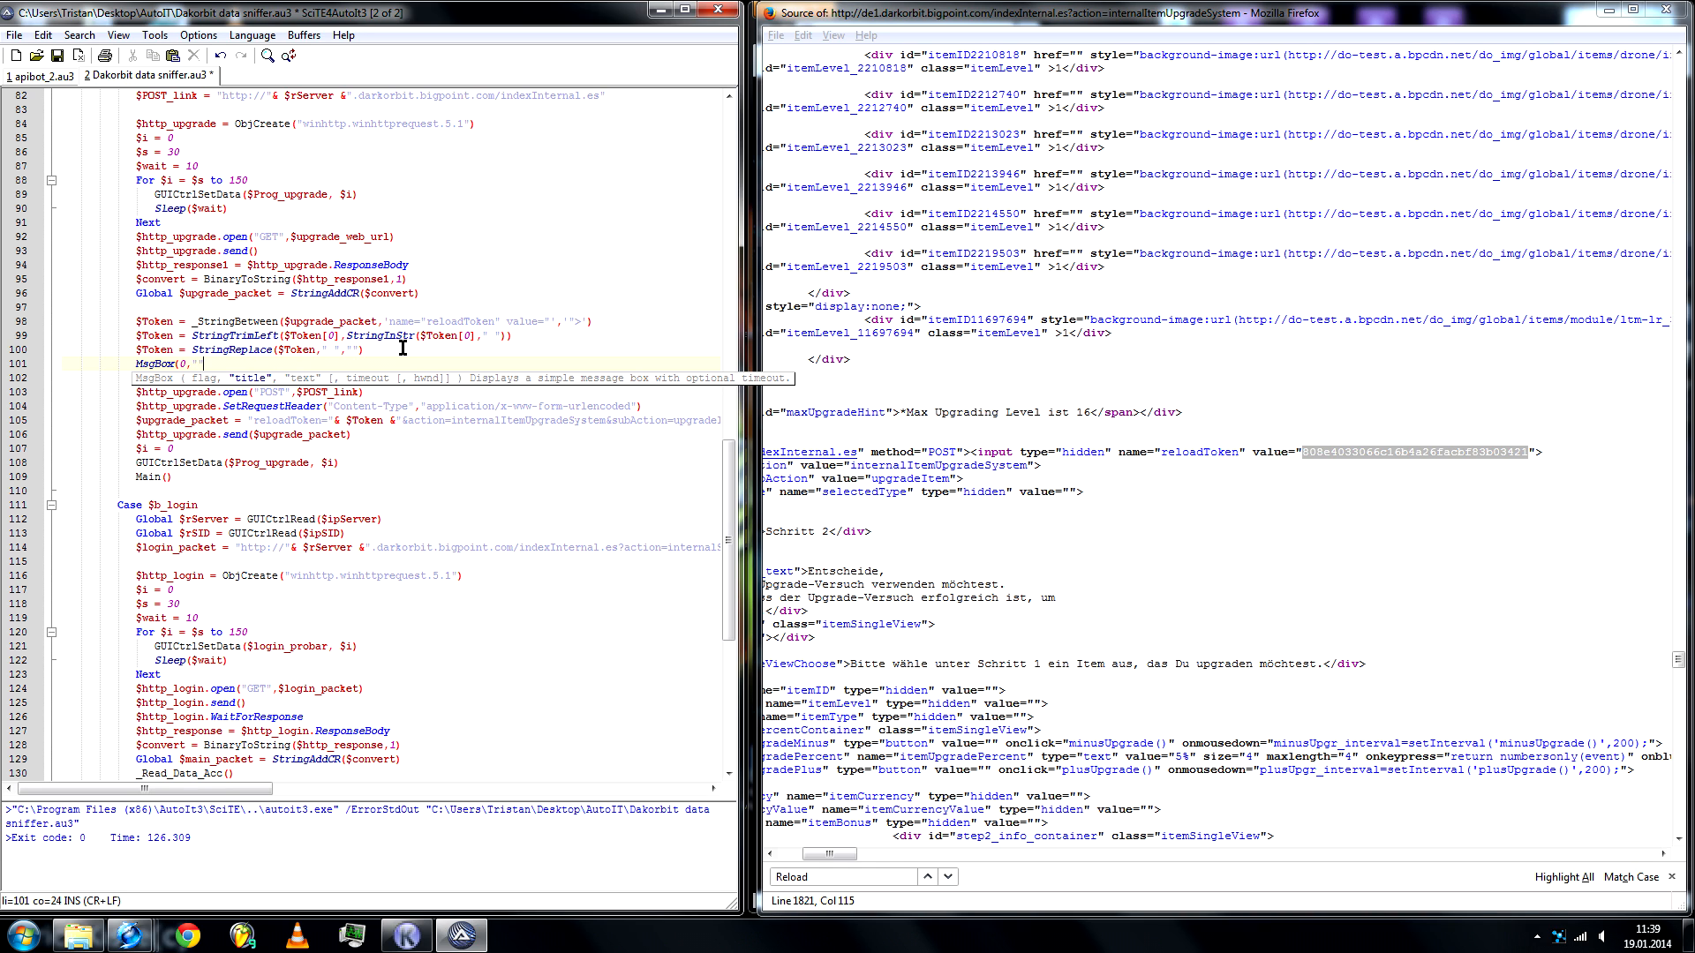
type("$")
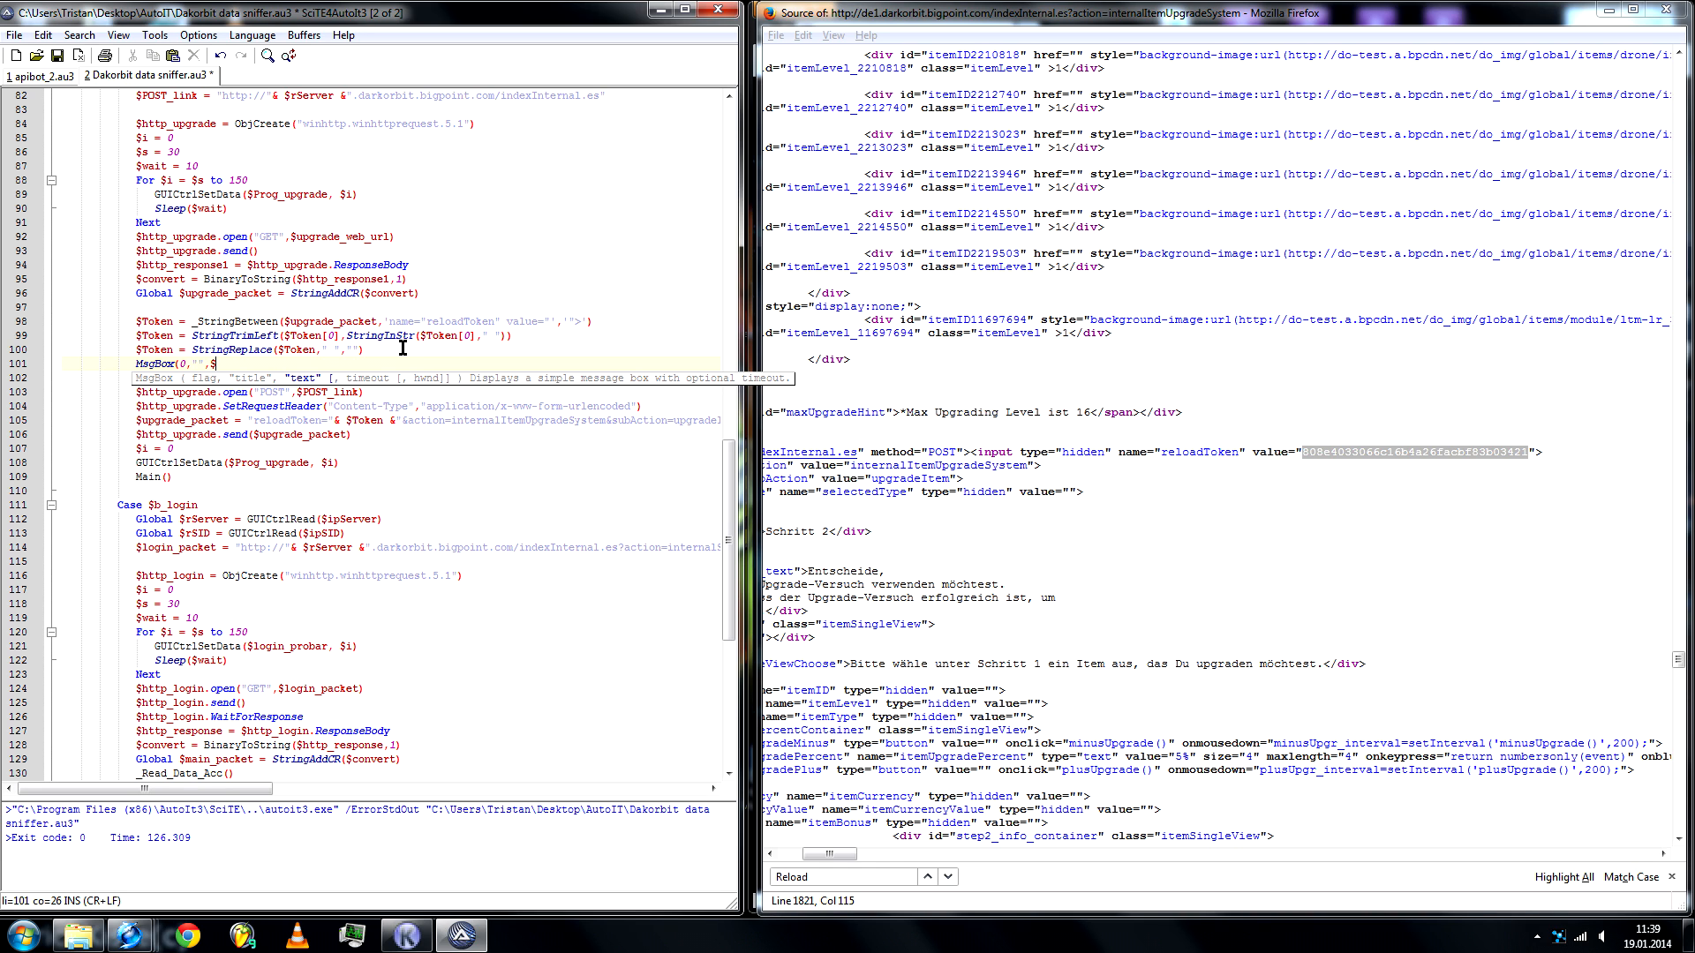
type("$Token)")
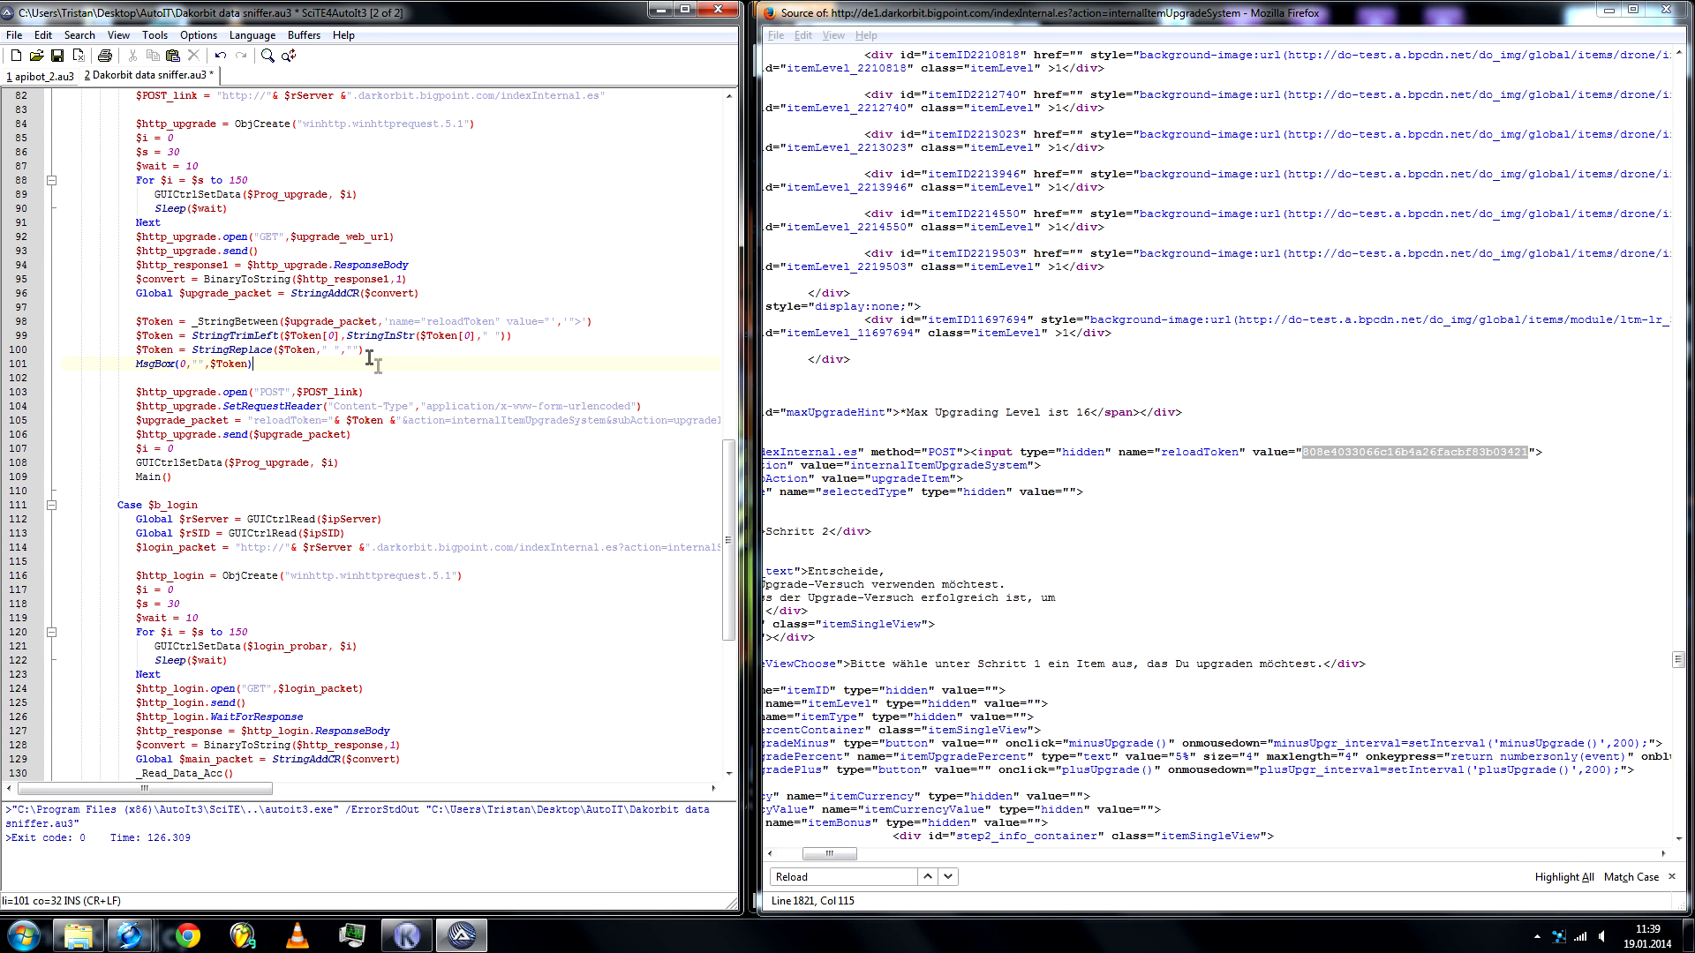
mouse_move(353, 425)
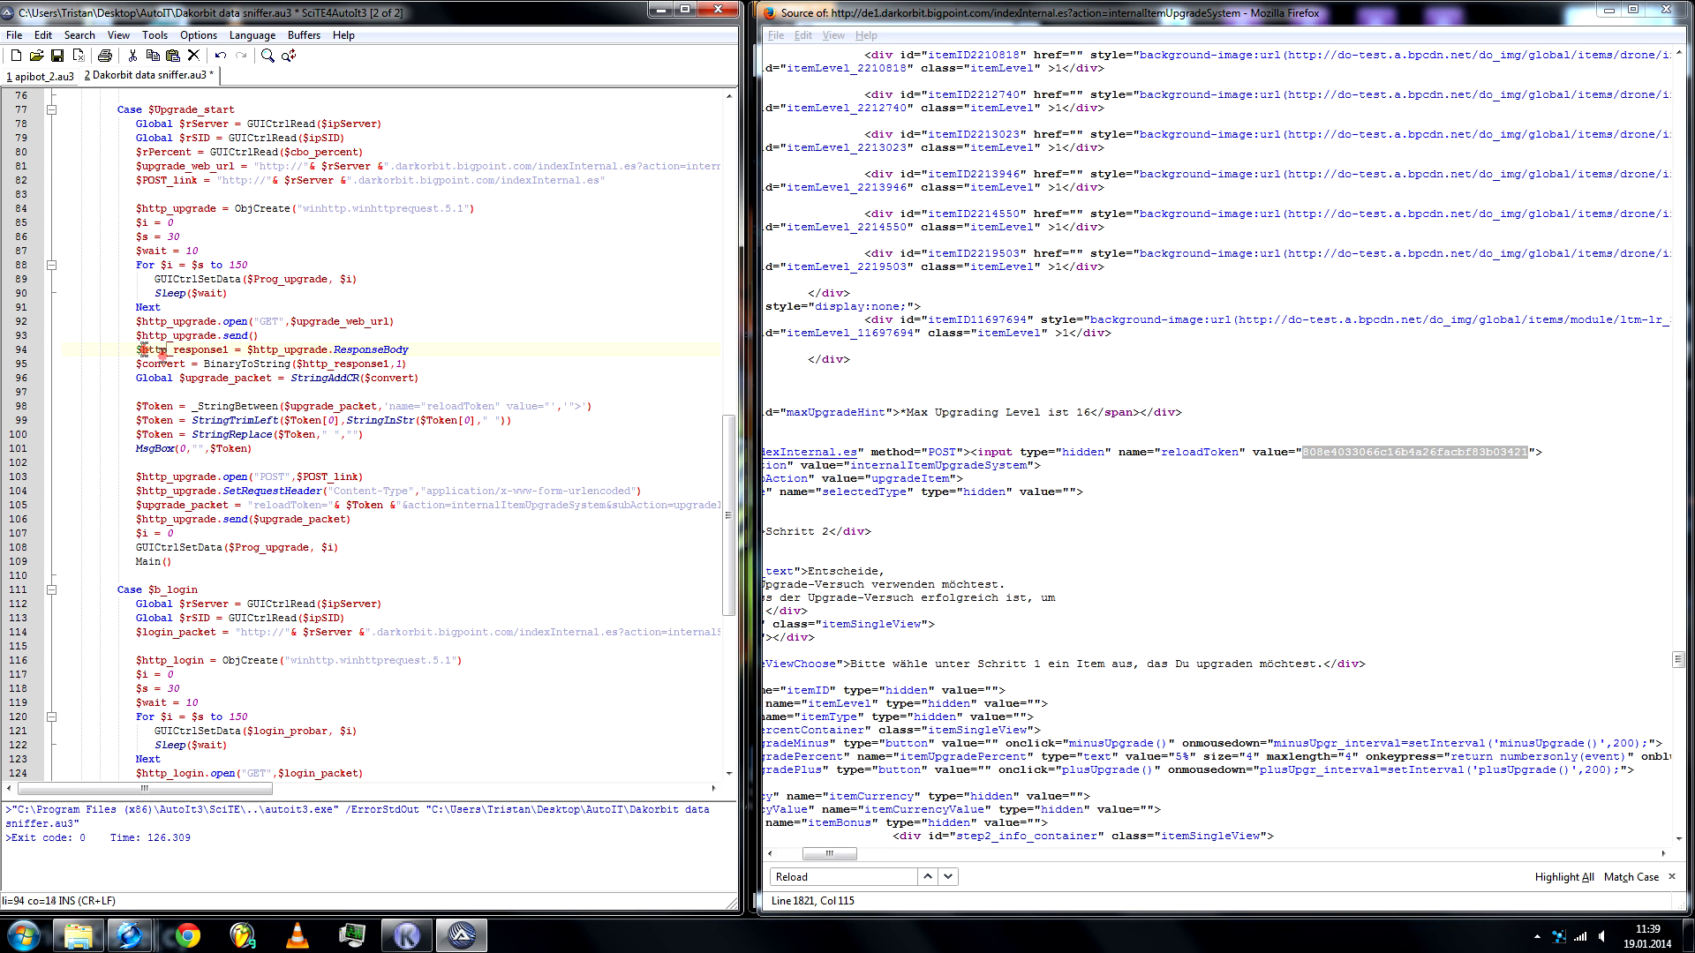
left_click(249, 449)
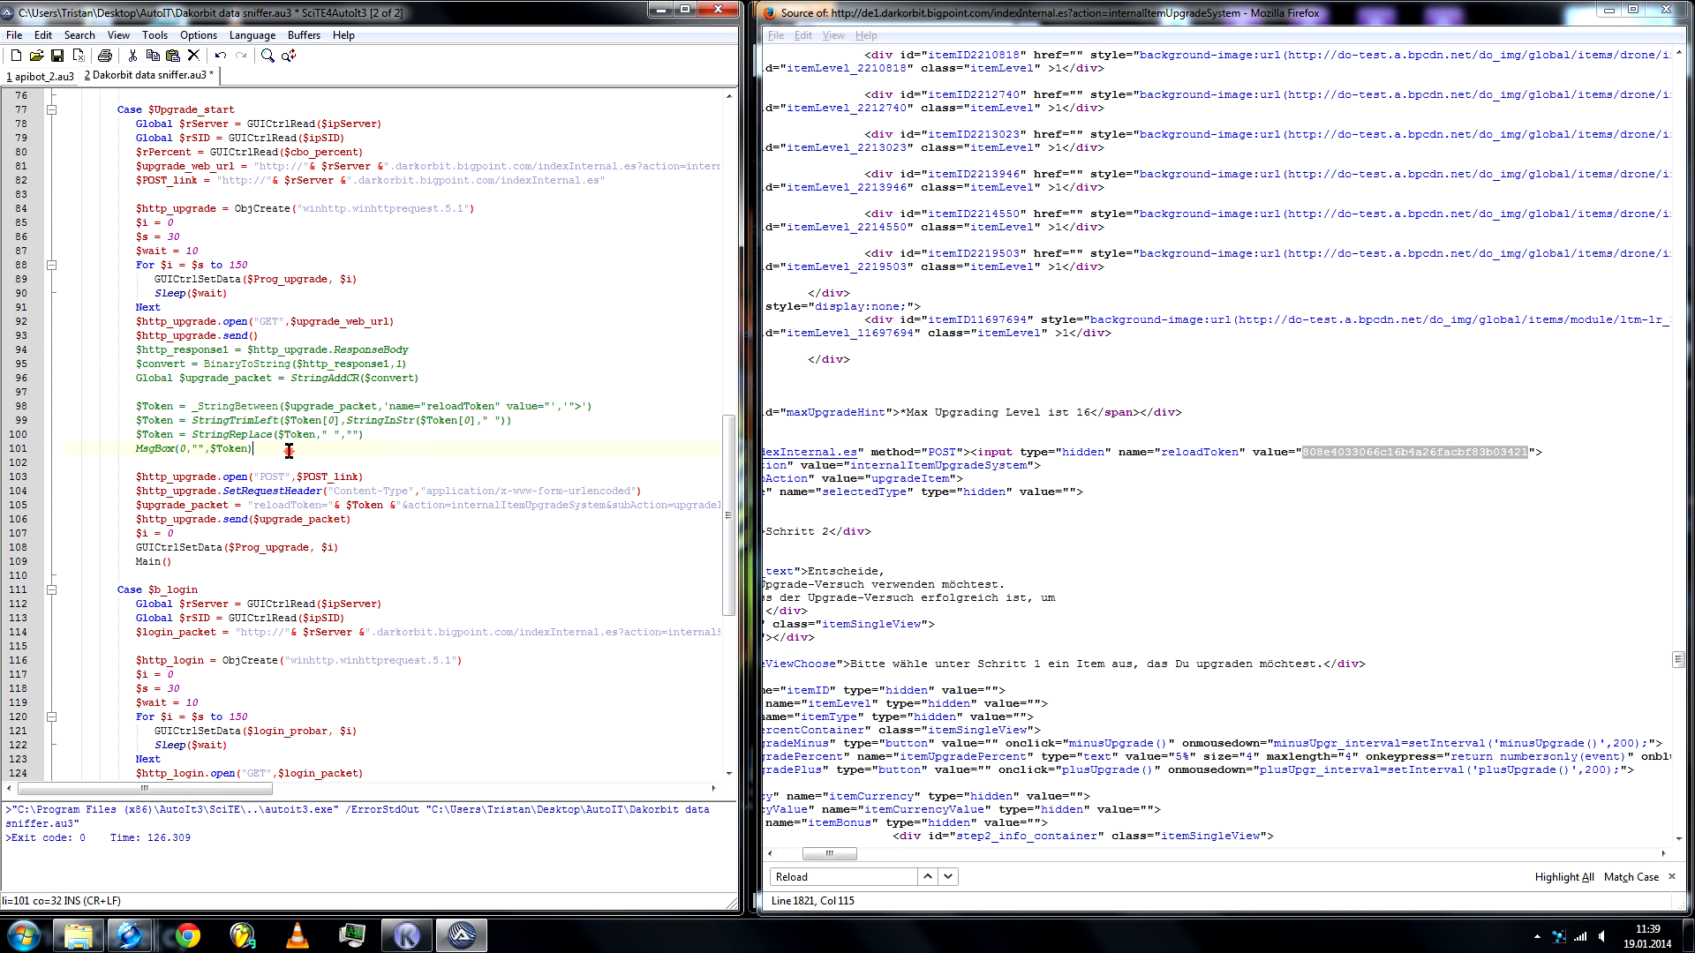
scroll("down", 3)
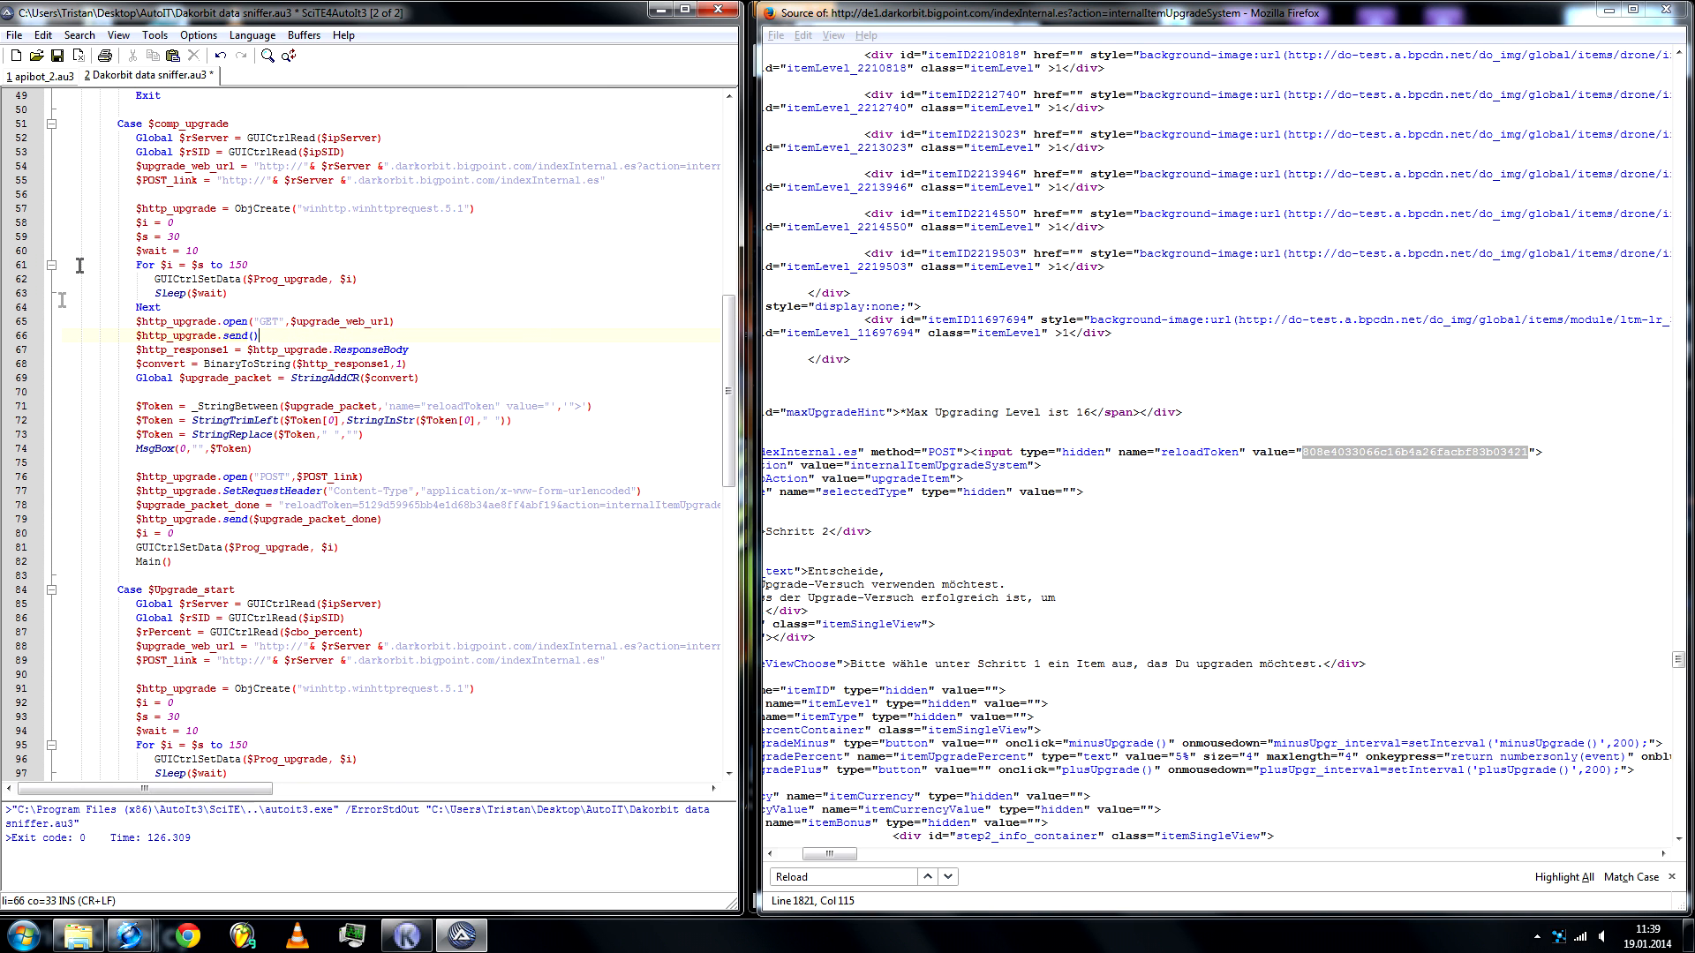
mouse_move(463, 310)
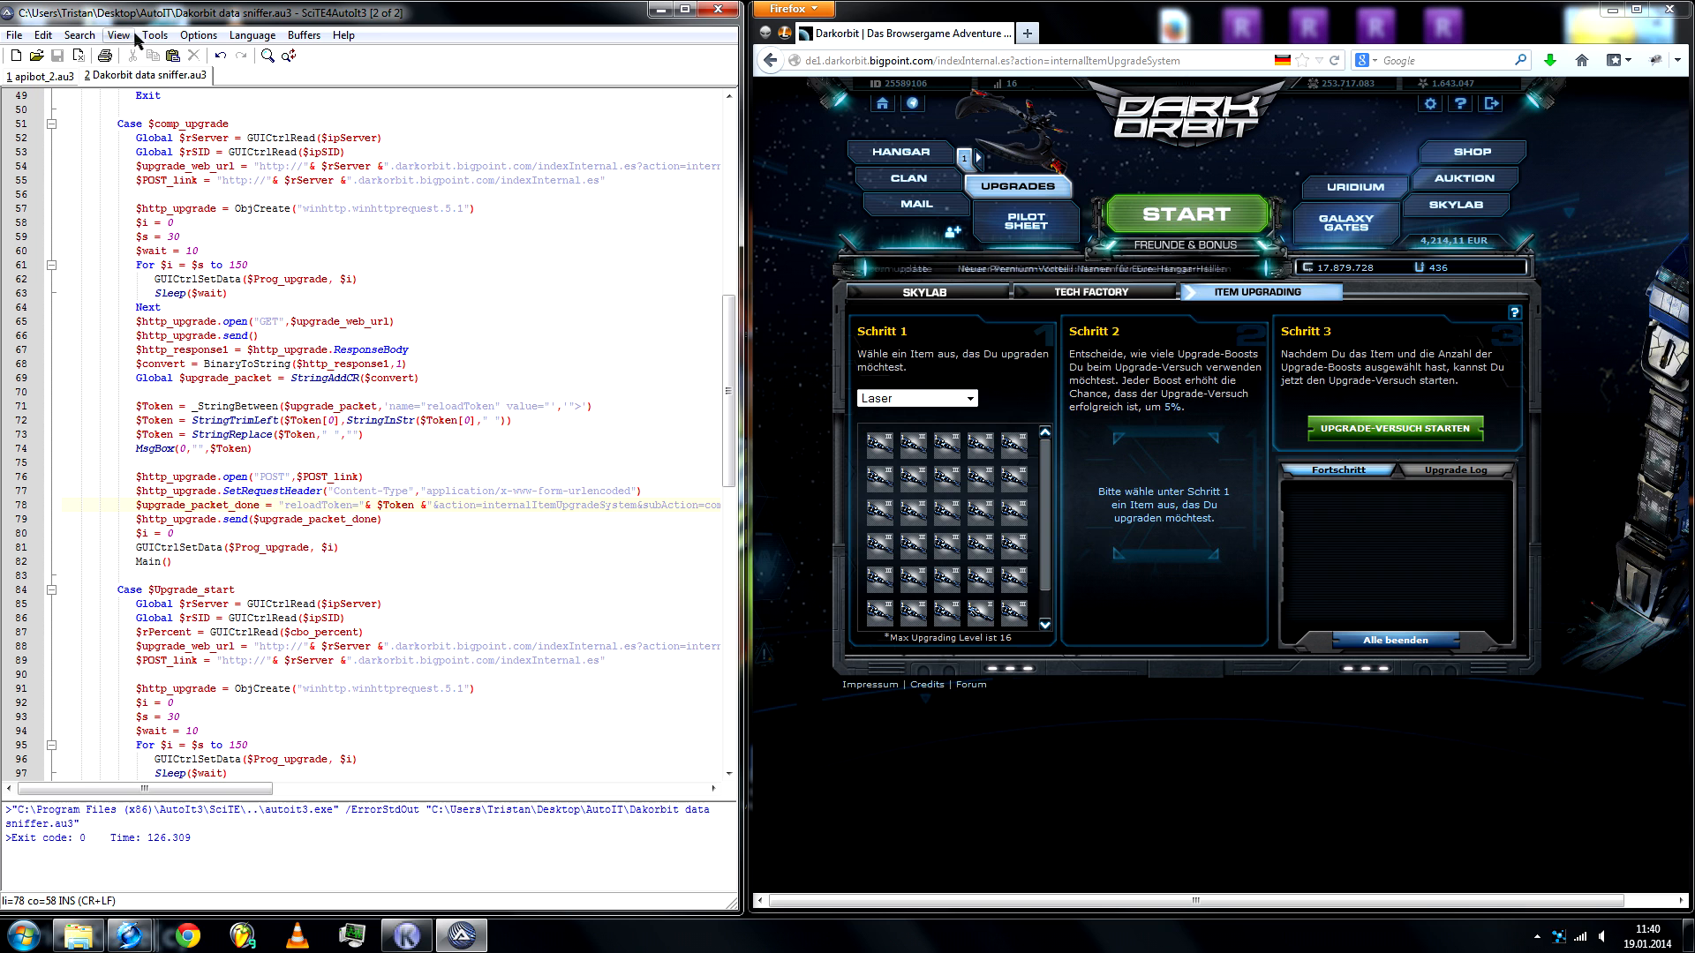
Step: Run the script, log in and choose 5 in the upgrade percent combo
left_click(154, 36)
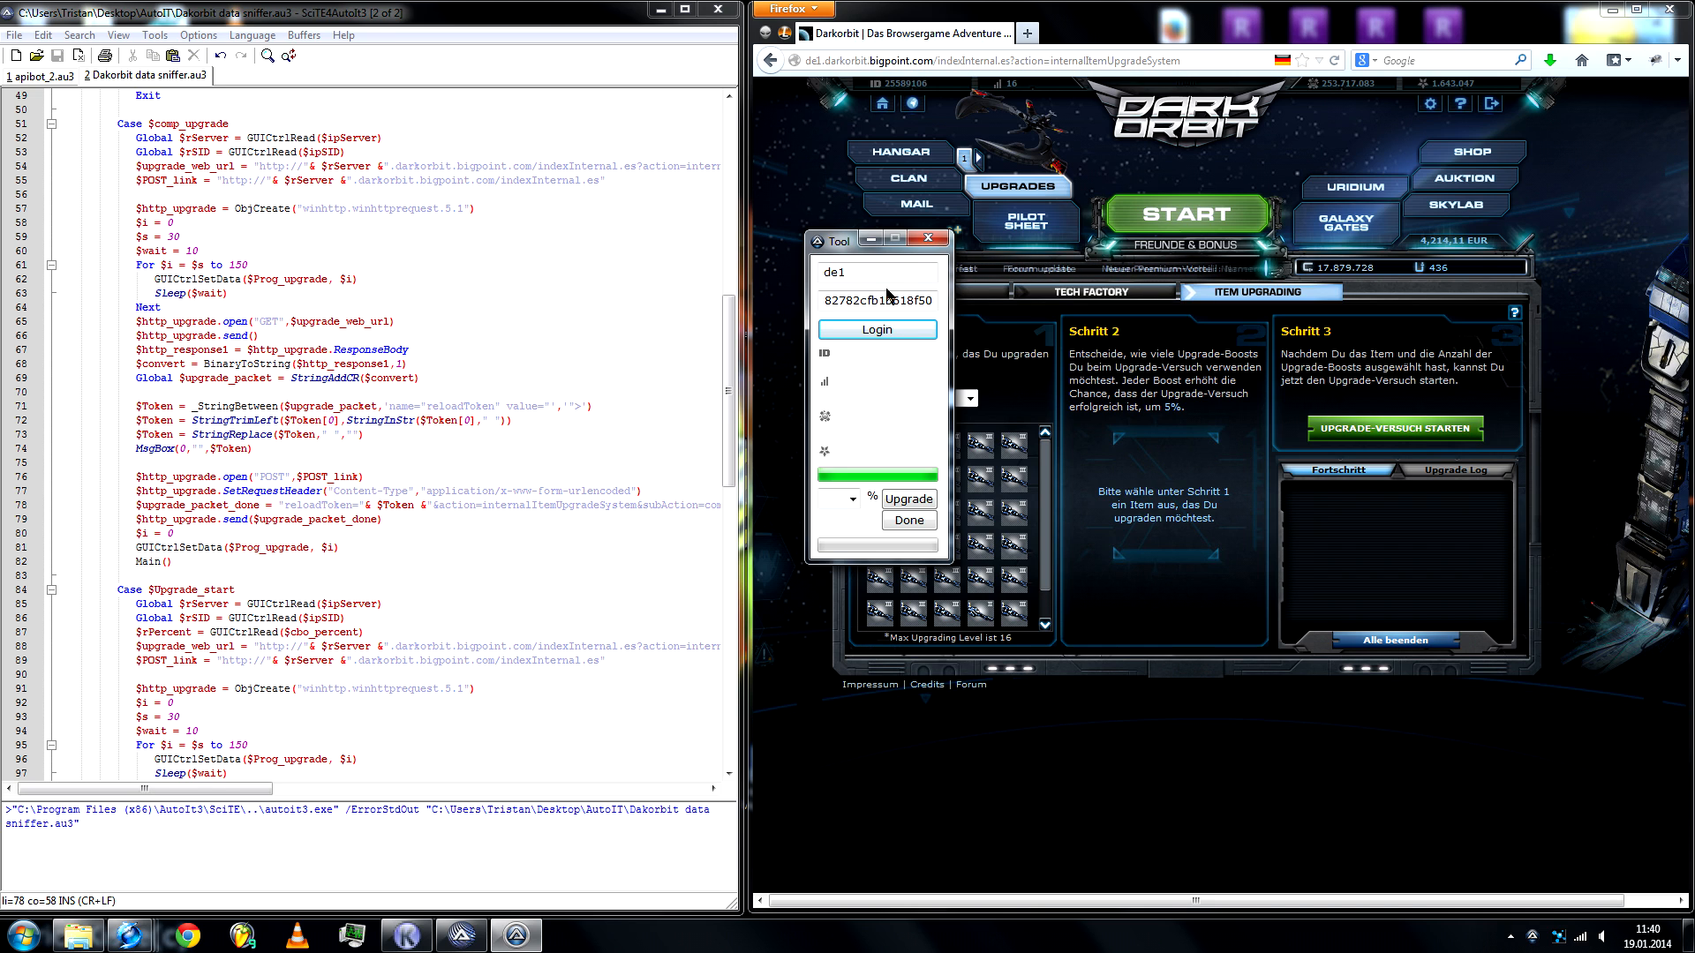
left_click(876, 330)
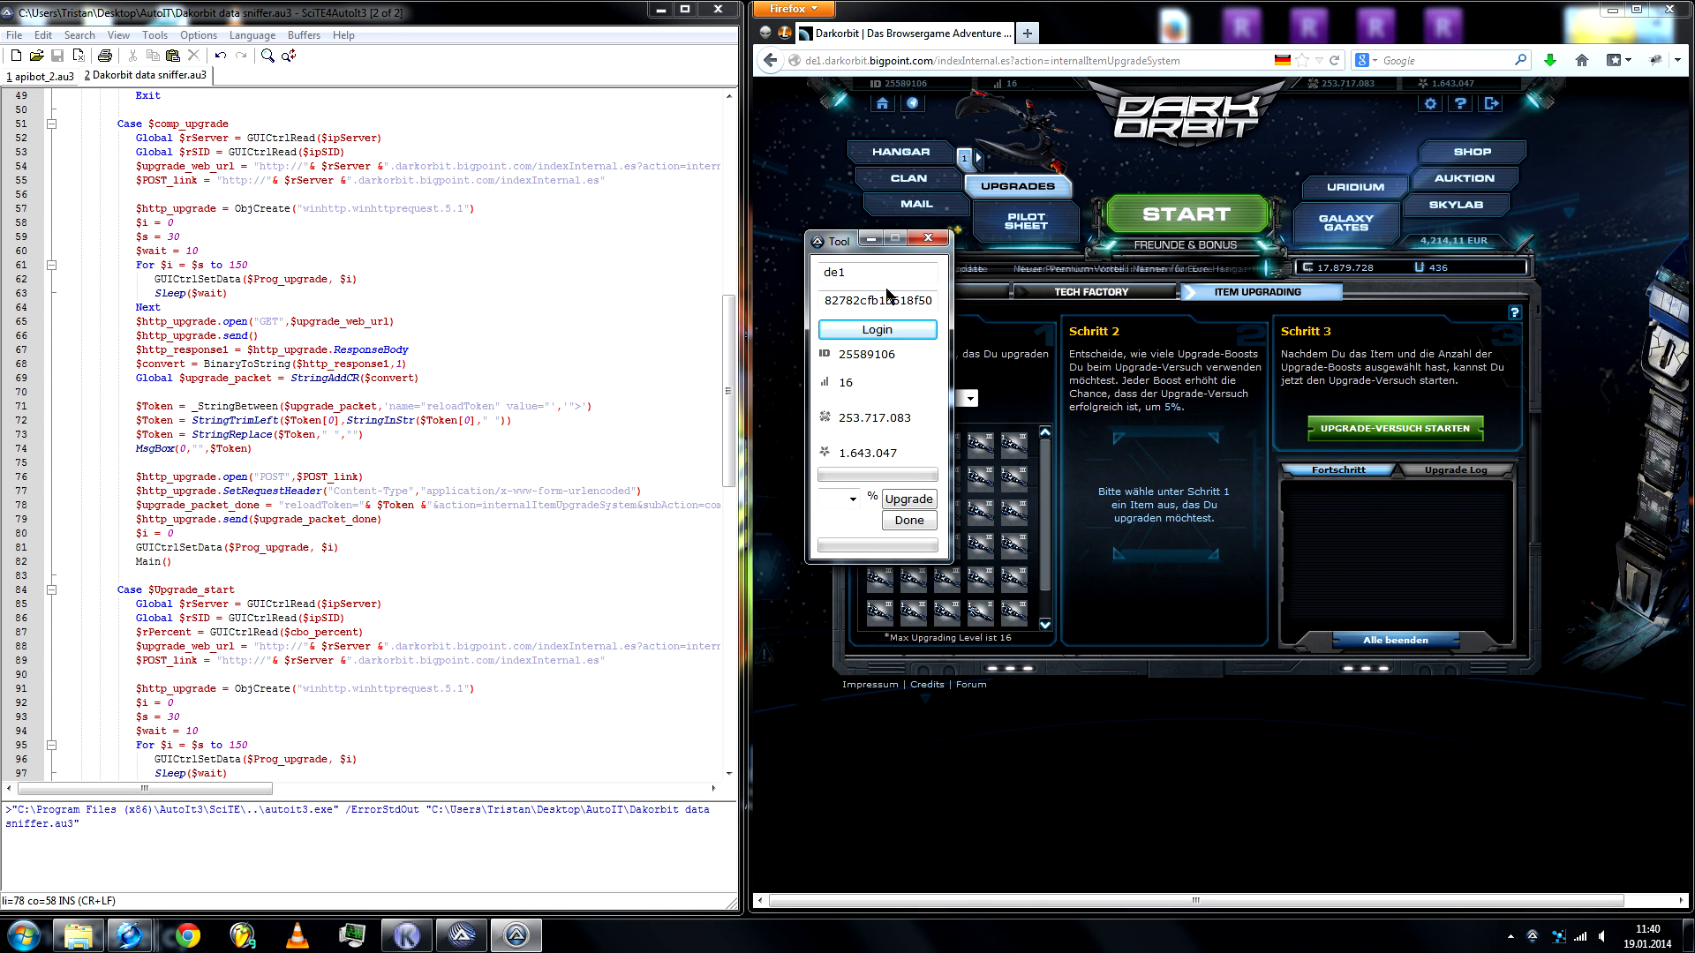
left_click(851, 498)
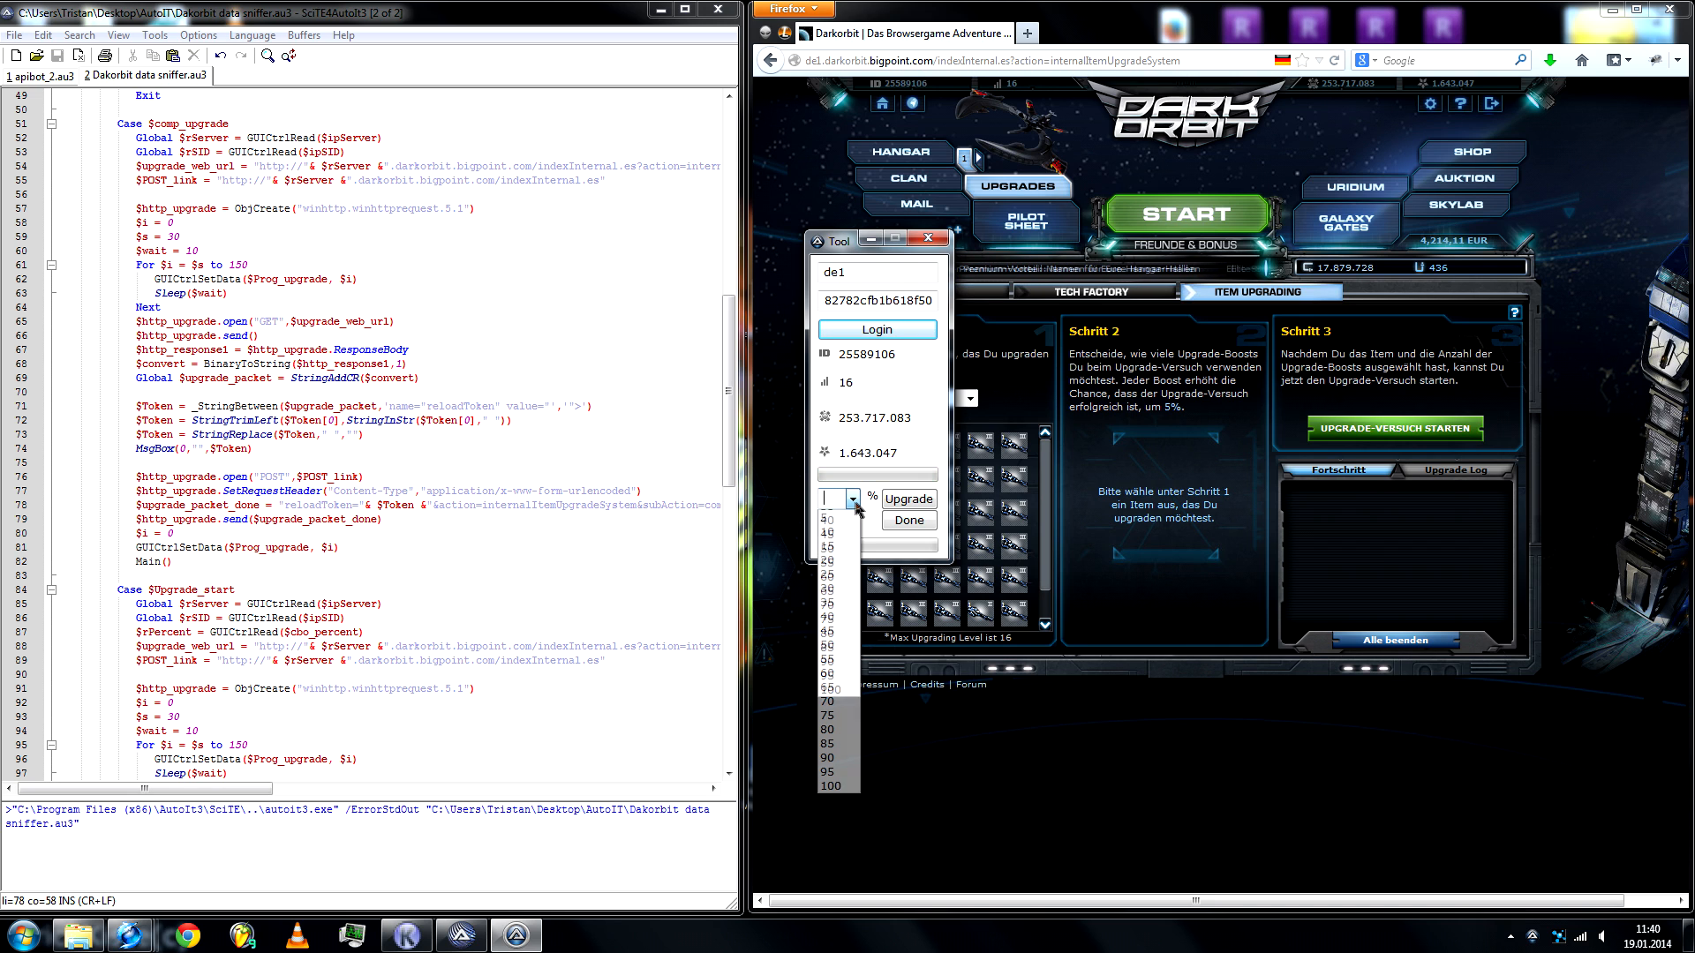
left_click(831, 523)
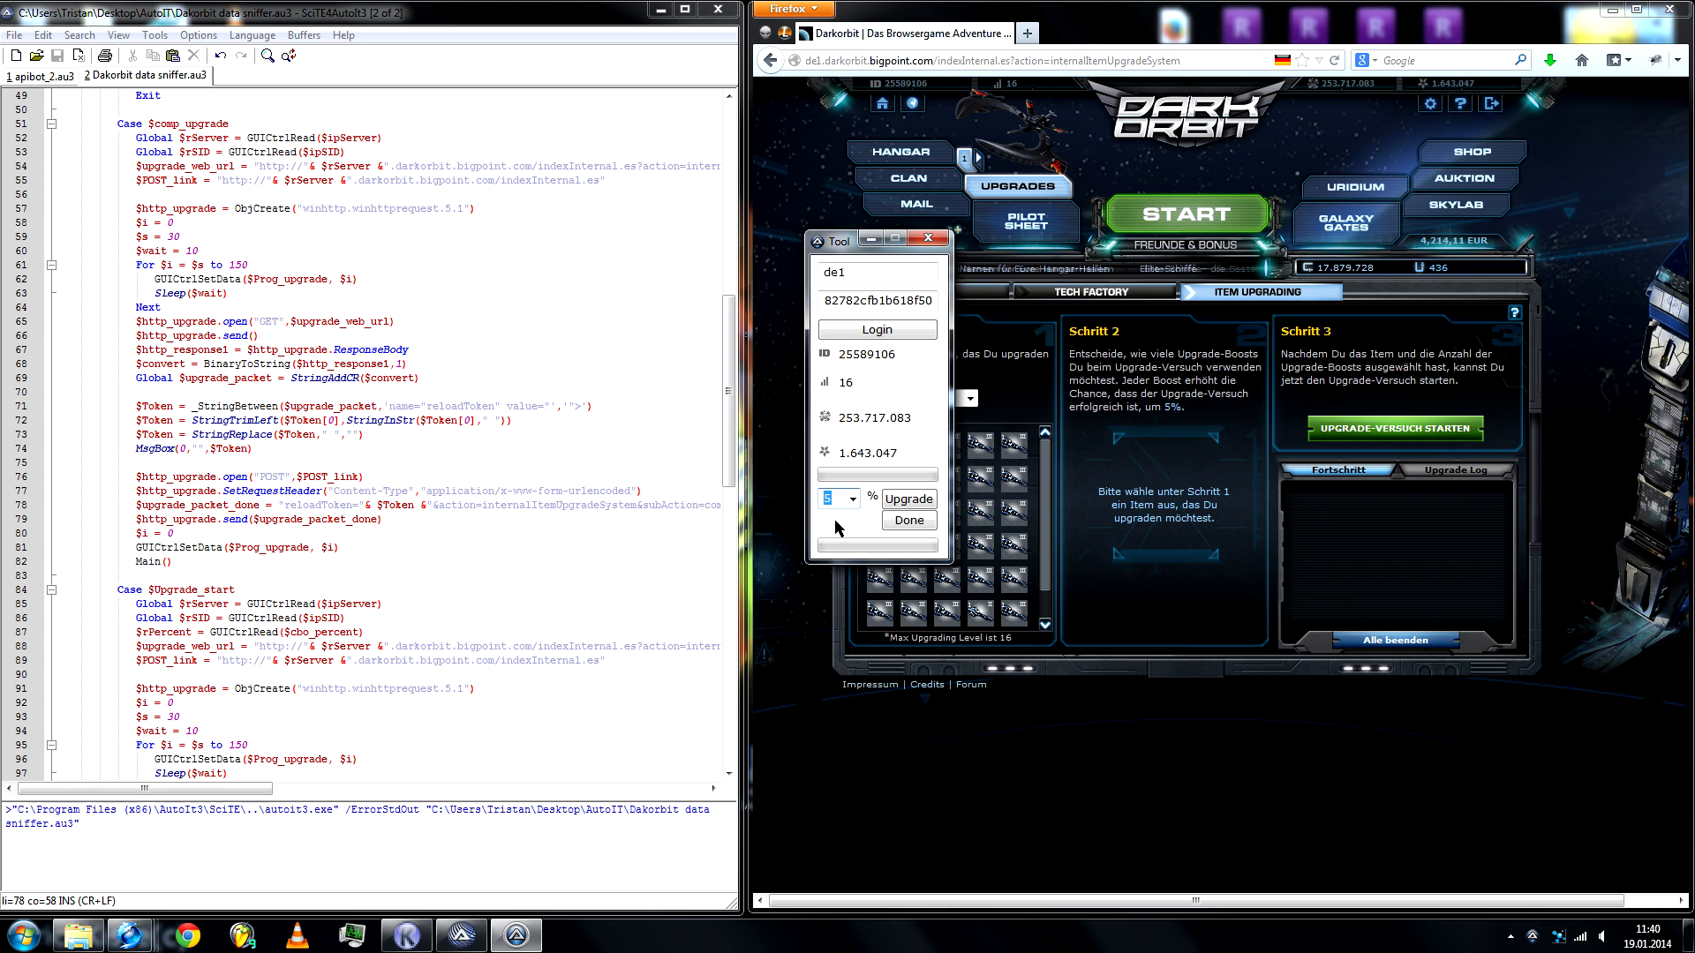
Step: Start the upgrade and confirm both extracted reloadToken message boxes
left_click(908, 498)
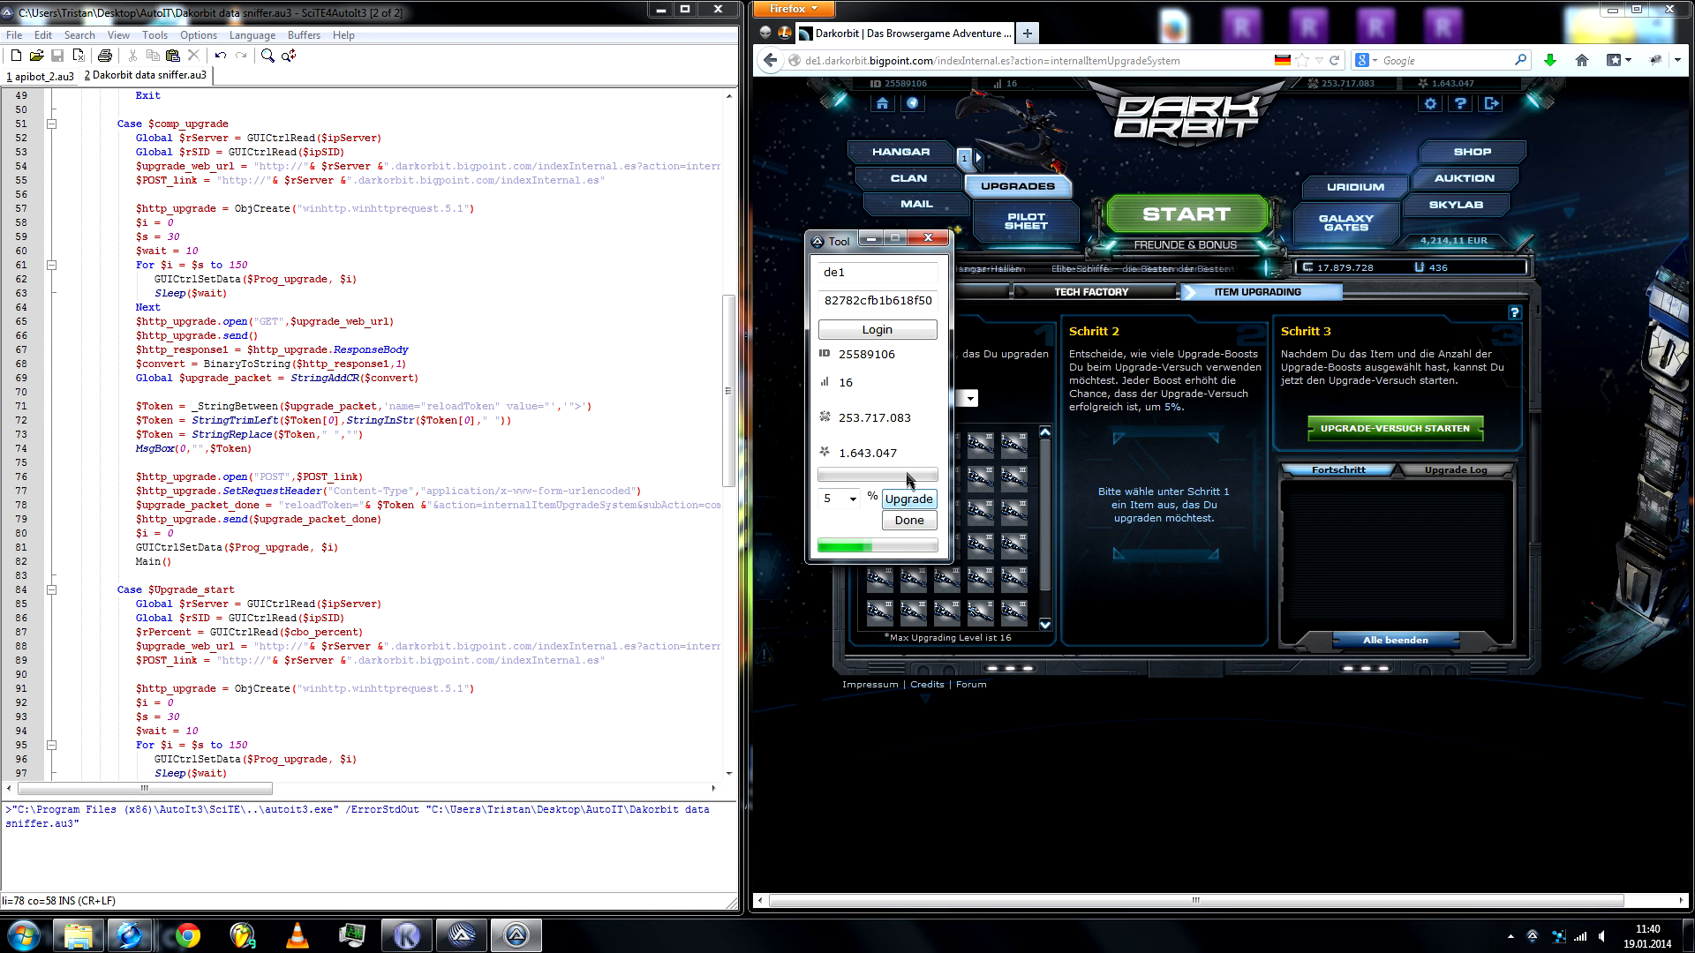
left_click(907, 498)
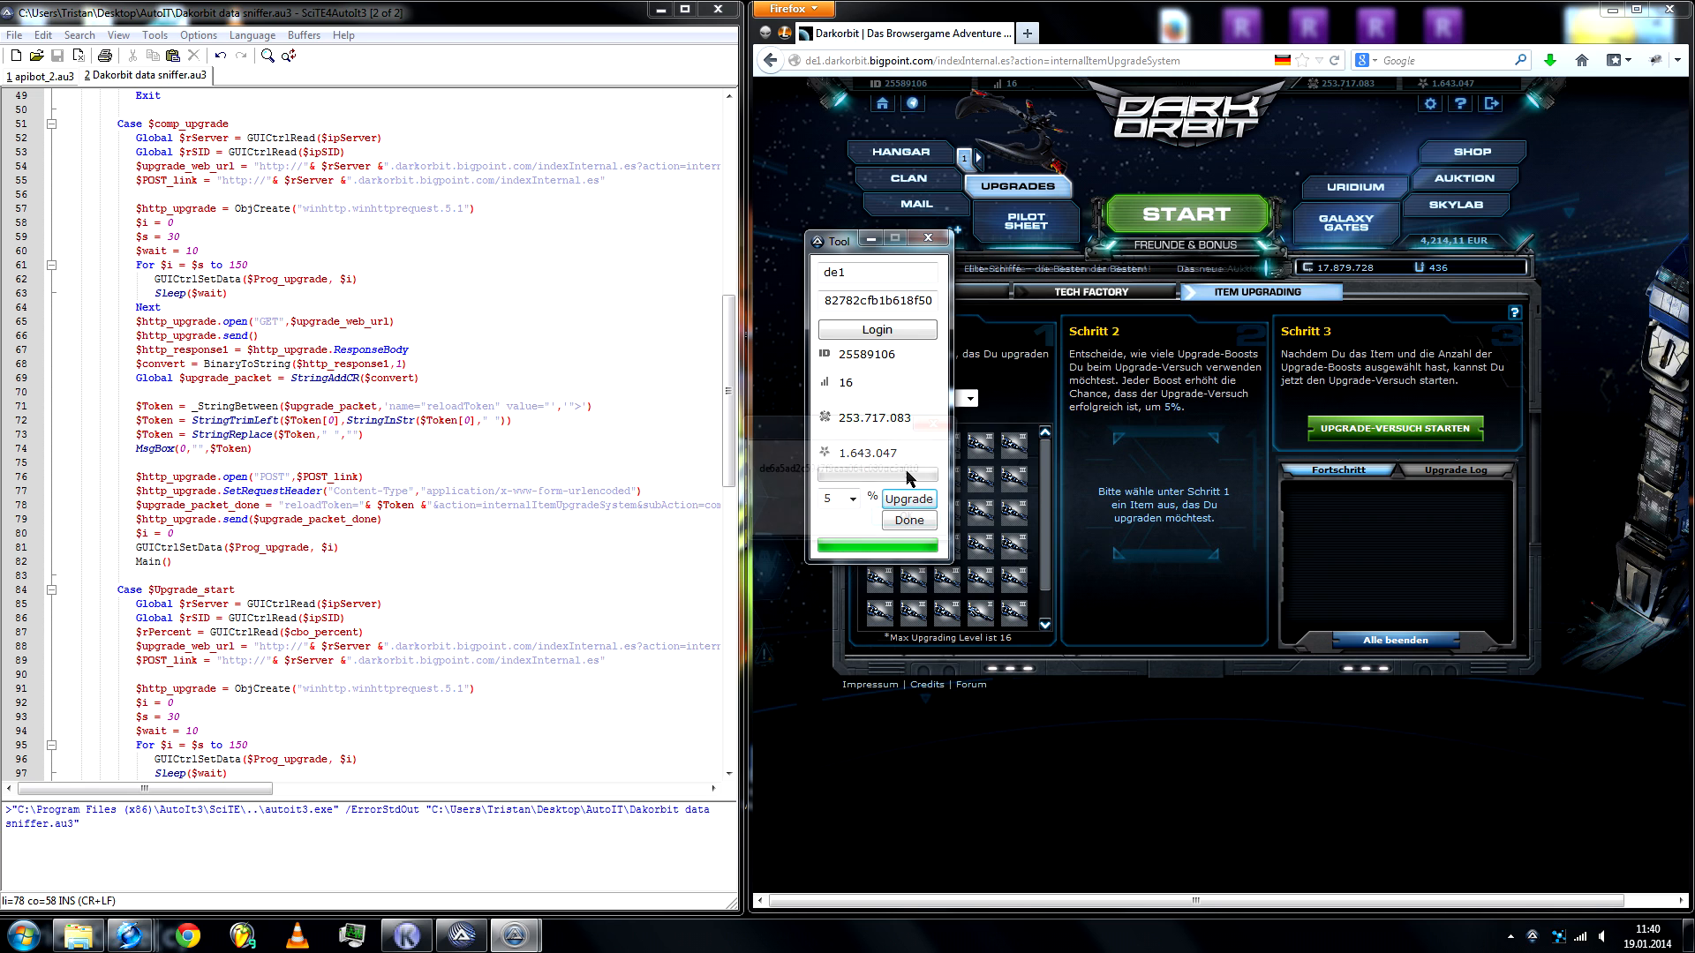
left_click(908, 498)
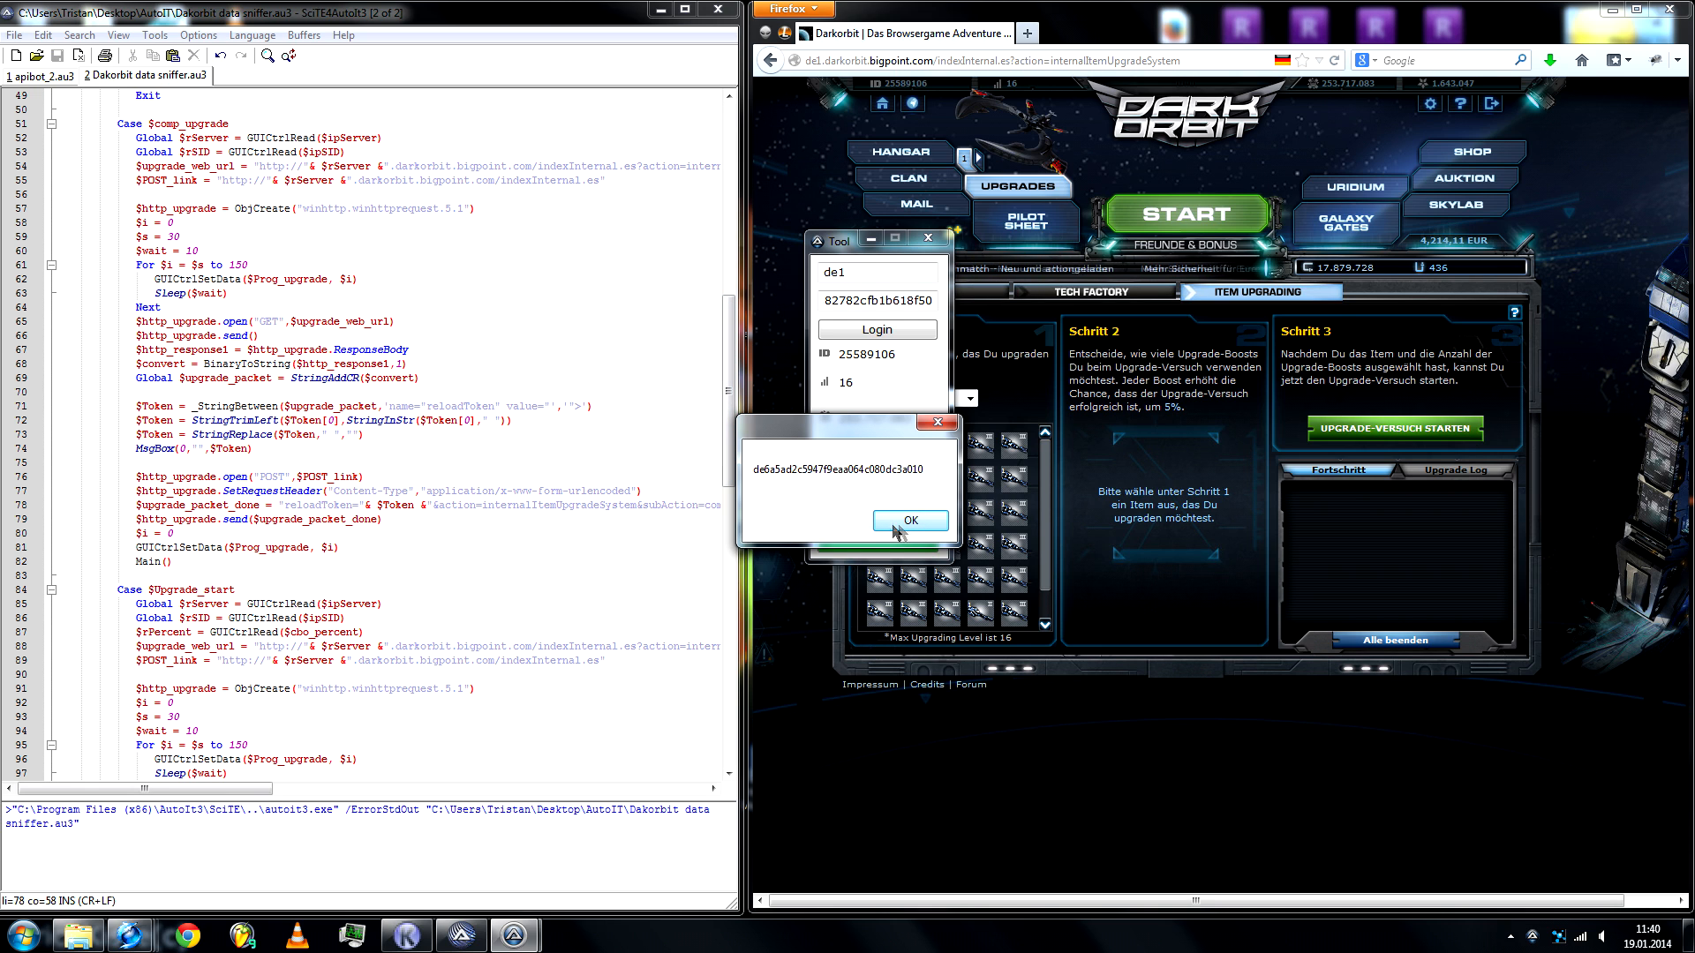
left_click(907, 519)
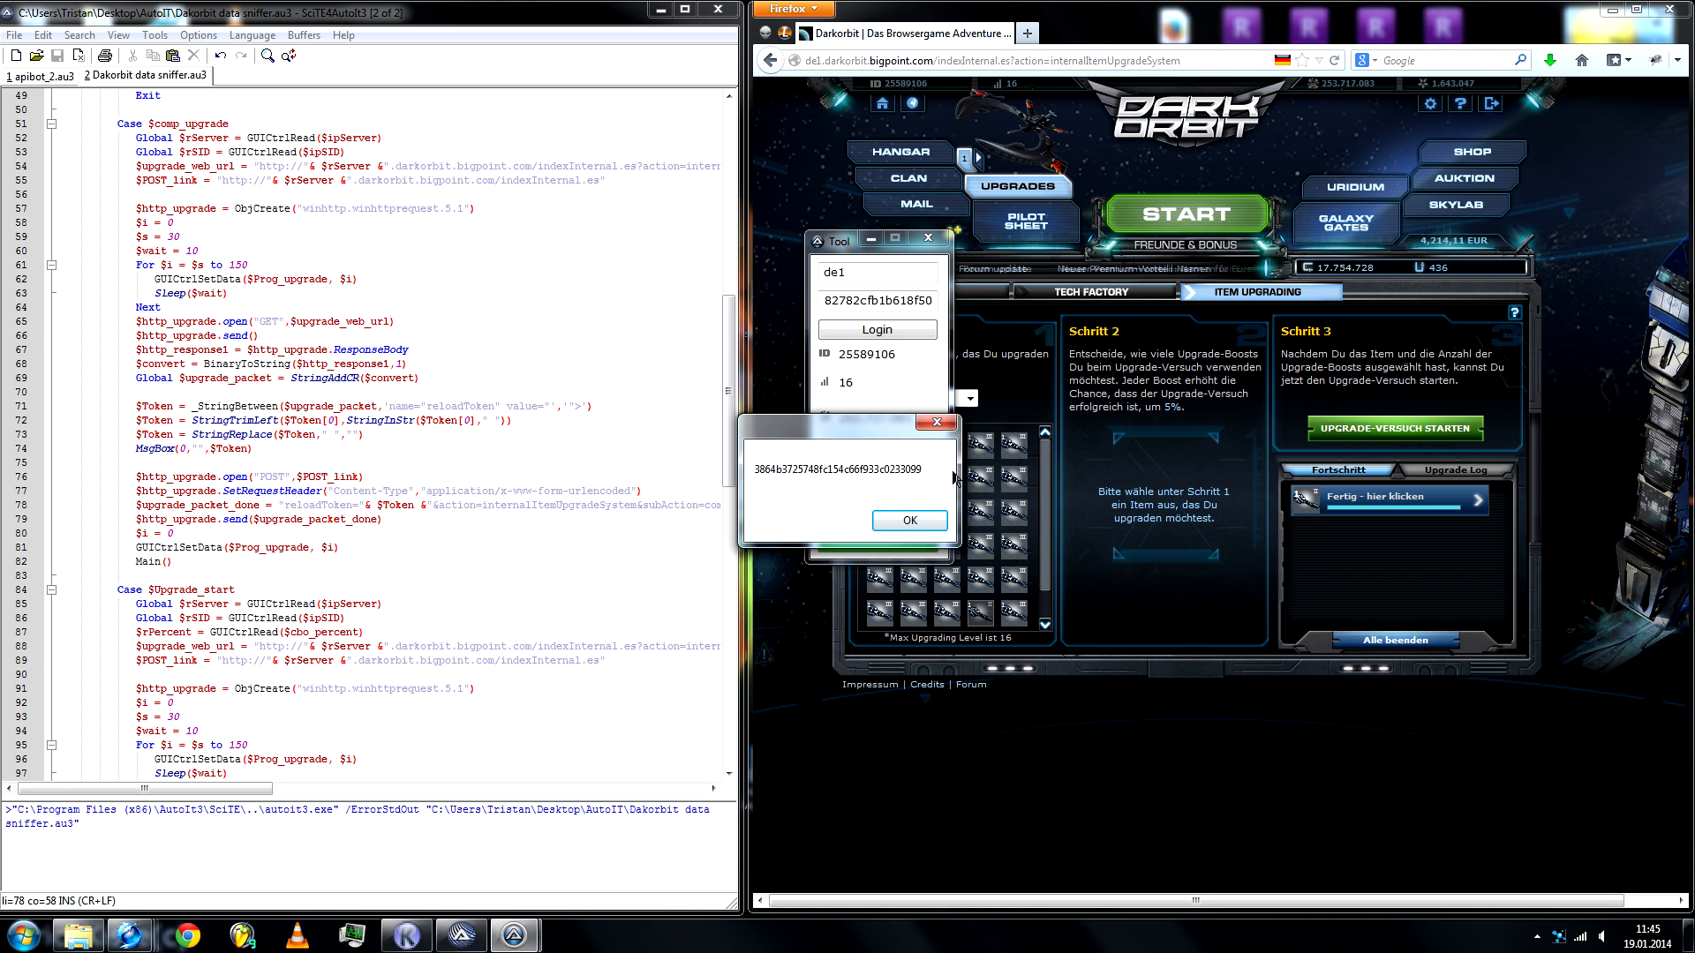
left_click(908, 519)
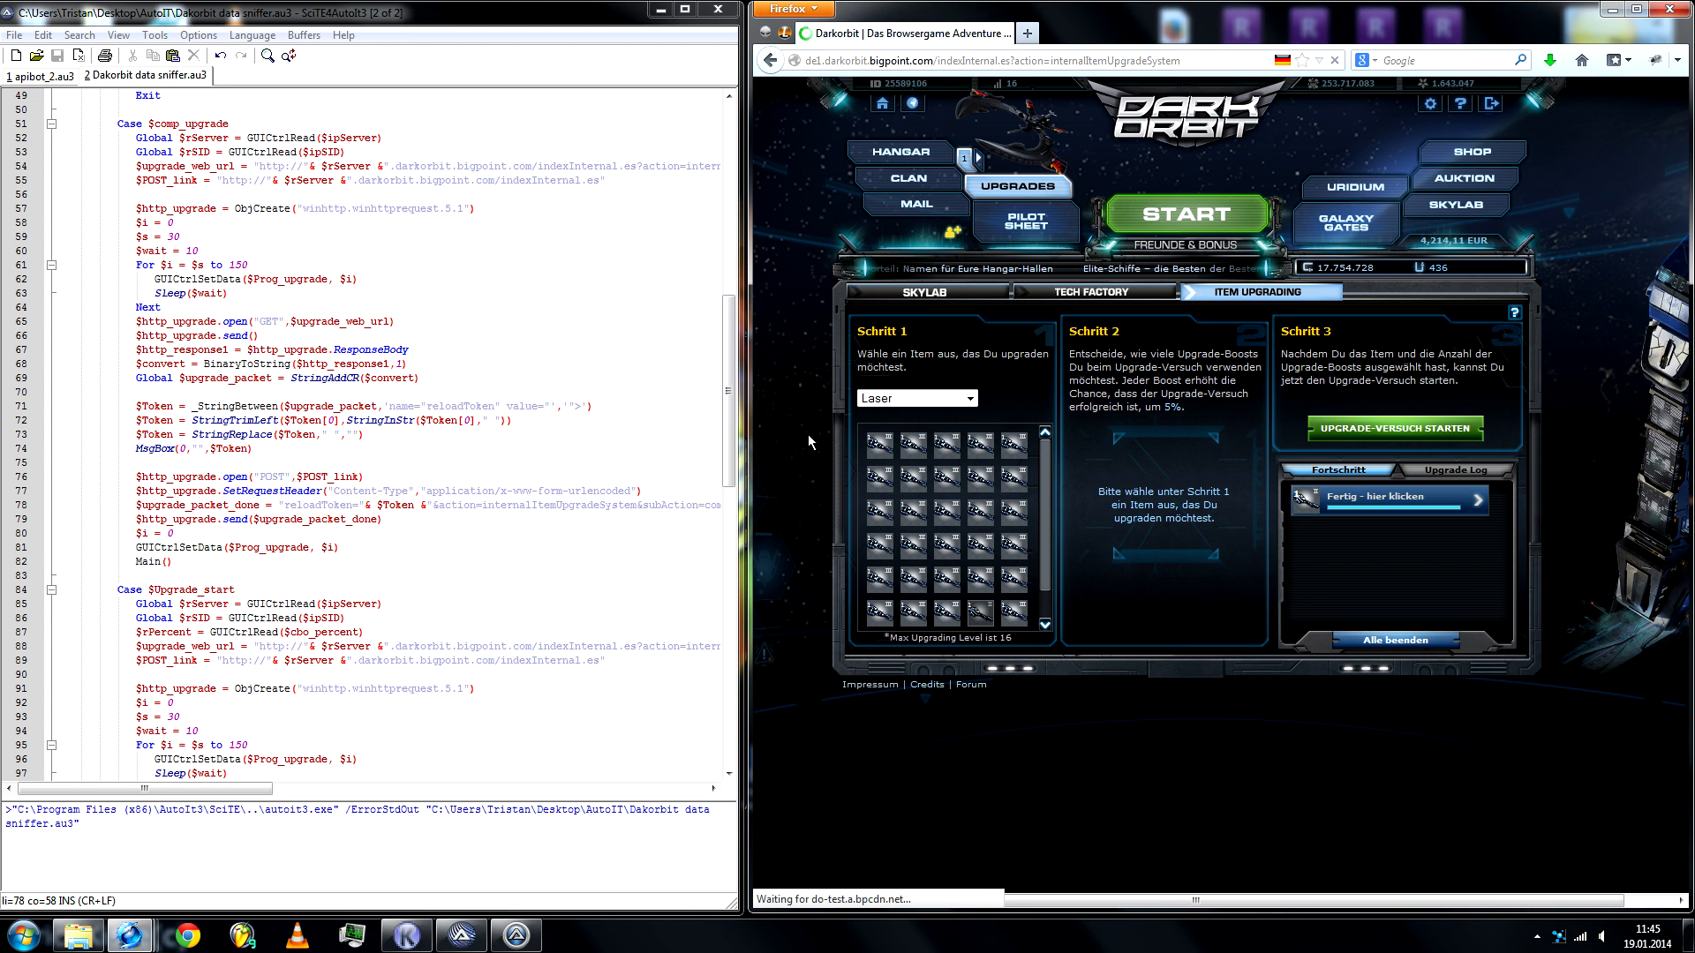
Step: Show the DarkOrbit Upgrade Log listing the two failed LF-2 upgrade attempts
left_click(1387, 497)
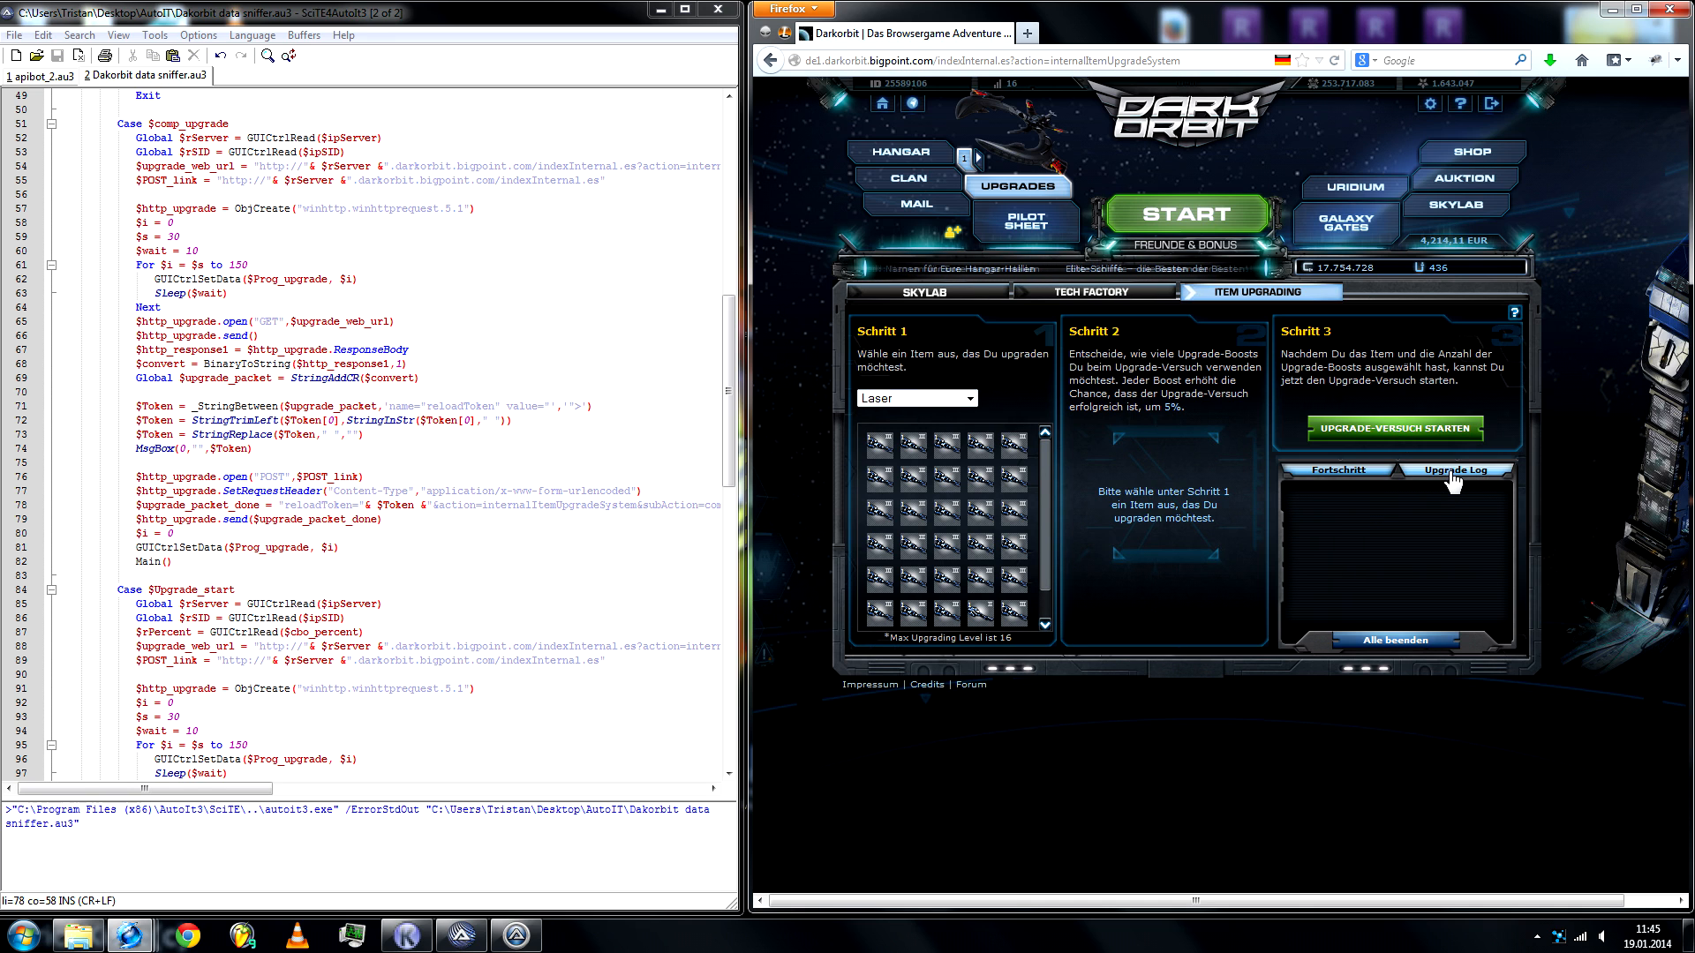
left_click(1453, 470)
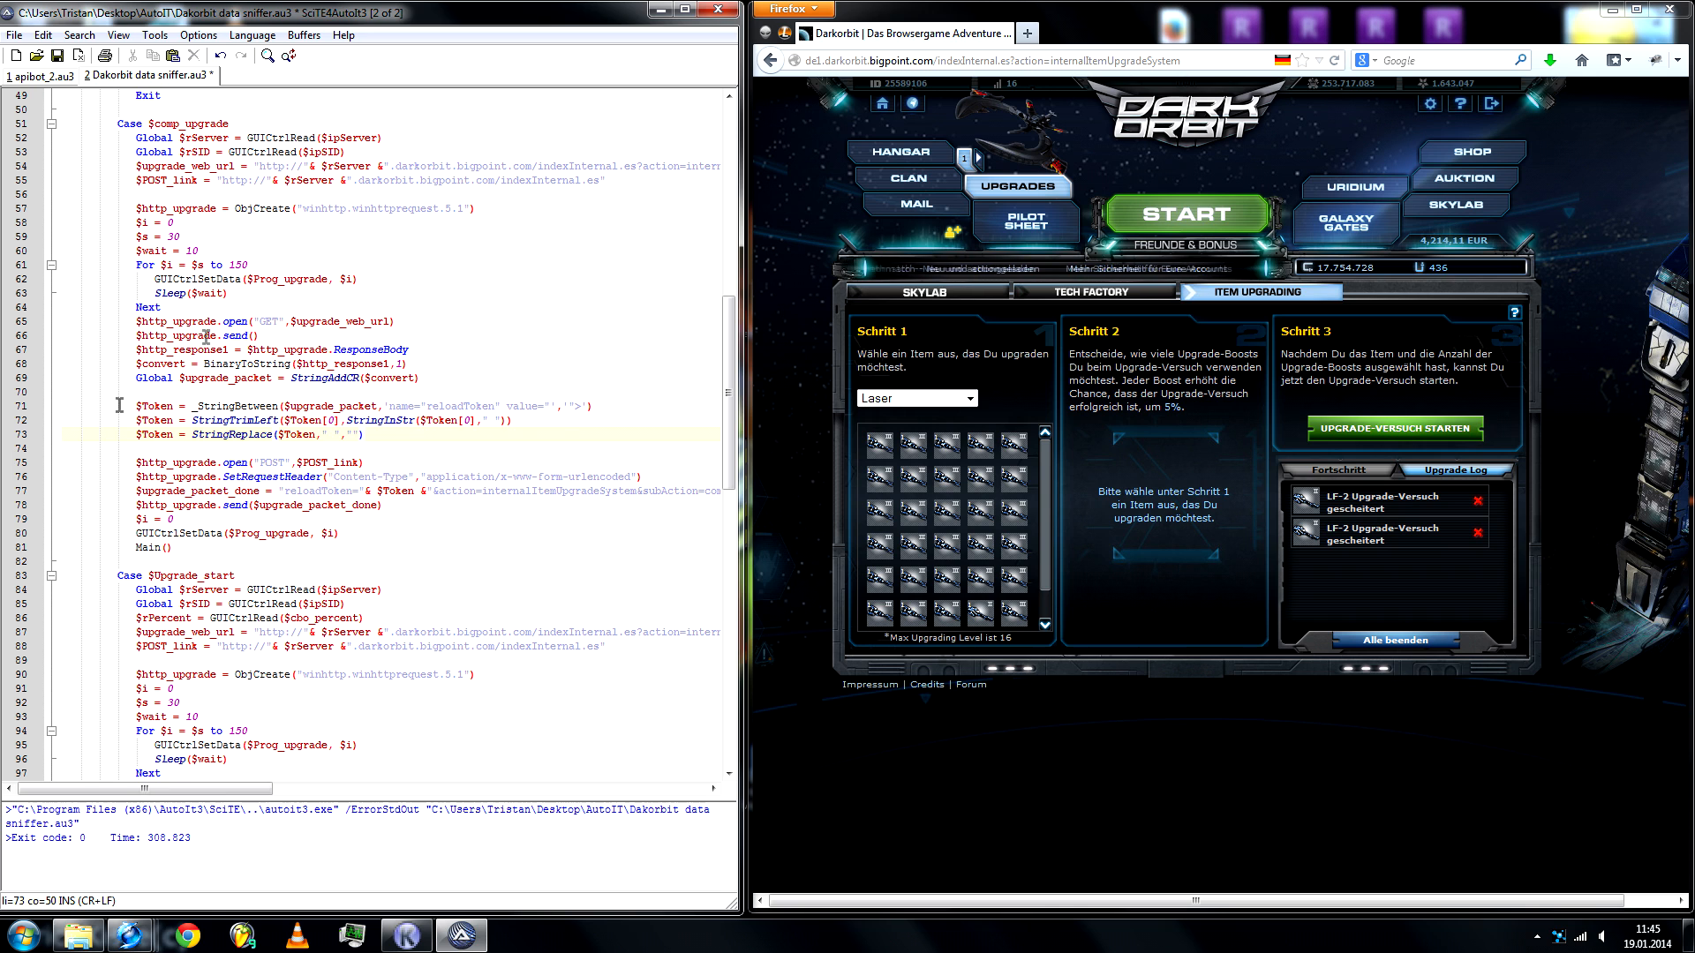
scroll("down", 3)
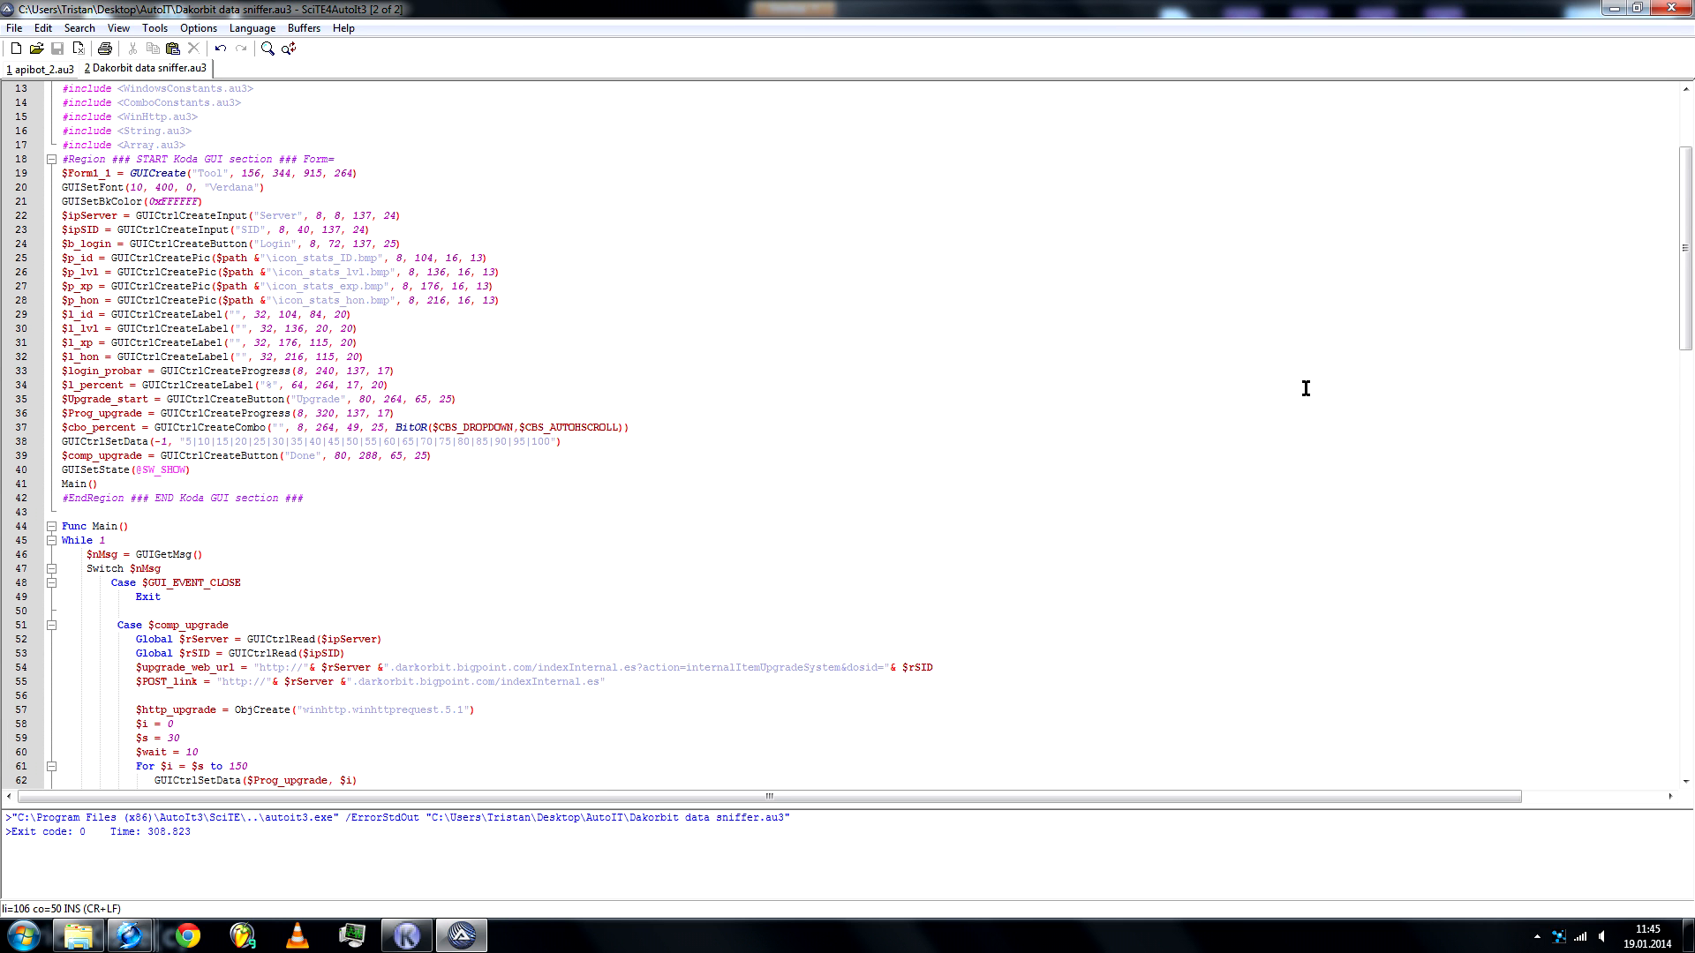
mouse_move(1292, 388)
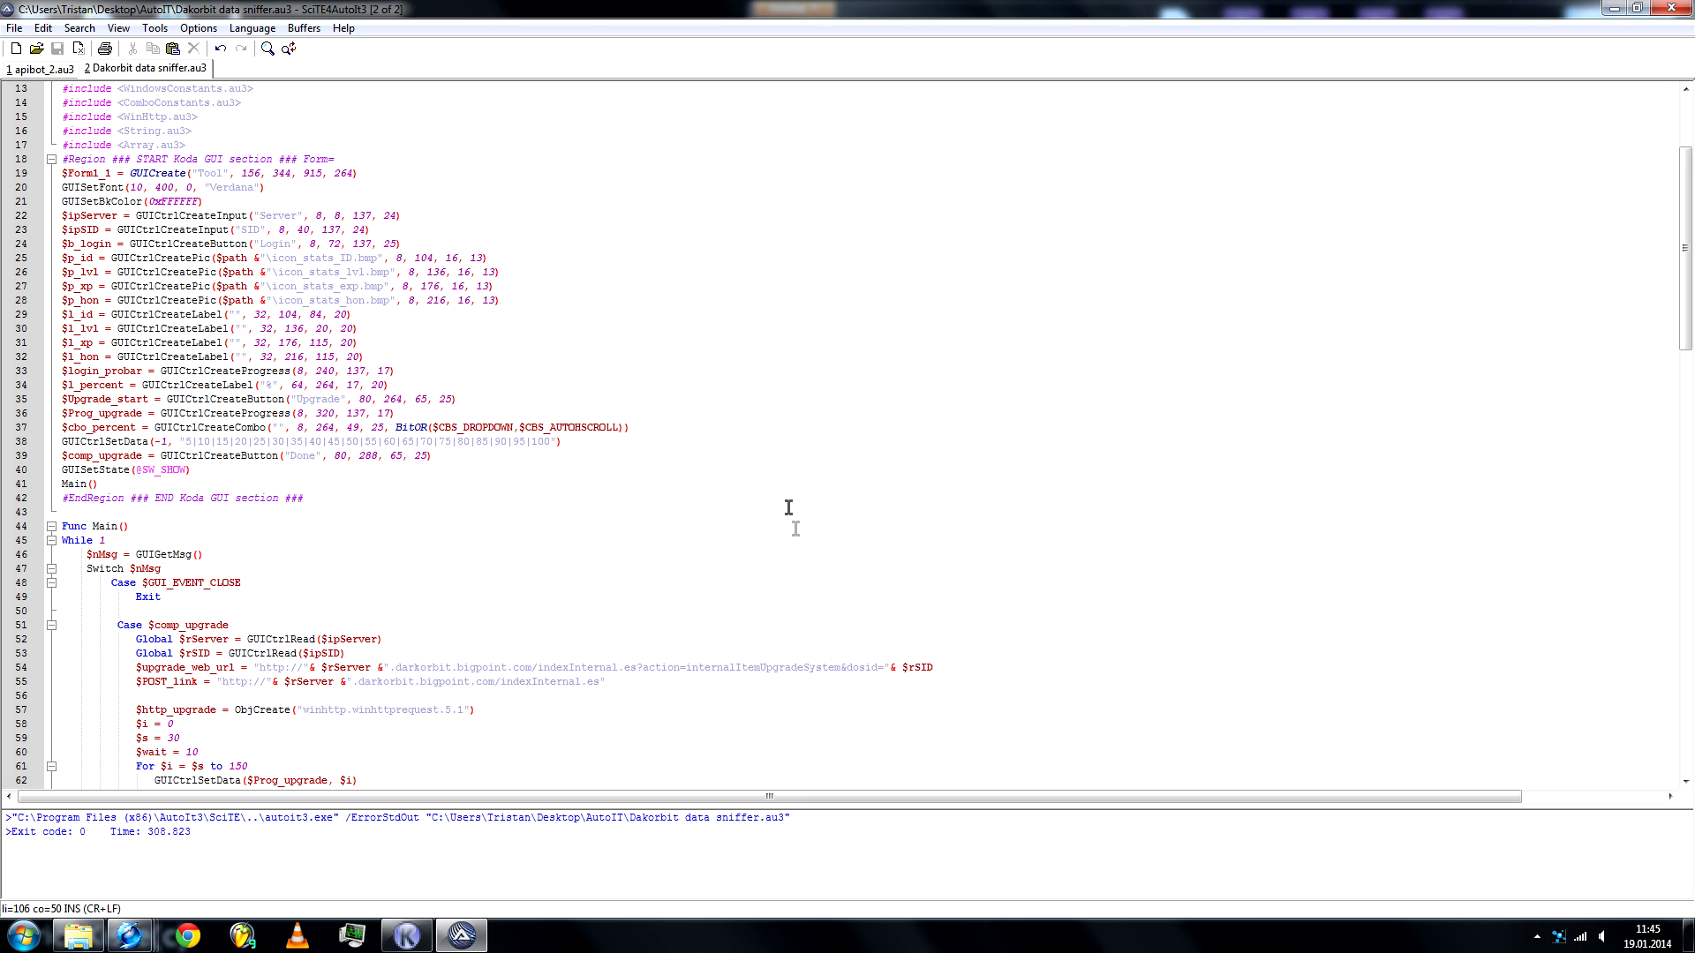
scroll("down", 3)
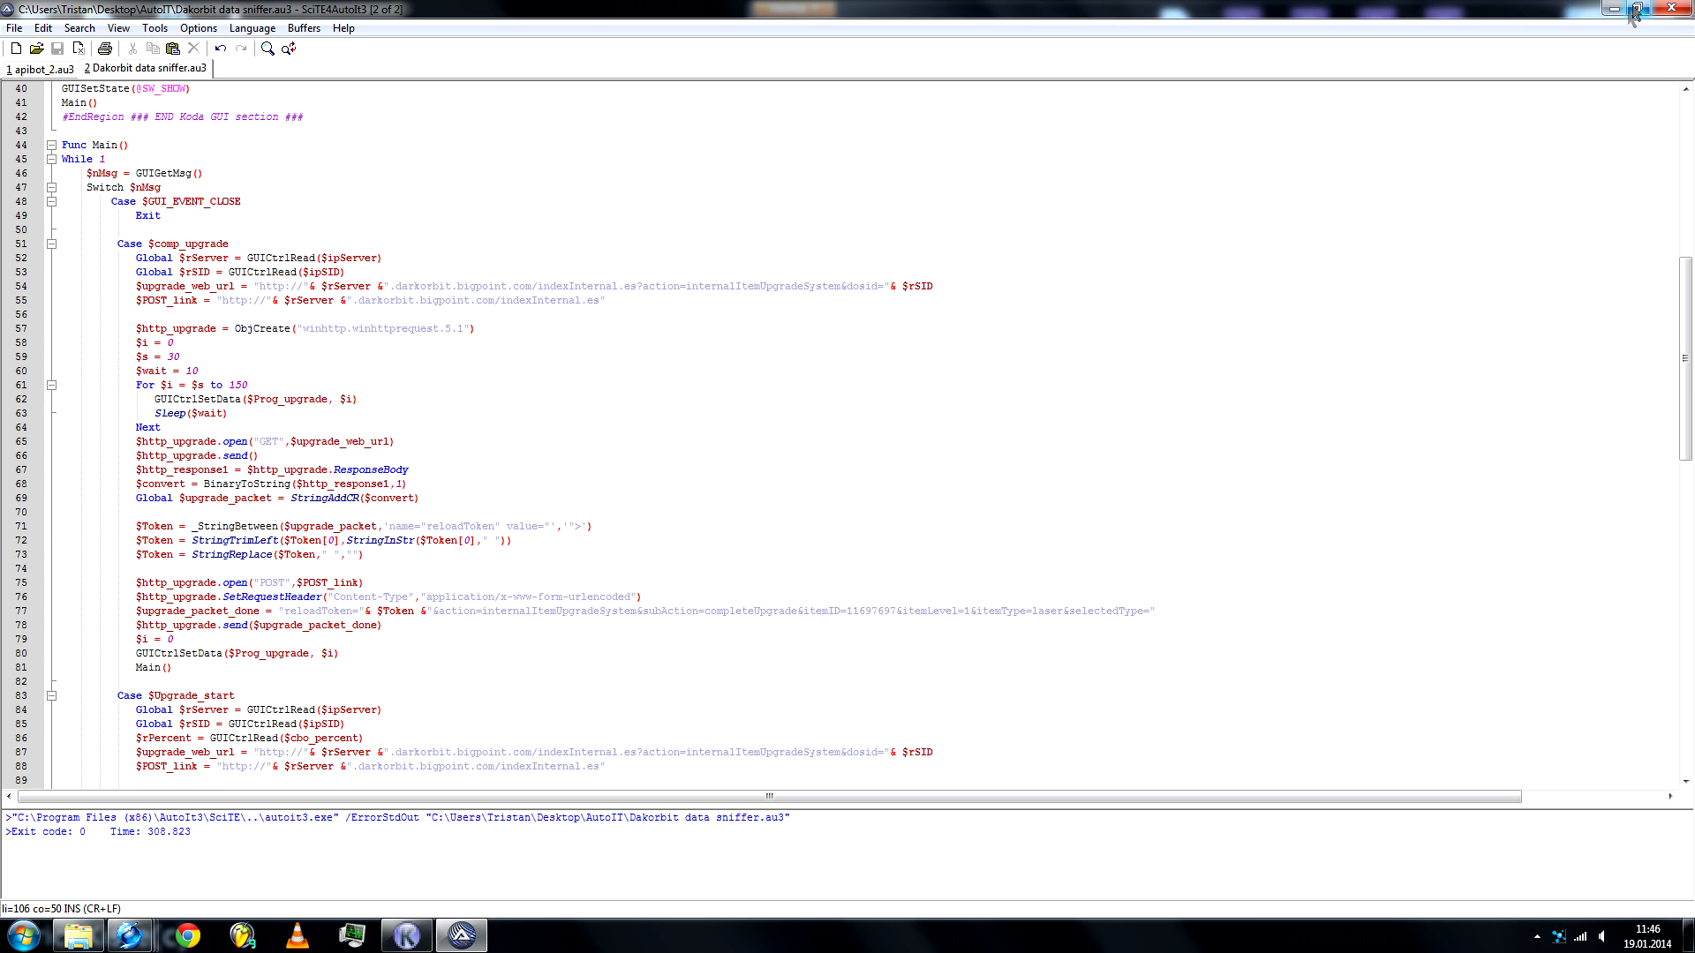
mouse_move(1658, 13)
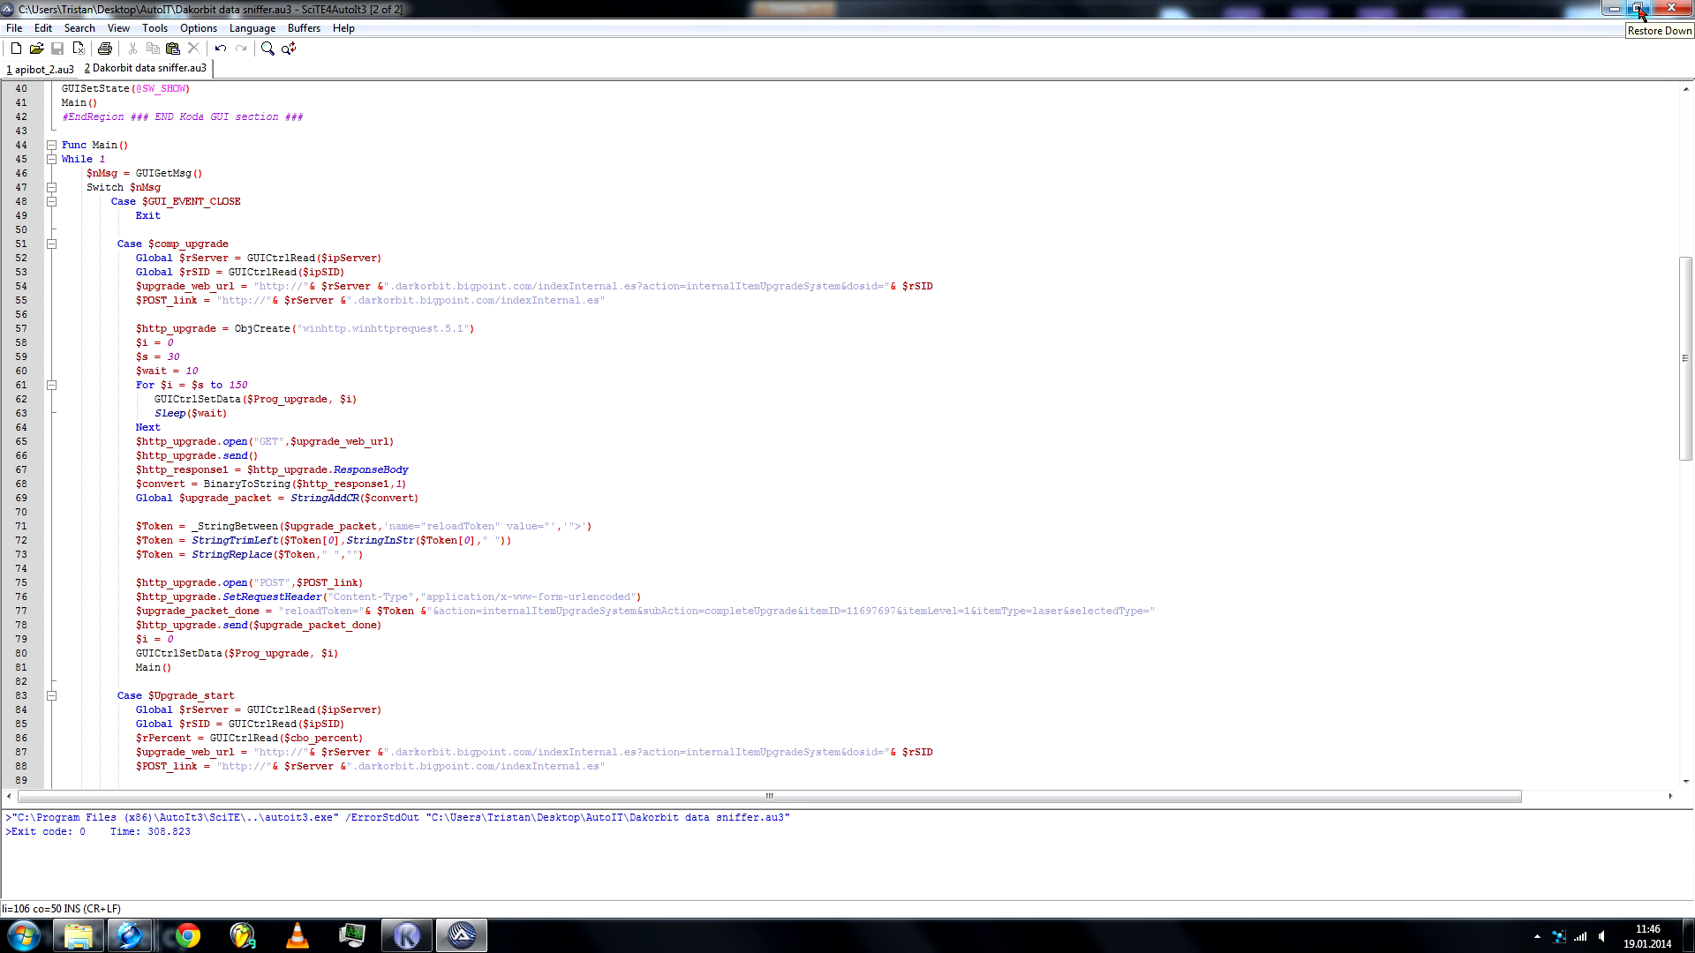
left_click(1640, 9)
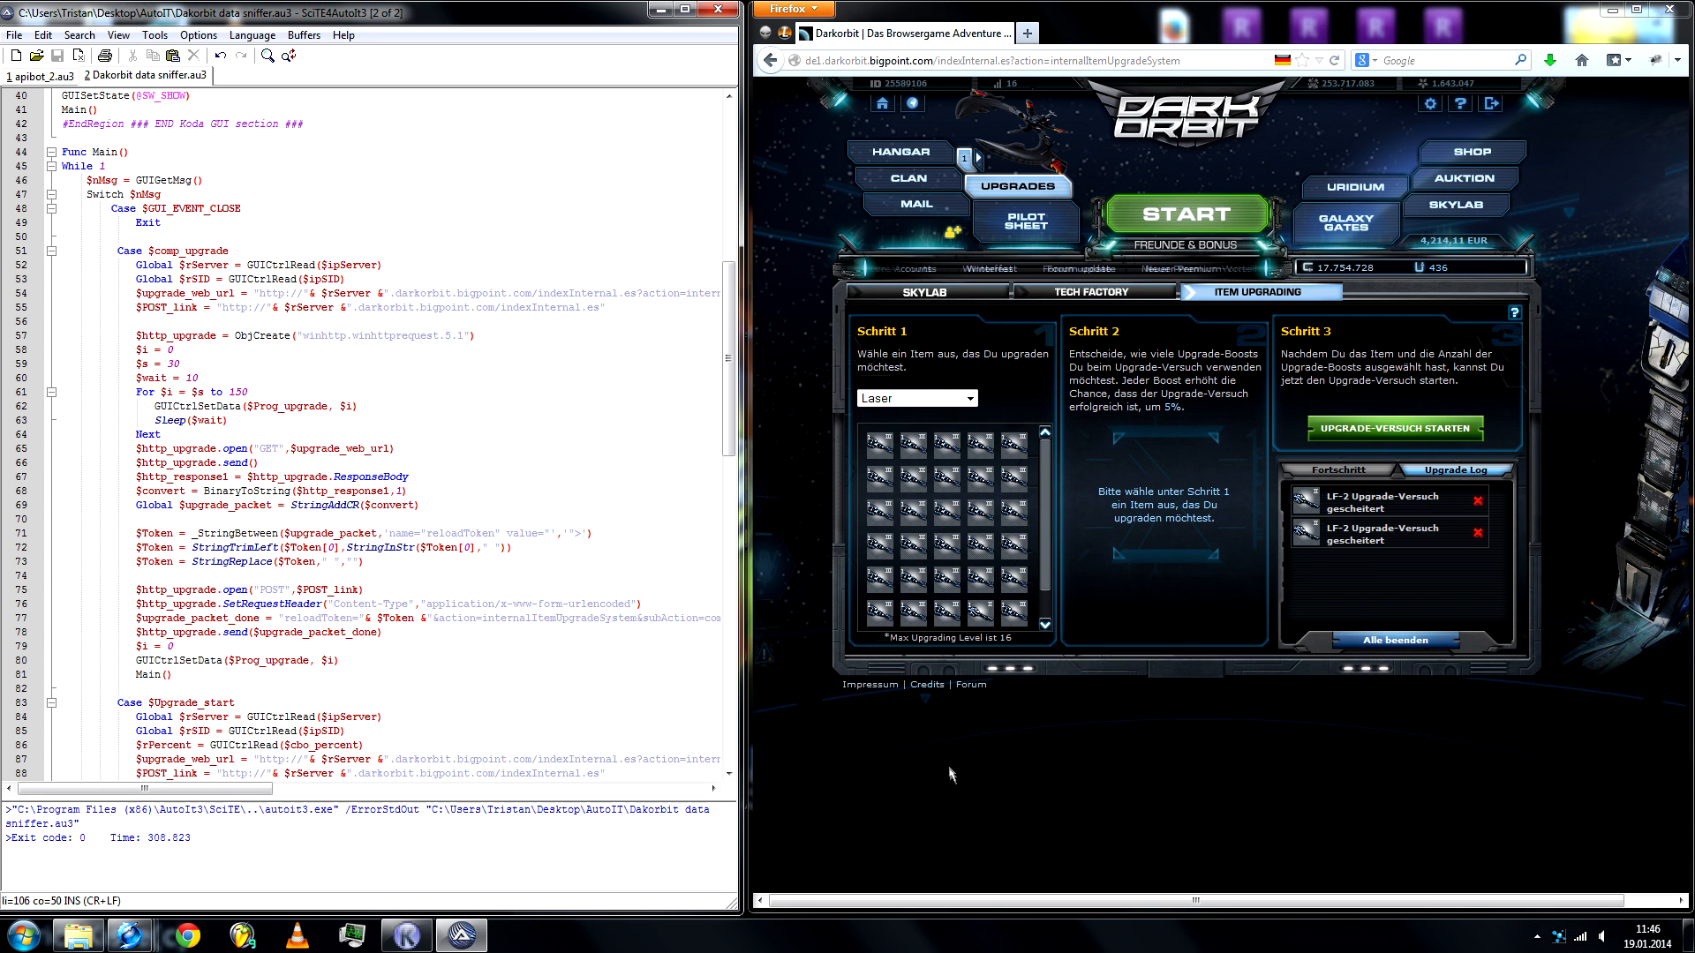